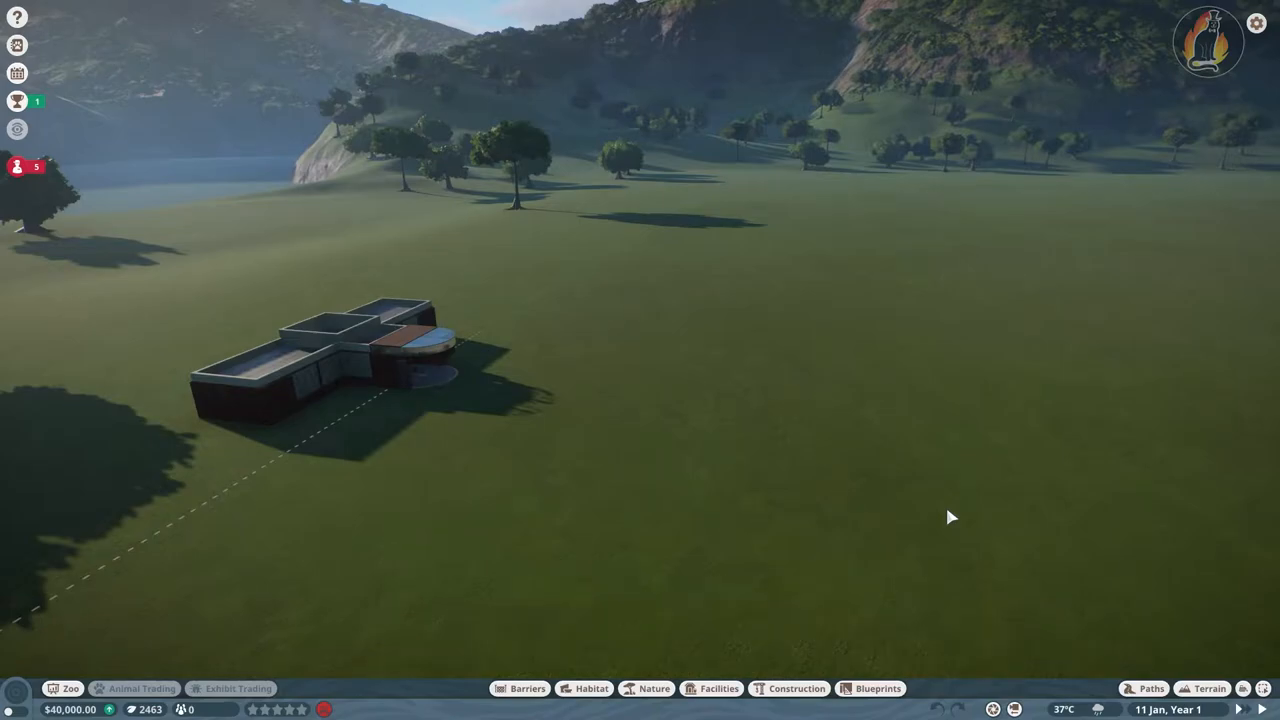
pyautogui.moveTo(926, 514)
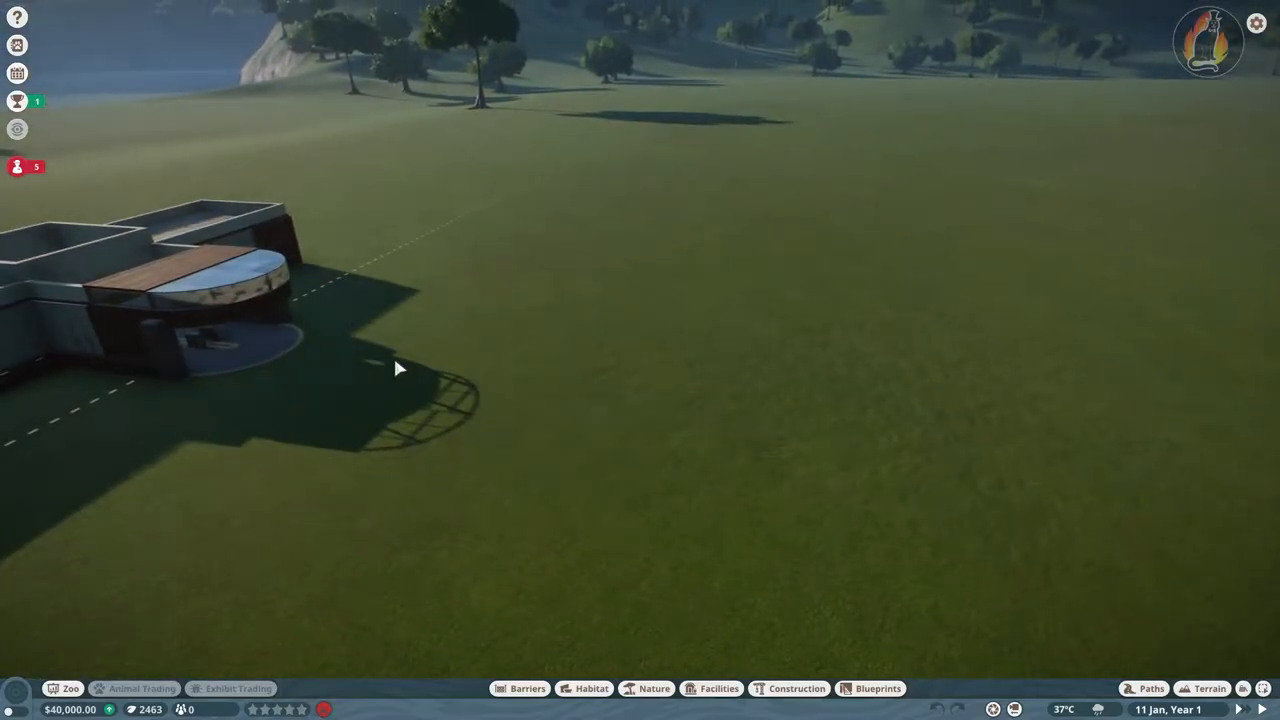
pyautogui.moveTo(472, 382)
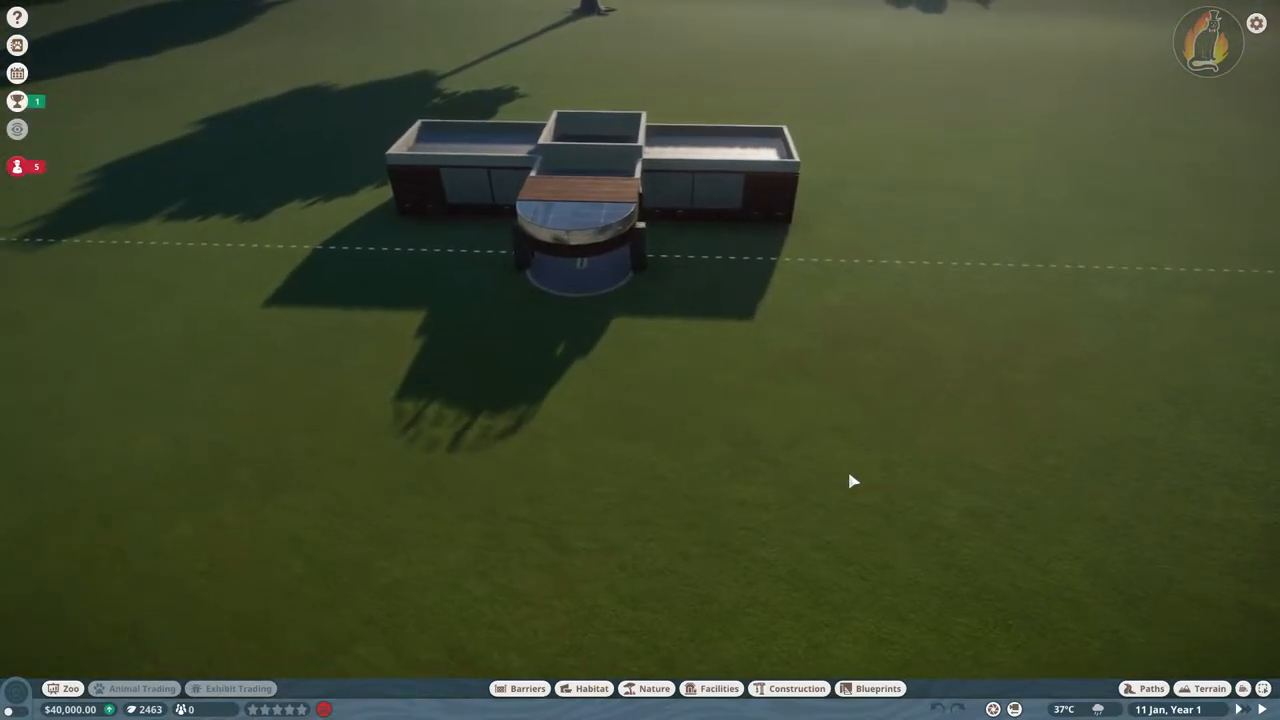
# Browse Facilities and Nature, then draw a short wide path out from the entrance building
pyautogui.click(720, 688)
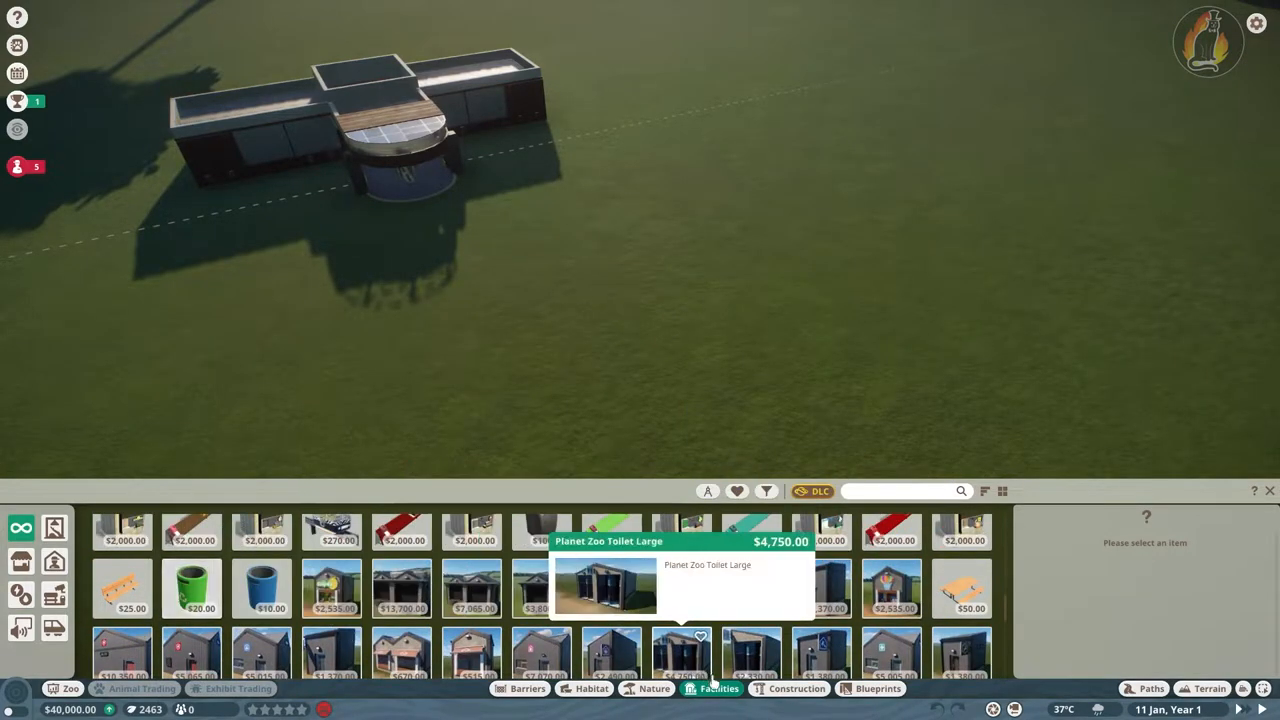
pyautogui.click(654, 688)
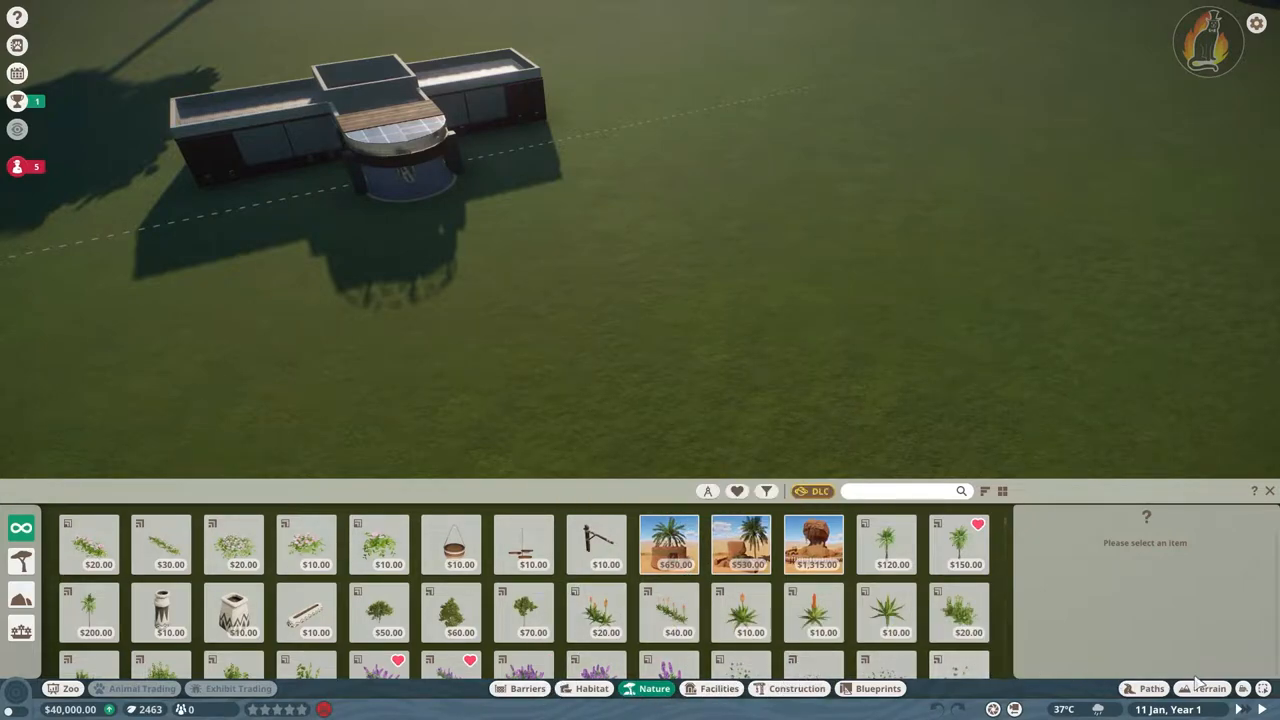
pyautogui.click(1152, 688)
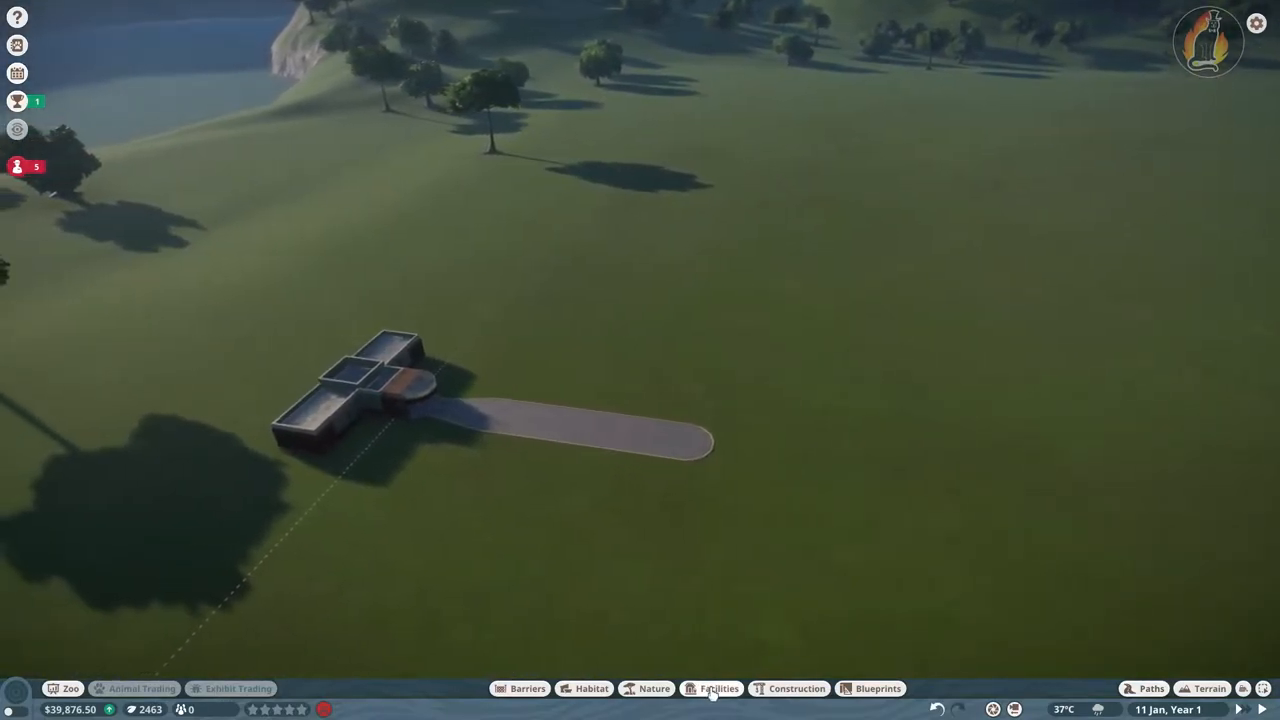
# Browse guest and staff facility buildings and look at the small keeper hut
pyautogui.click(720, 688)
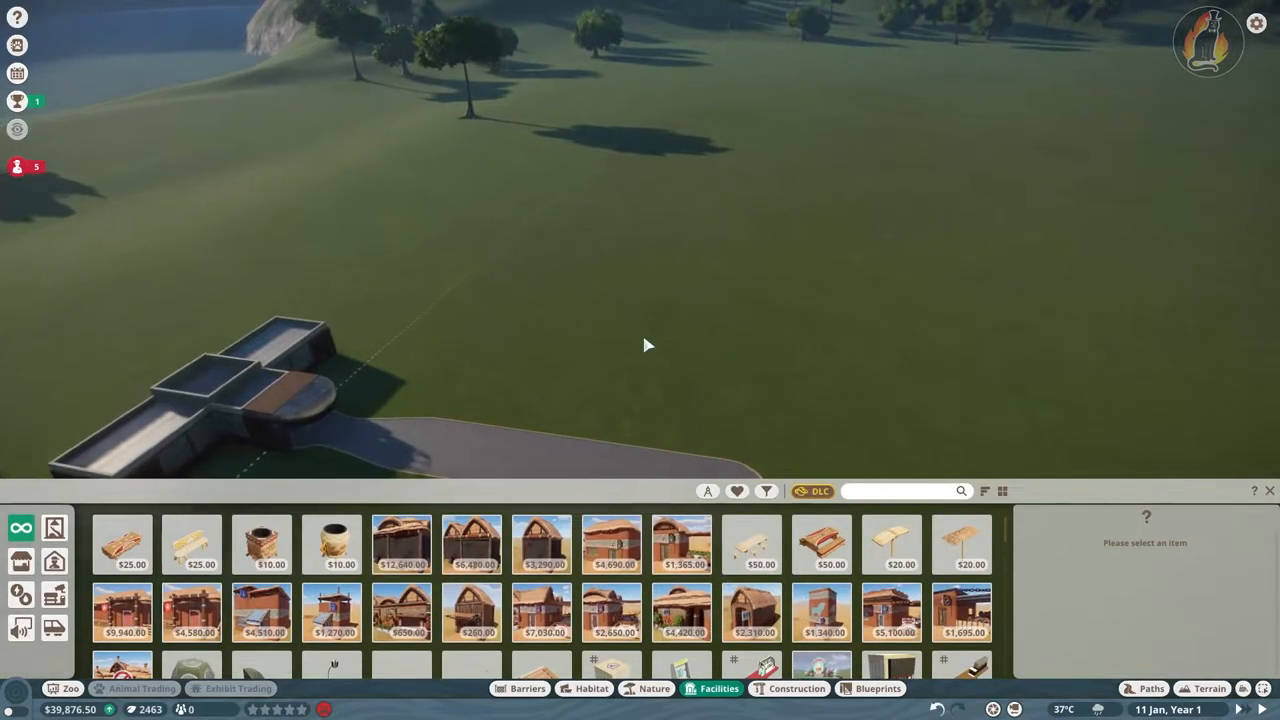
pyautogui.click(20, 564)
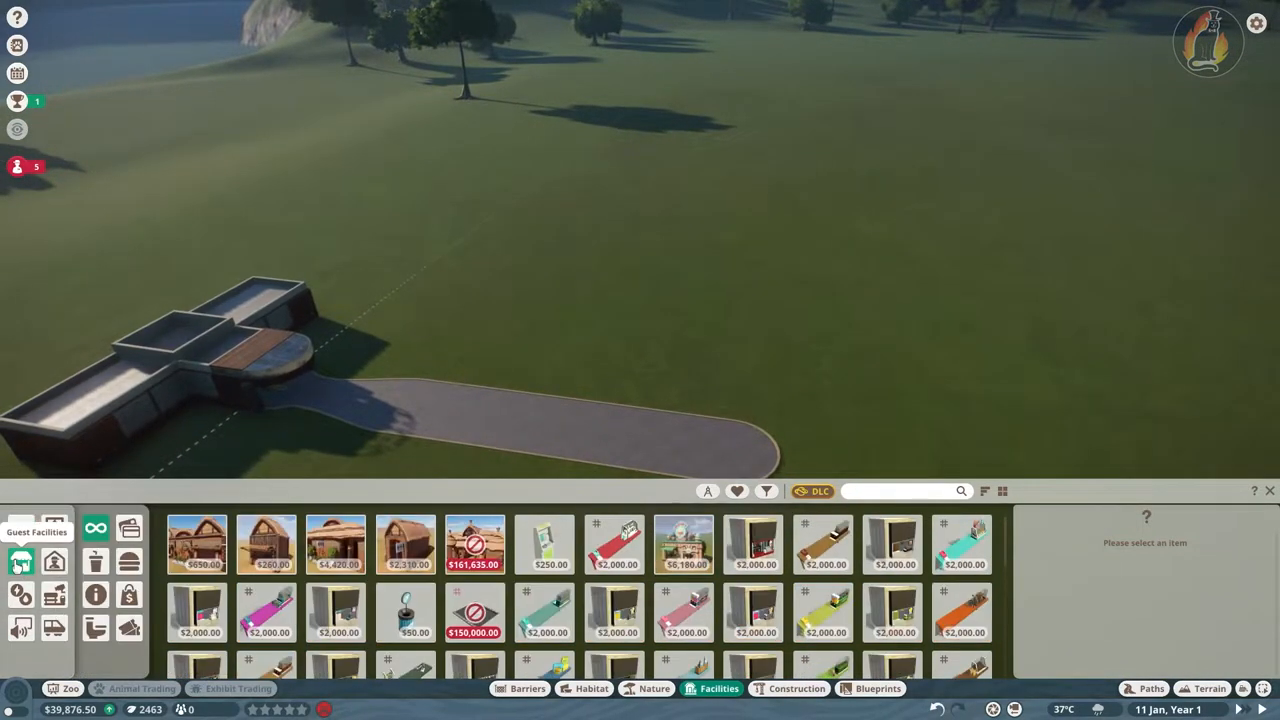
pyautogui.click(56, 560)
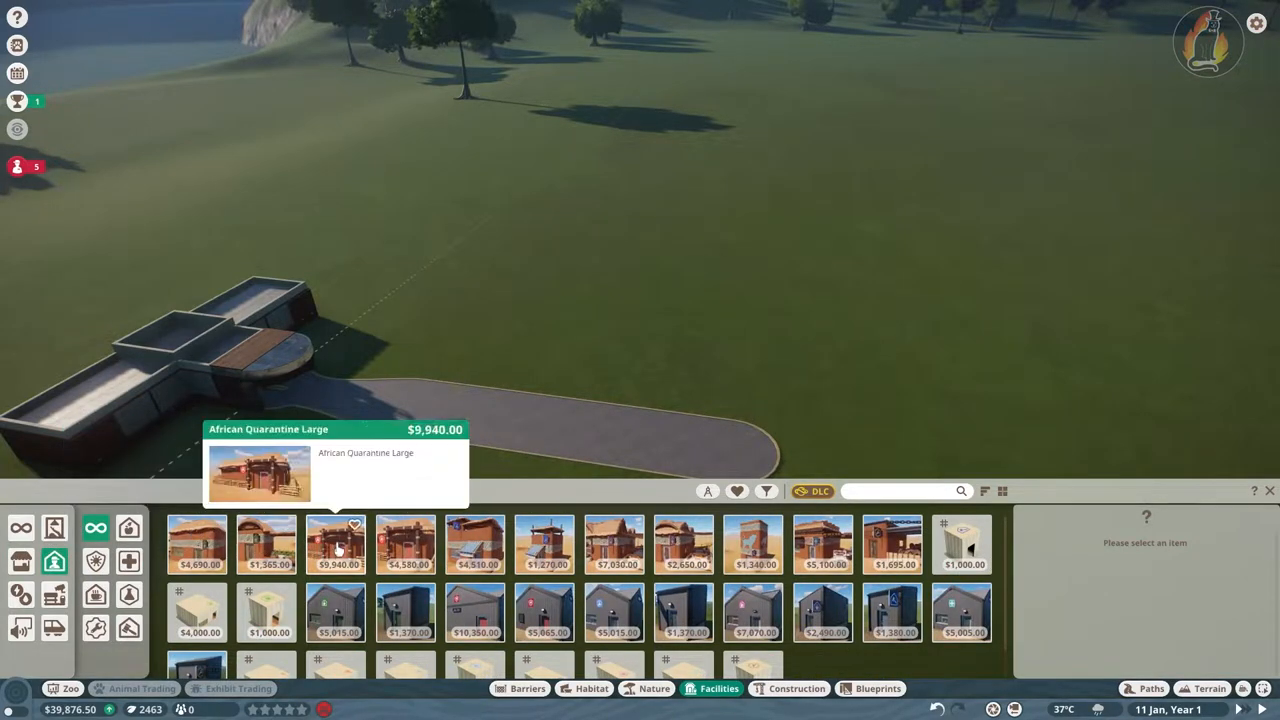
pyautogui.moveTo(740, 580)
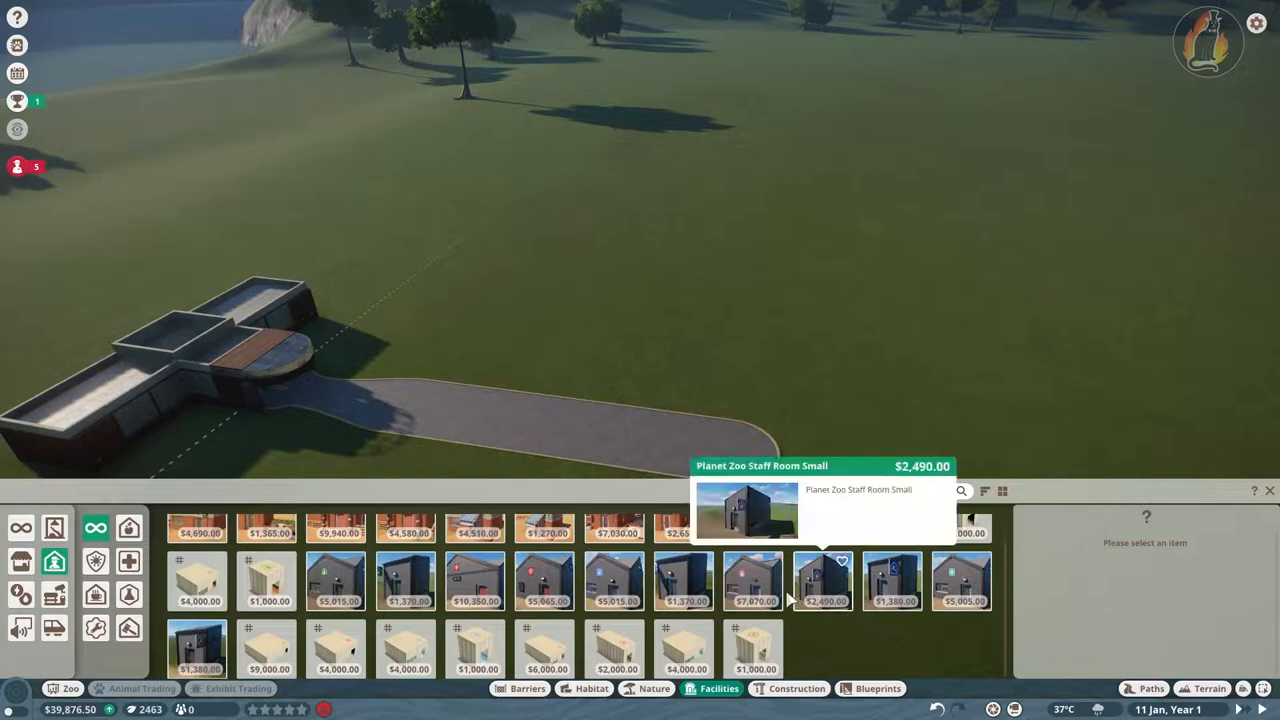
pyautogui.moveTo(336, 580)
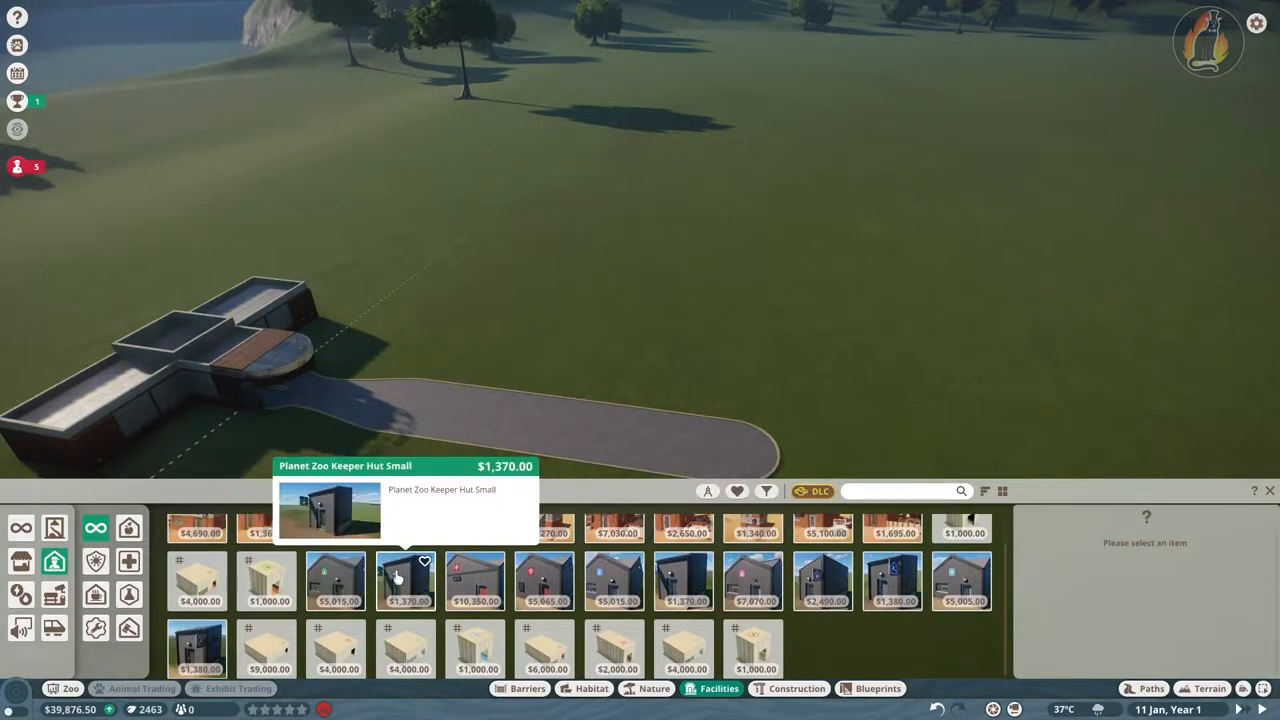
pyautogui.click(406, 582)
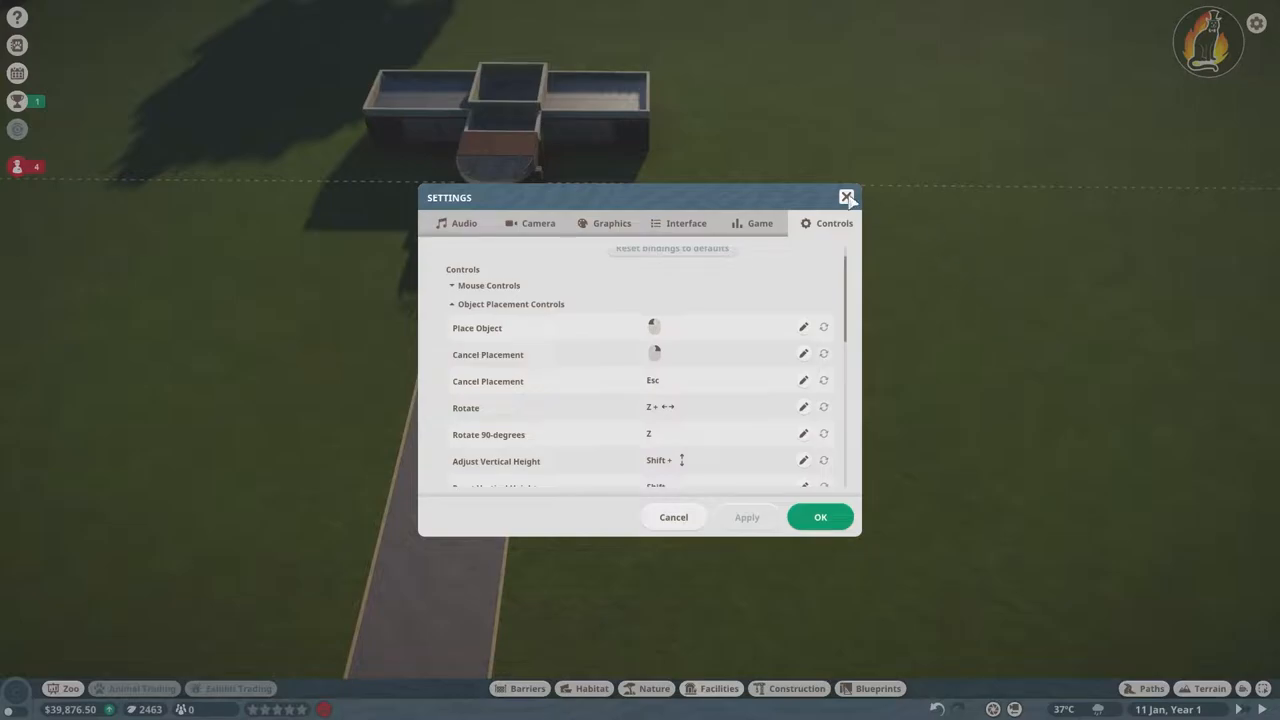
# Close Settings and pick the small keeper hut to hover beside the entrance path
pyautogui.click(846, 198)
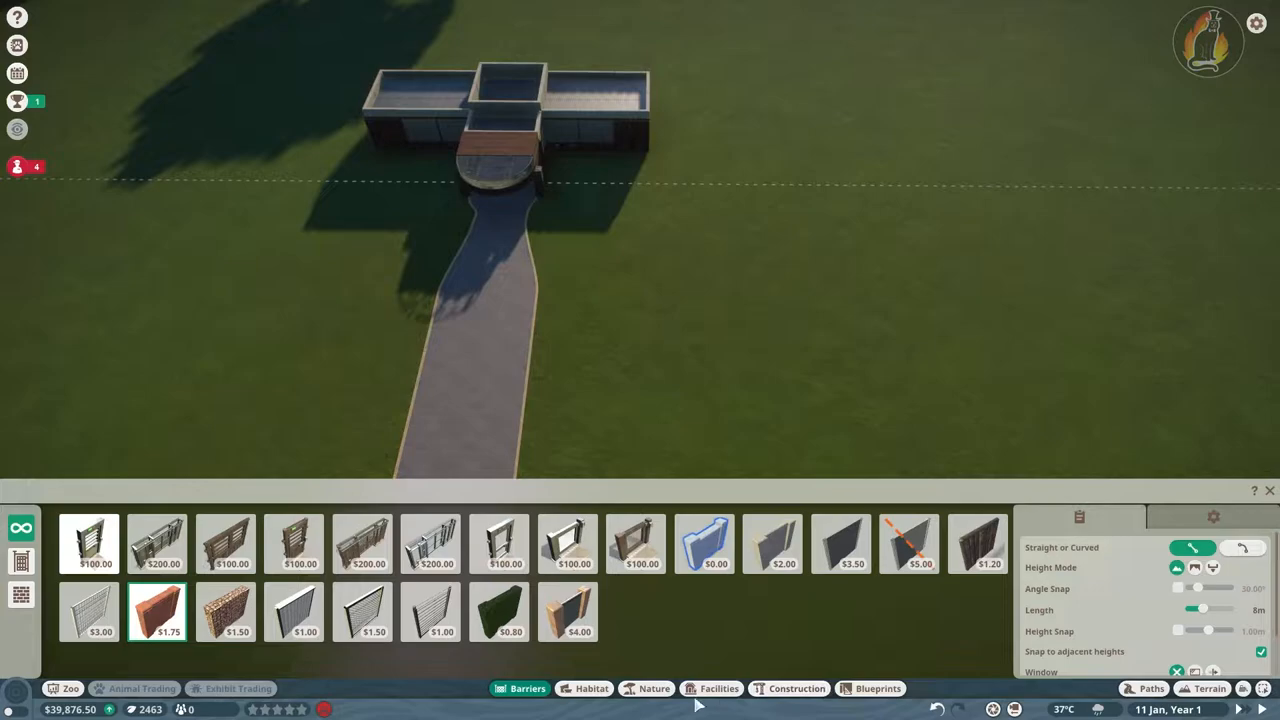
pyautogui.click(718, 688)
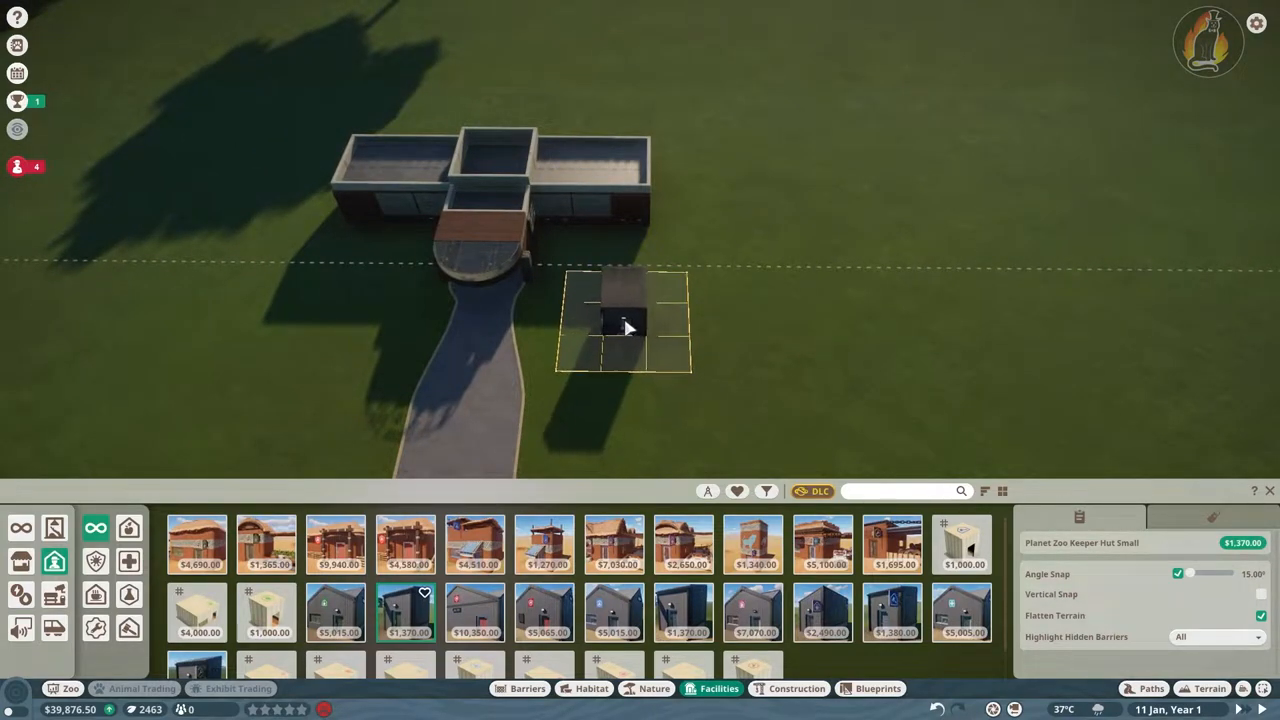
# Place the keeper hut, quarantine, research centres, trade centre and veterinary surgery in a row
pyautogui.click(544, 612)
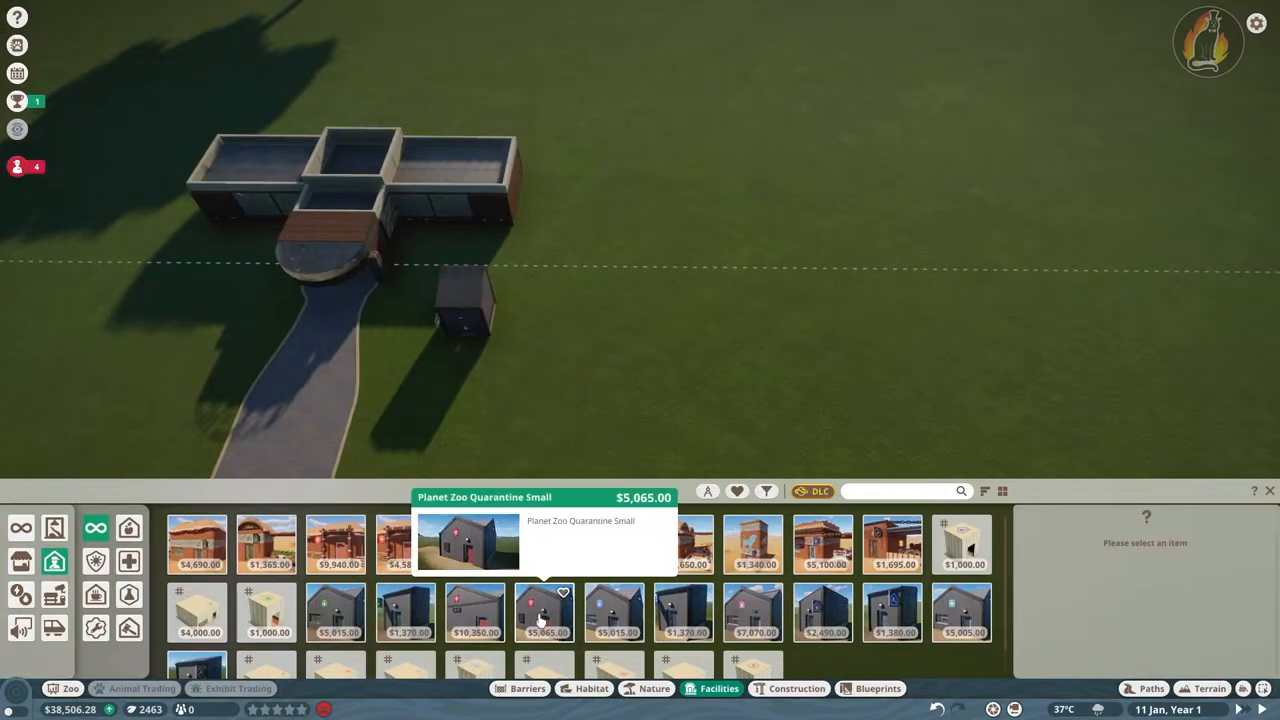
pyautogui.click(546, 612)
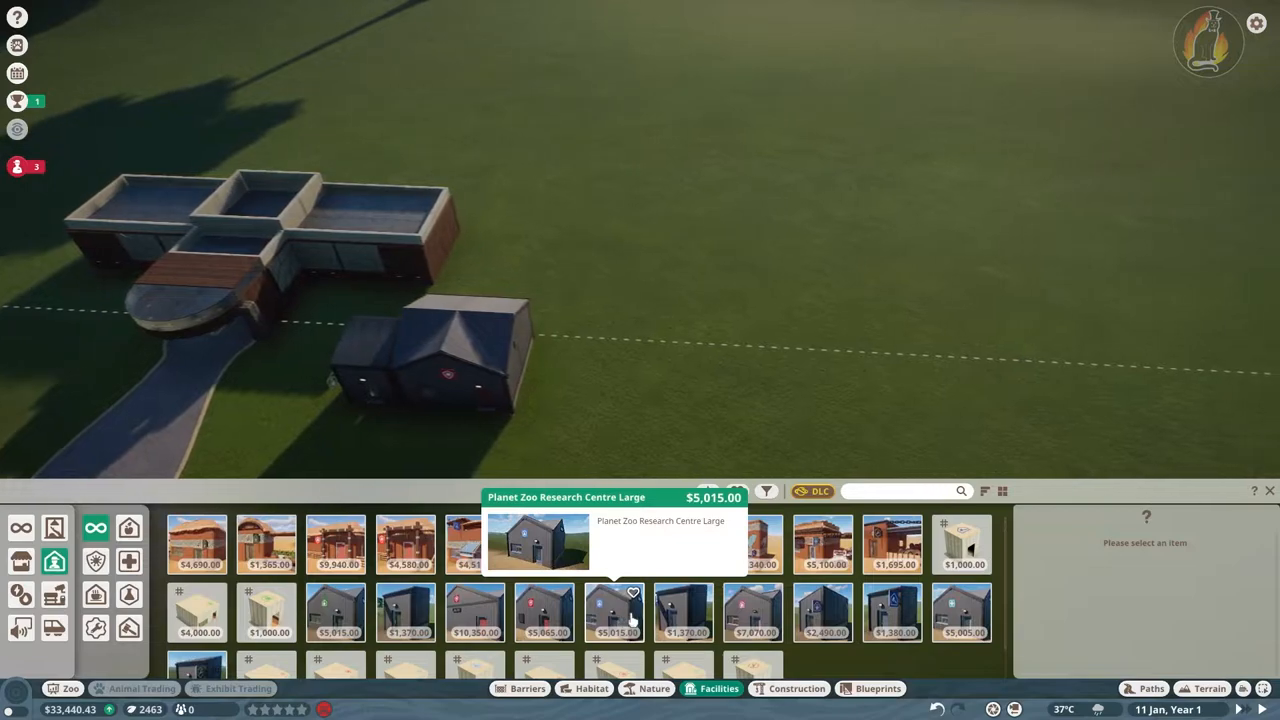
pyautogui.click(684, 612)
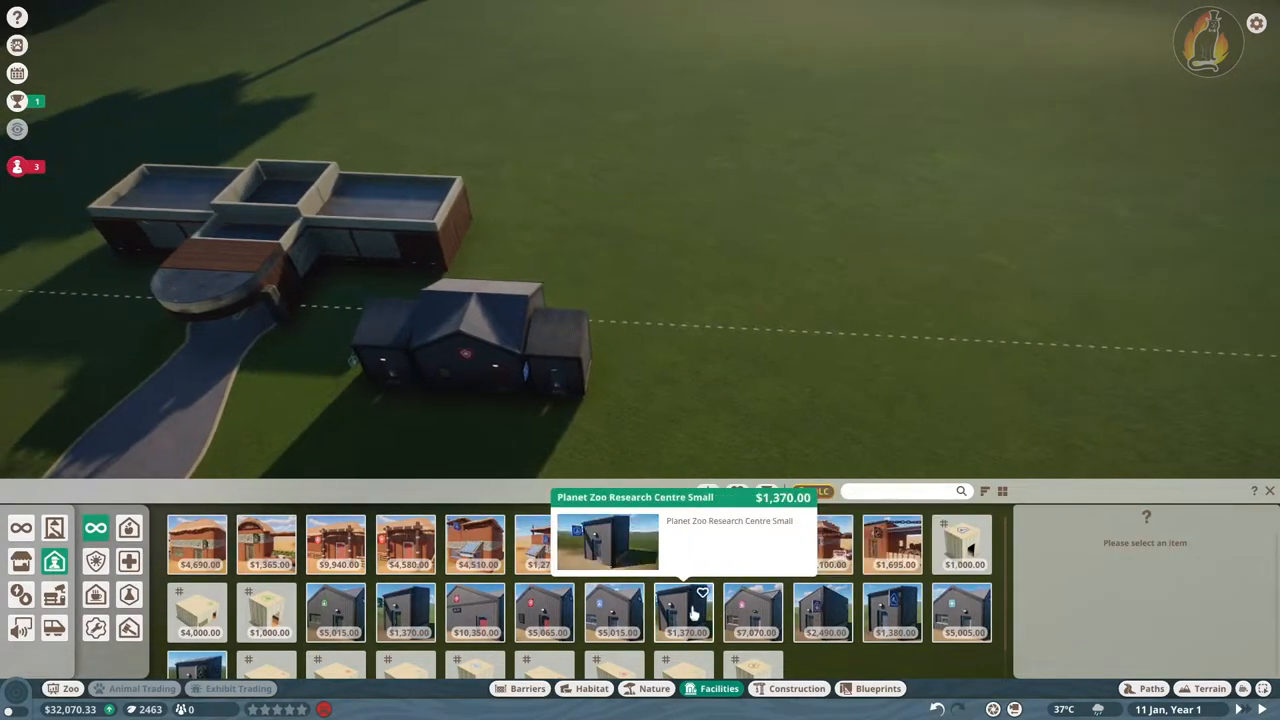
pyautogui.moveTo(824, 610)
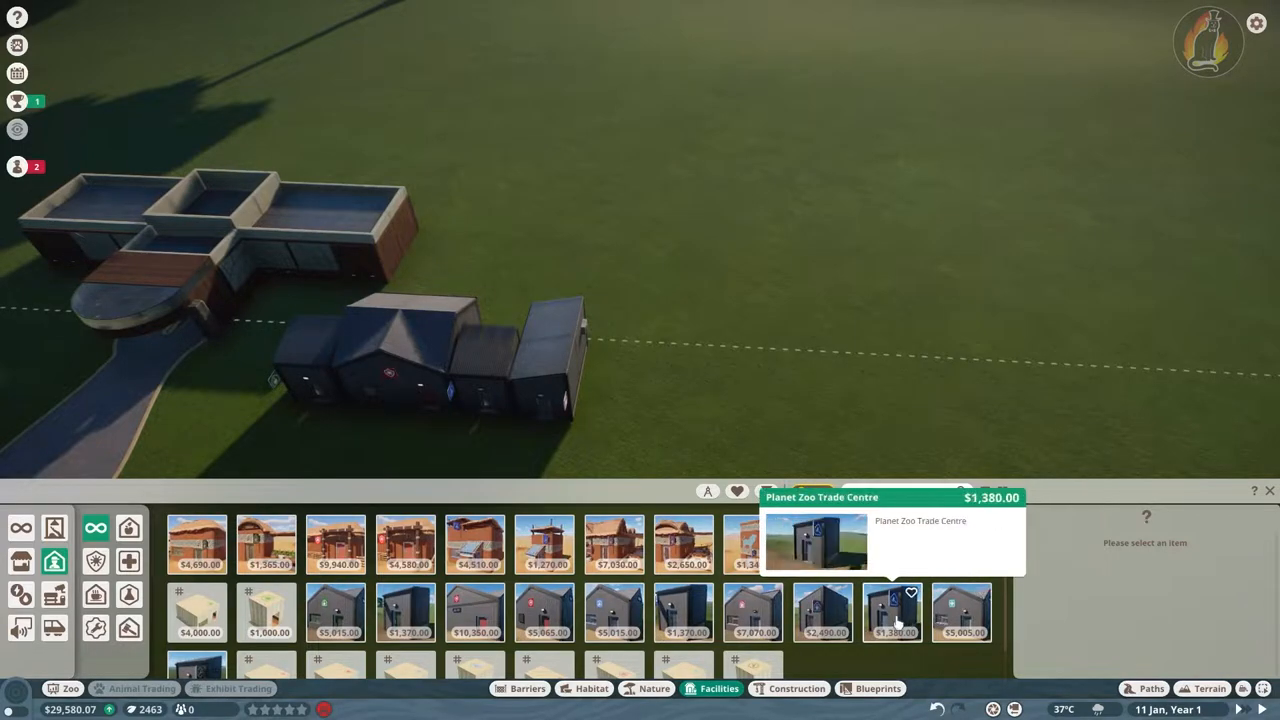
pyautogui.click(892, 612)
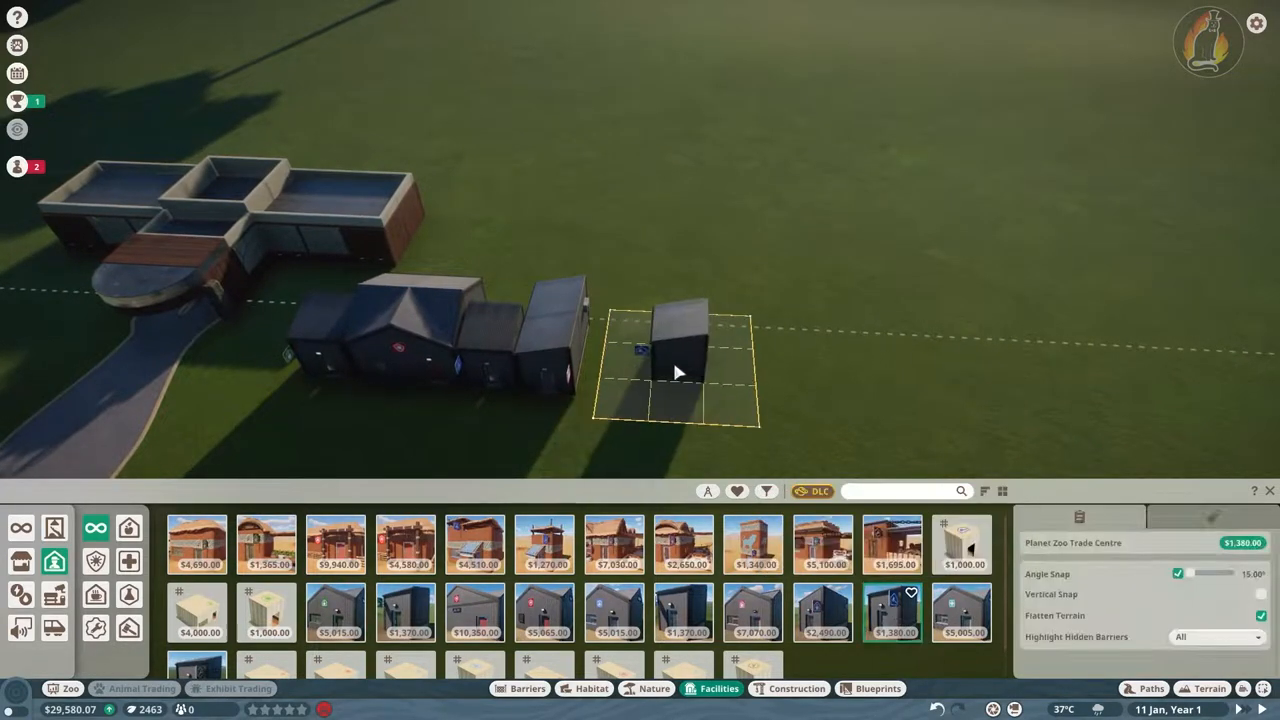
pyautogui.moveTo(616, 388)
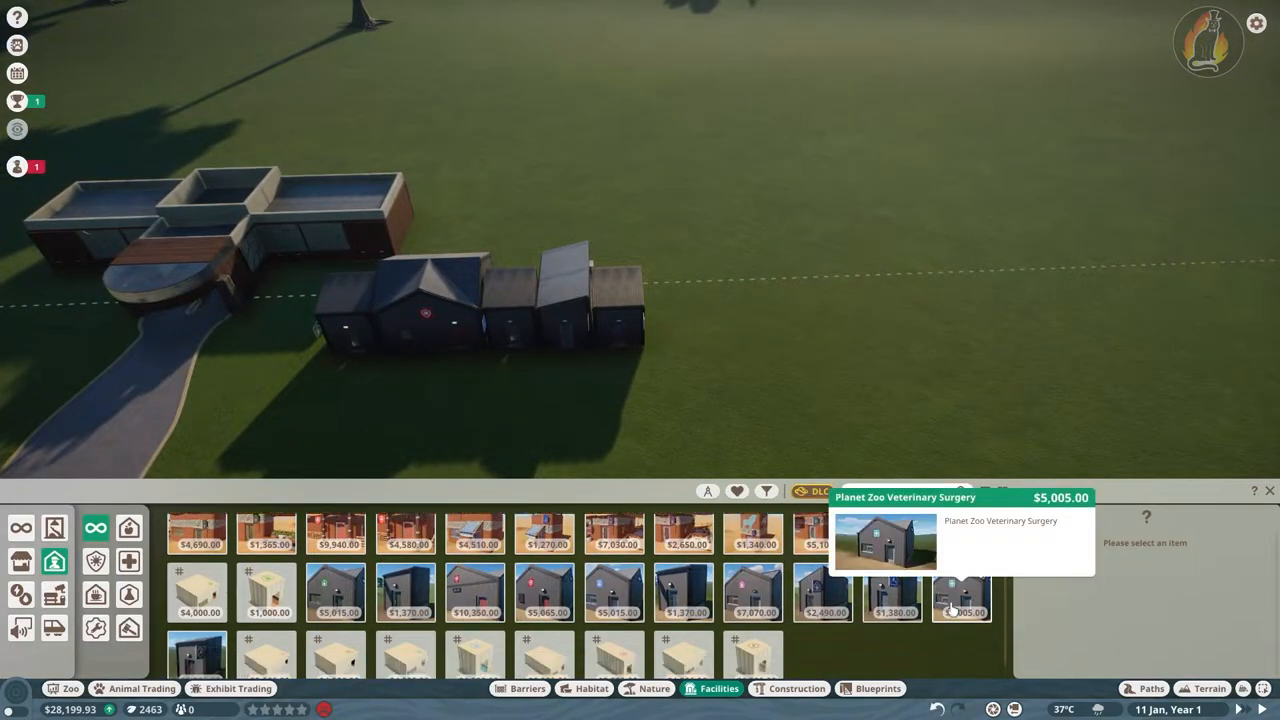
pyautogui.click(196, 648)
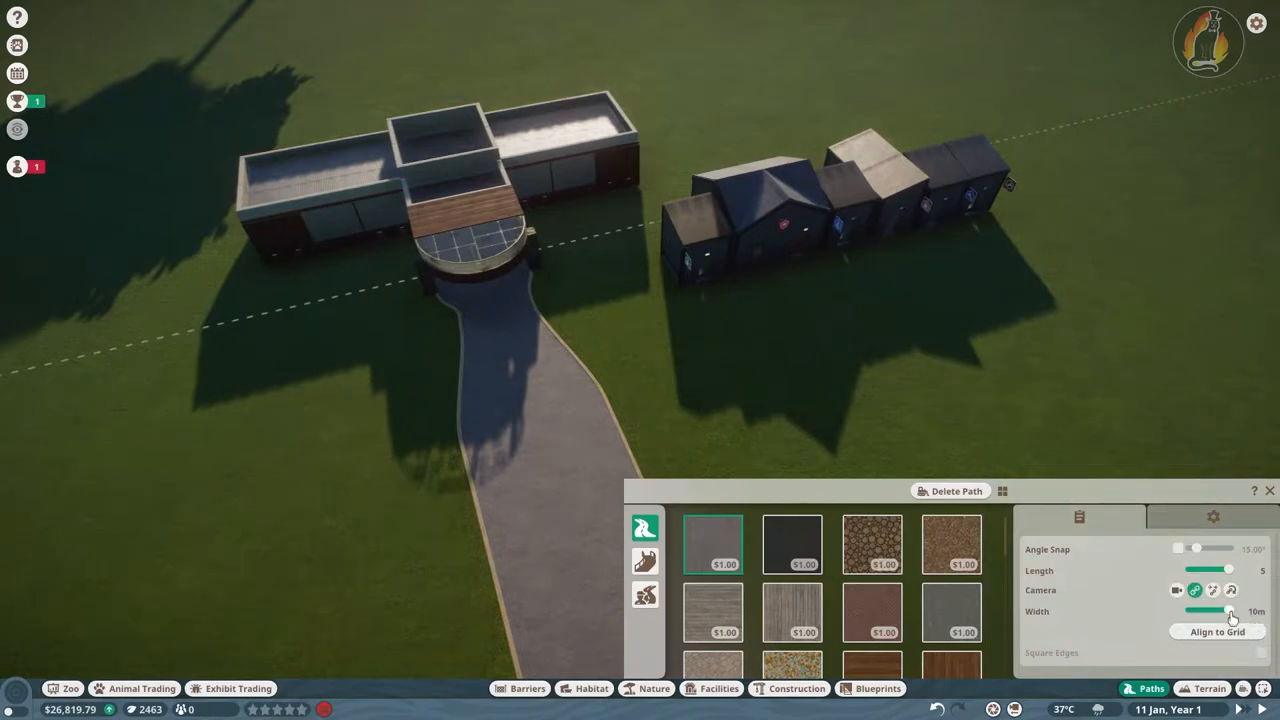
# Draw a paved loop from the entrance path around the staff buildings with spurs to each door
pyautogui.moveTo(1230, 612); pyautogui.dragTo(1190, 612)
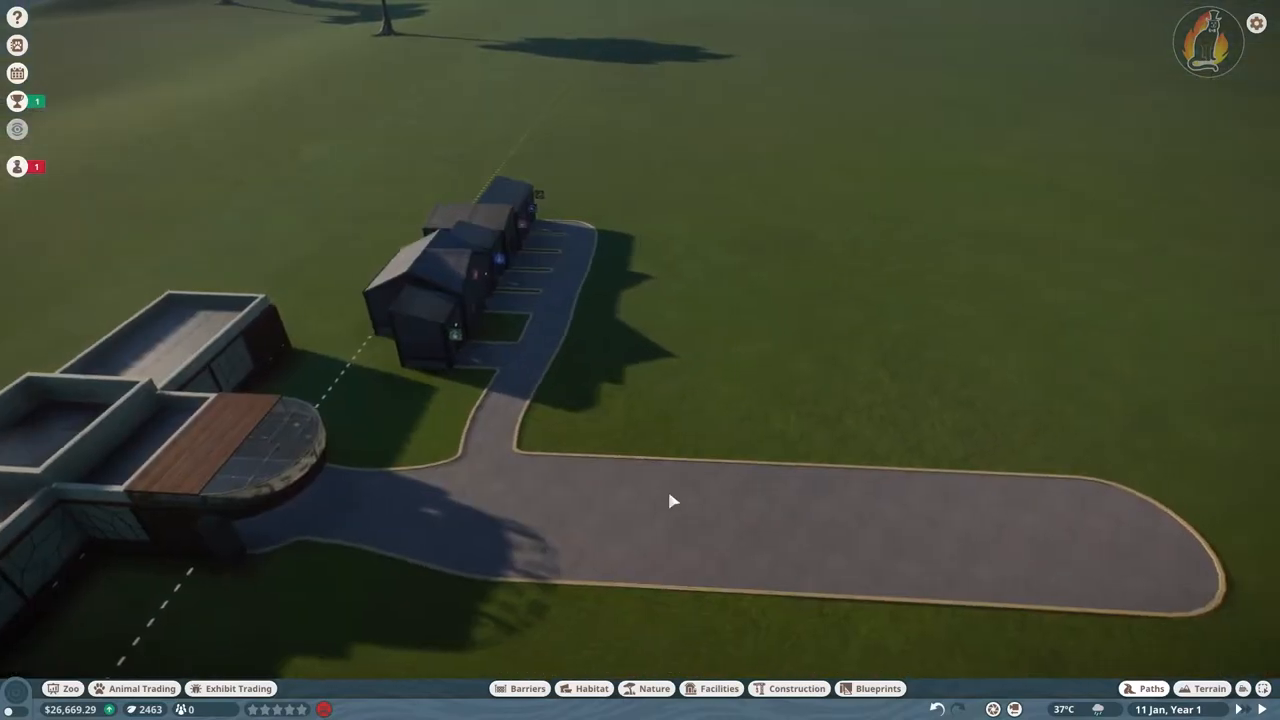
pyautogui.click(1150, 688)
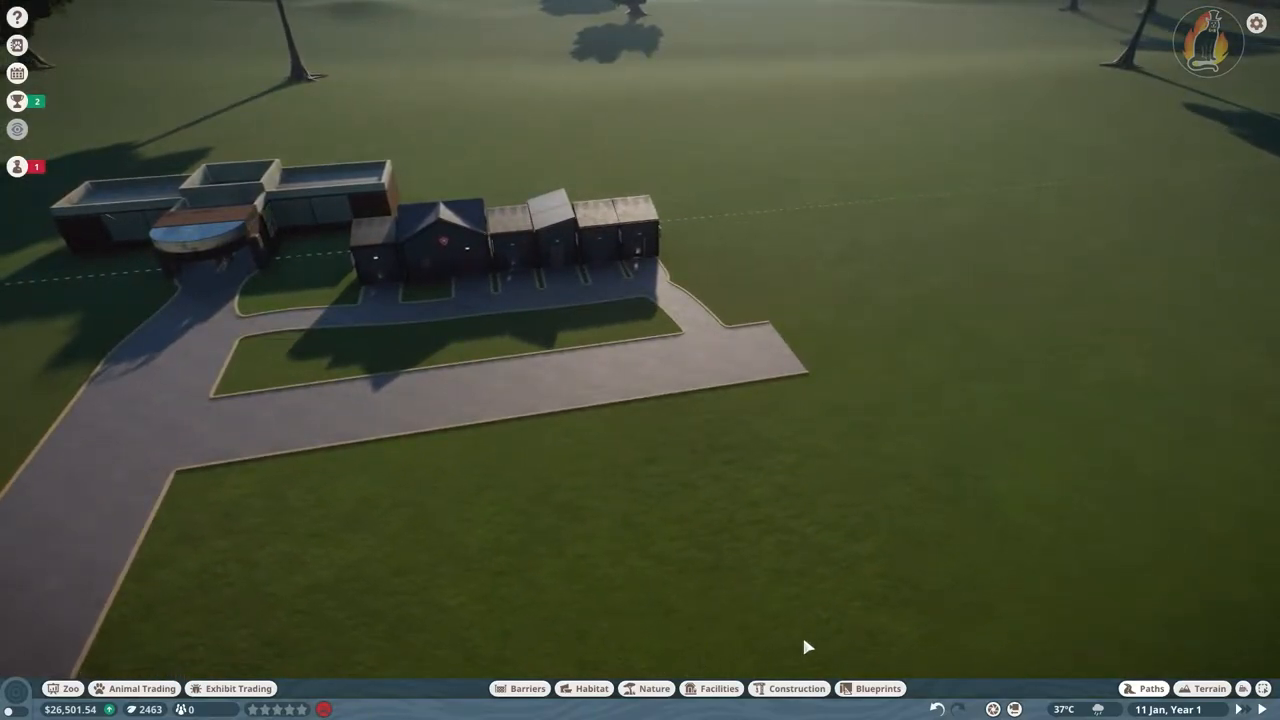
pyautogui.click(528, 688)
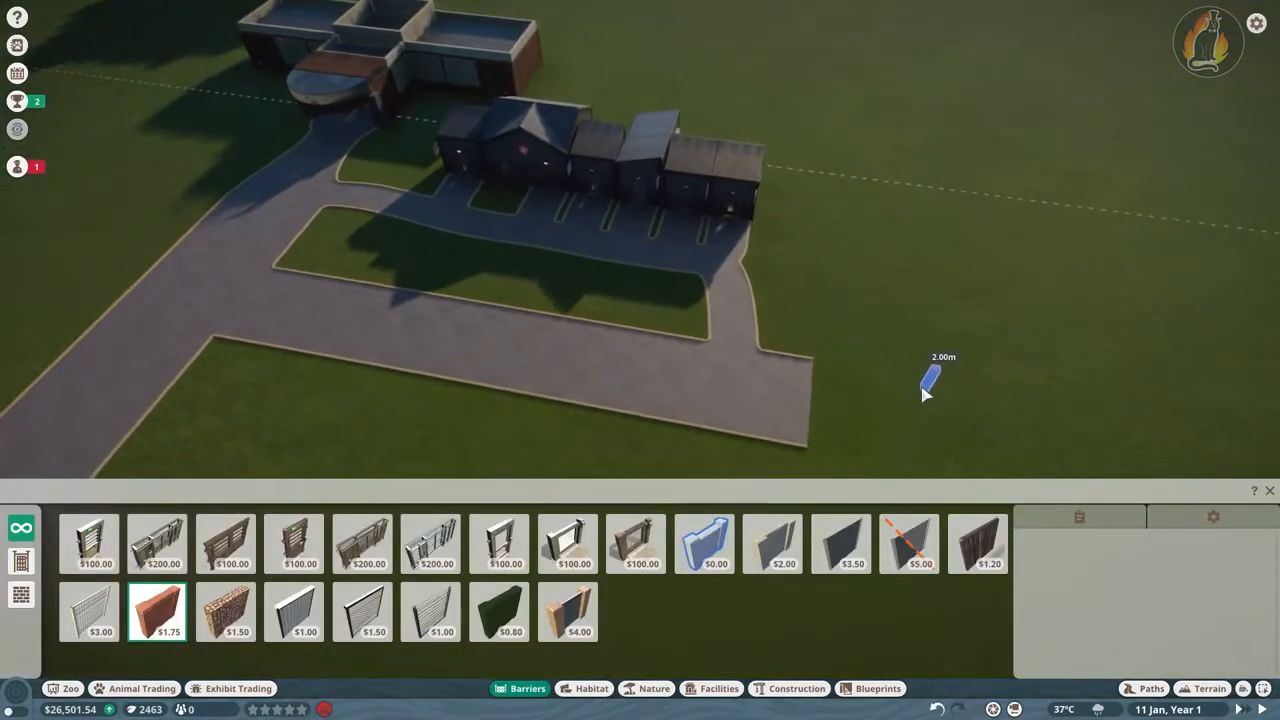
pyautogui.click(654, 688)
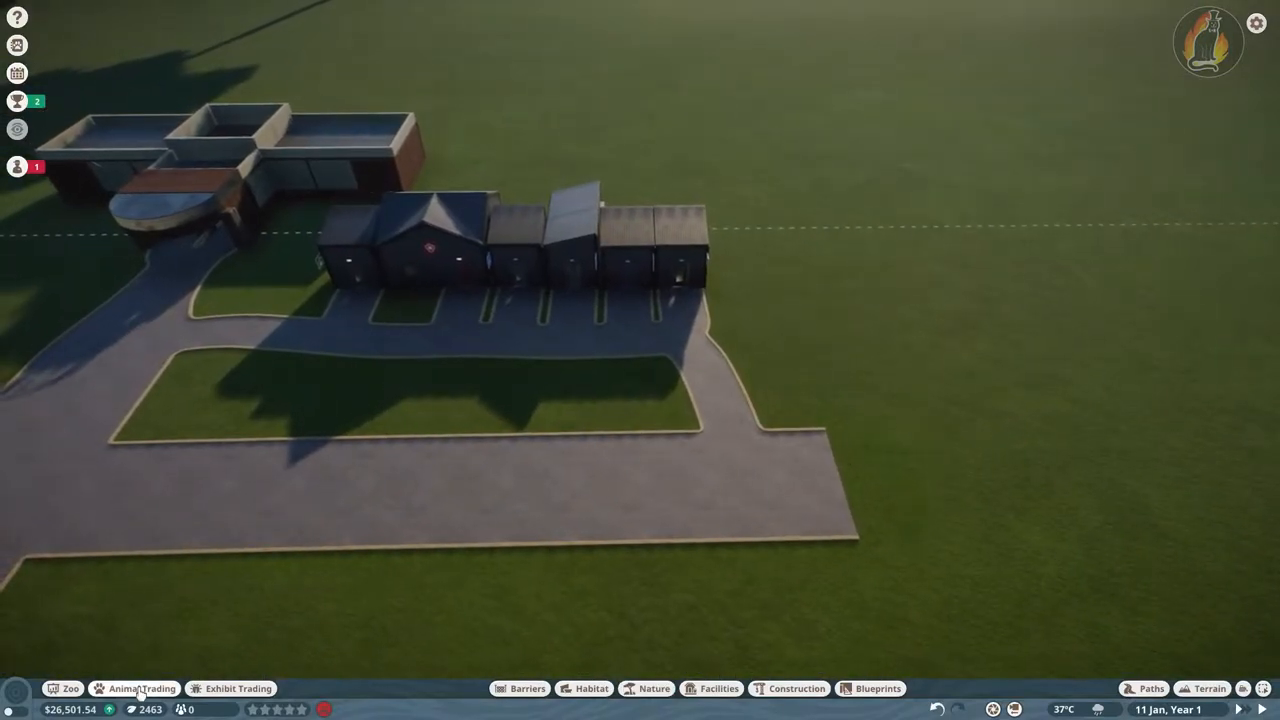
# Filter the animal market to Caracal and review the four caracals for sale
pyautogui.click(136, 688)
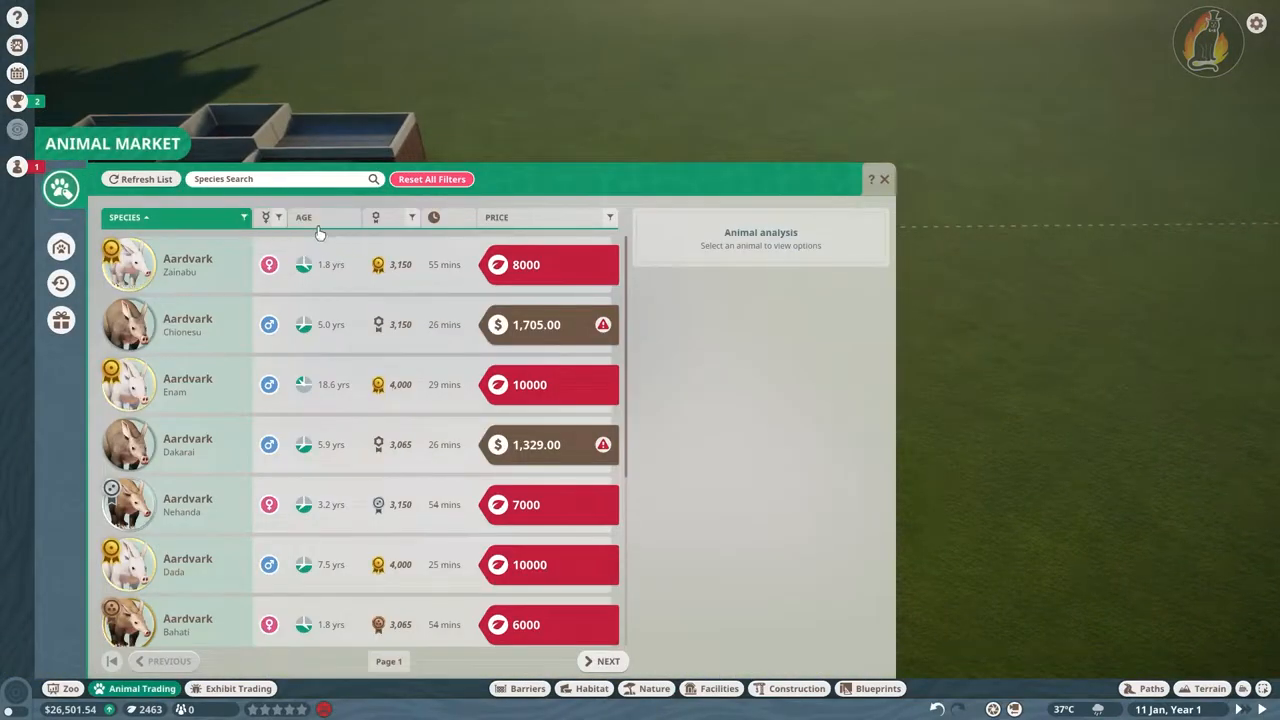
pyautogui.moveTo(60, 248)
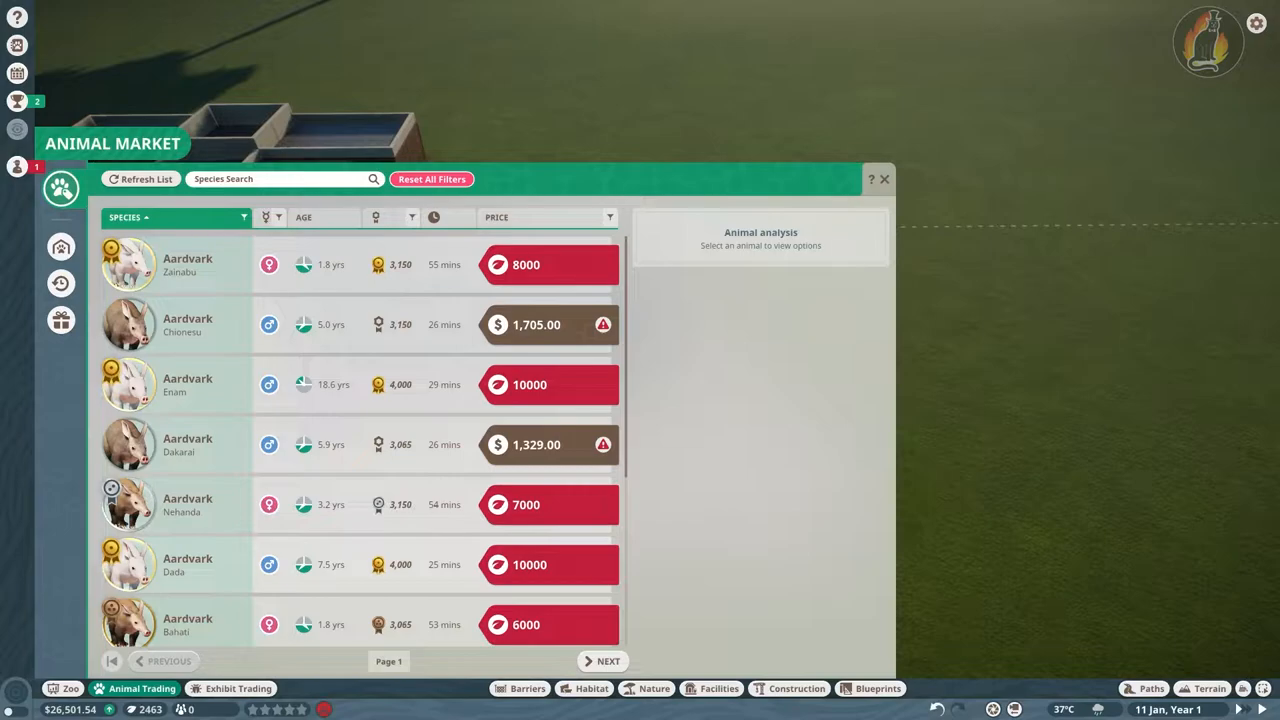
pyautogui.moveTo(736, 428)
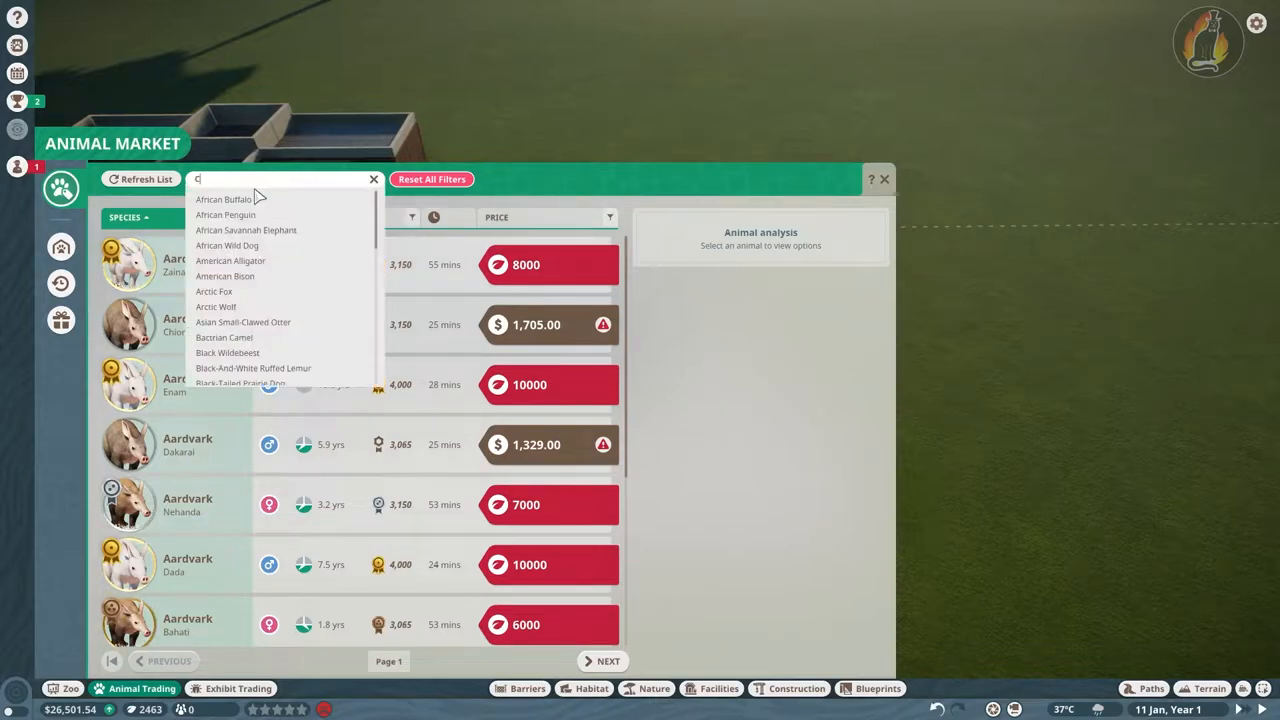
pyautogui.write('aracal')
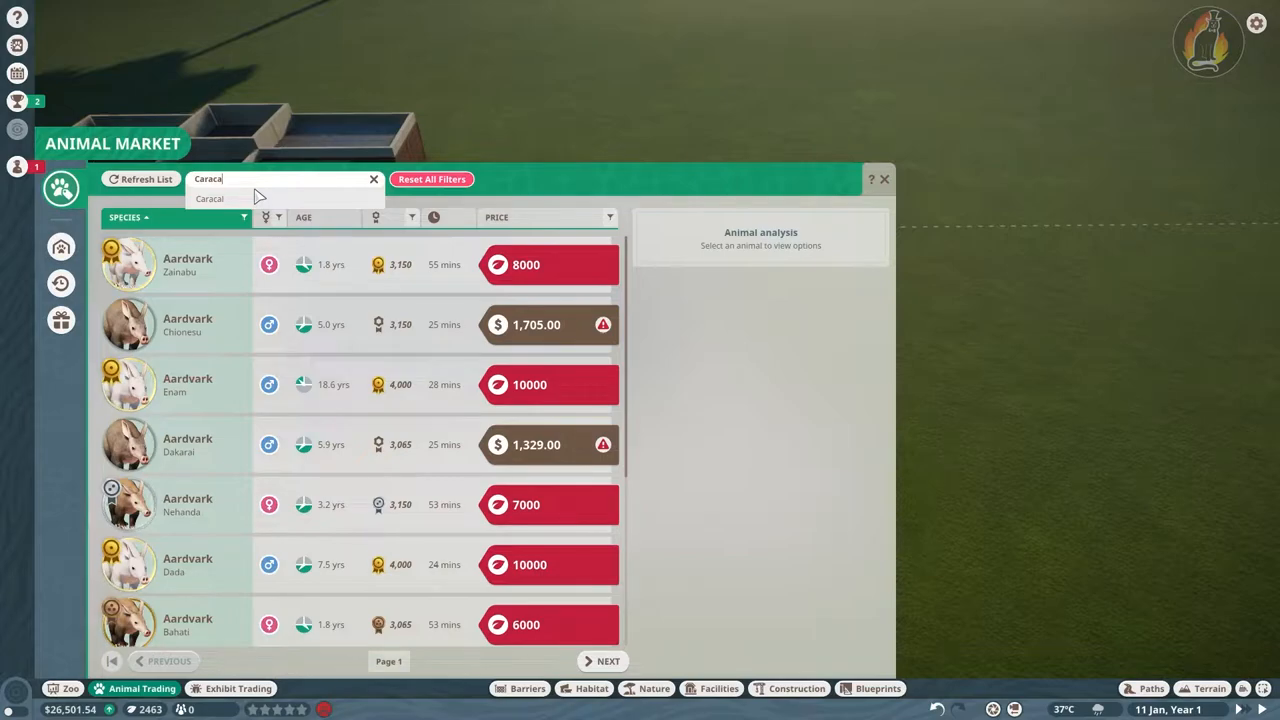
pyautogui.click(210, 198)
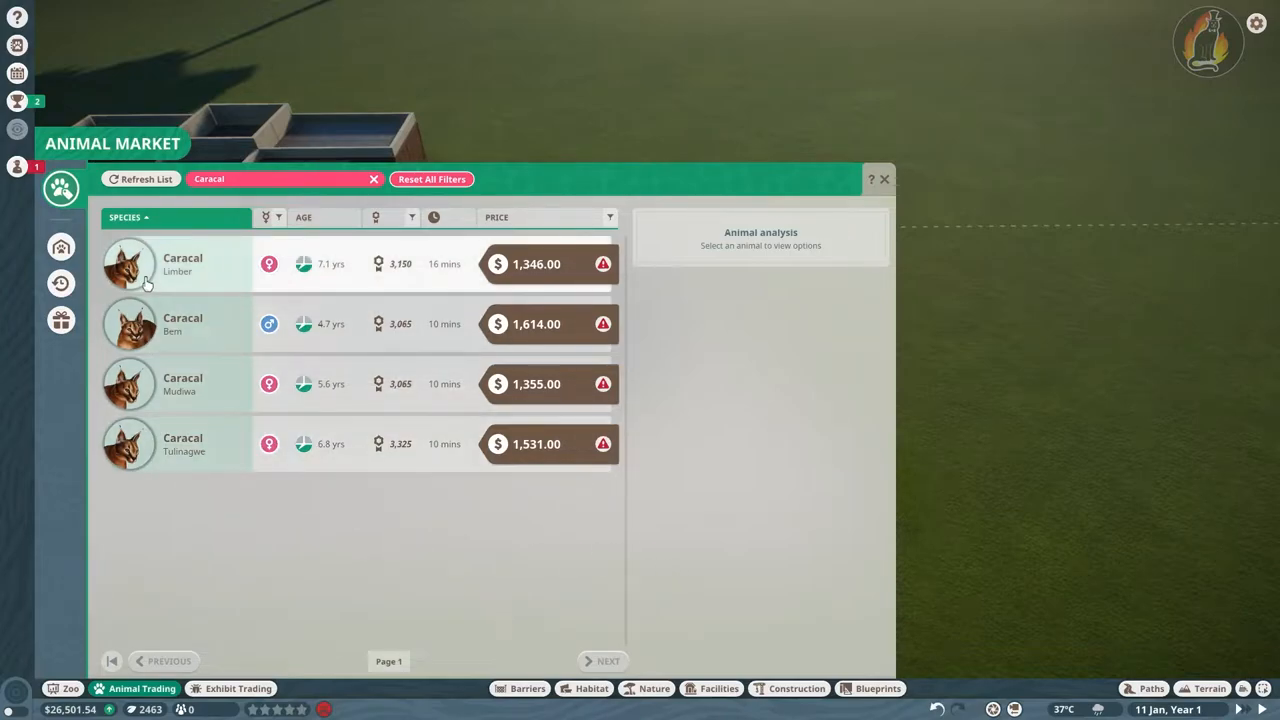
pyautogui.moveTo(116, 608)
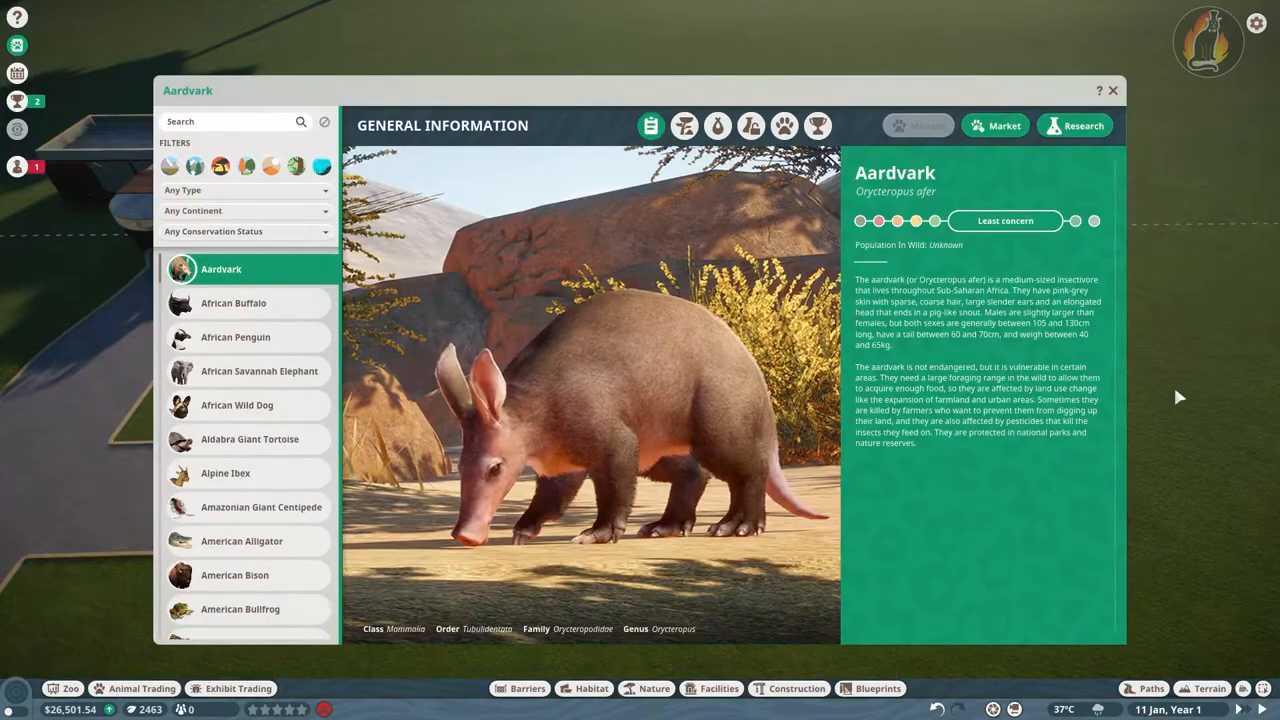
# Search 'Caracal' in the Zoopedia and view its natural habitat and species data
pyautogui.click(230, 122)
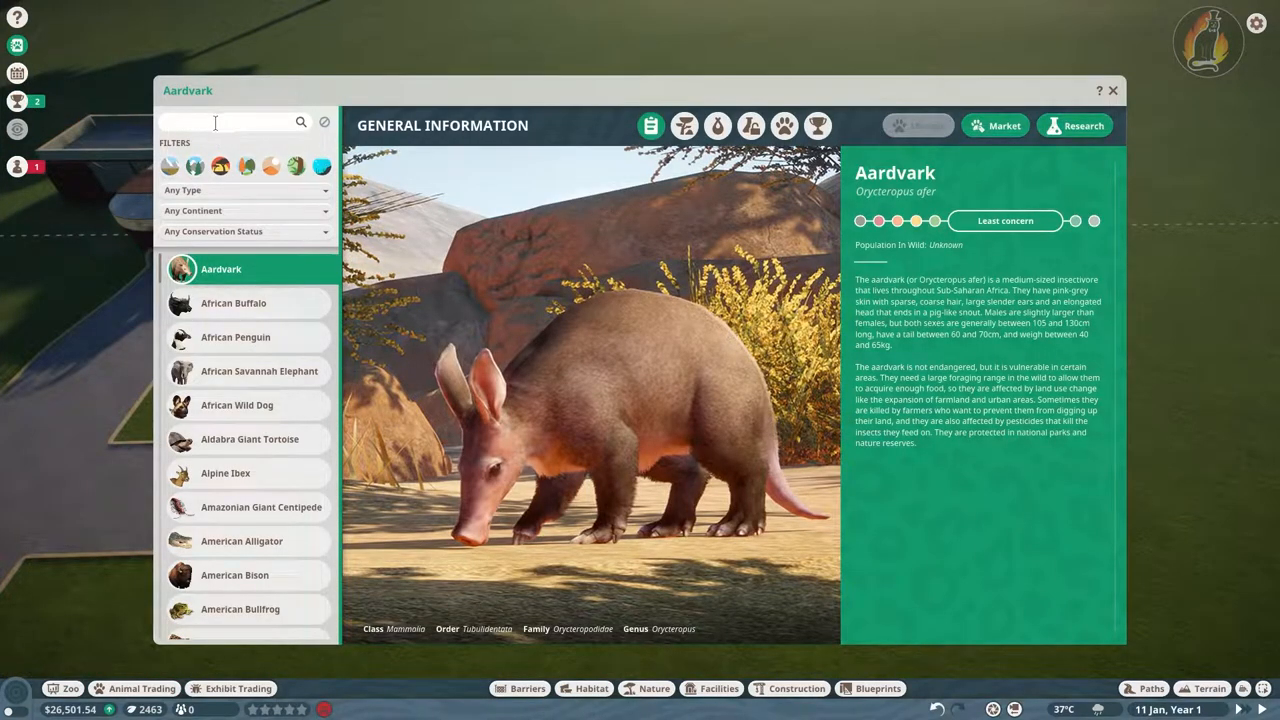
pyautogui.write('Caracal')
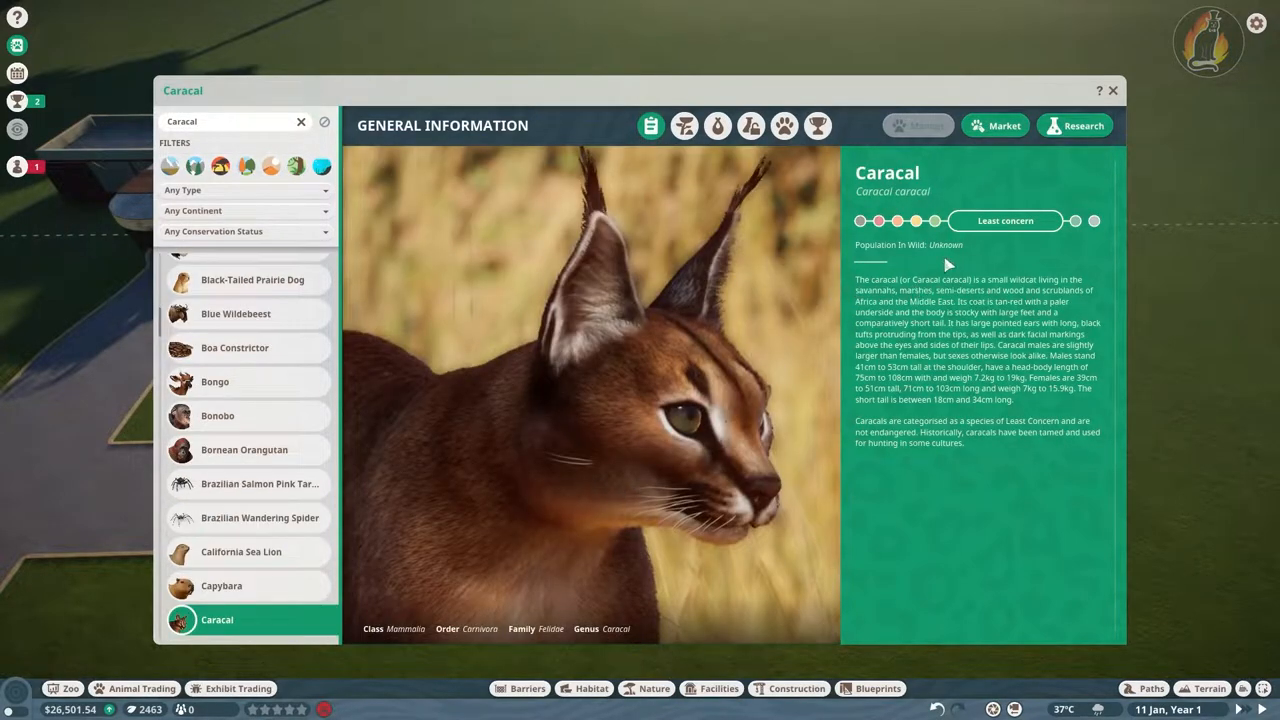
pyautogui.click(684, 124)
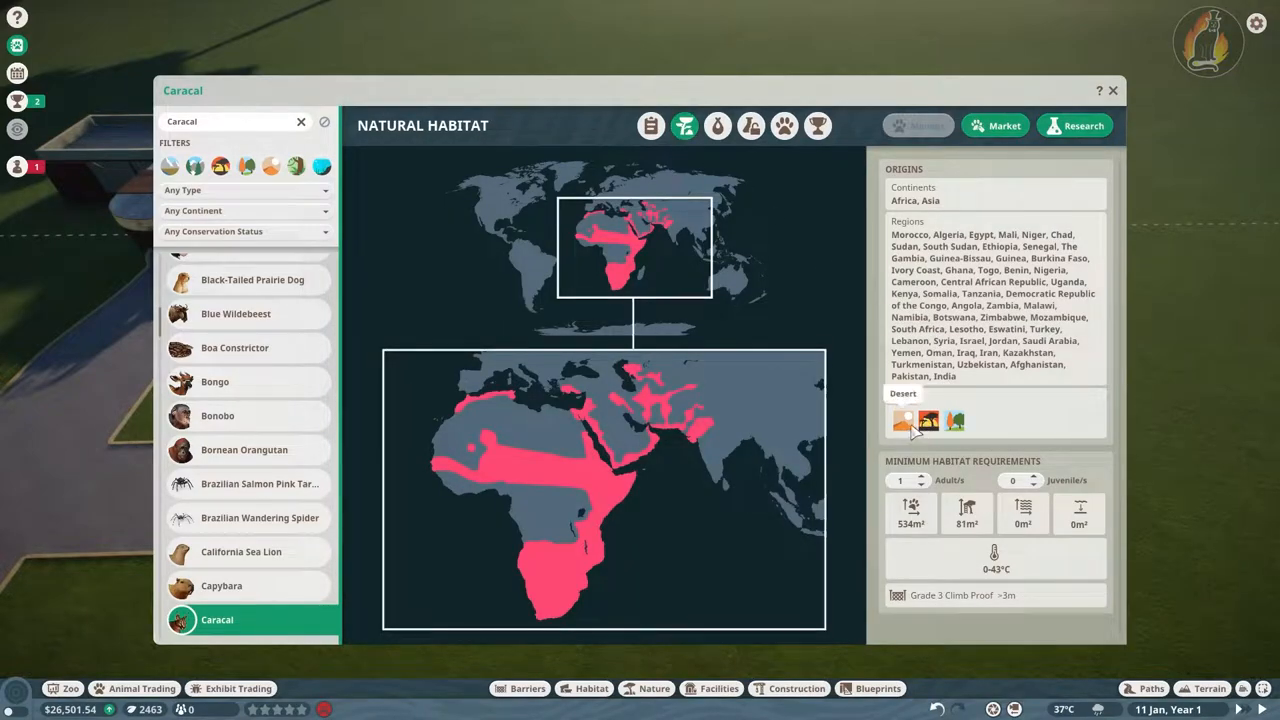
pyautogui.moveTo(956, 420)
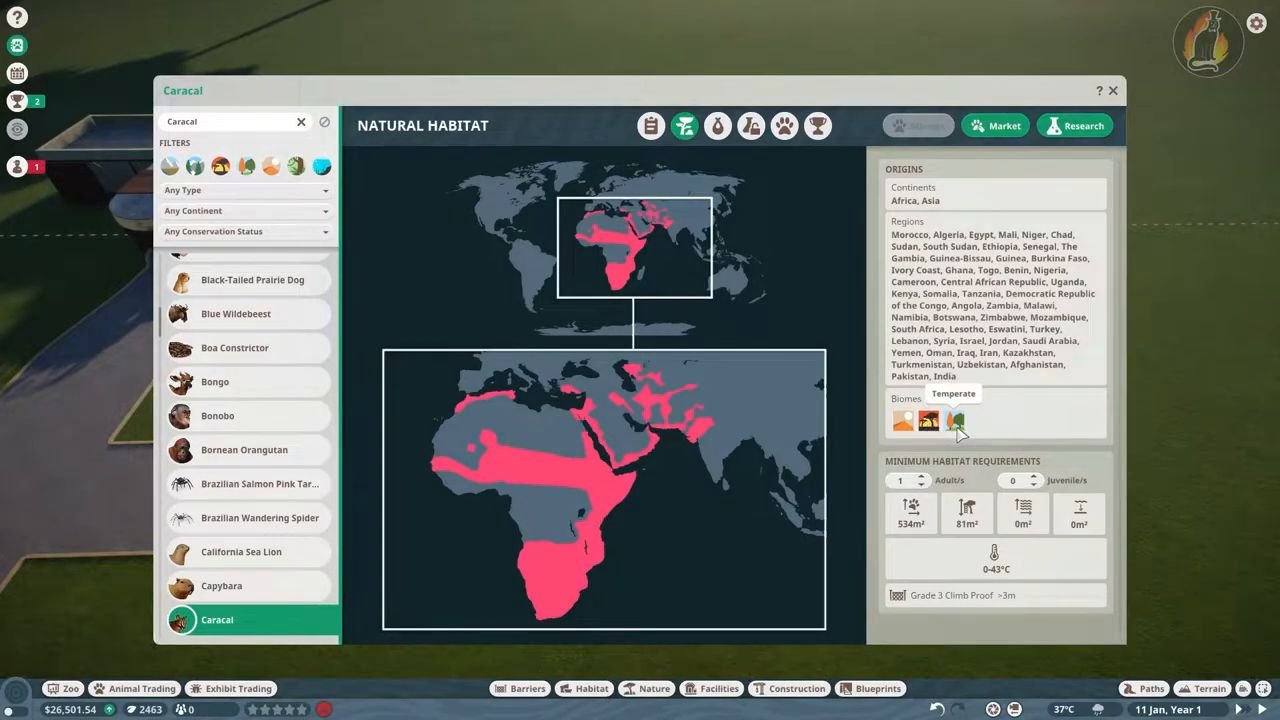
pyautogui.moveTo(1036, 512)
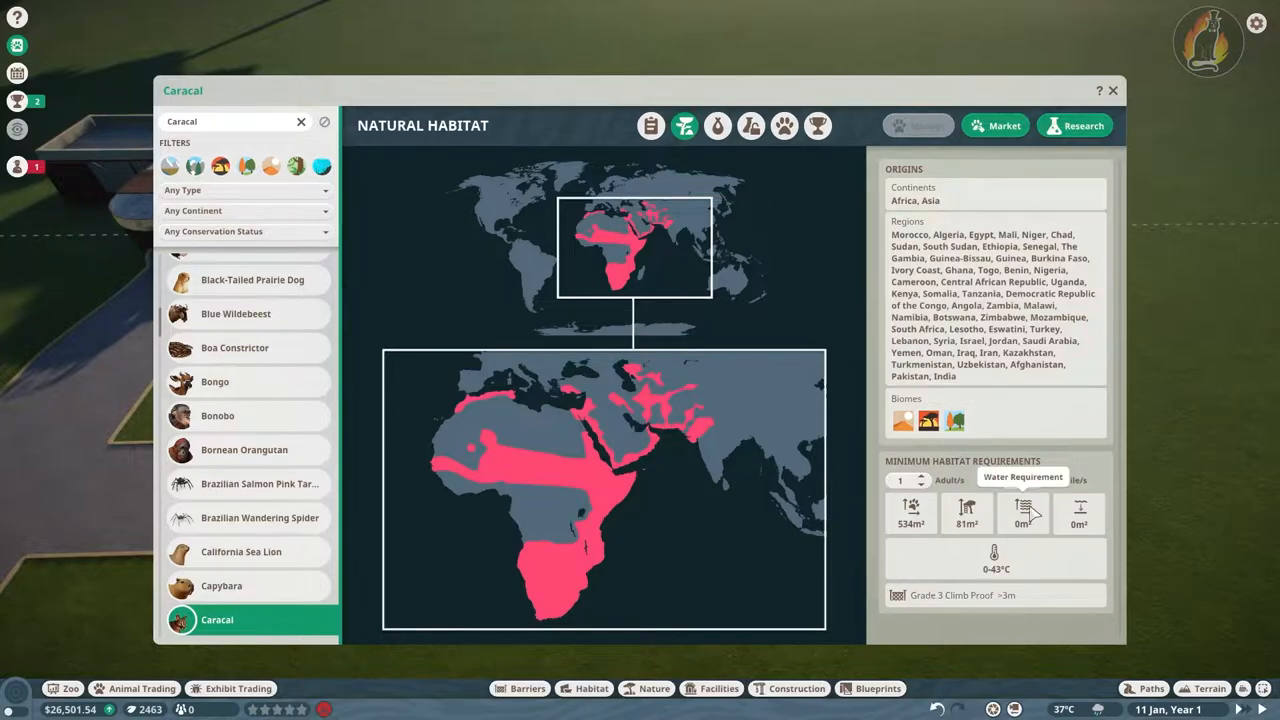
pyautogui.moveTo(912, 510)
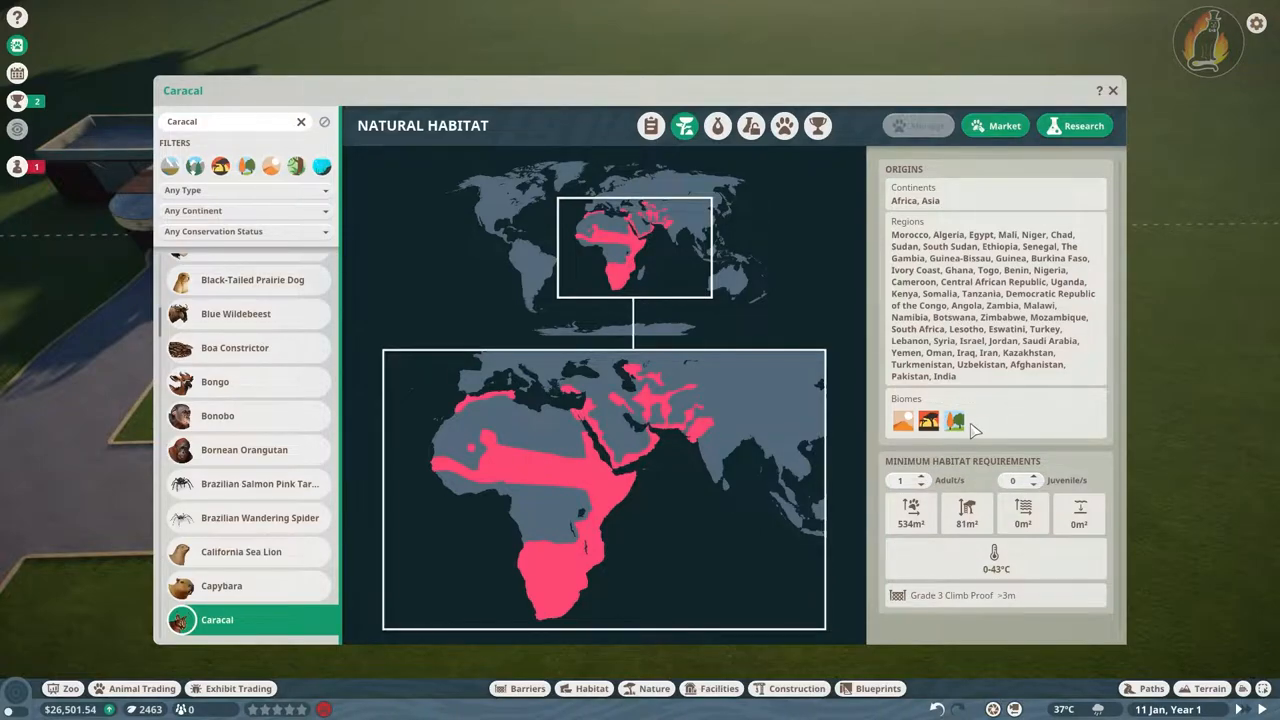
pyautogui.click(716, 124)
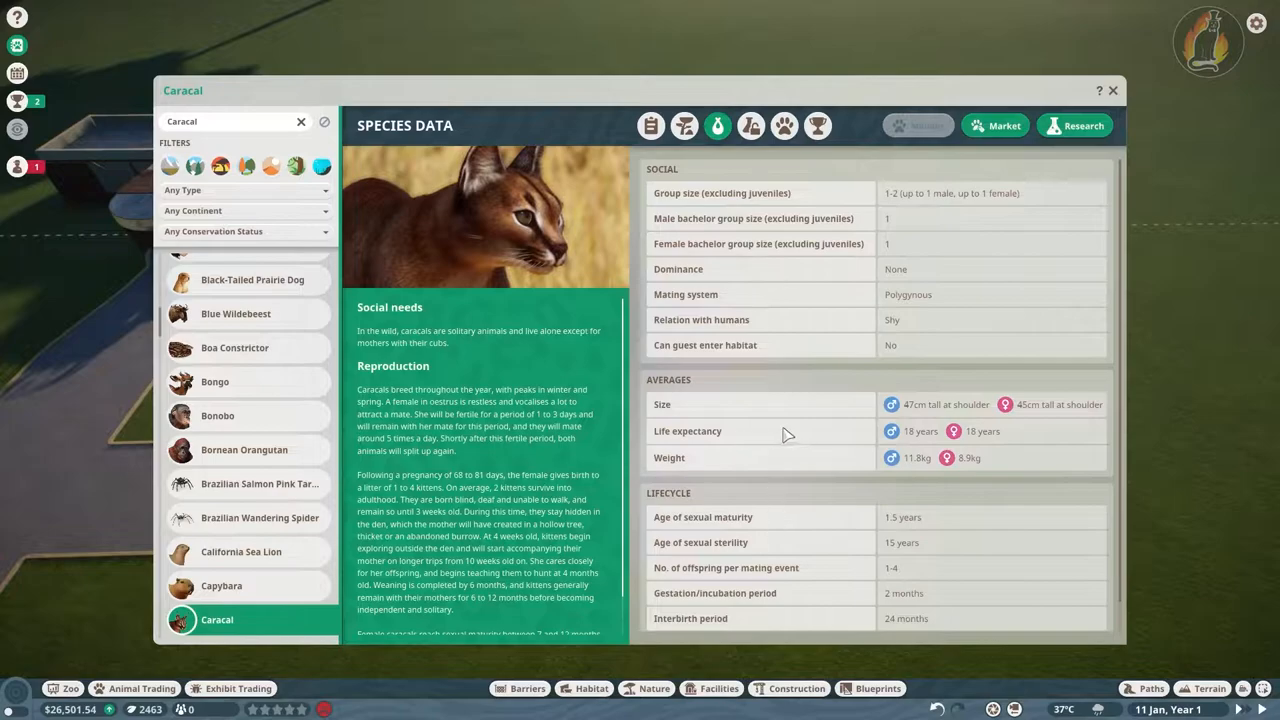
pyautogui.moveTo(996, 452)
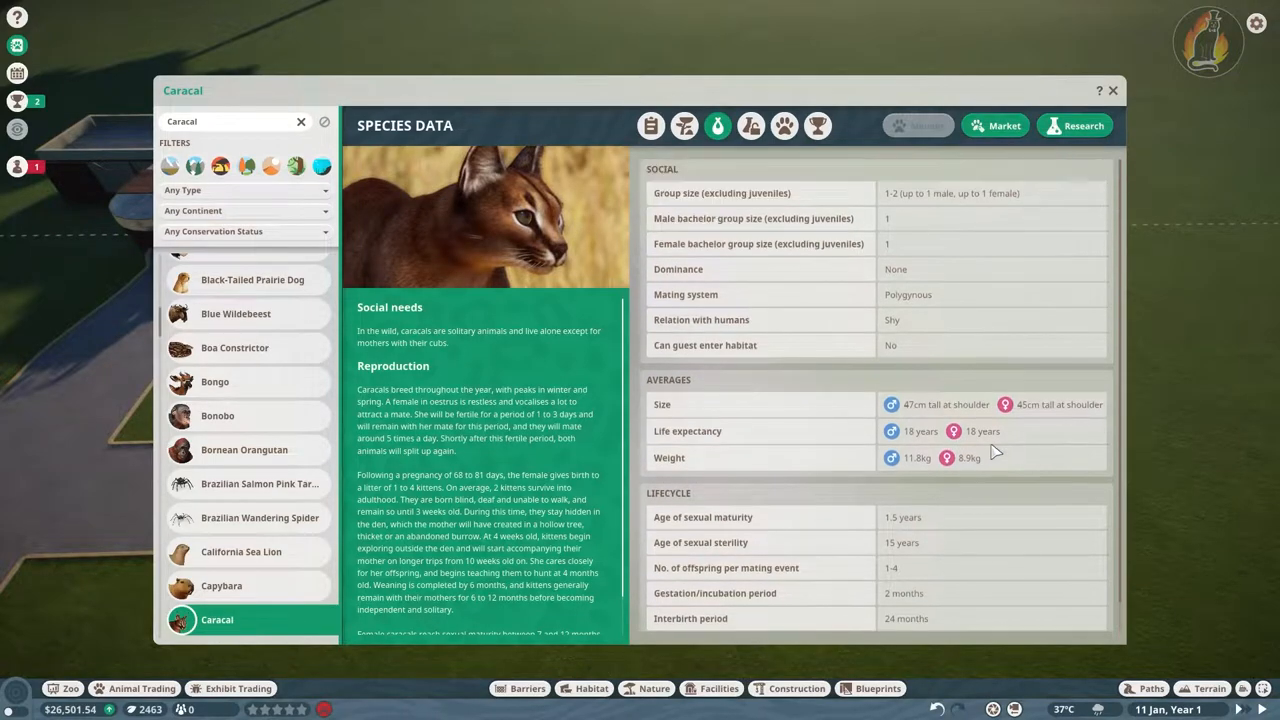
pyautogui.moveTo(870, 230)
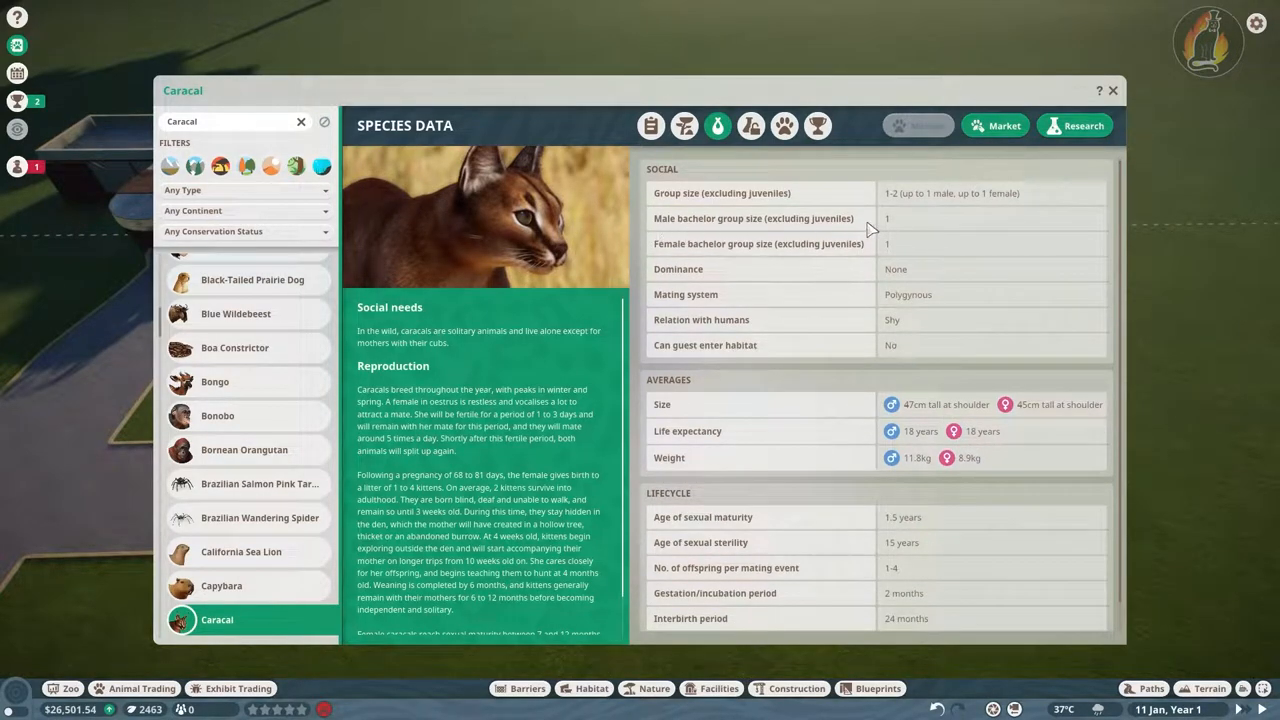
pyautogui.moveTo(864, 198)
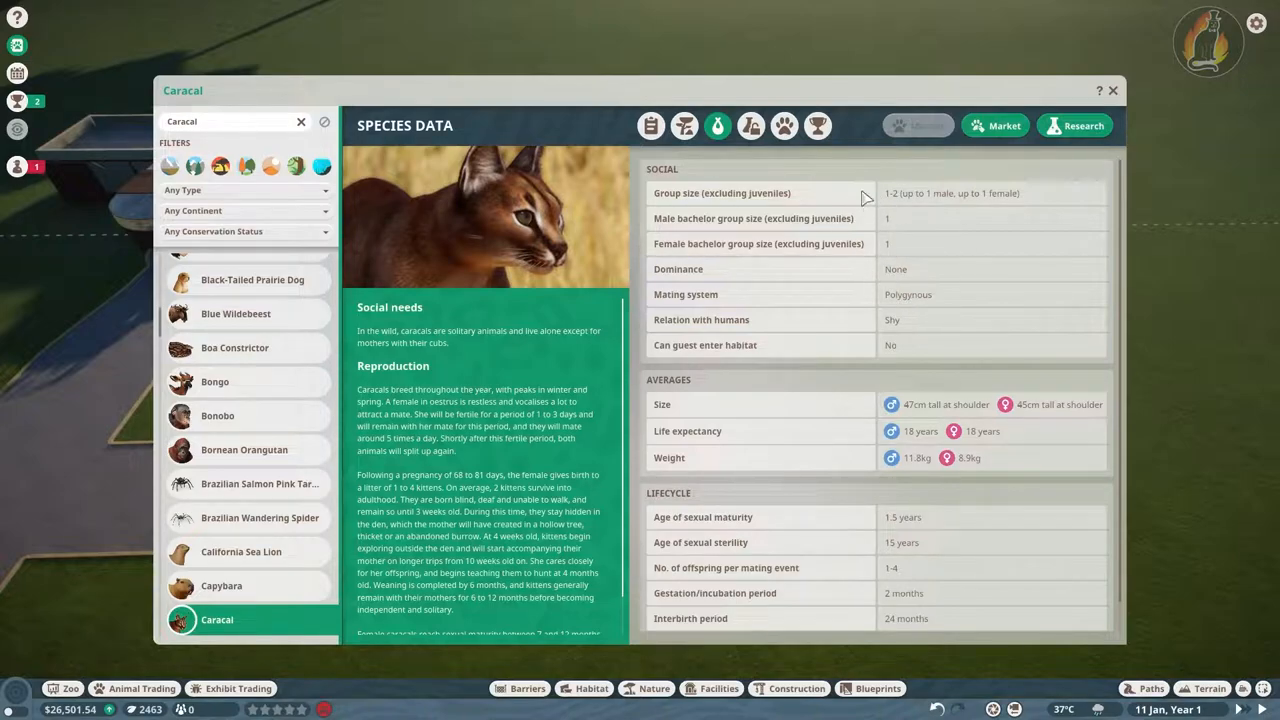
pyautogui.moveTo(904, 356)
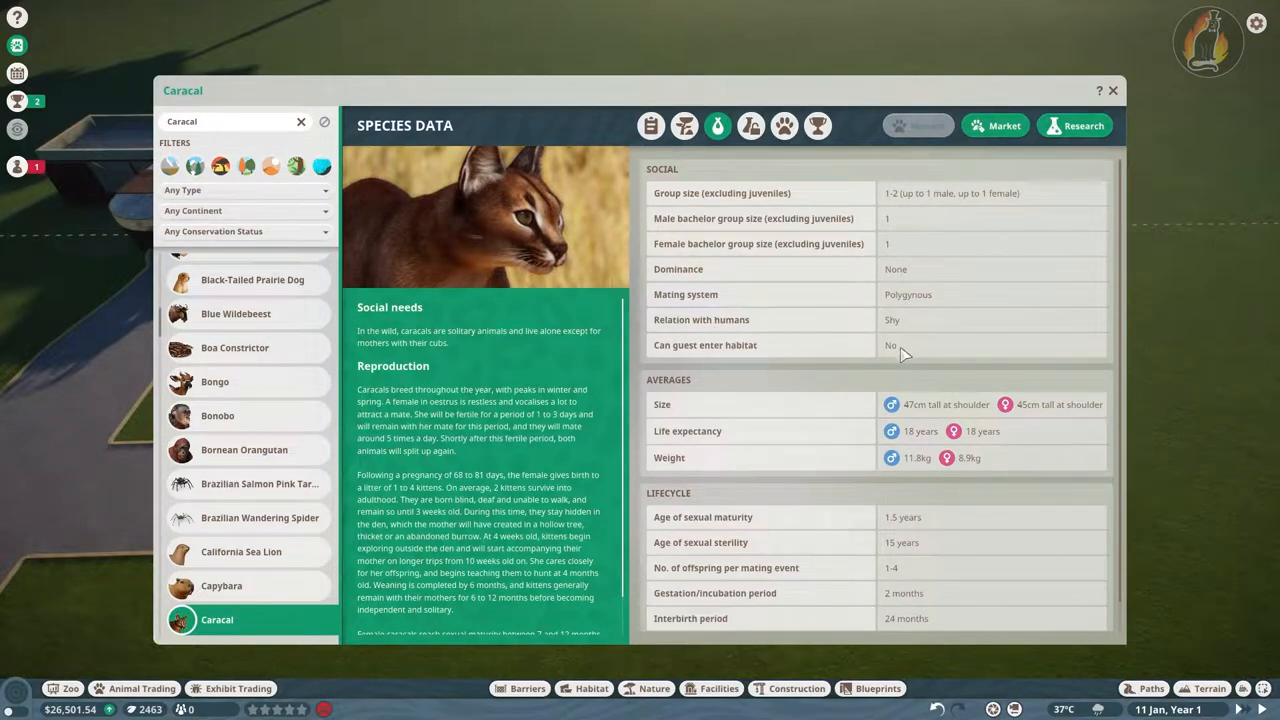
pyautogui.moveTo(796, 360)
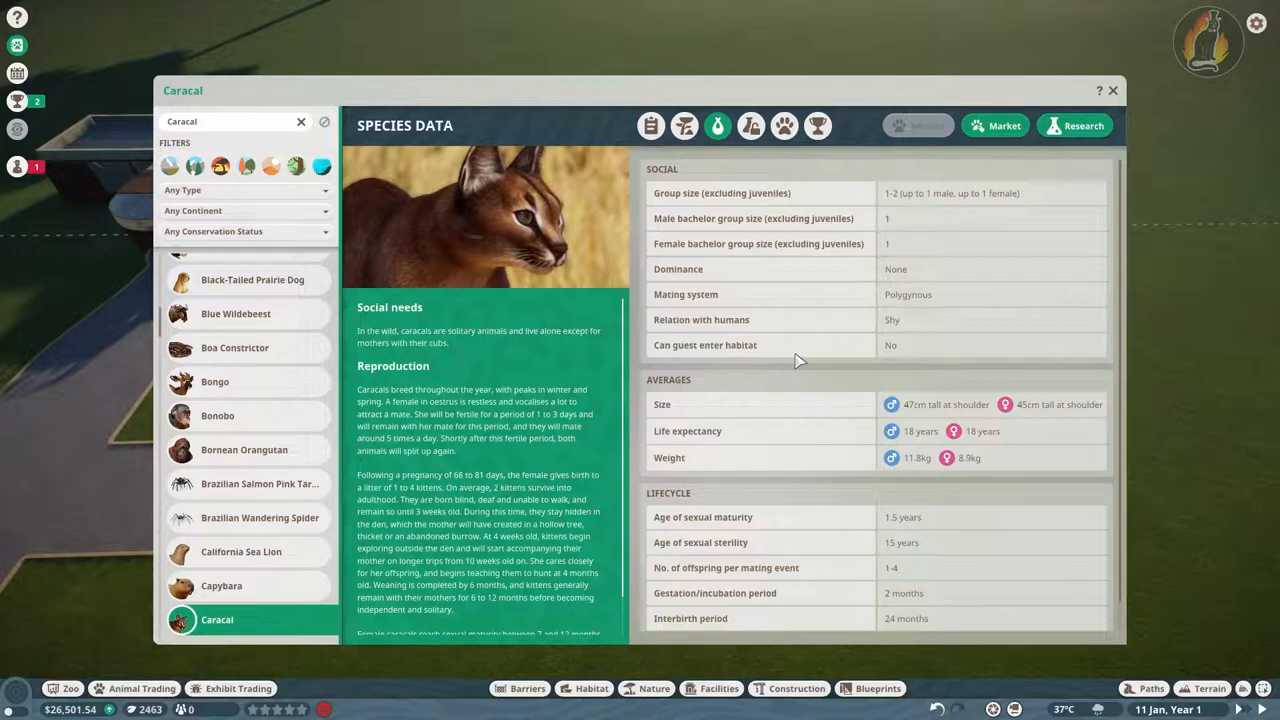
pyautogui.moveTo(920, 260)
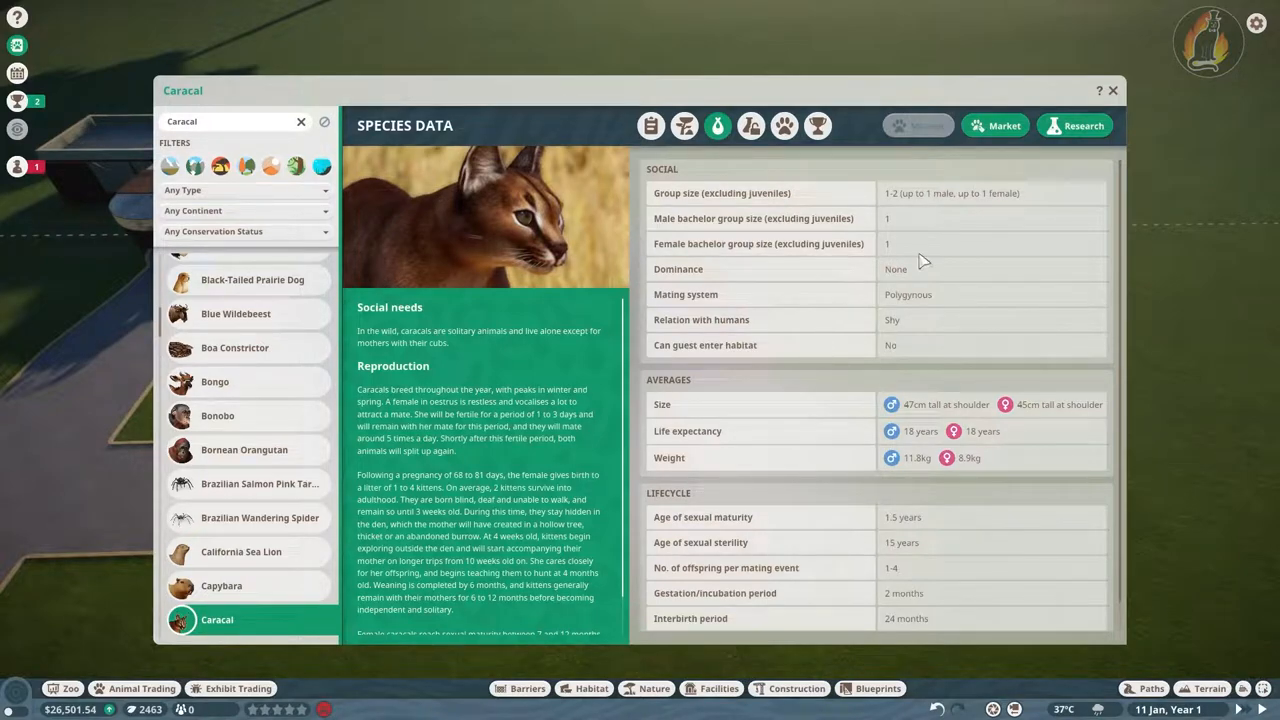
pyautogui.moveTo(964, 390)
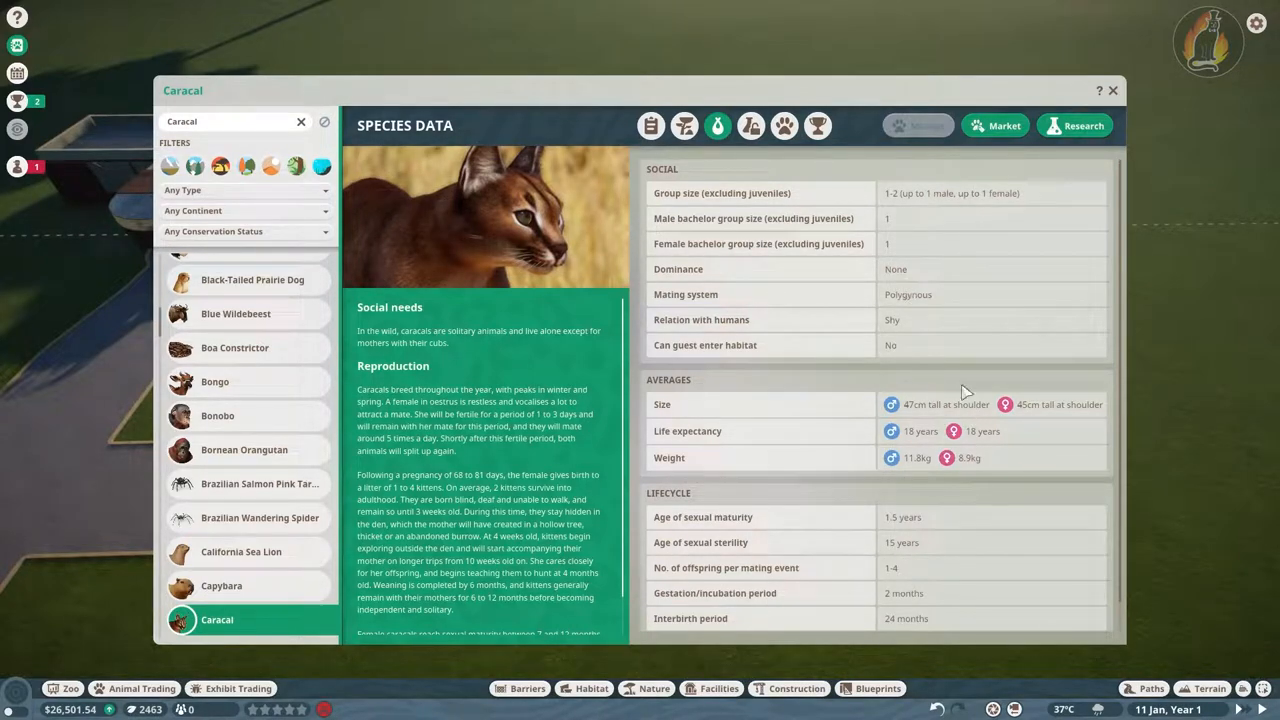
pyautogui.moveTo(960, 438)
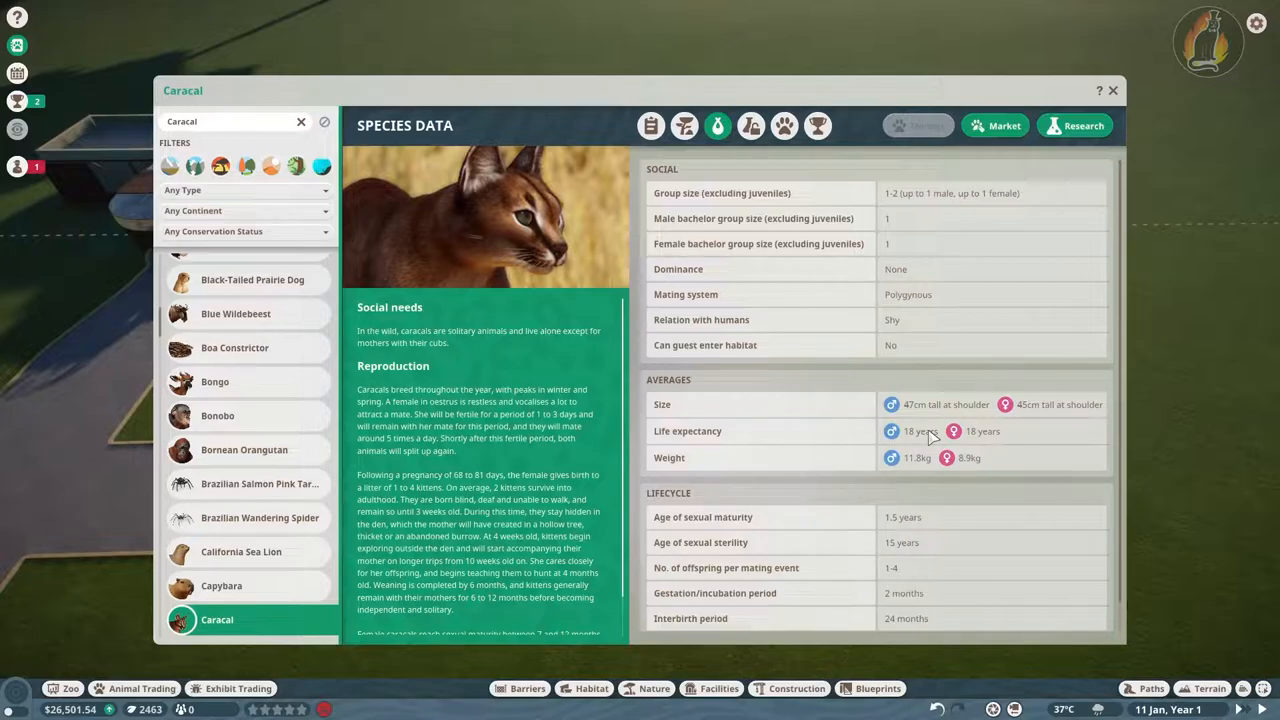
pyautogui.moveTo(1052, 380)
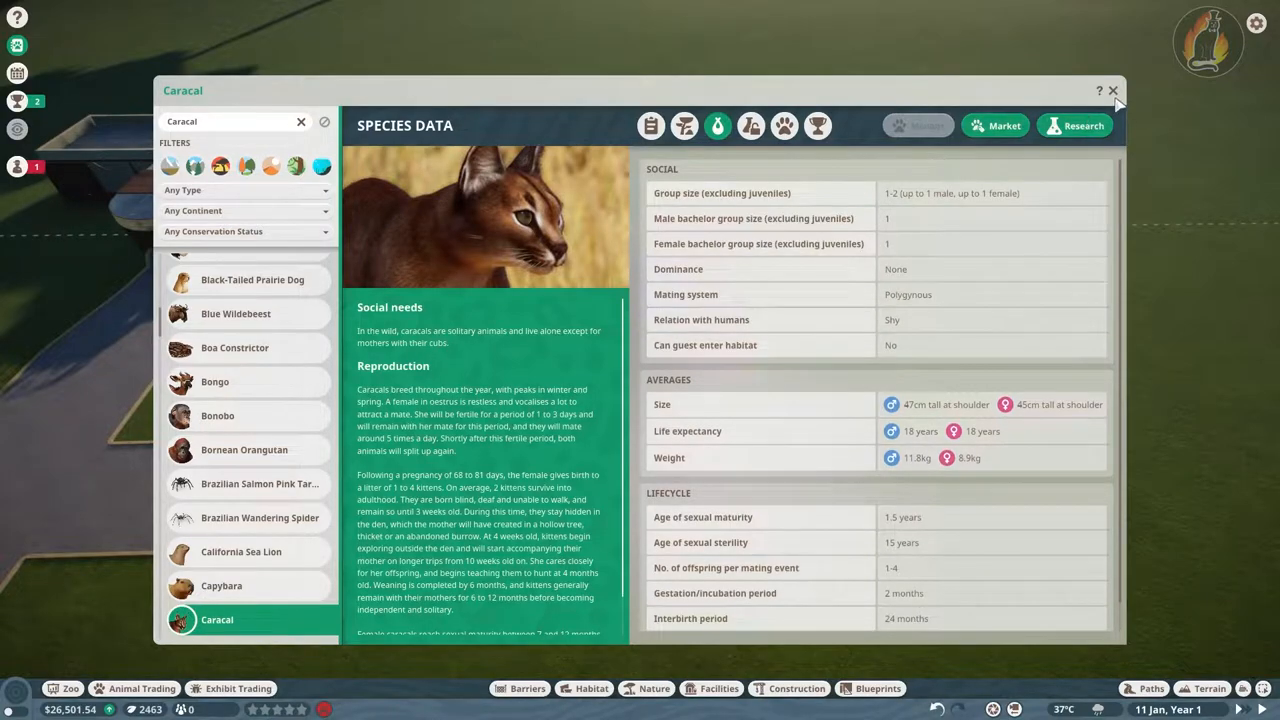
# Adopt two caracals from the animal market, including the one priced at 1,558
pyautogui.click(1112, 90)
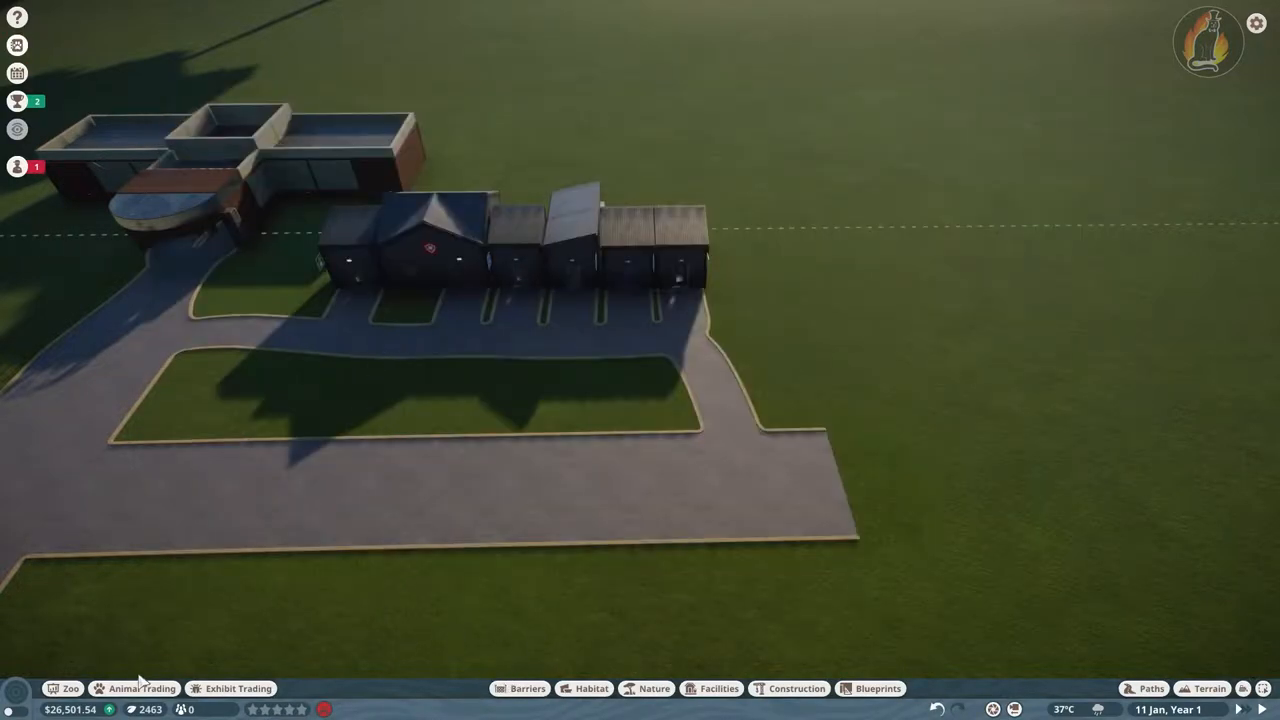
pyautogui.click(142, 688)
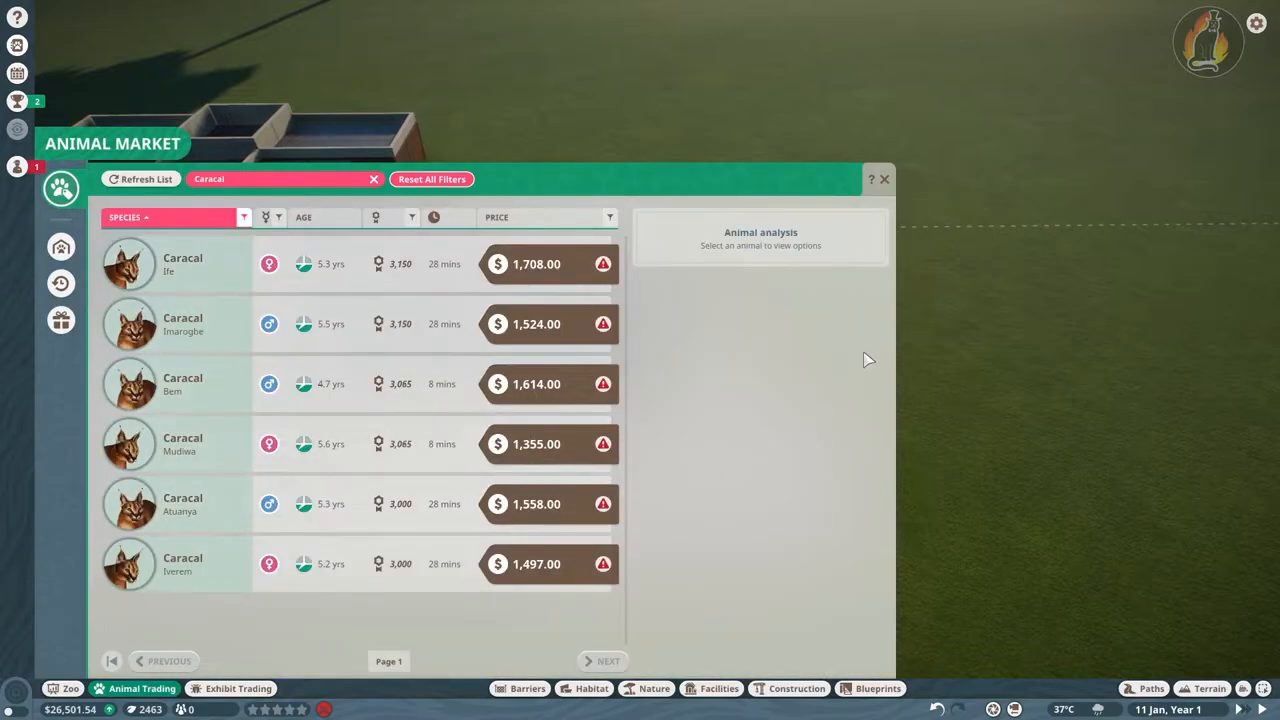
pyautogui.moveTo(796, 336)
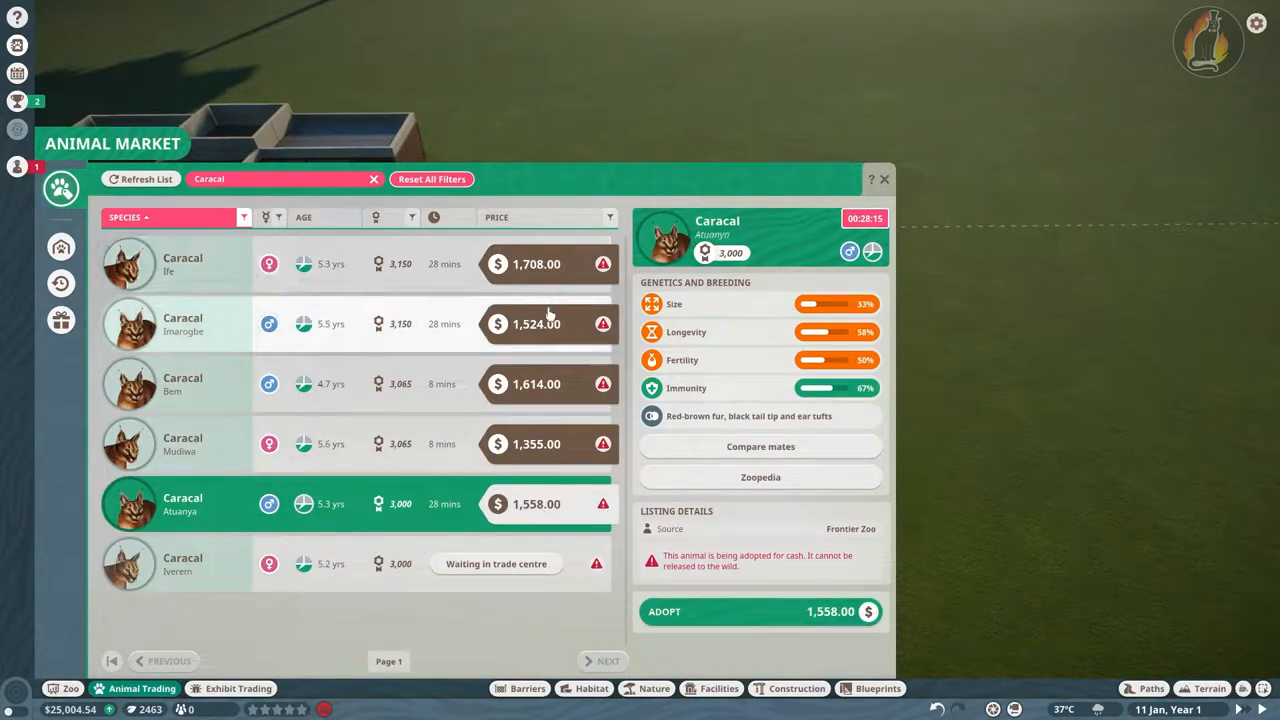
pyautogui.click(760, 612)
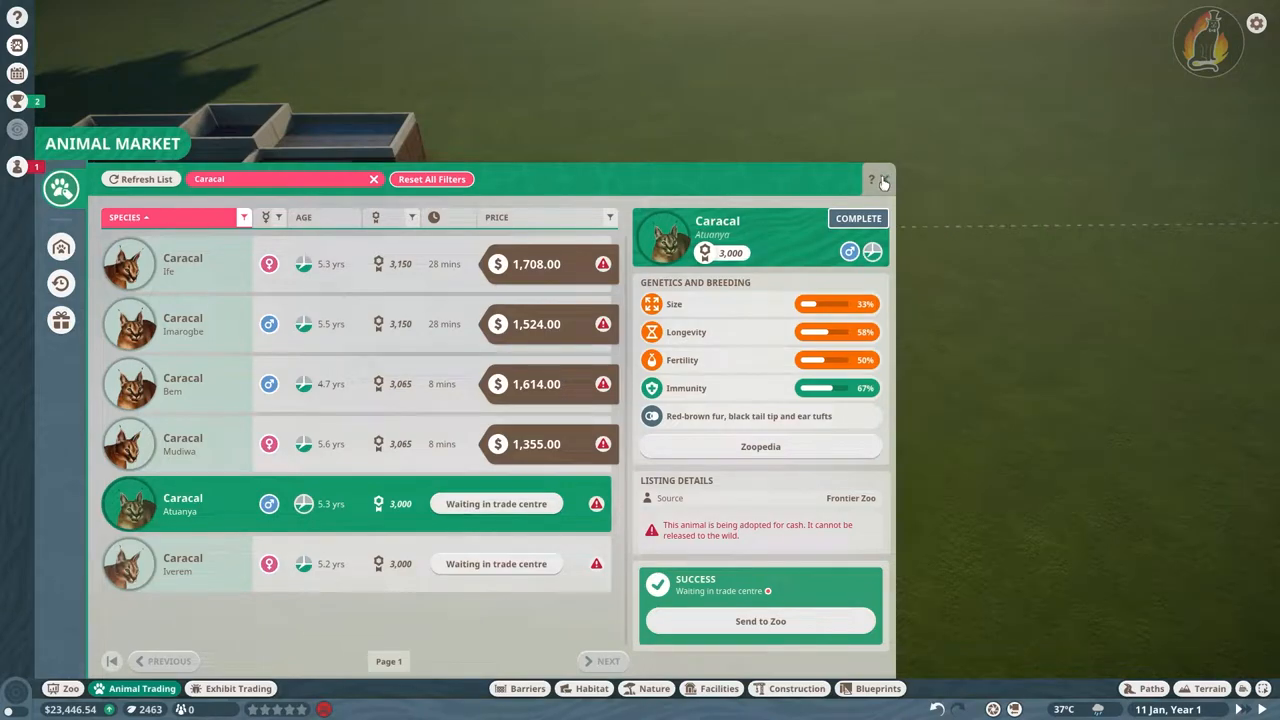
pyautogui.click(884, 180)
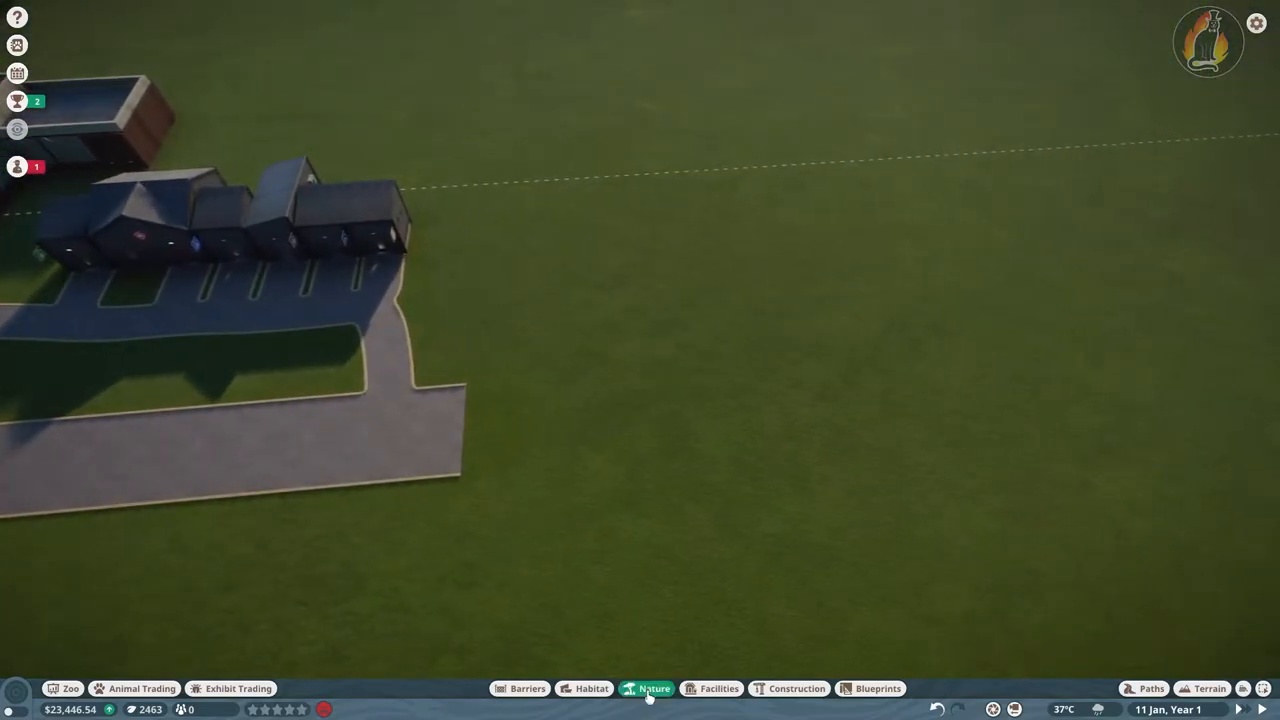
# Bring up the barrier catalogue, then review the Controls settings before returning to barrier placement
pyautogui.click(528, 688)
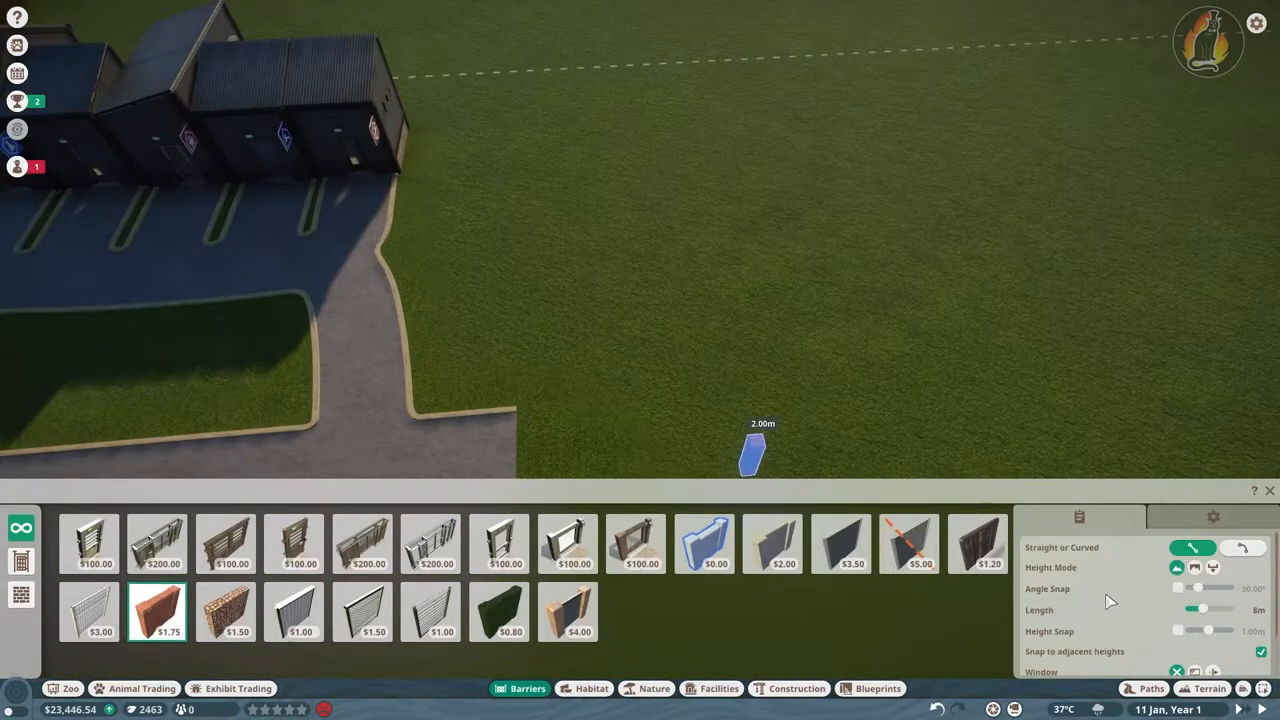
pyautogui.moveTo(1080, 638)
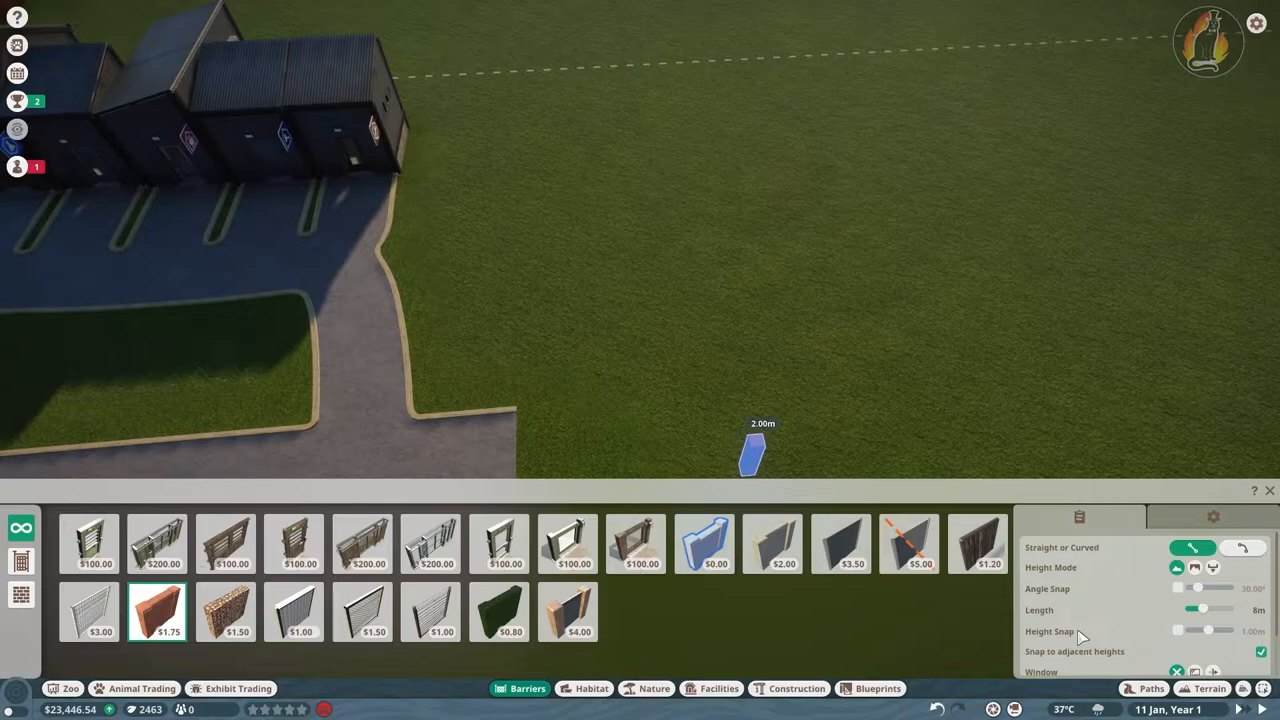
pyautogui.moveTo(1156, 576)
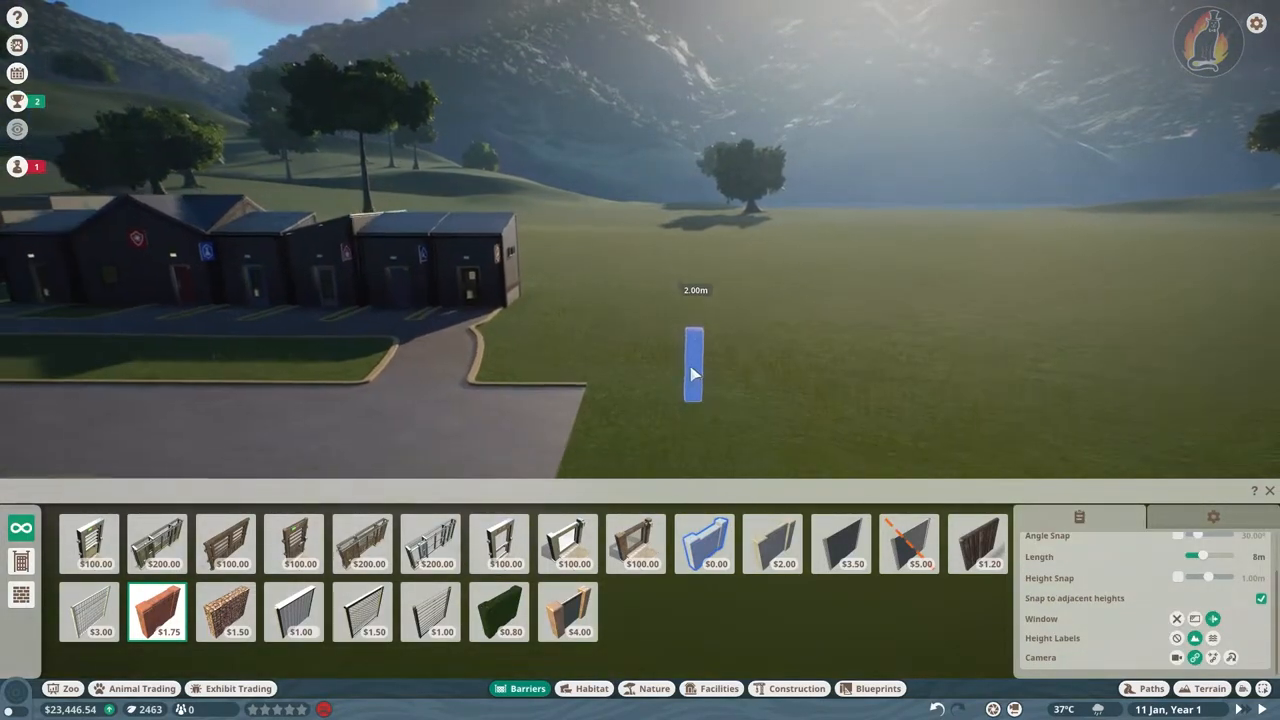
pyautogui.press('Escape')
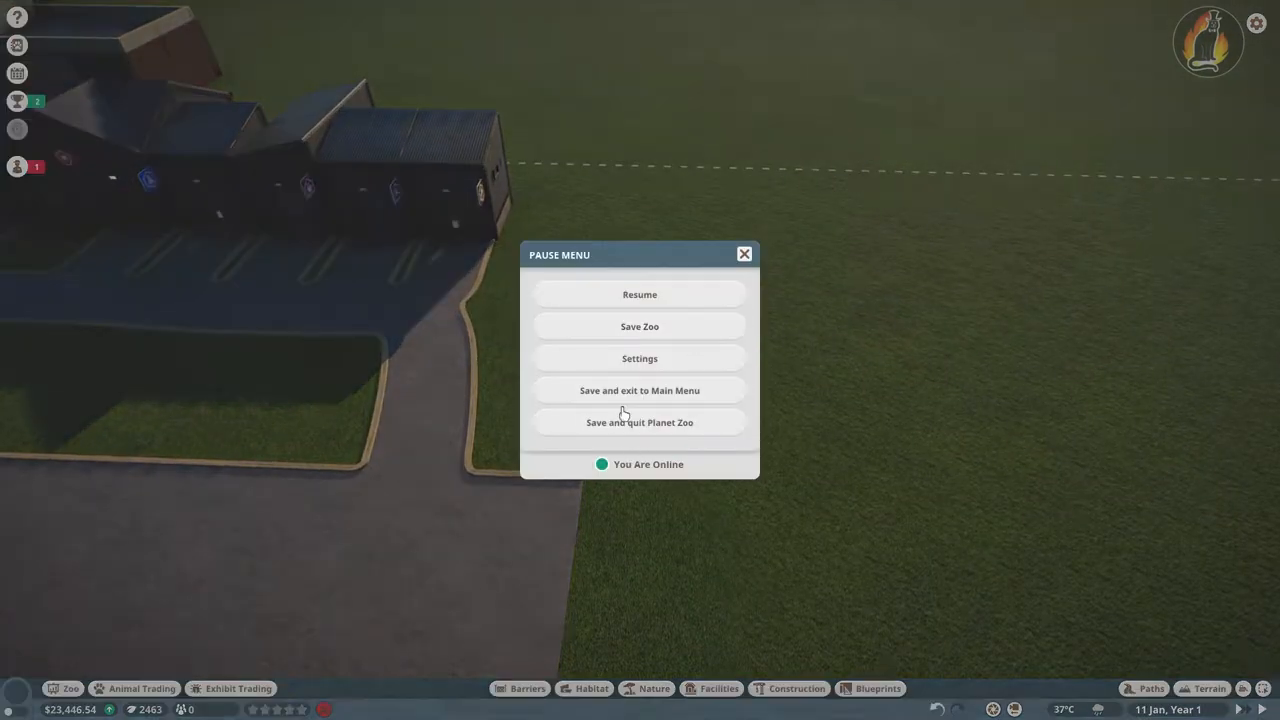
pyautogui.click(640, 358)
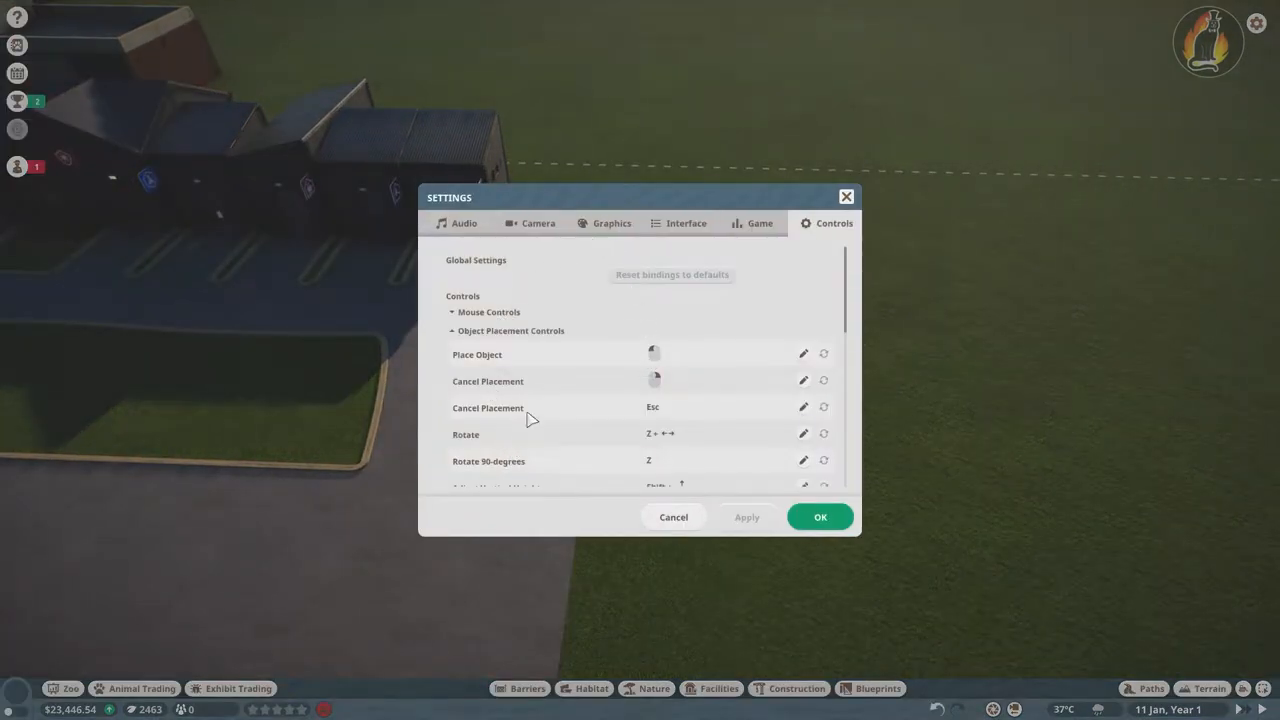
pyautogui.scroll(-3)
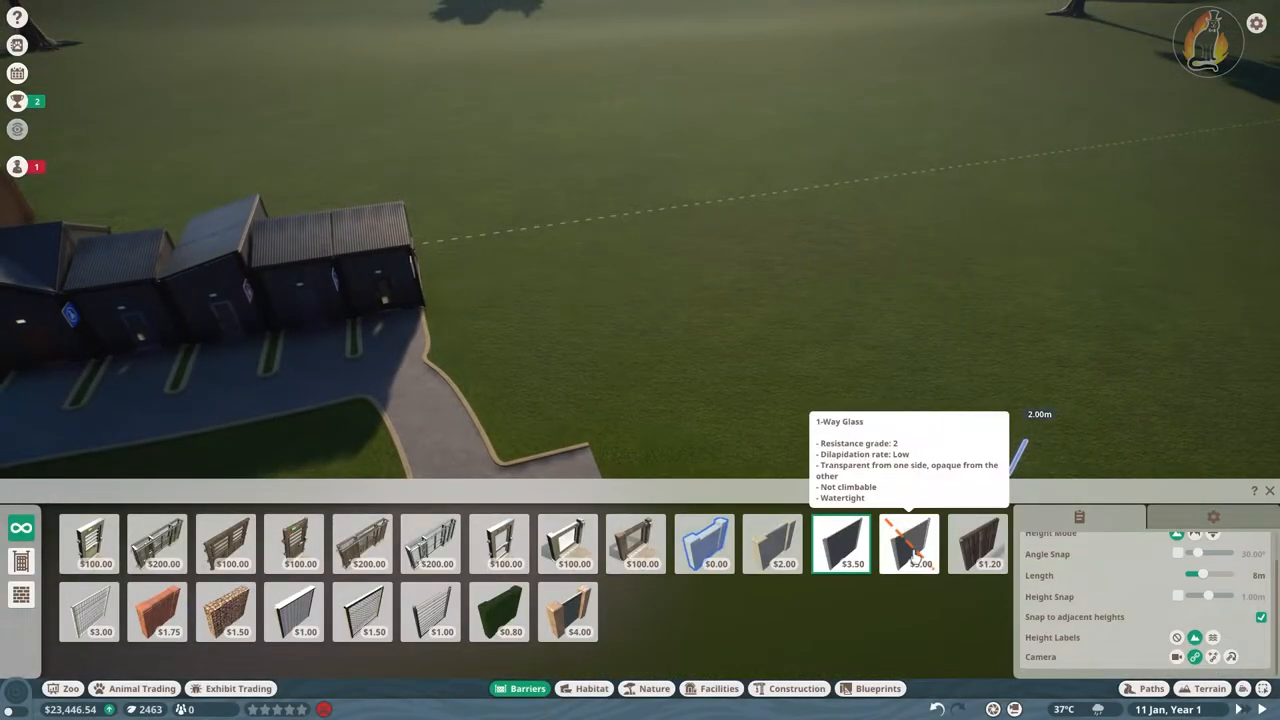
# Draw a closed concrete wall around the caracal habitat and place a gate in the front wall
pyautogui.click(908, 544)
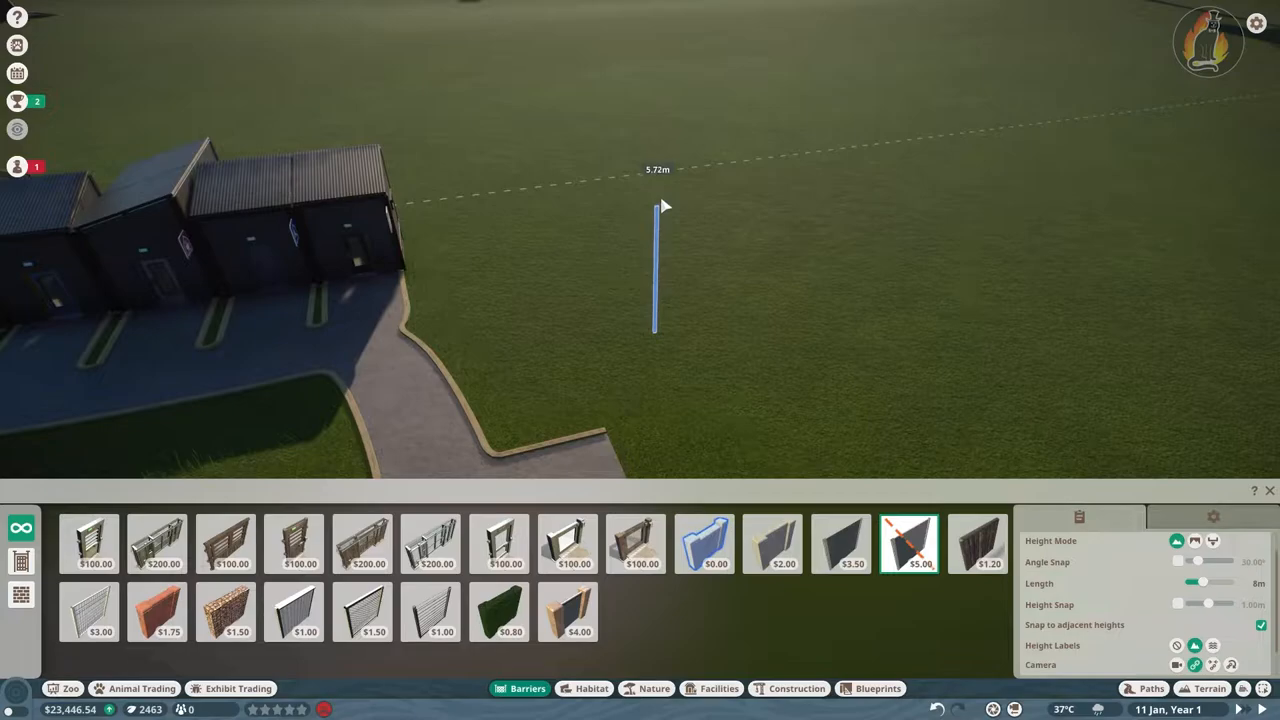
pyautogui.moveTo(660, 210)
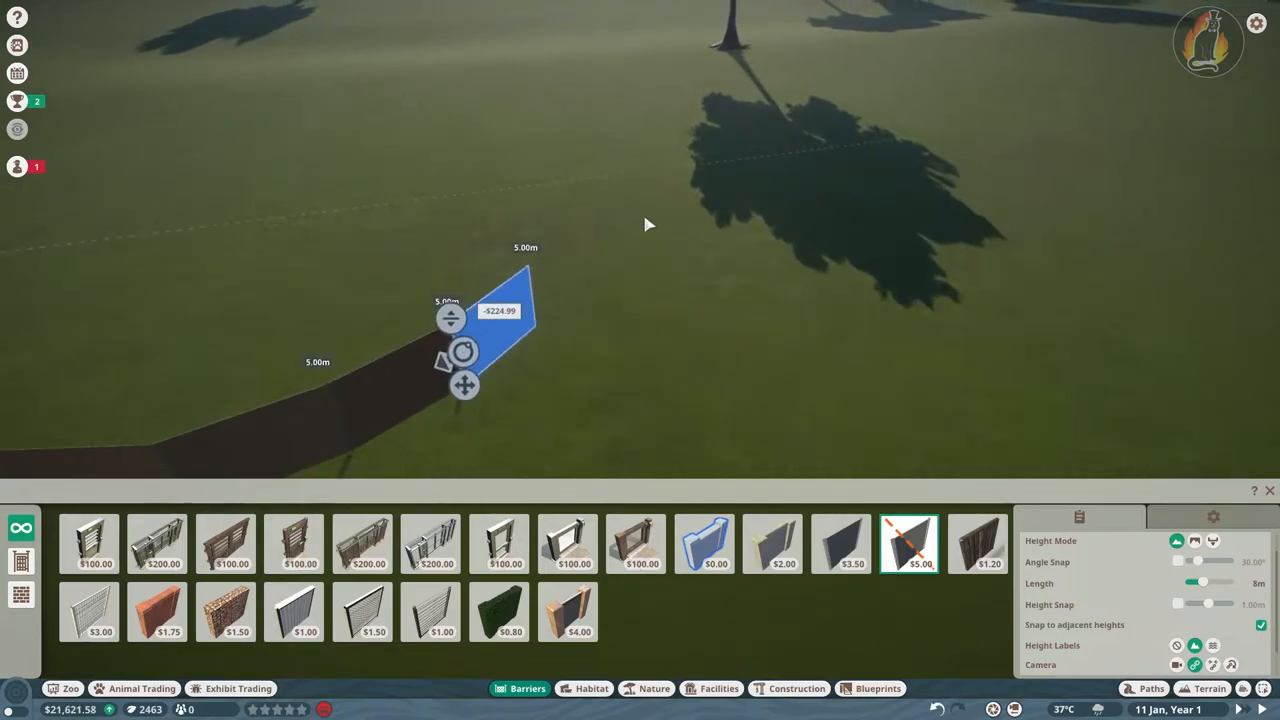
pyautogui.click(772, 544)
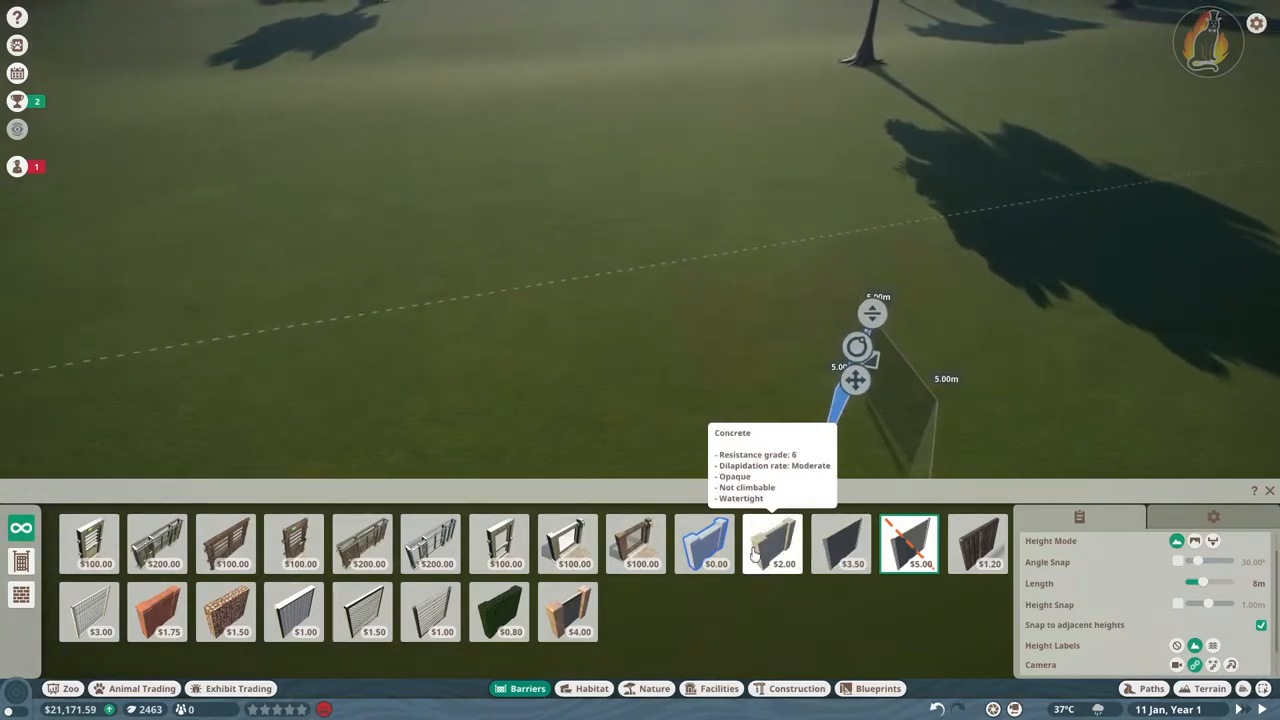
pyautogui.click(772, 544)
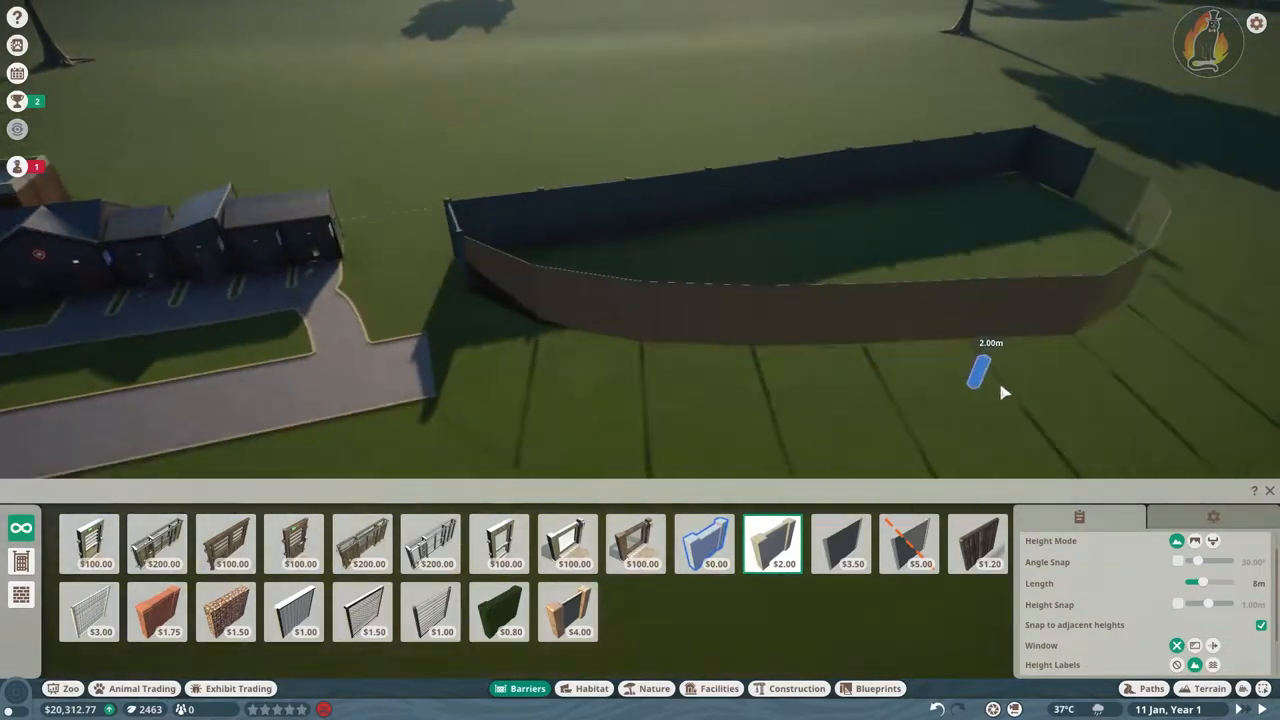
pyautogui.click(88, 544)
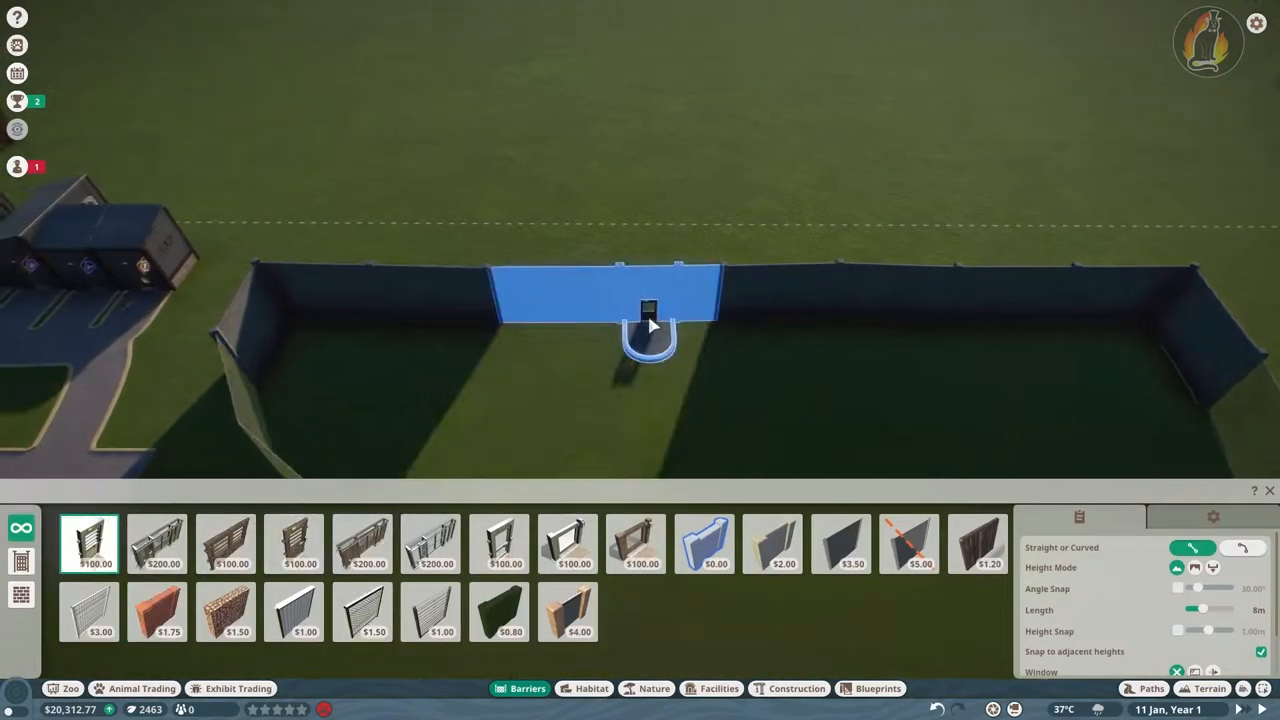
pyautogui.click(620, 300)
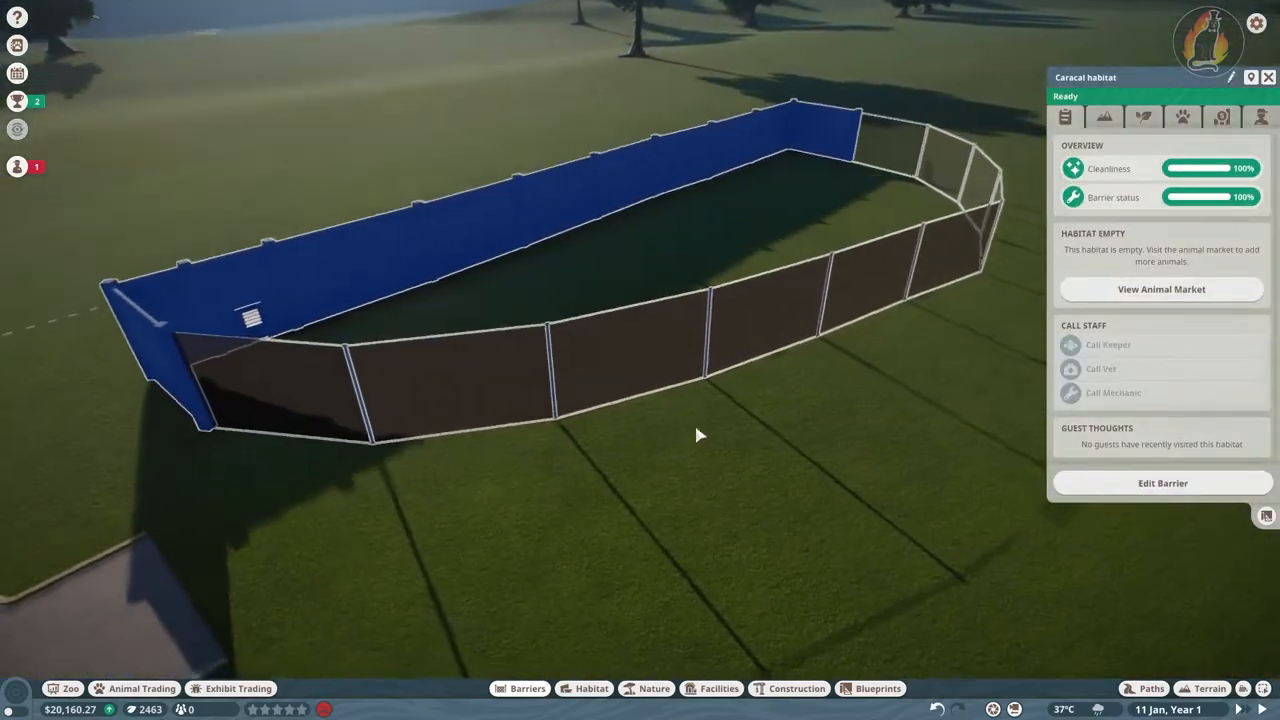
# Edit the caracal habitat barrier sections and run a path from the staff buildings to the gate
pyautogui.click(1162, 482)
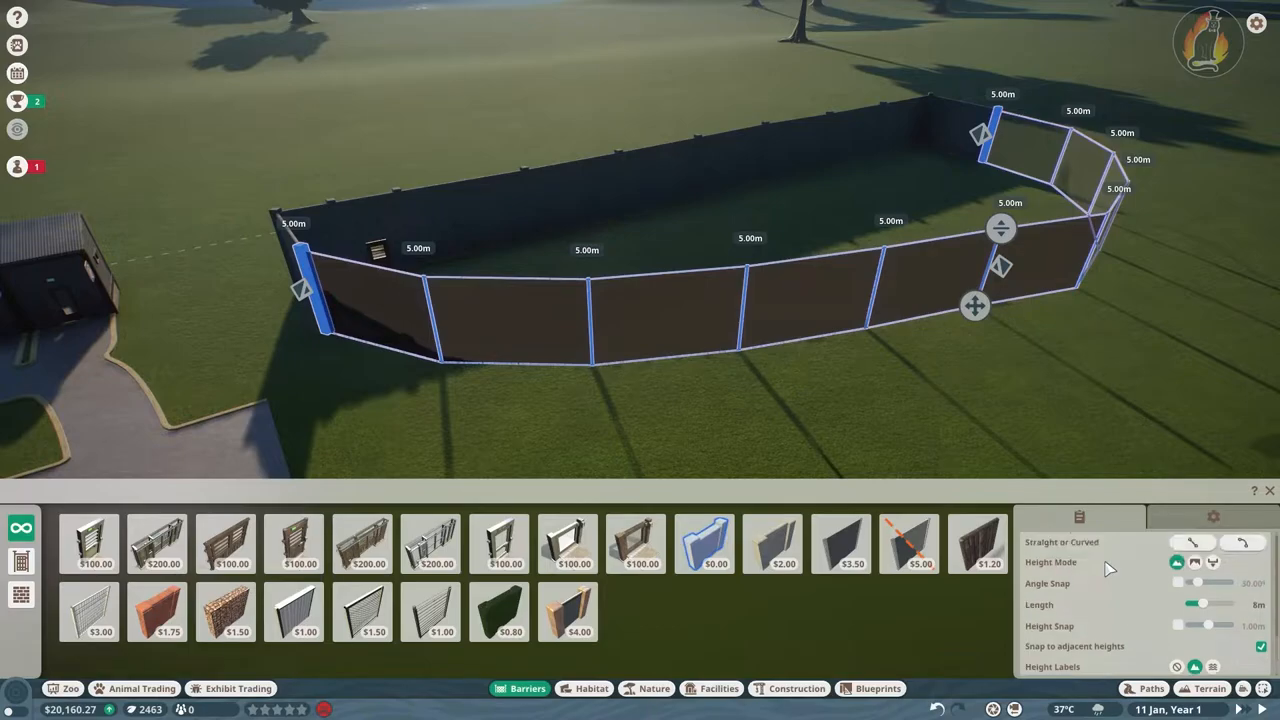
pyautogui.click(1212, 516)
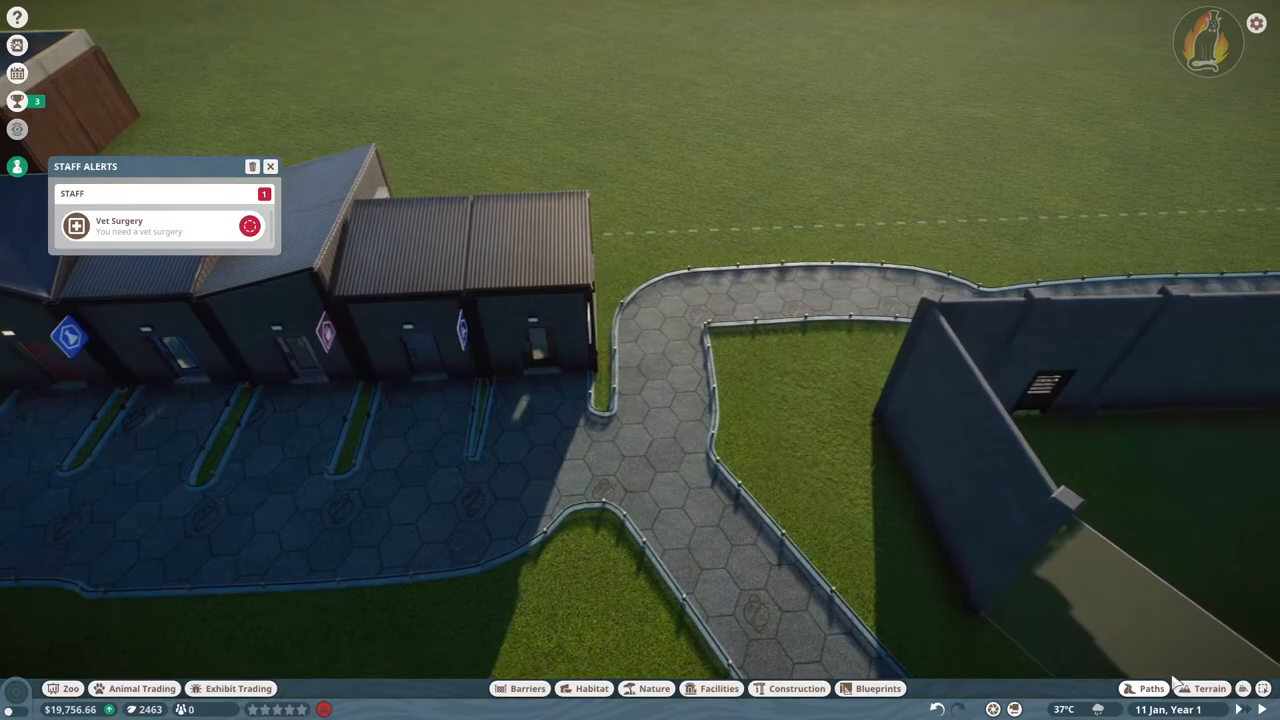
# Extend the path onto the grass and place the Planet Zoo Veterinary Surgery beside the buildings
pyautogui.click(1150, 688)
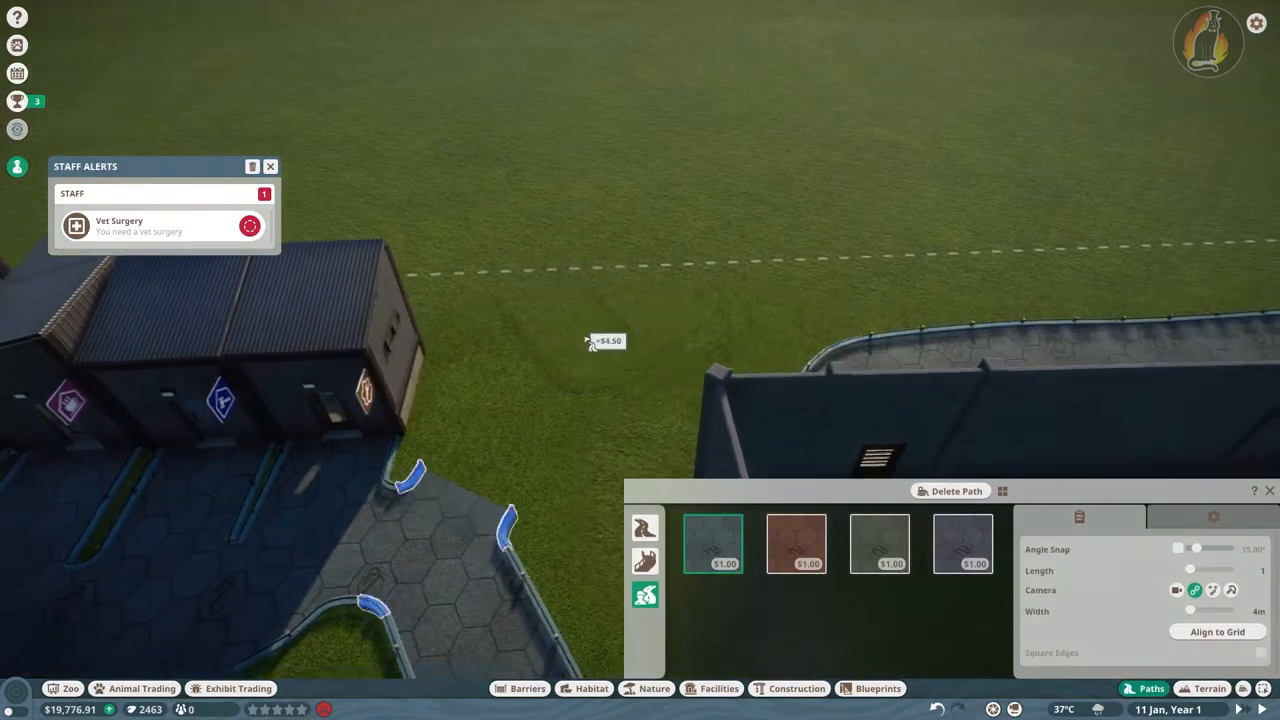
pyautogui.click(718, 688)
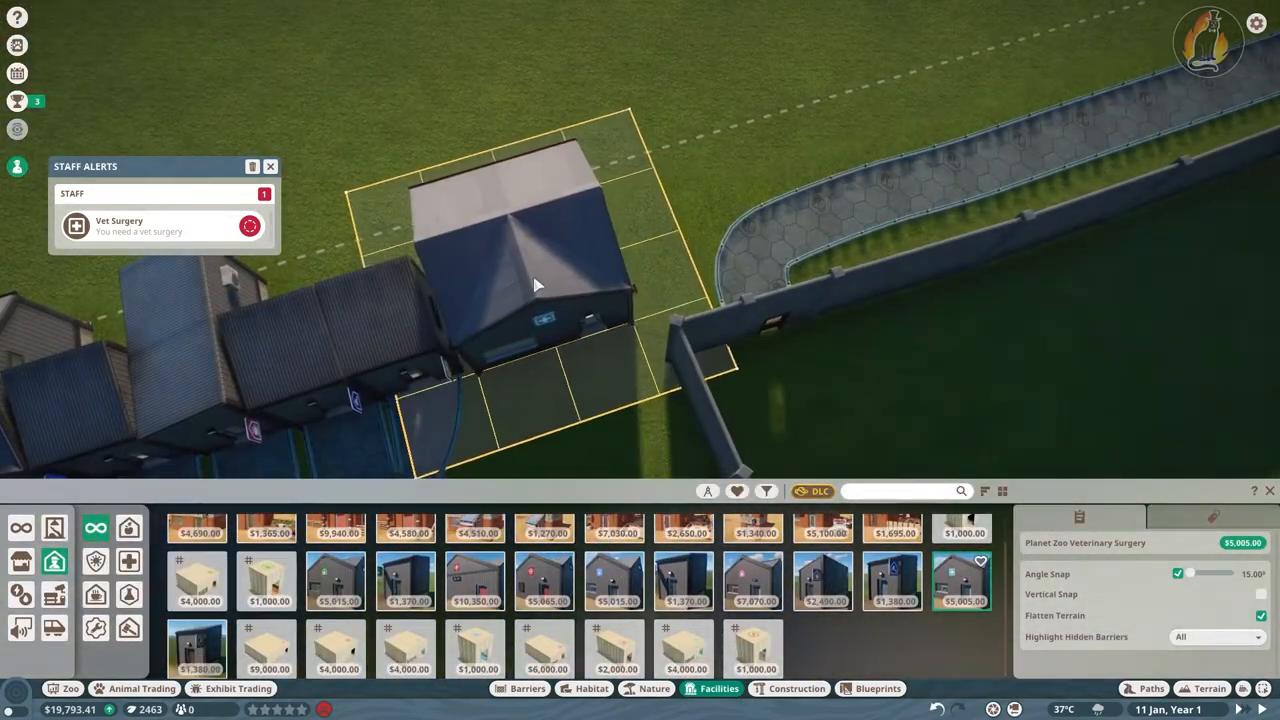
pyautogui.click(1150, 688)
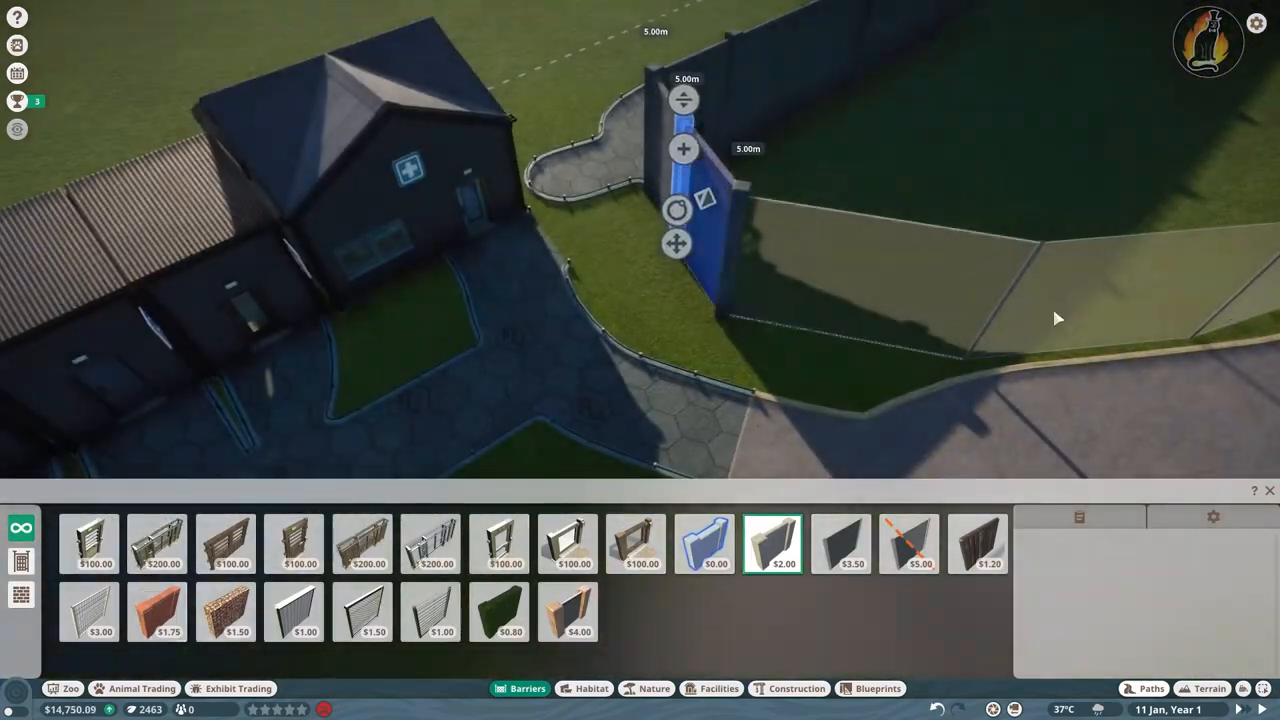
# Redraw the habitat barrier corner near the path and bring up the Zoo Overview
pyautogui.click(1152, 688)
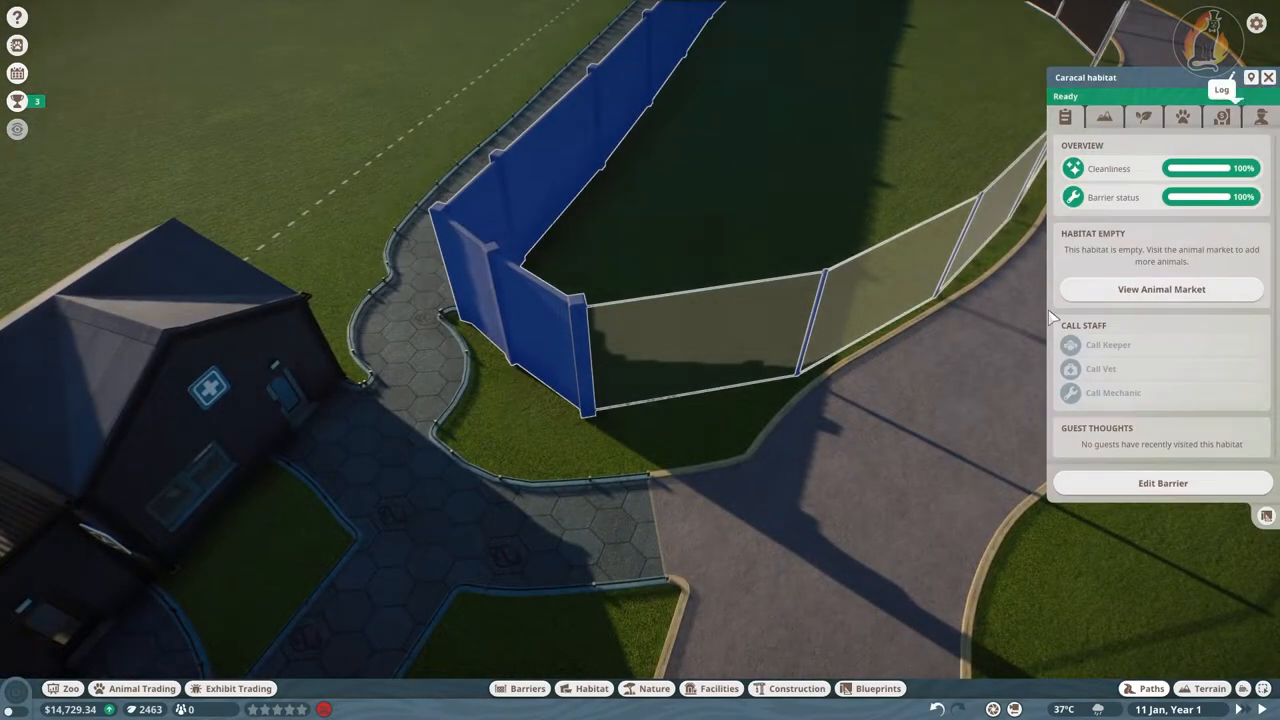
pyautogui.click(1162, 482)
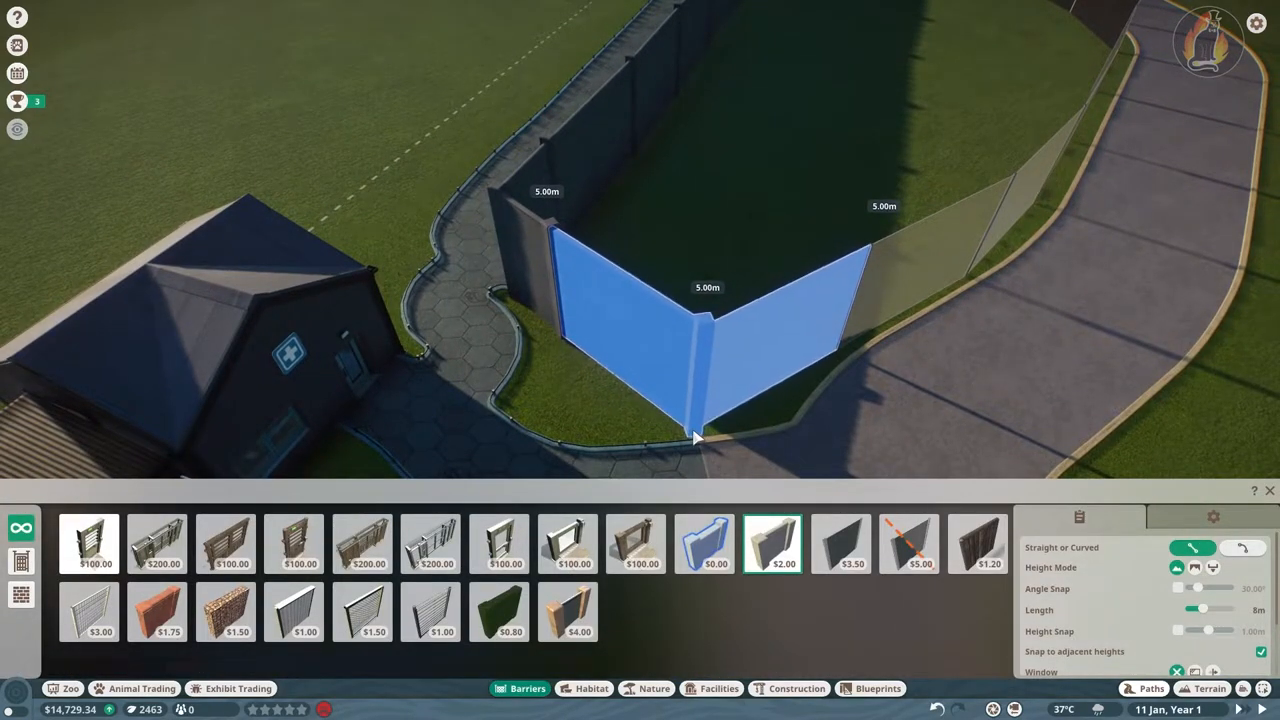
pyautogui.click(696, 436)
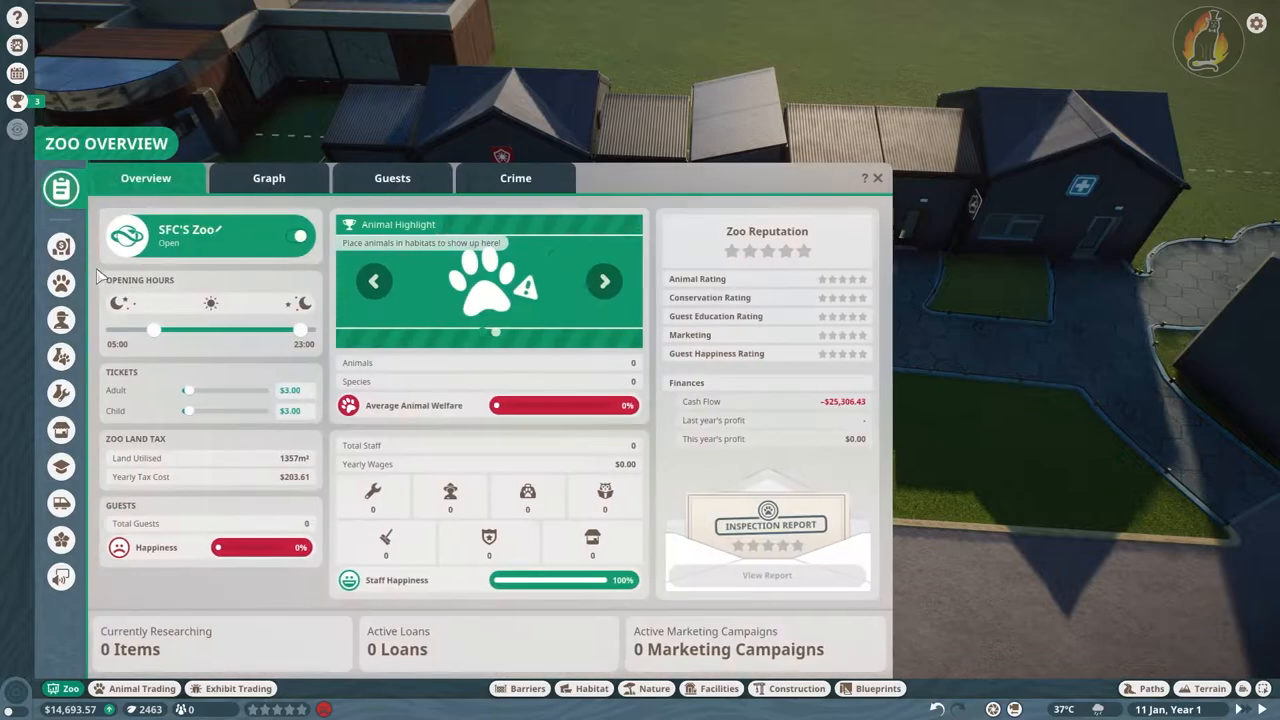
# Hire a new staff member from the Staff list and view the Work Zones
pyautogui.click(60, 320)
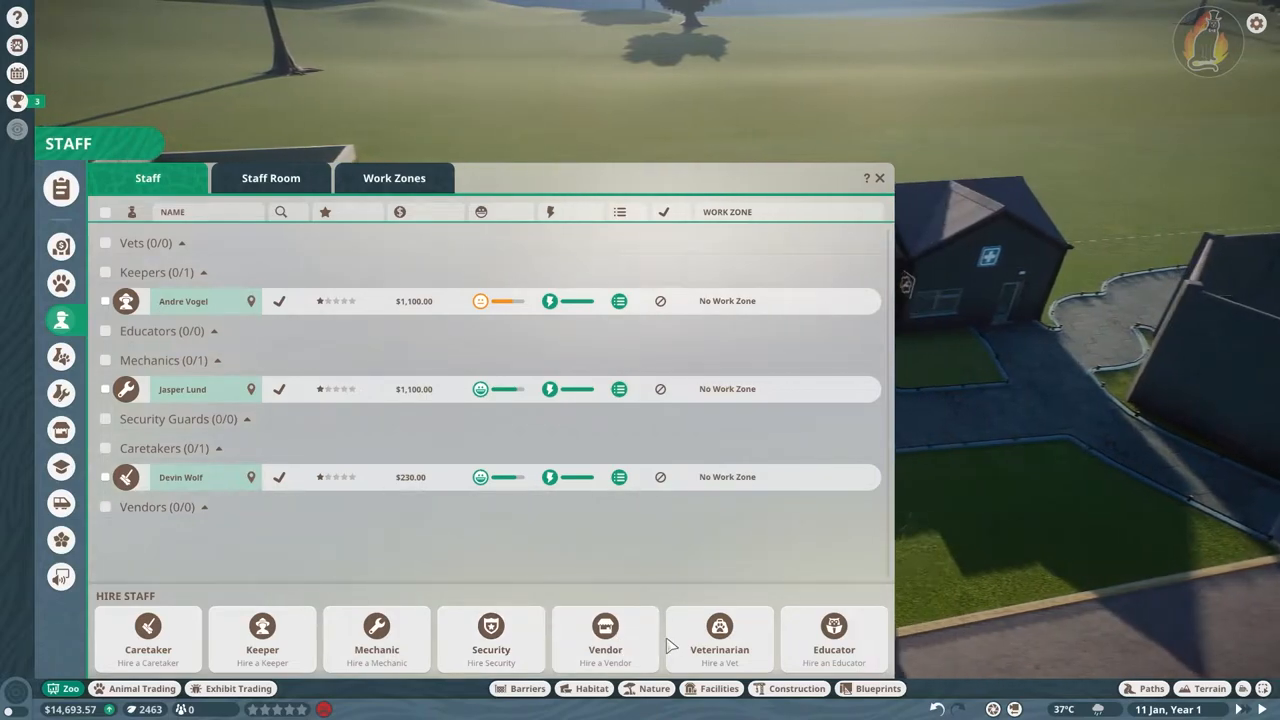
pyautogui.click(880, 178)
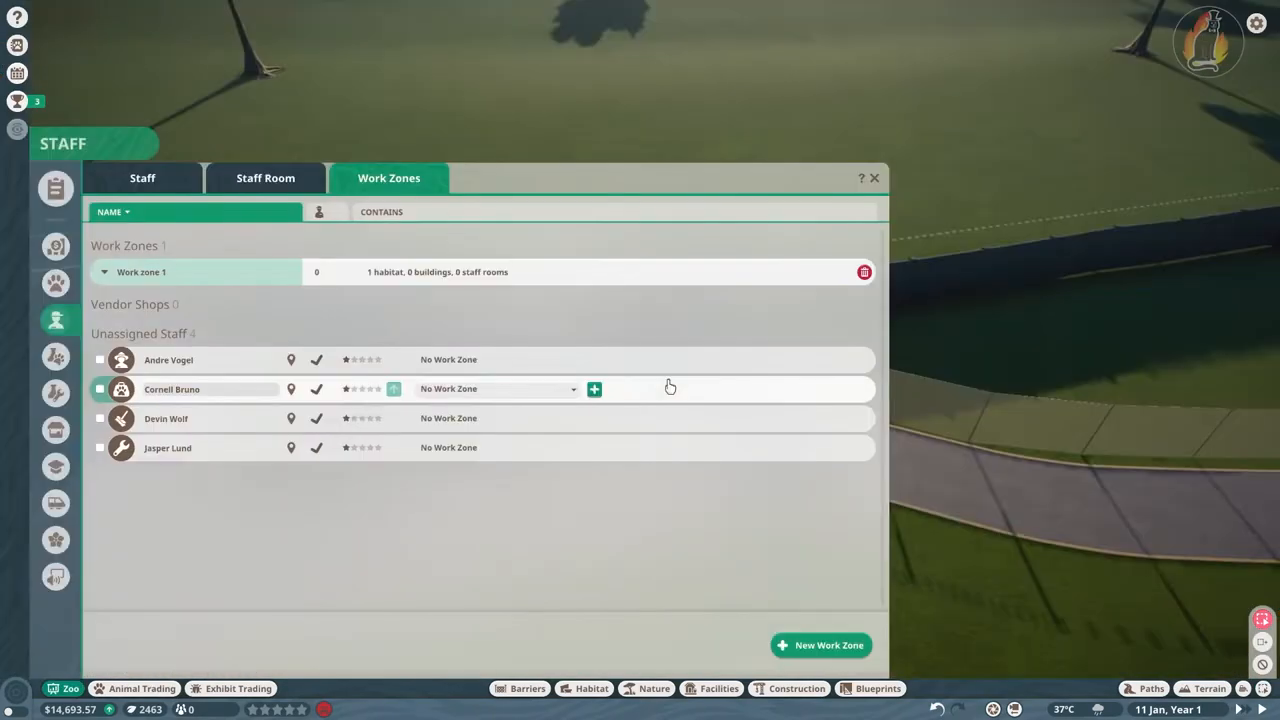
# Rename Work zone 1 to the Keep Caracal workzone and assign the keeper to it
pyautogui.click(140, 272)
pyautogui.write('Zoo')
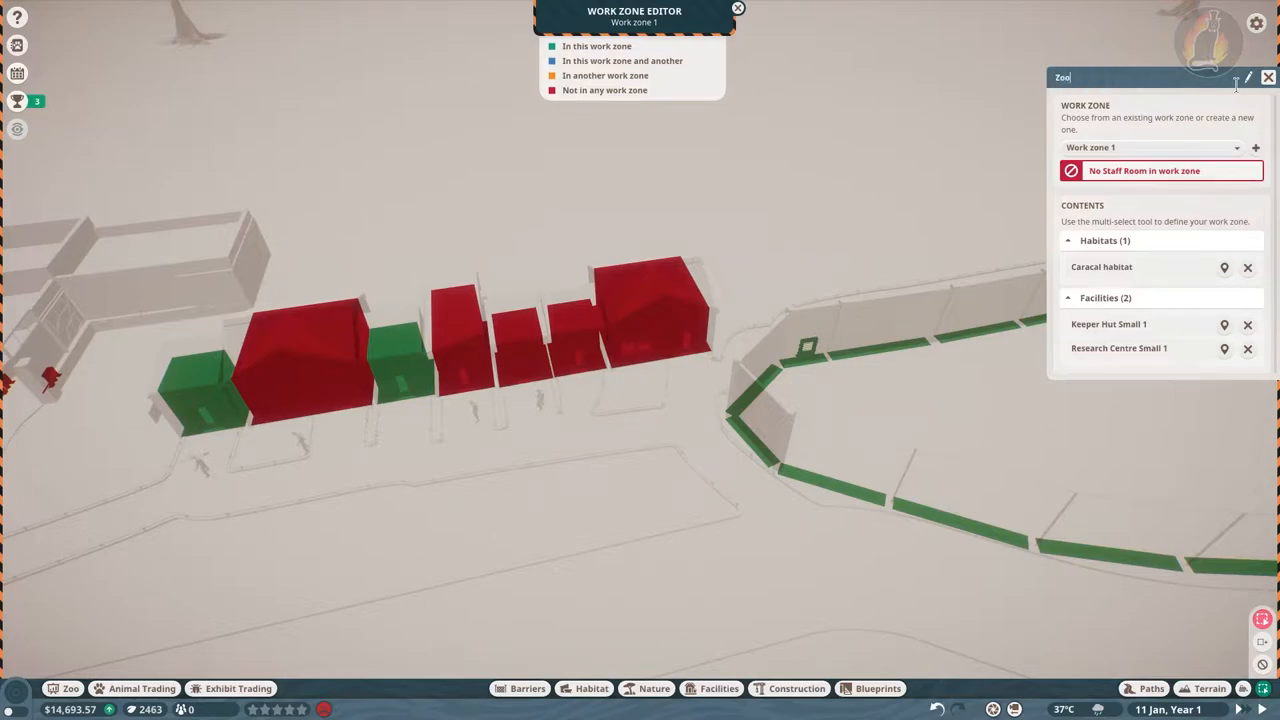
pyautogui.write('Keep Caracal Workzone')
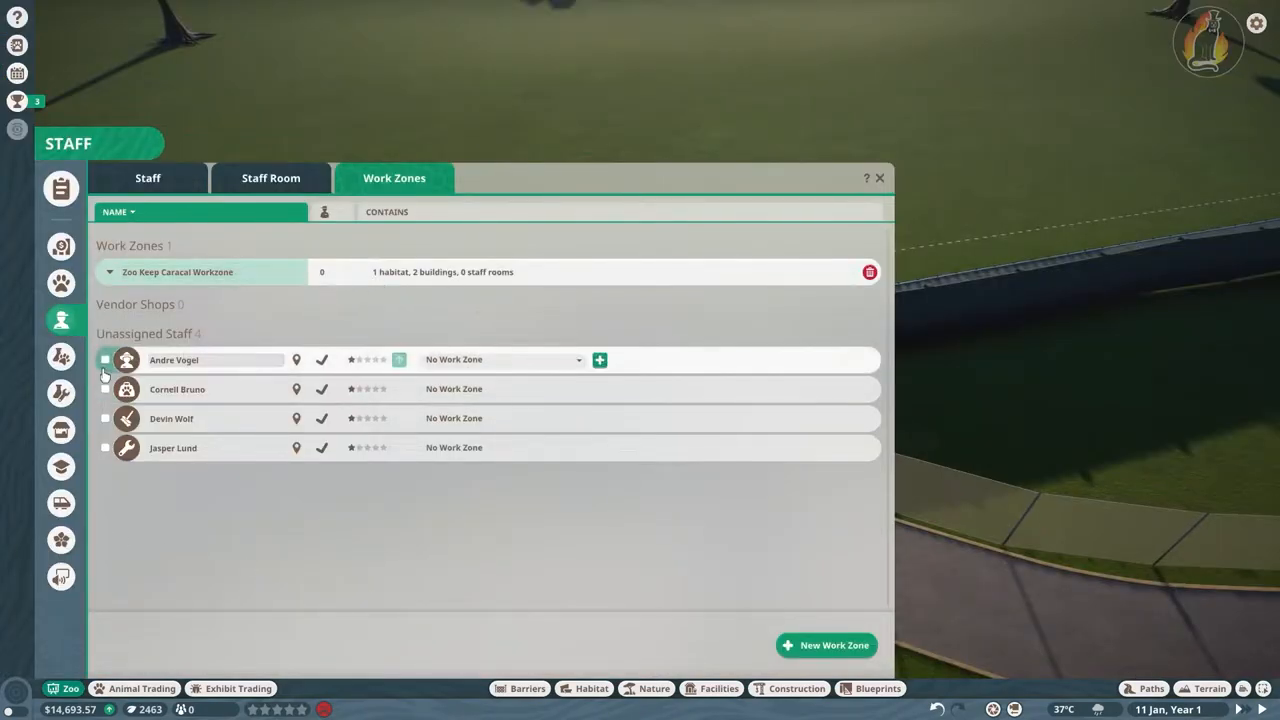
pyautogui.click(500, 360)
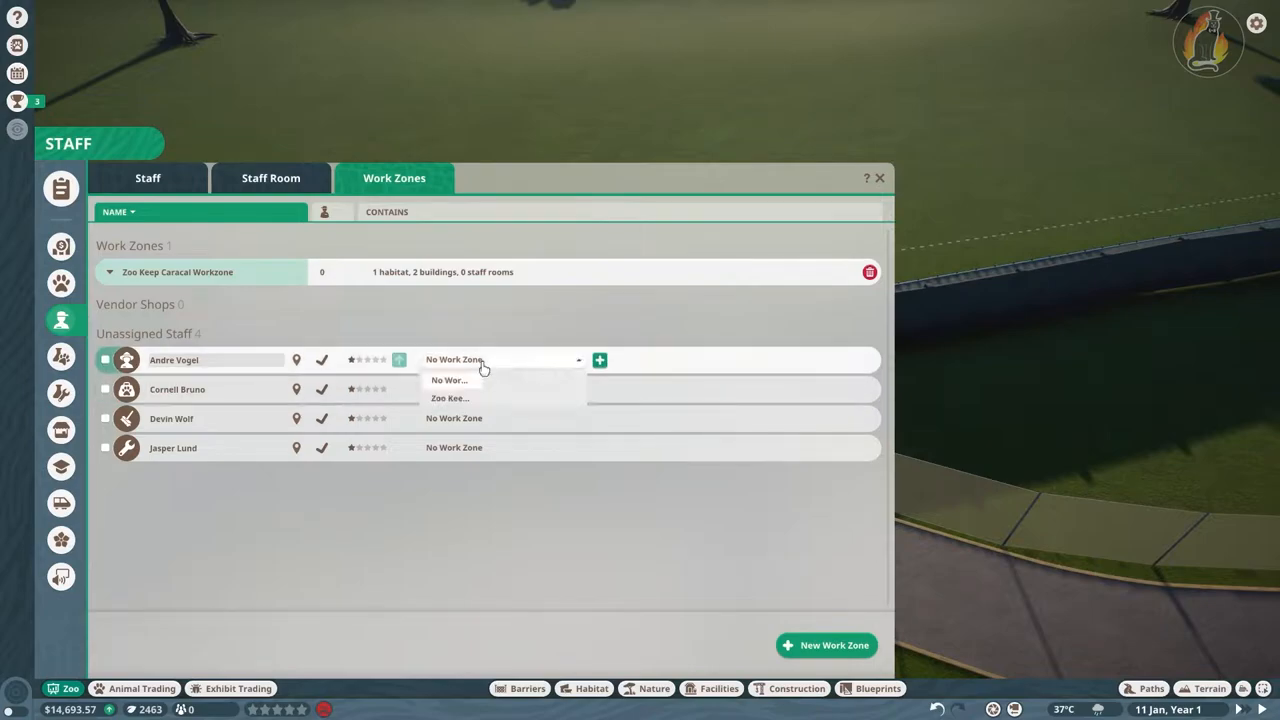
pyautogui.click(448, 396)
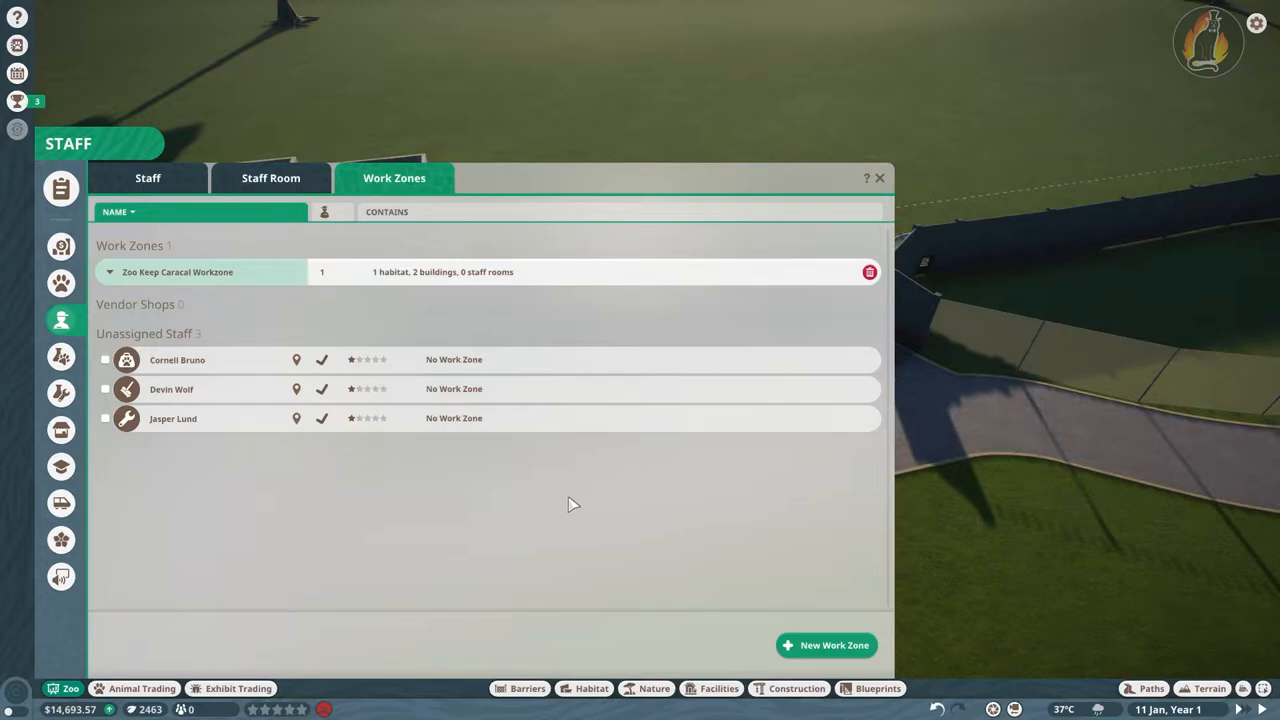
pyautogui.moveTo(604, 560)
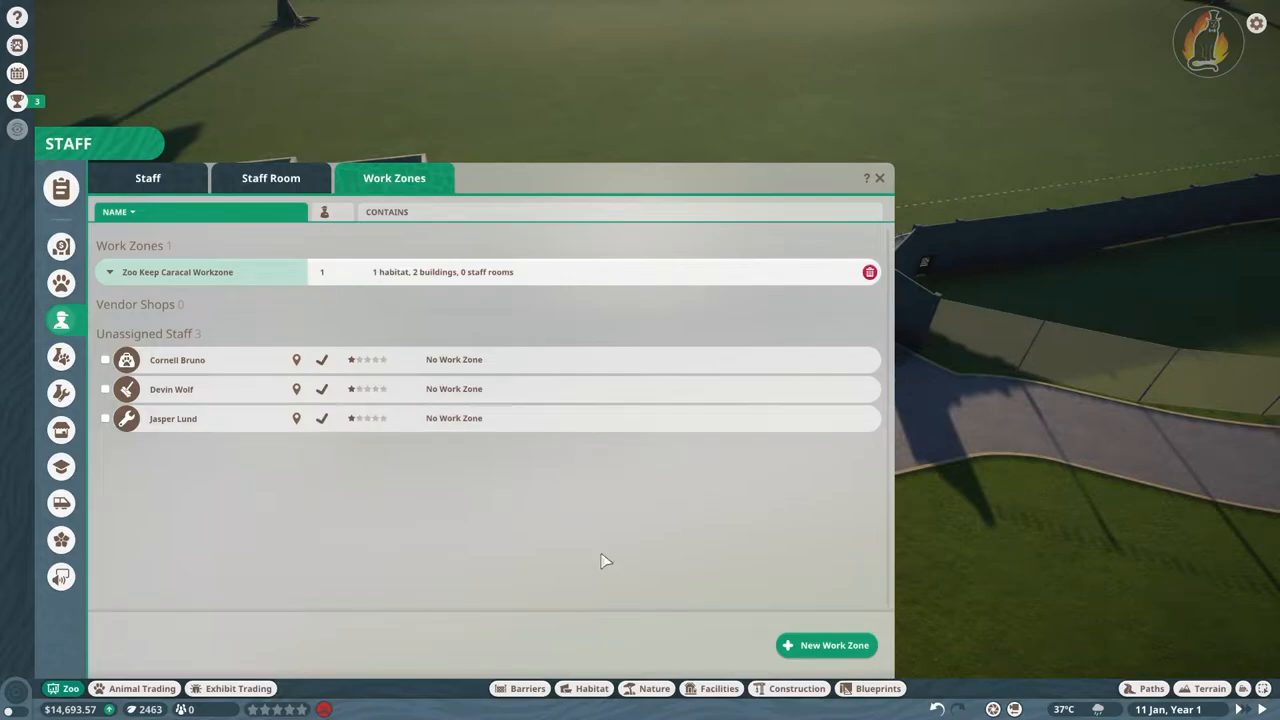
pyautogui.moveTo(748, 642)
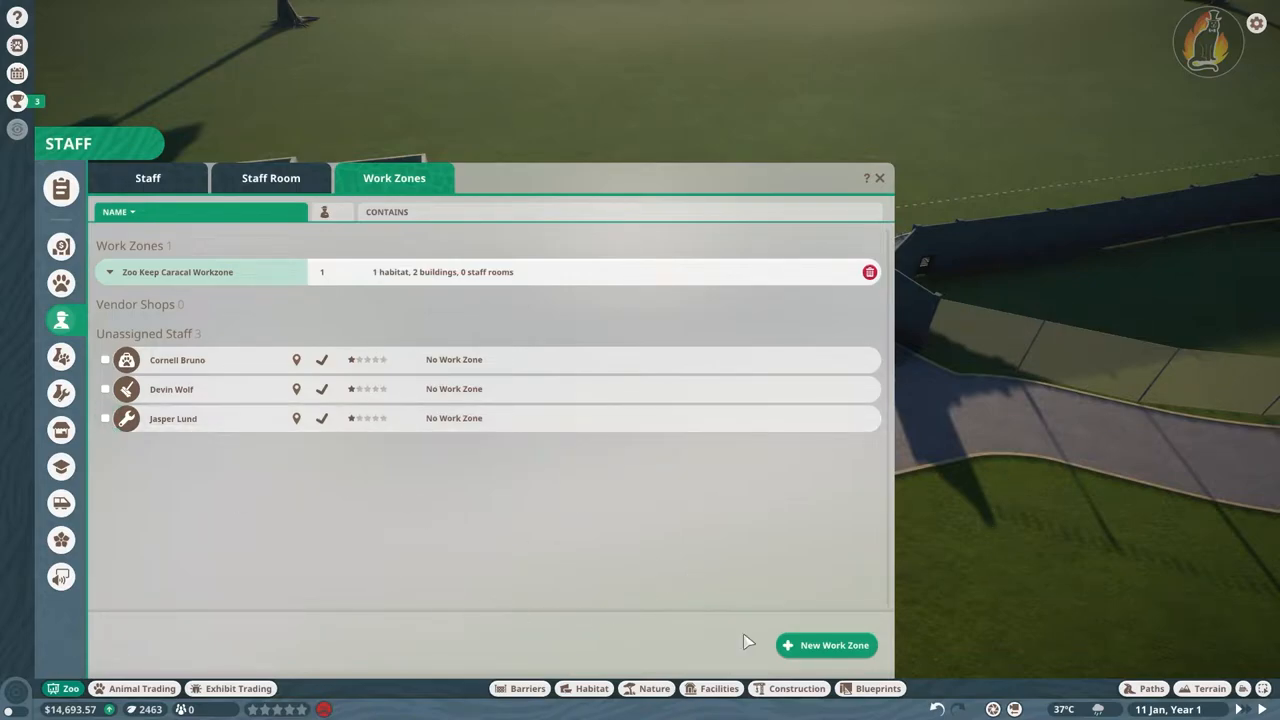
# Create a Maintenance Work Zone covering the habitat and buildings and assign the mechanic to it
pyautogui.click(824, 644)
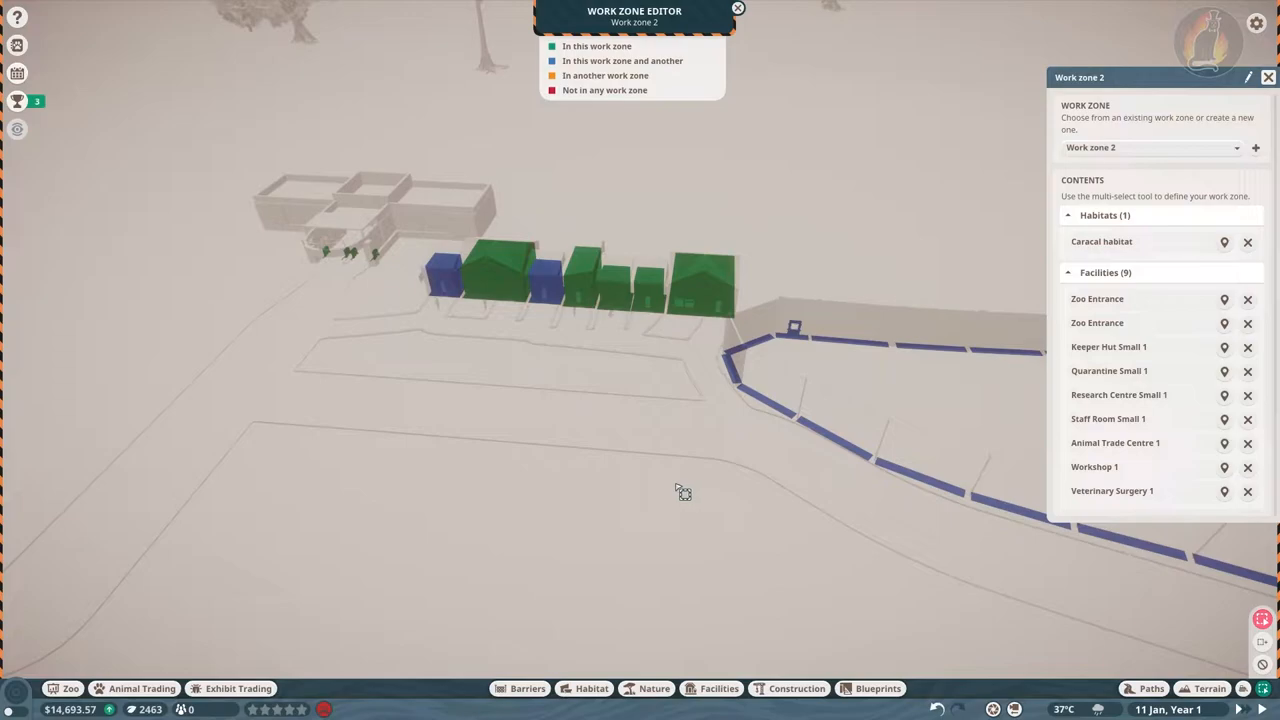
pyautogui.moveTo(668, 488)
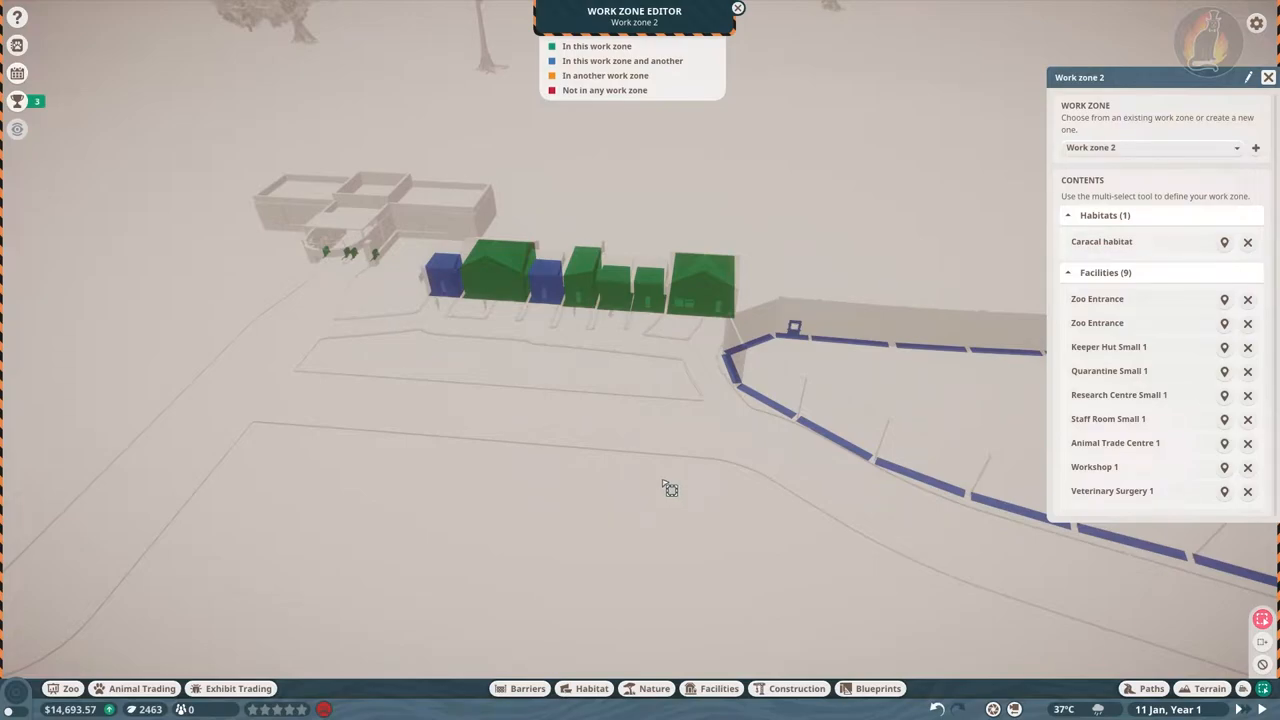
pyautogui.moveTo(752, 436)
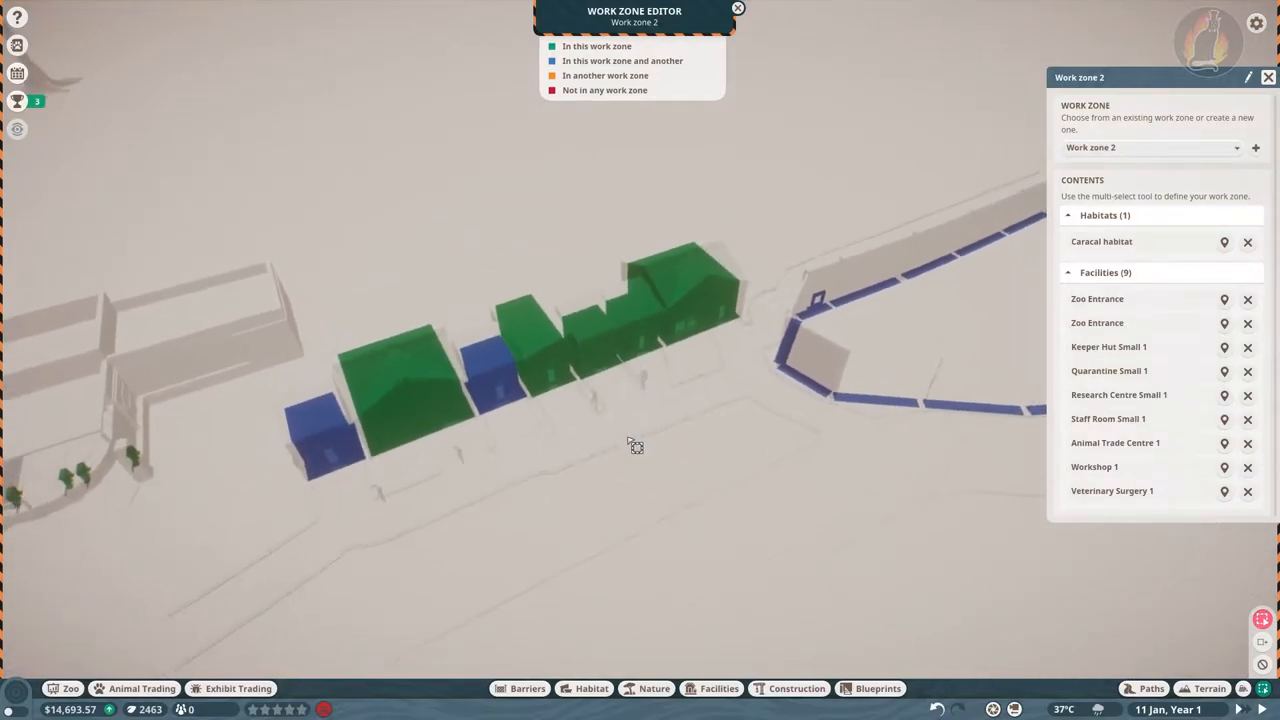
pyautogui.click(60, 320)
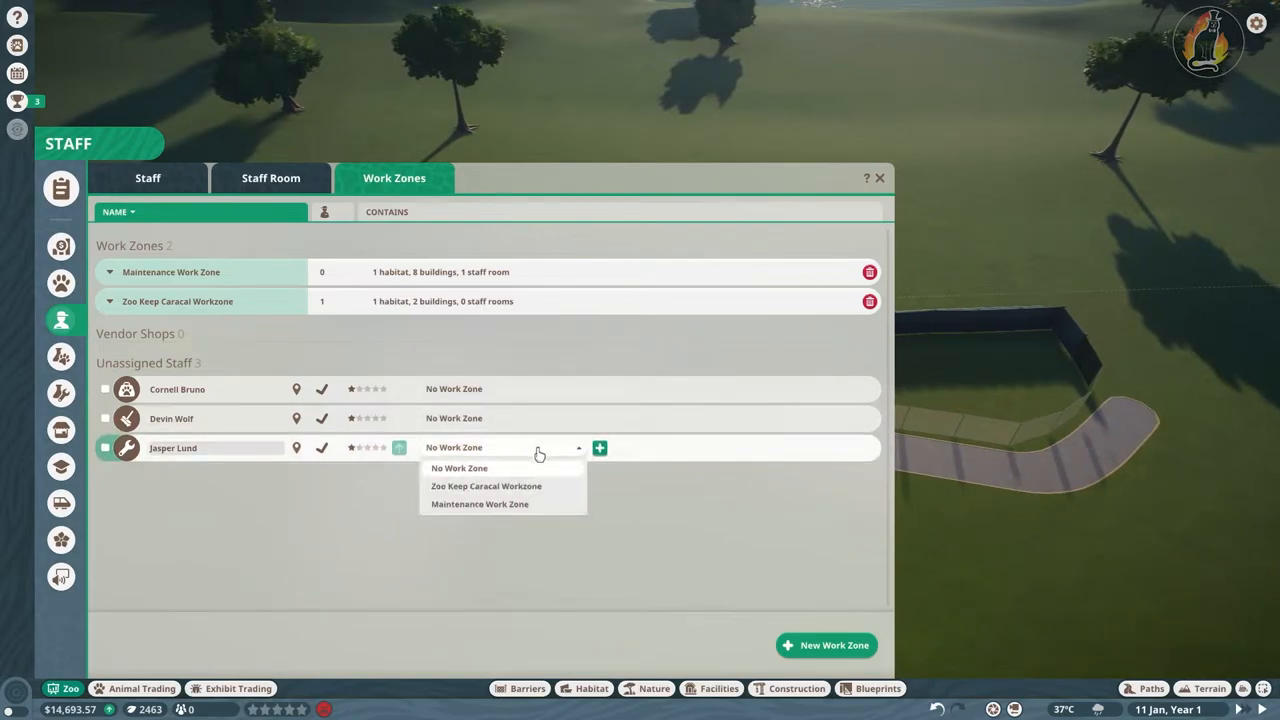
pyautogui.click(654, 688)
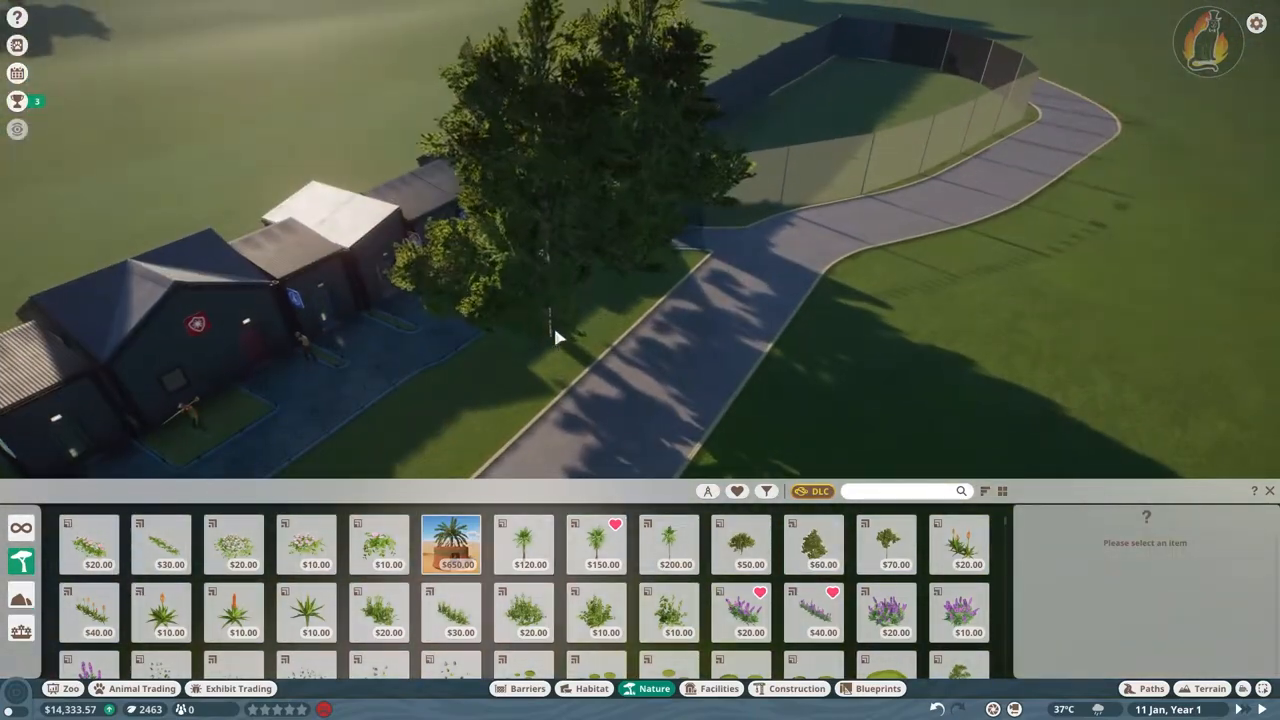
# Plant Bengal Bamboo thin strips as screening beside the staff building path
pyautogui.write('bamboo')
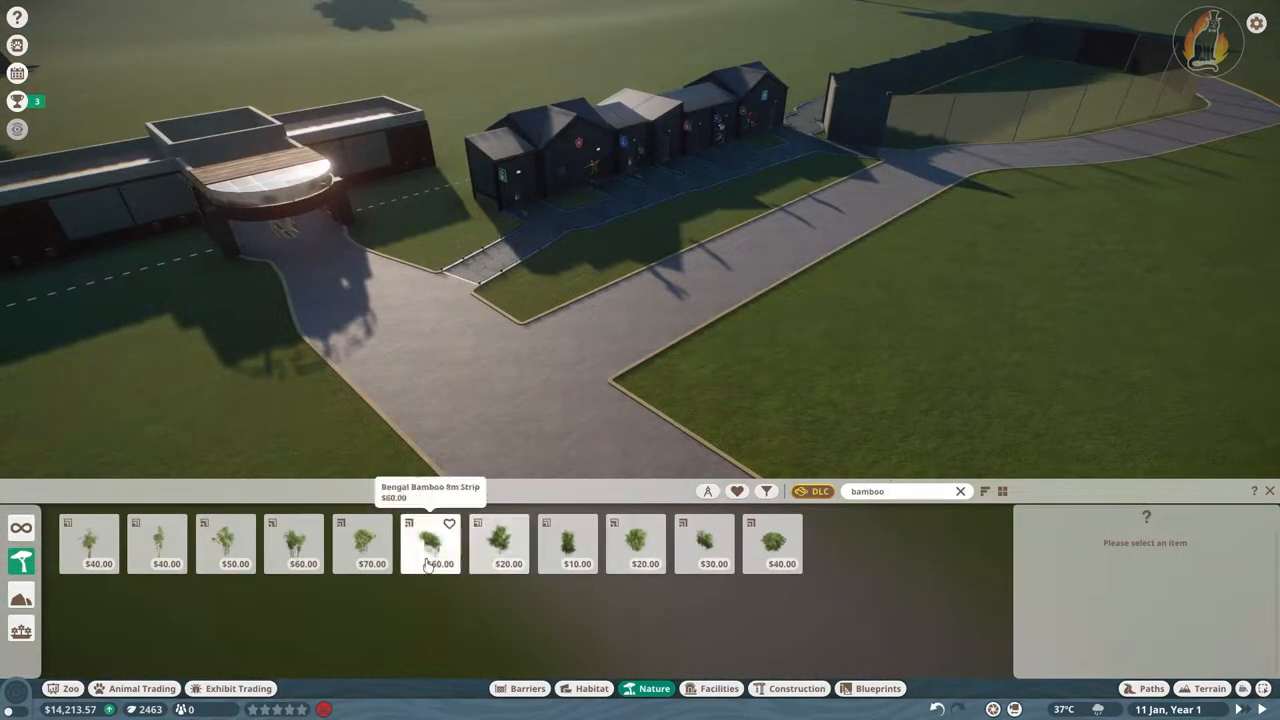
pyautogui.click(430, 544)
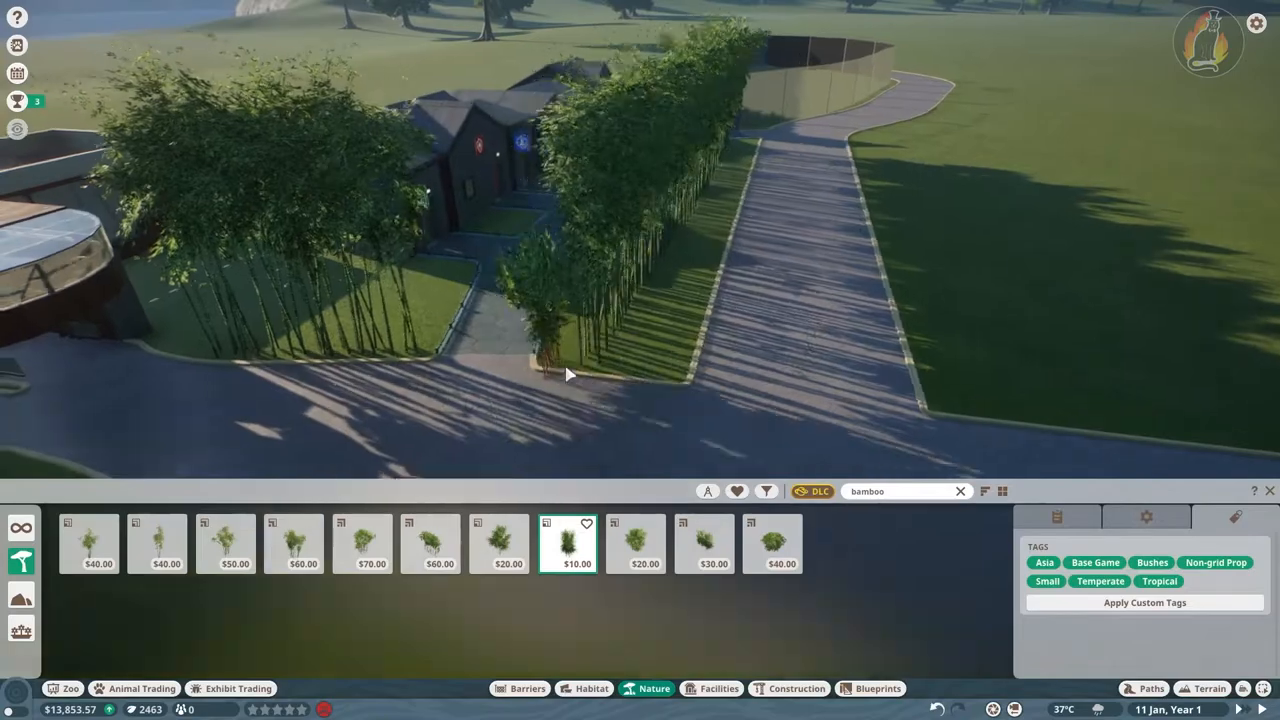
pyautogui.click(772, 544)
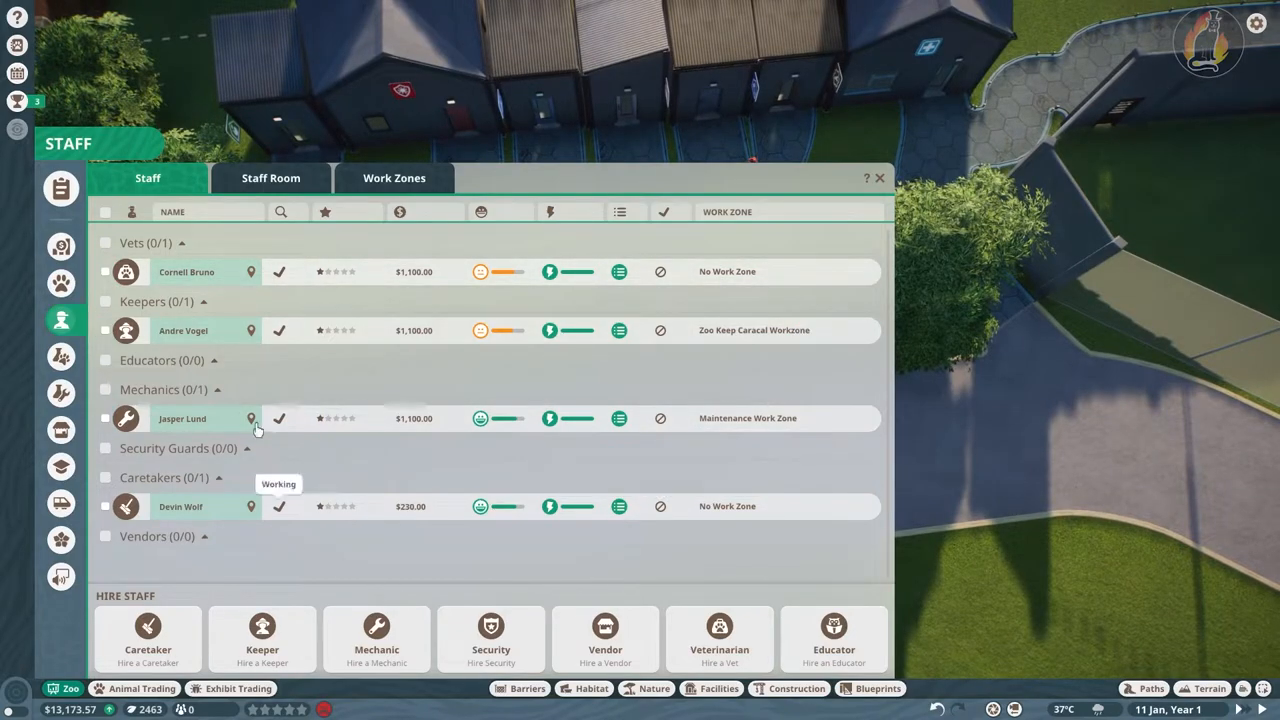
# Create a Caracal Vet Zone work zone and assign the unassigned staff member to it
pyautogui.click(394, 178)
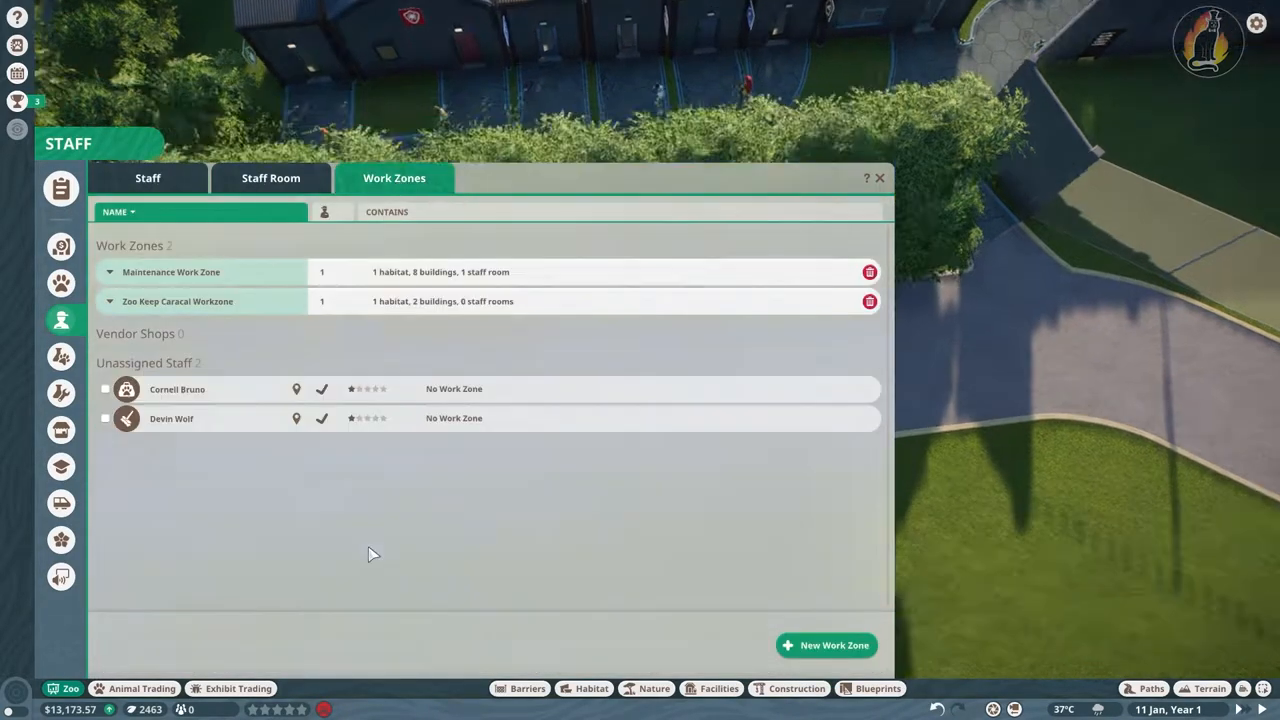
pyautogui.click(826, 644)
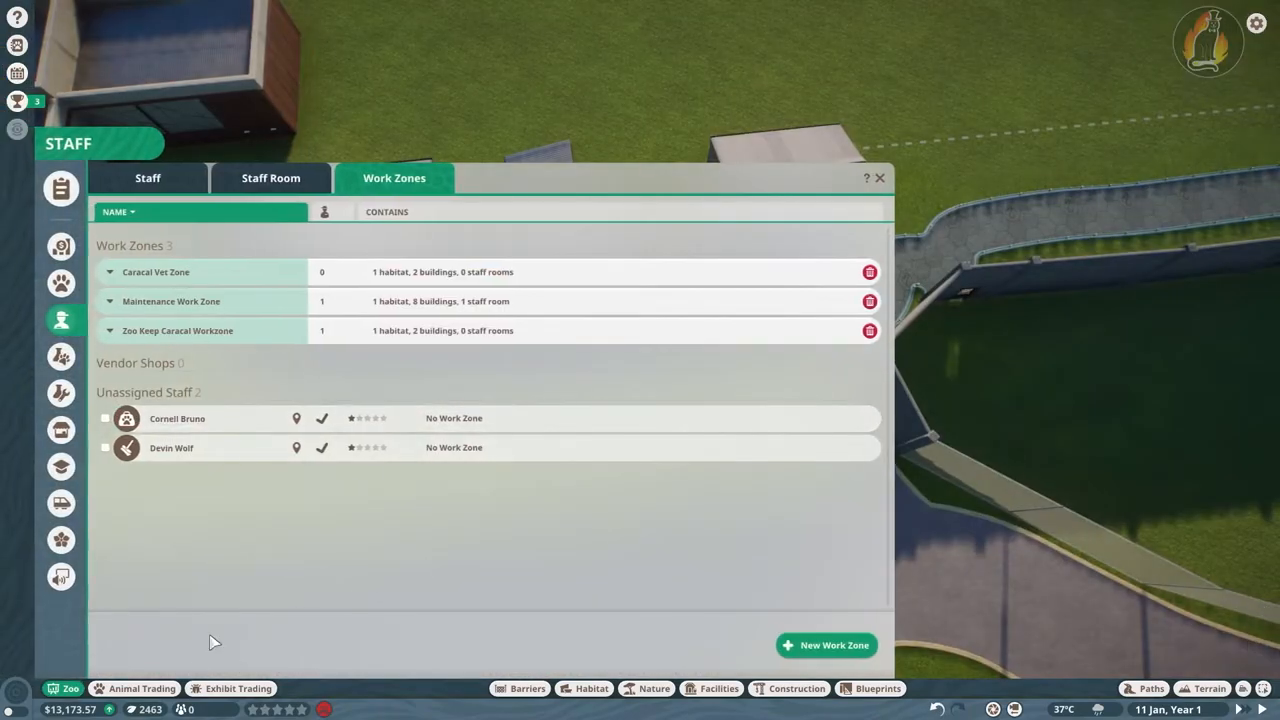
pyautogui.click(500, 418)
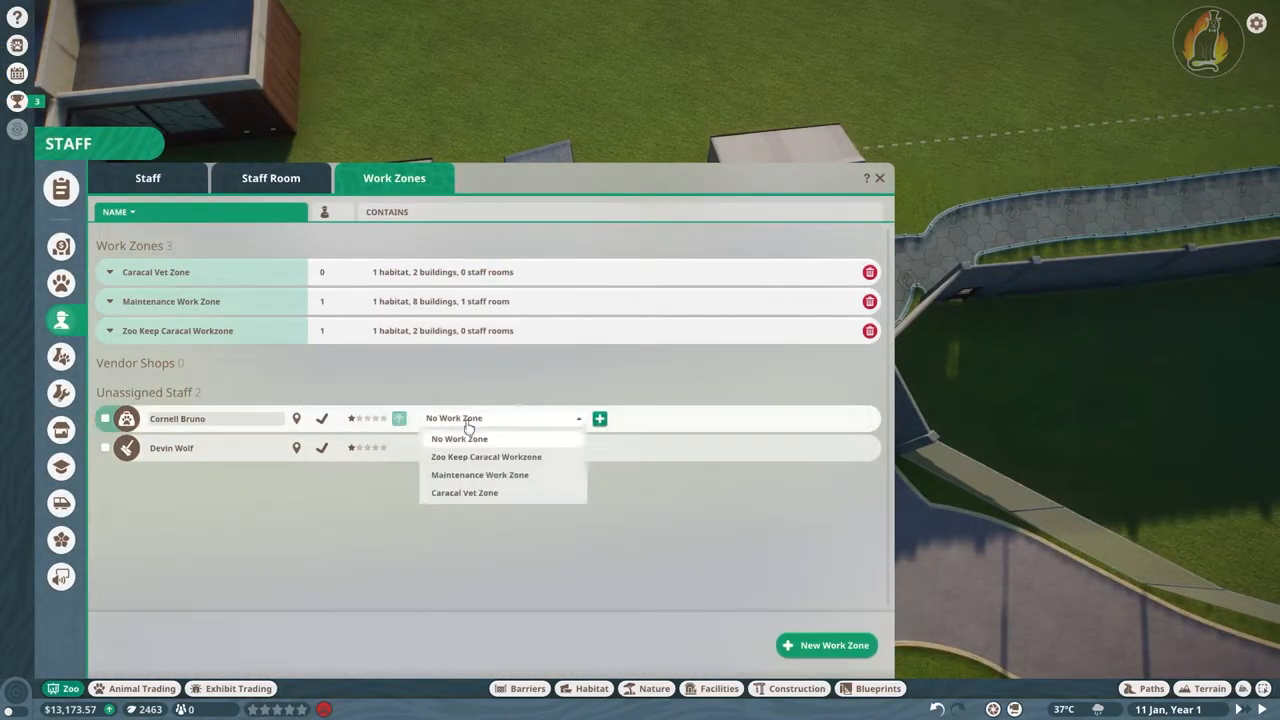
pyautogui.click(880, 178)
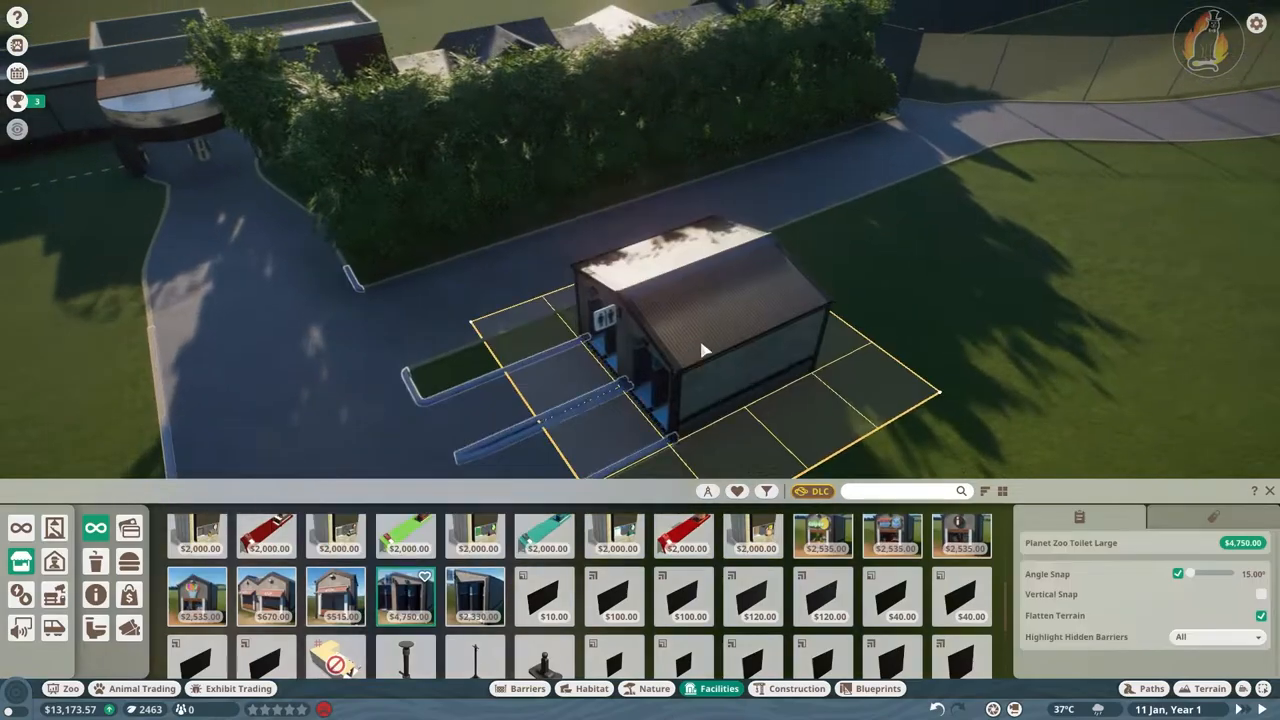
# Place the large toilet and the drink and food shops in a row along the path
pyautogui.click(476, 596)
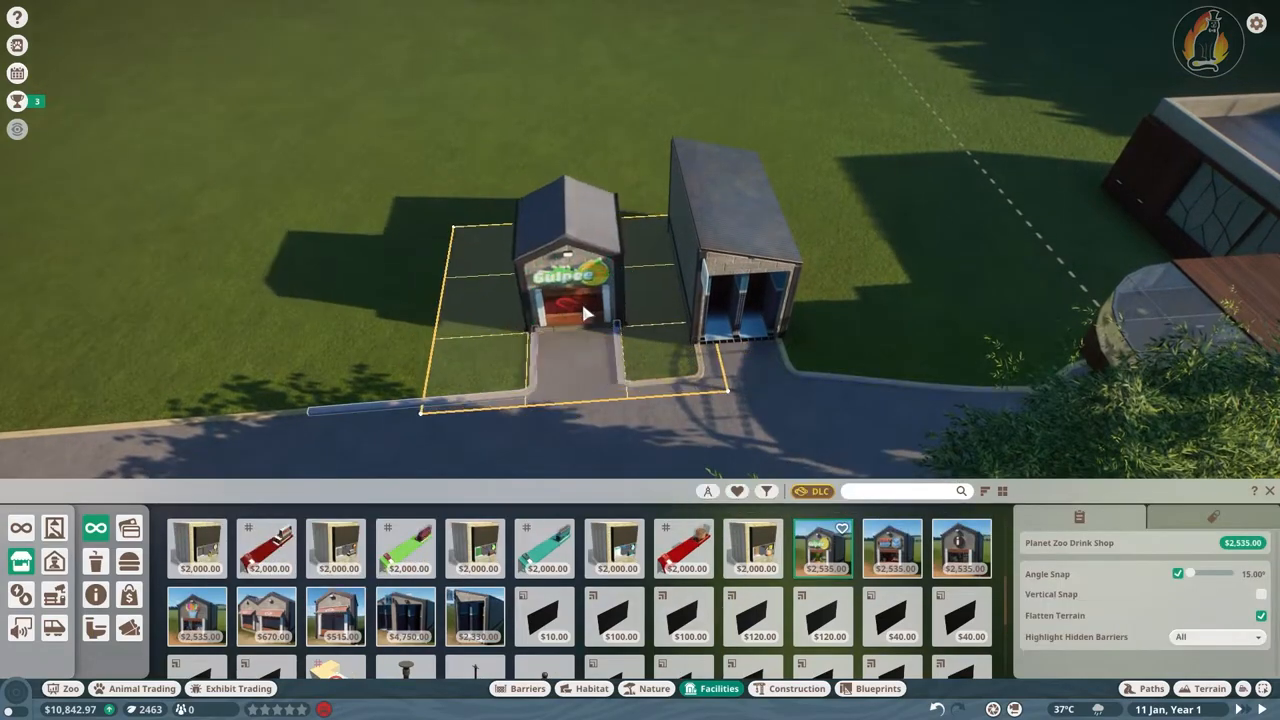
pyautogui.click(500, 290)
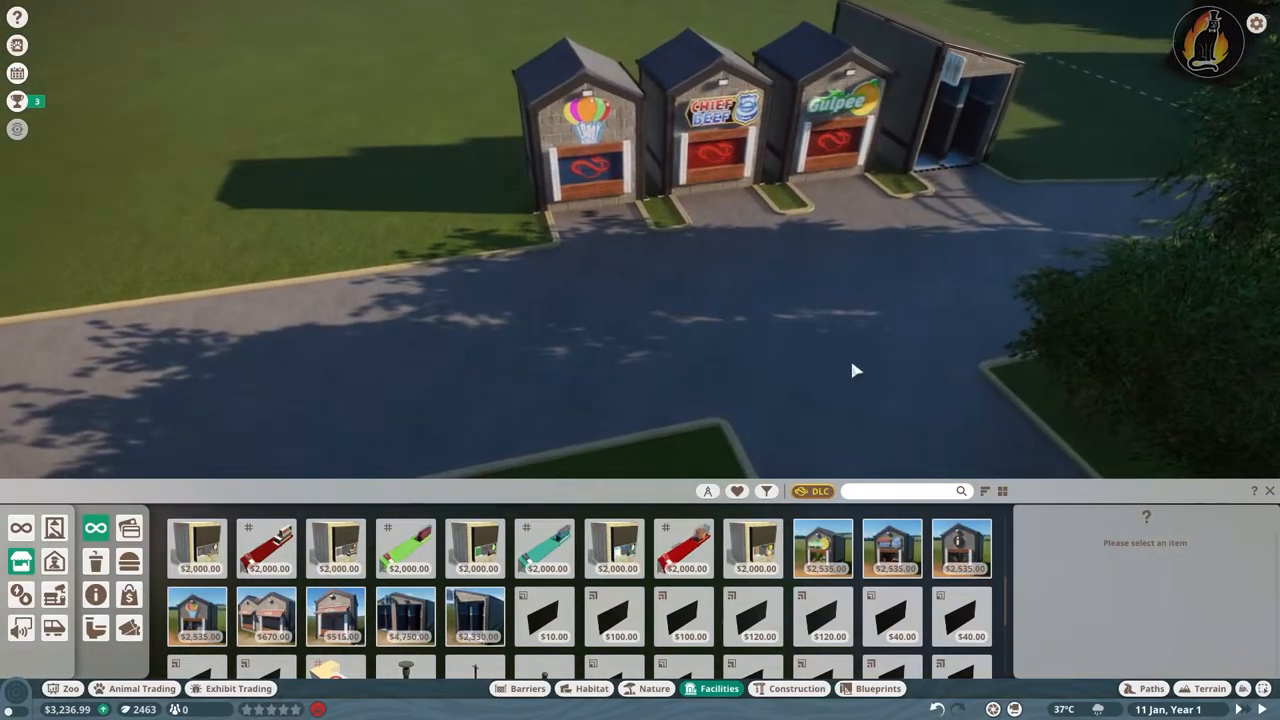
pyautogui.click(960, 548)
pyautogui.write('dona')
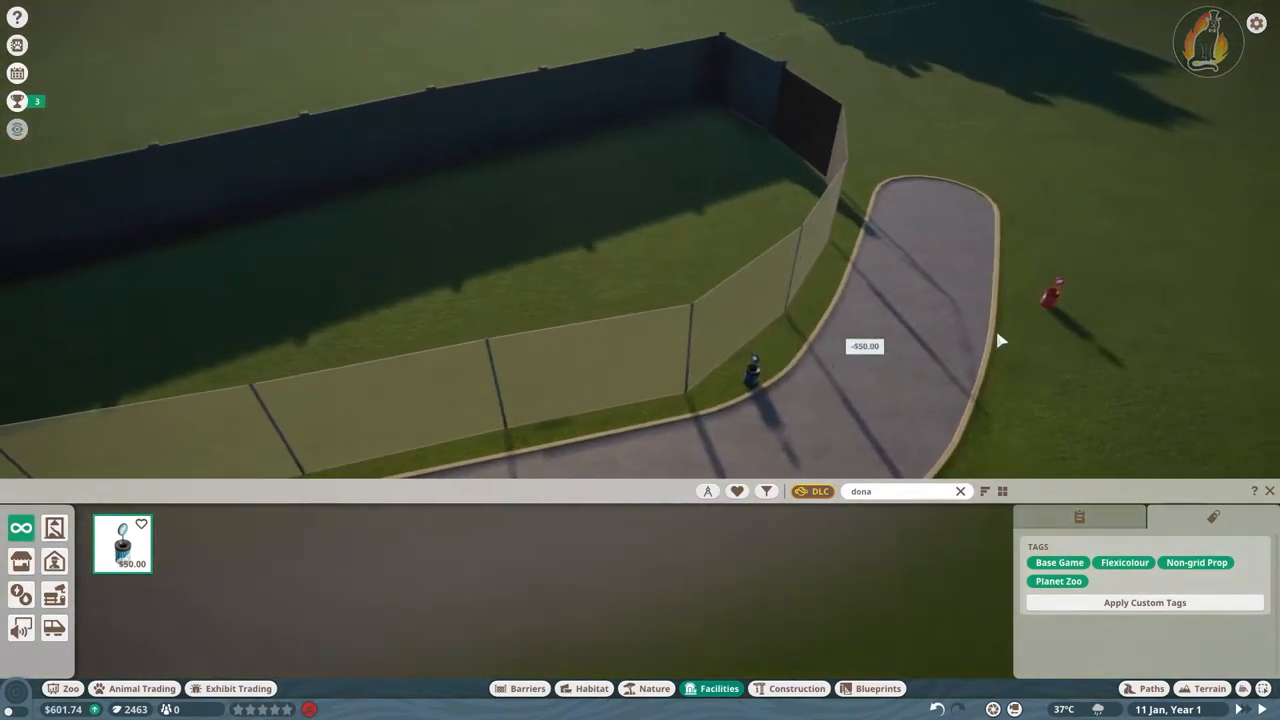
# Set the donation box beside the habitat path and pick a Planet Zoo Bin to place nearby
pyautogui.click(960, 492)
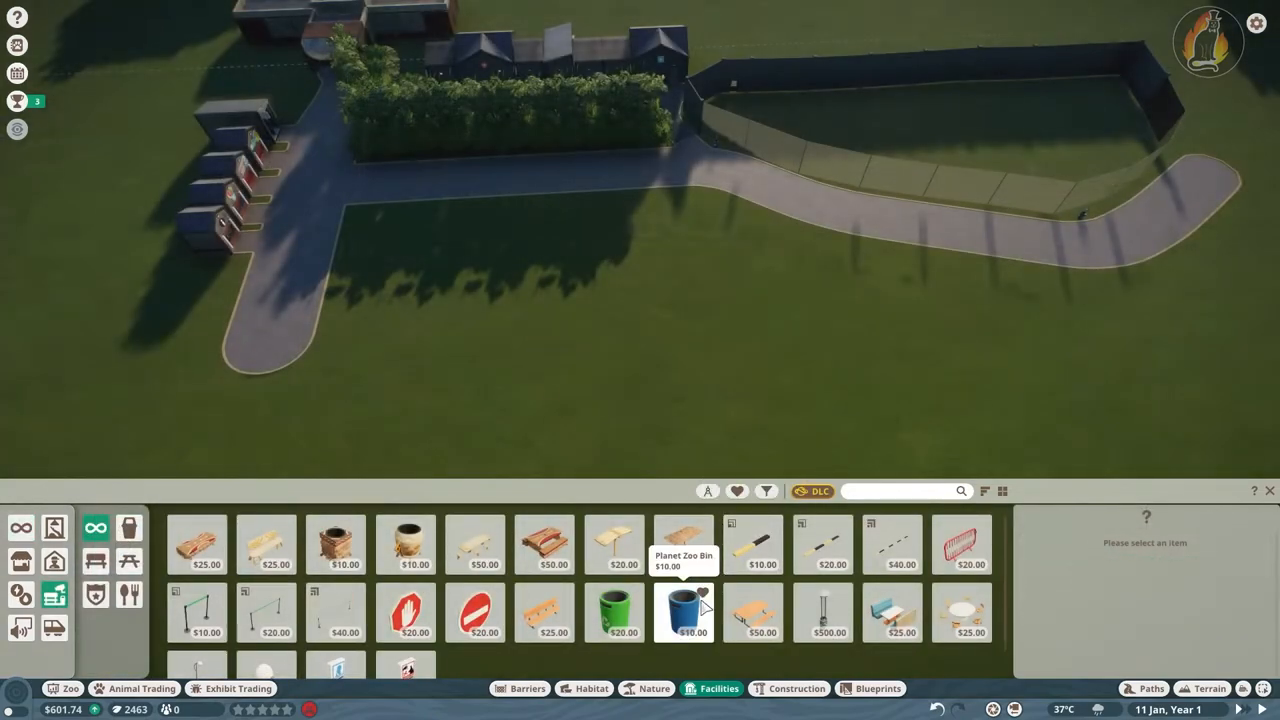
pyautogui.click(684, 612)
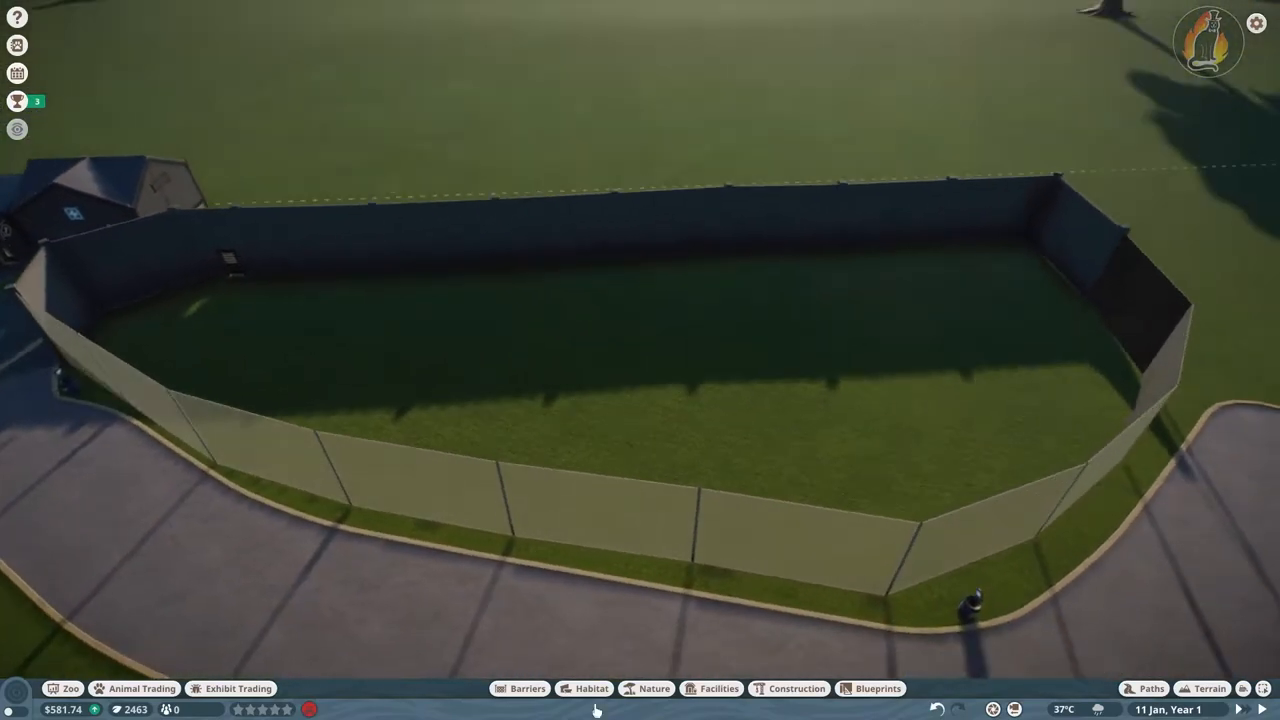
# Add a desert rock and a Wooden Basic Shelter 4x4 inside the caracal enclosure
pyautogui.click(654, 688)
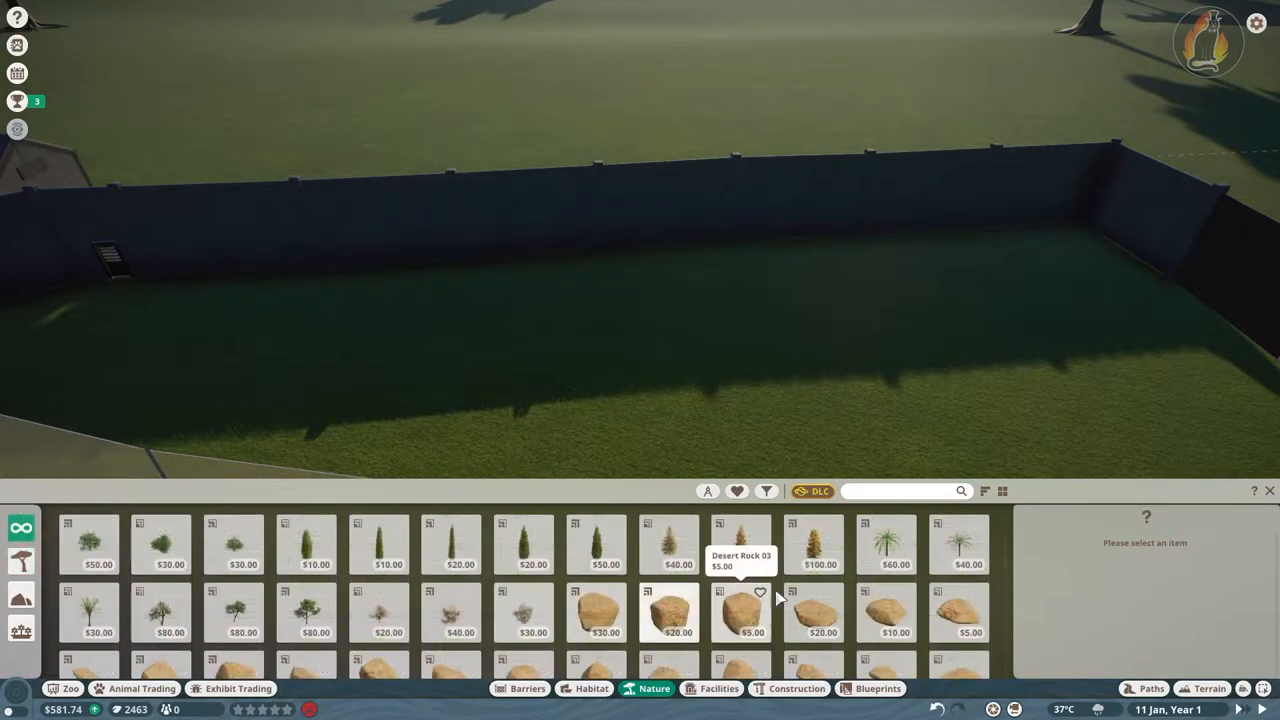
pyautogui.click(592, 688)
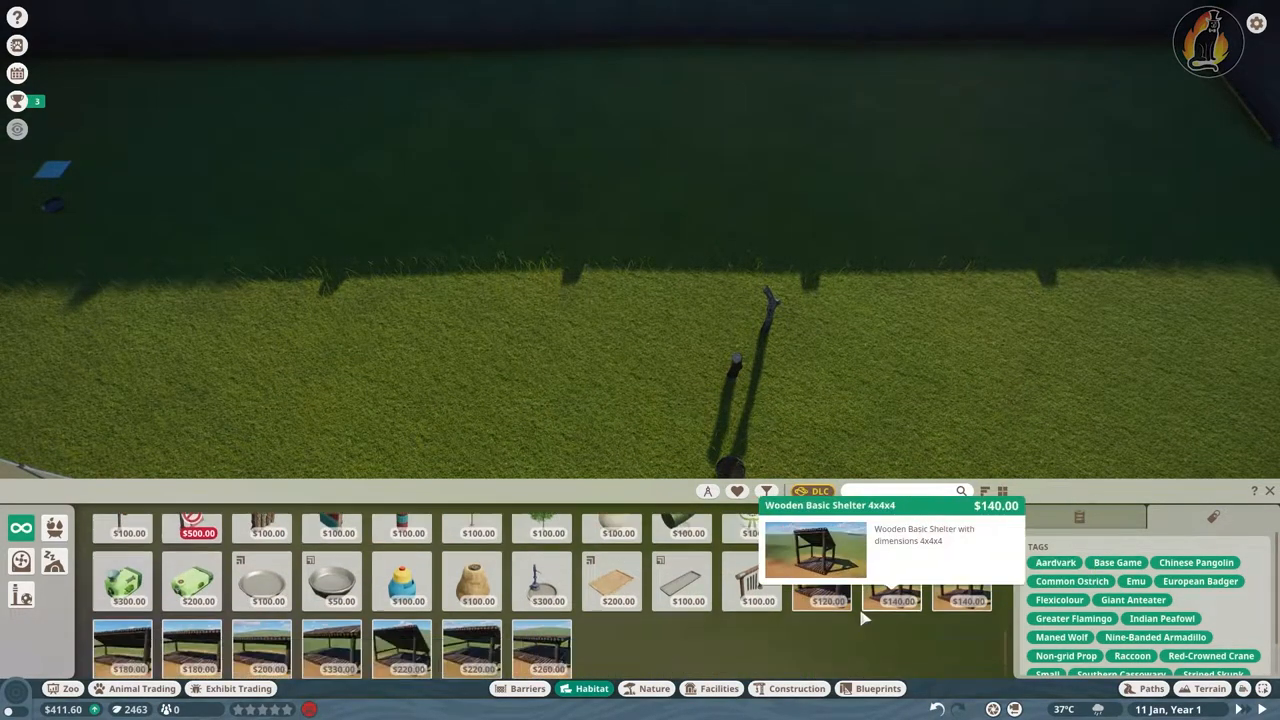
pyautogui.click(820, 580)
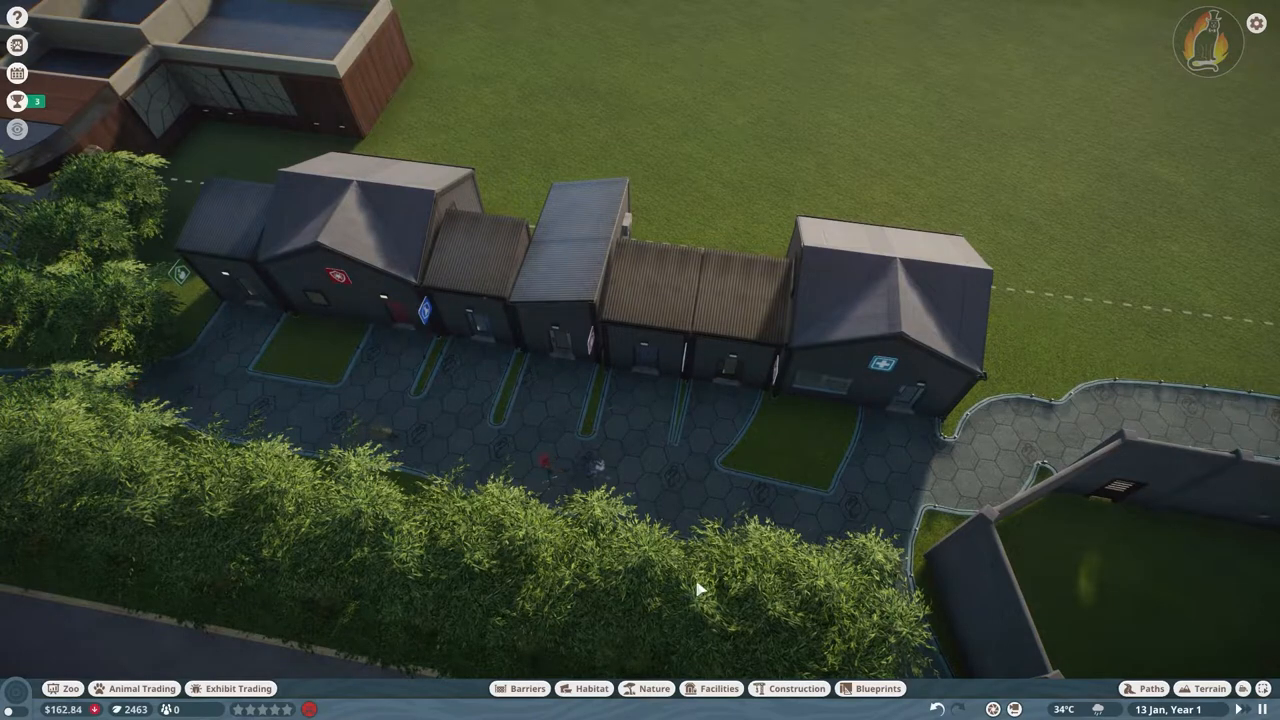
# Move both caracals from quarantine into the habitat and check one caracal's welfare and terrain needs
pyautogui.click(132, 688)
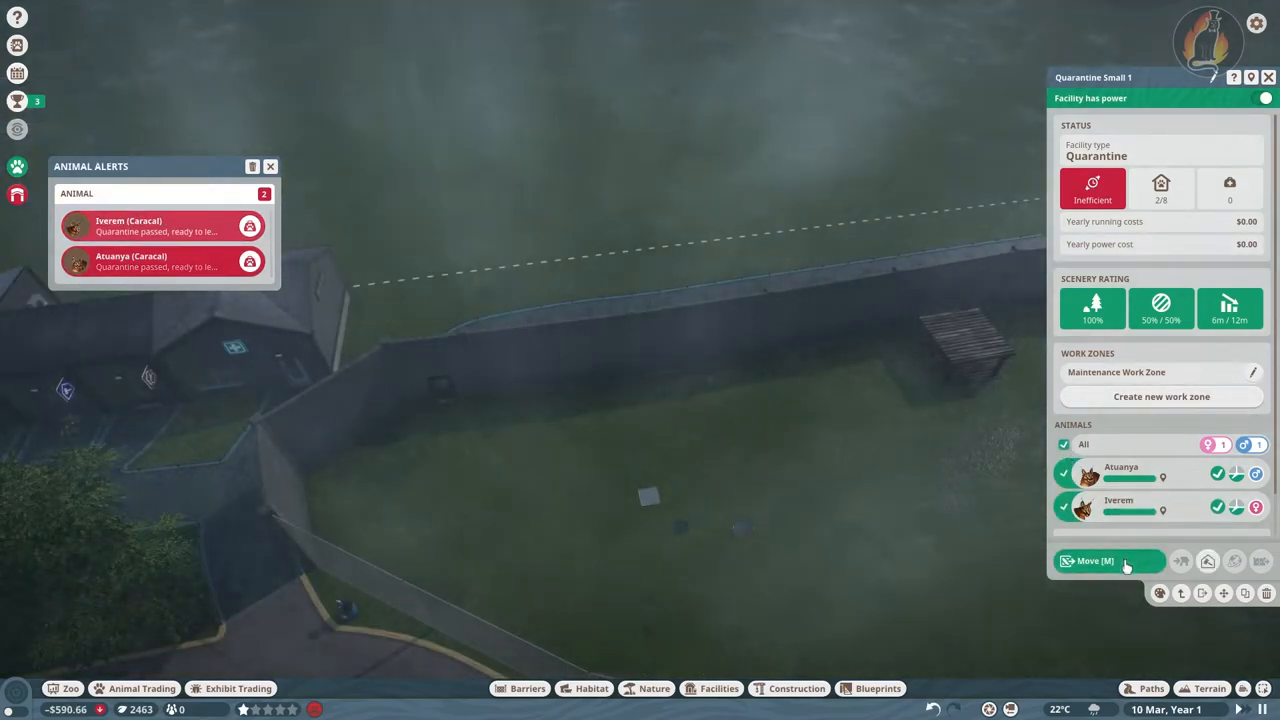
pyautogui.click(1100, 560)
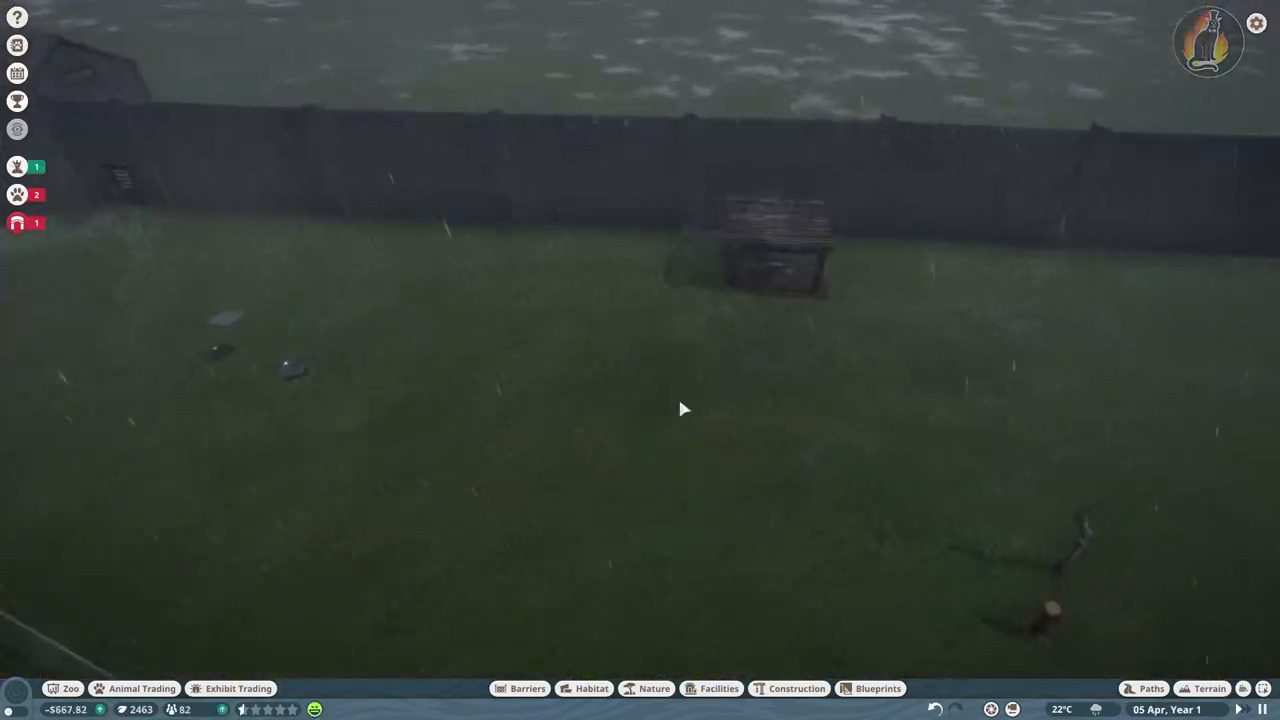
pyautogui.click(700, 296)
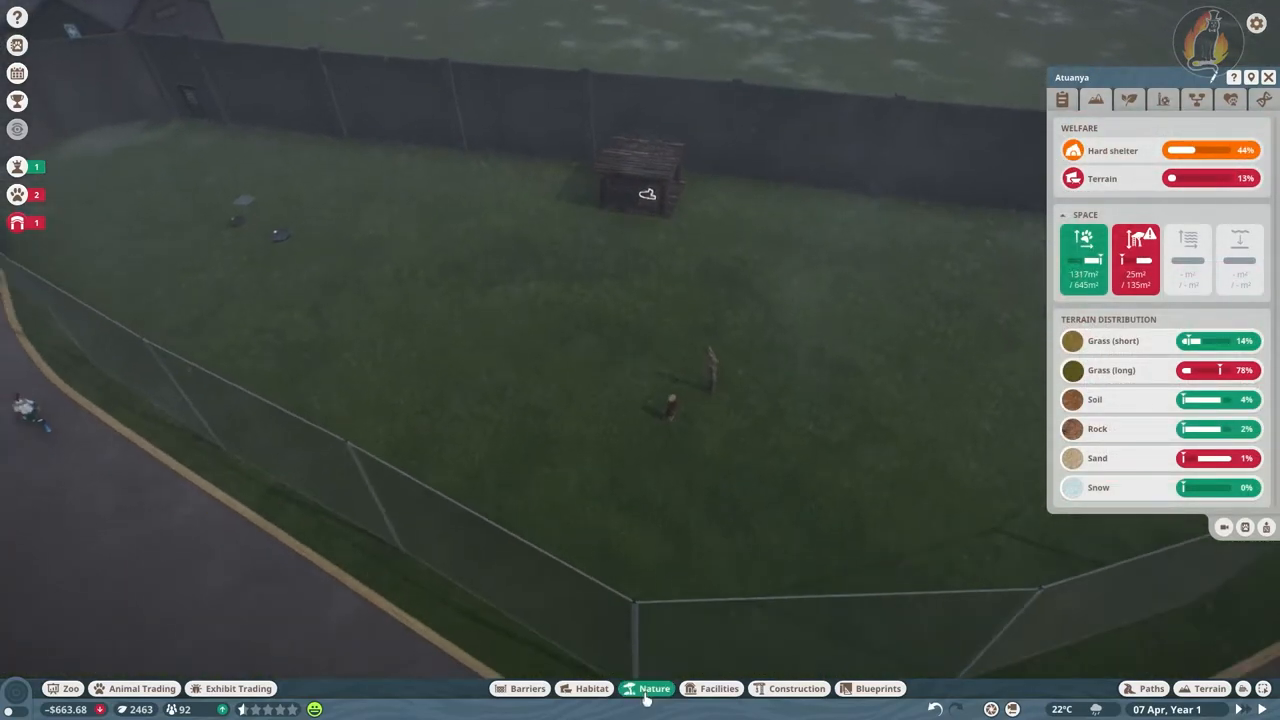
# Paint soil and sand ground textures across the caracal habitat floor to satisfy the terrain need
pyautogui.click(1208, 688)
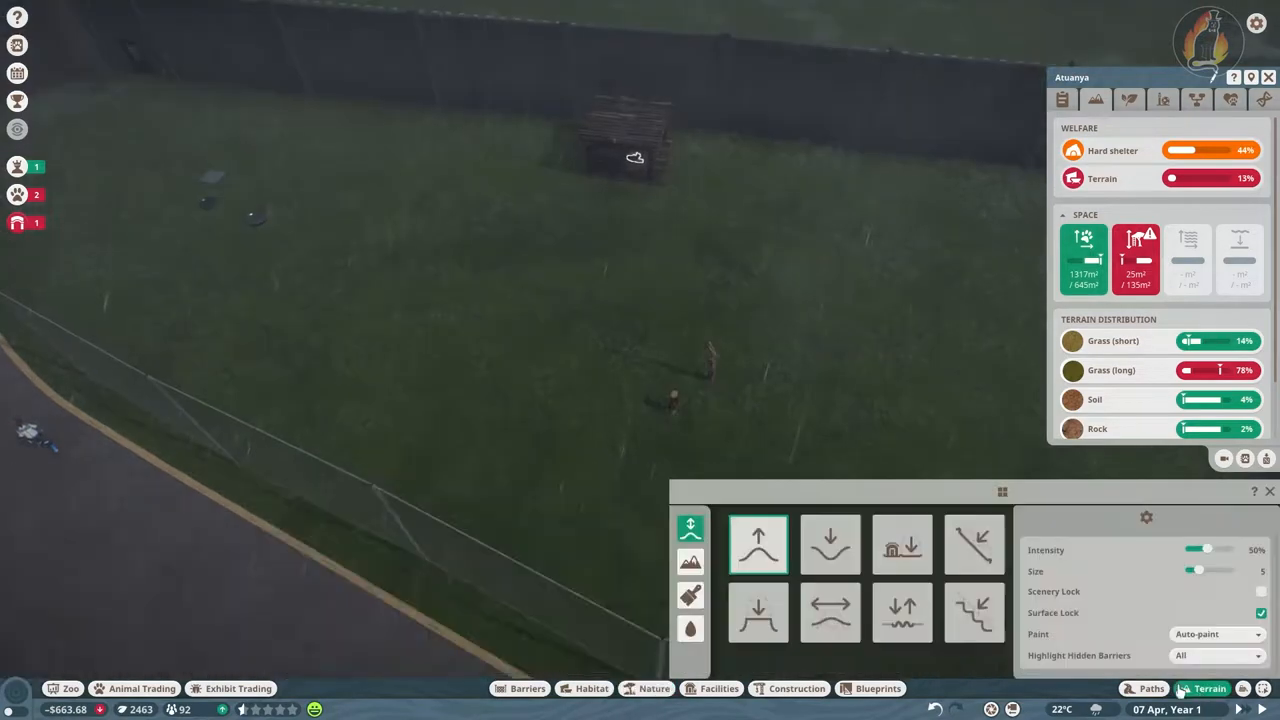
pyautogui.click(690, 594)
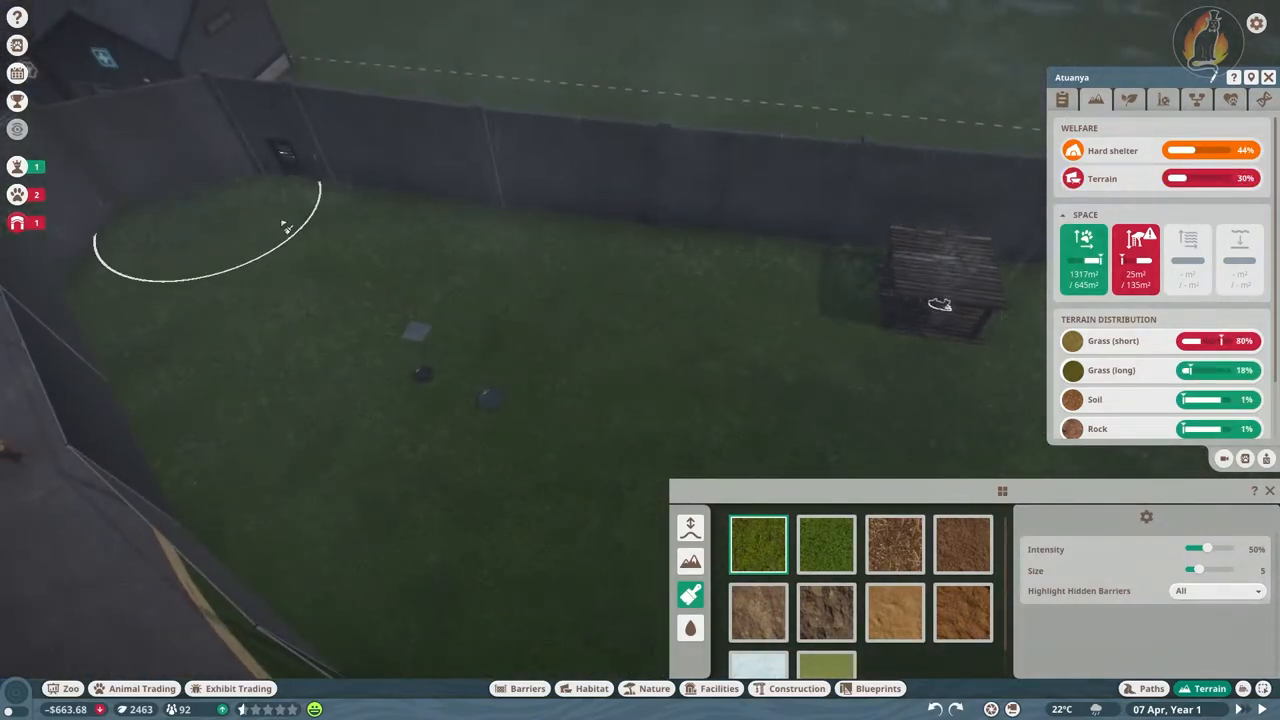
pyautogui.click(894, 544)
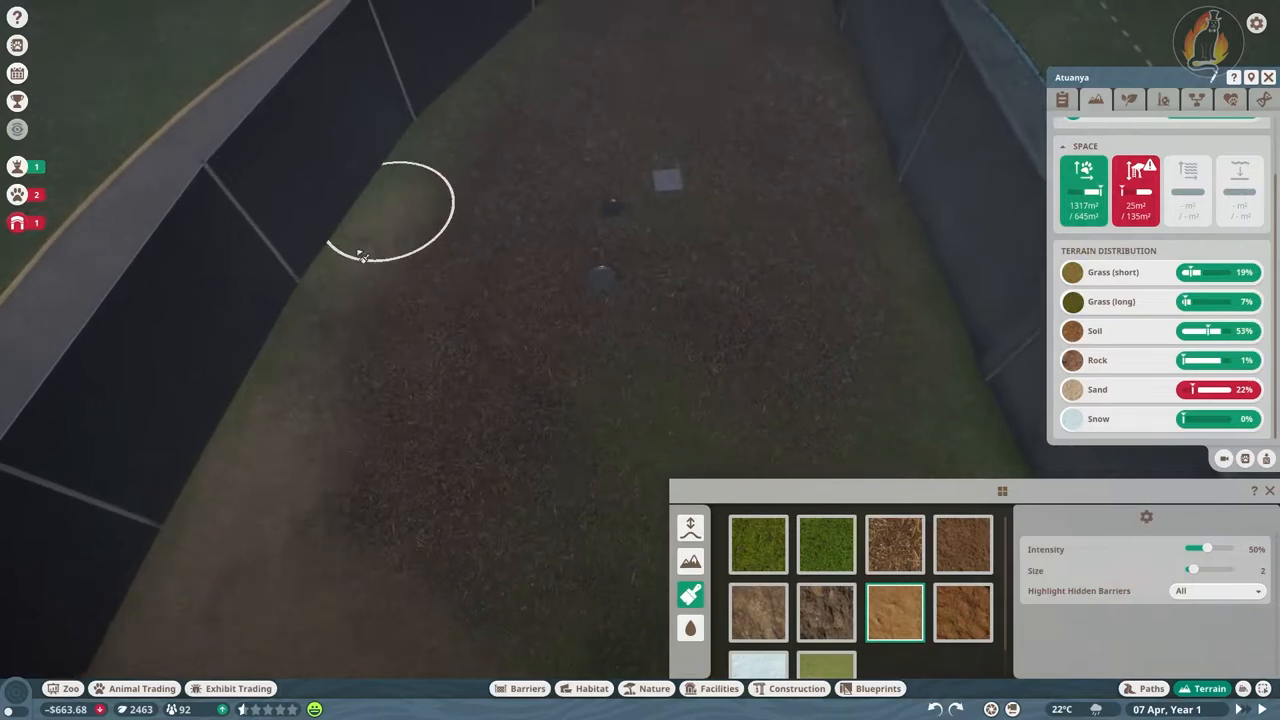
pyautogui.moveTo(1192, 570); pyautogui.dragTo(1196, 570)
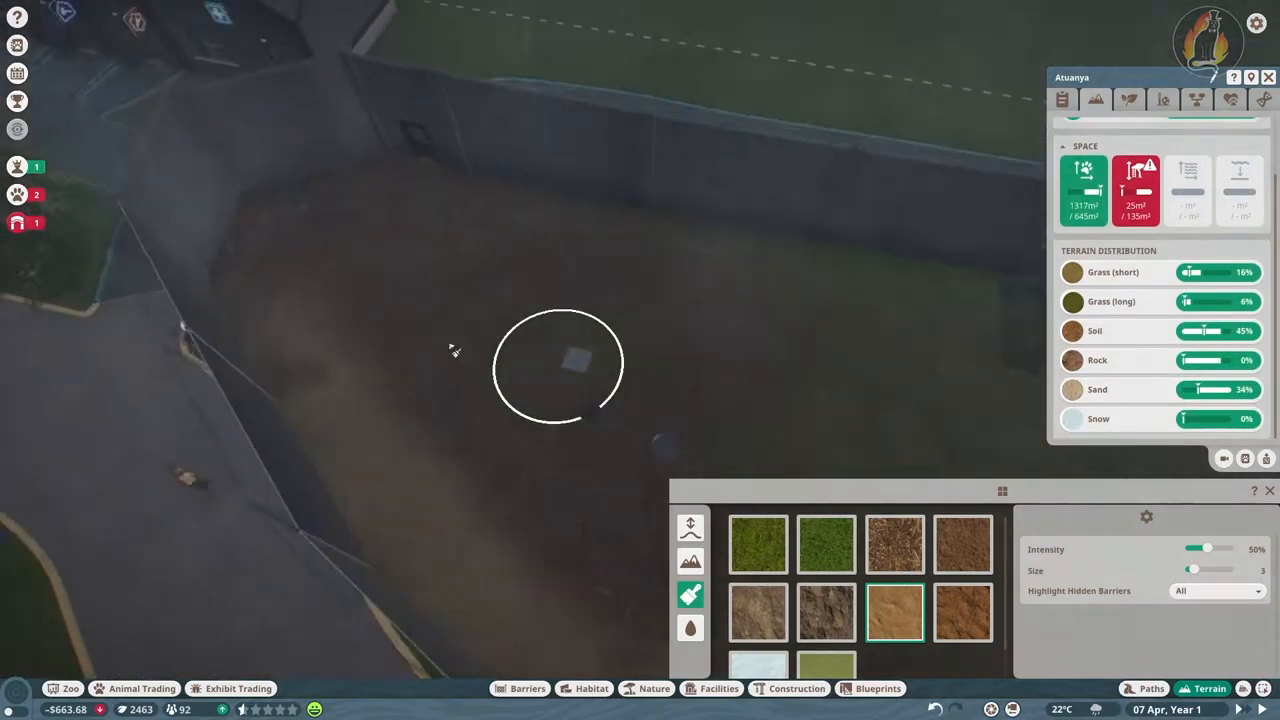
pyautogui.click(654, 688)
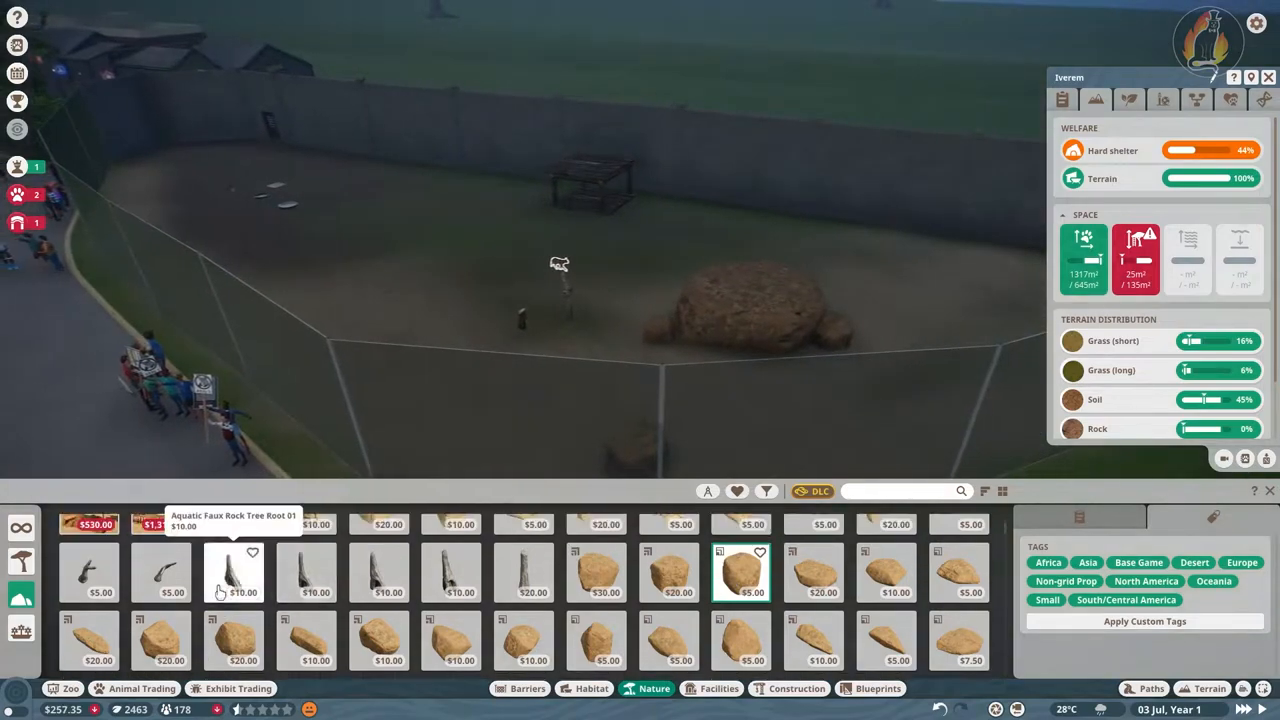
# Filter scenery to Grassland and Desert biomes and plant matching bushes in the caracal habitat
pyautogui.click(766, 492)
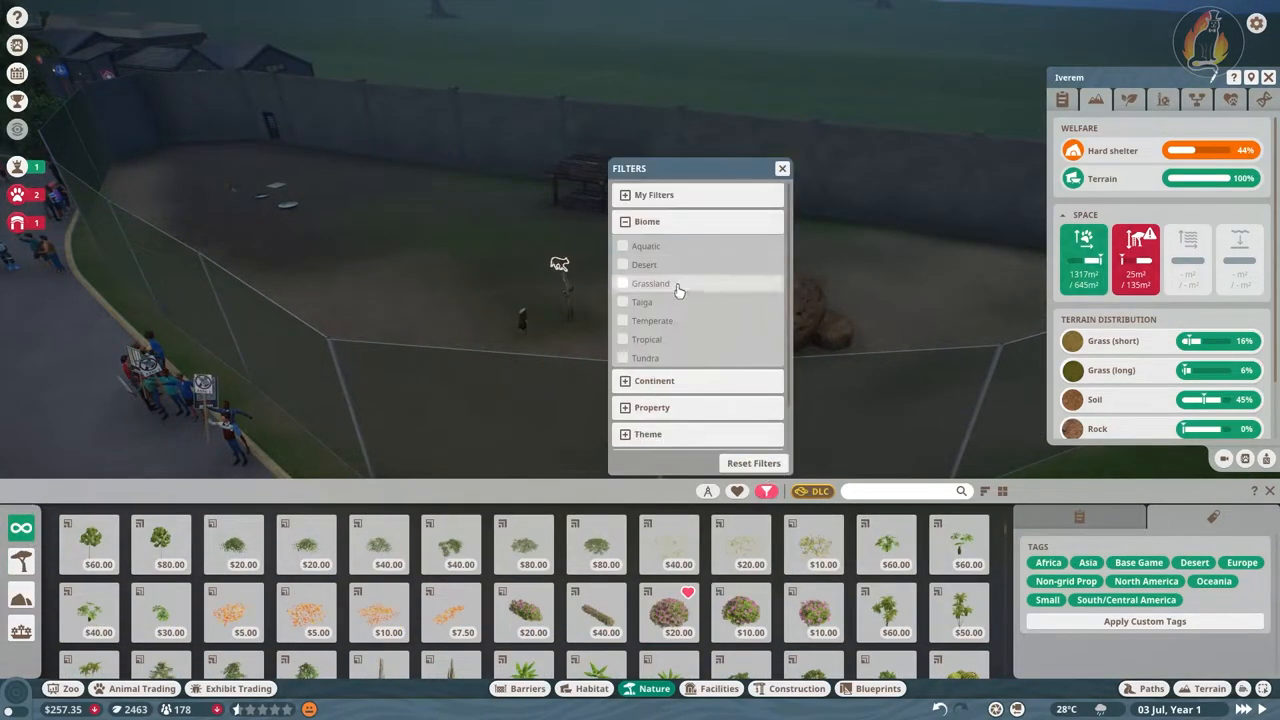
pyautogui.click(624, 284)
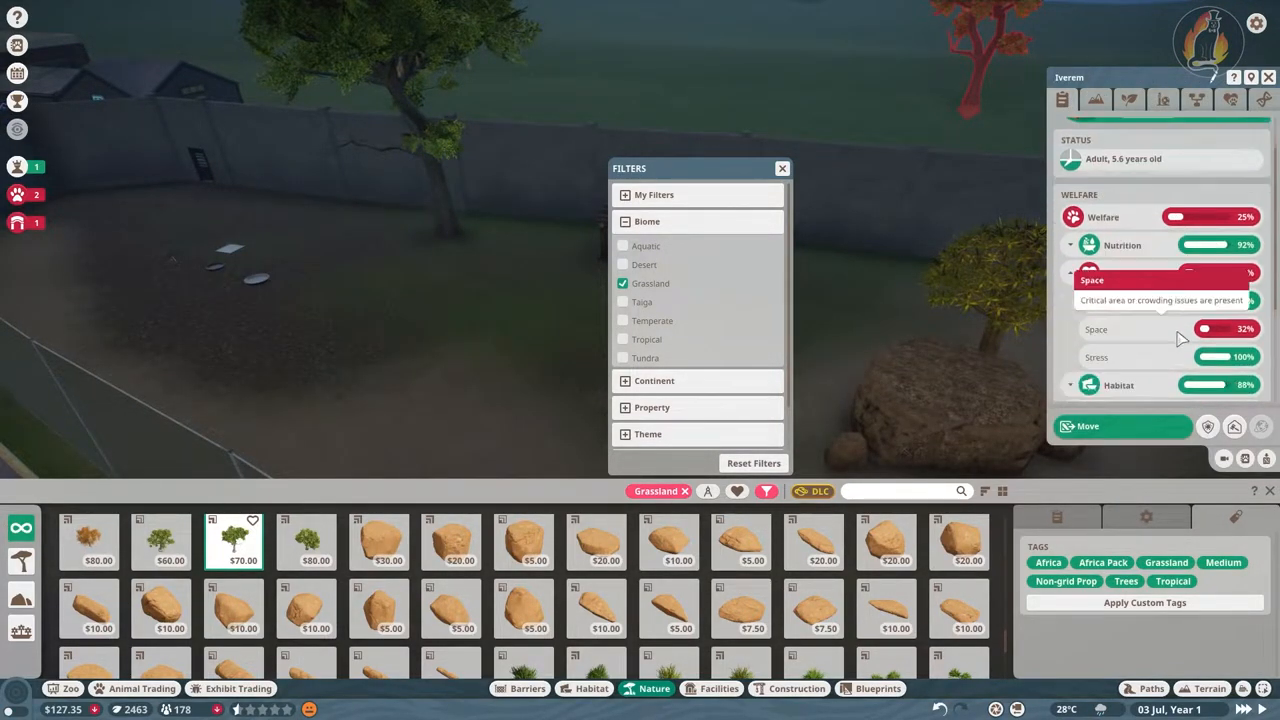
pyautogui.click(624, 264)
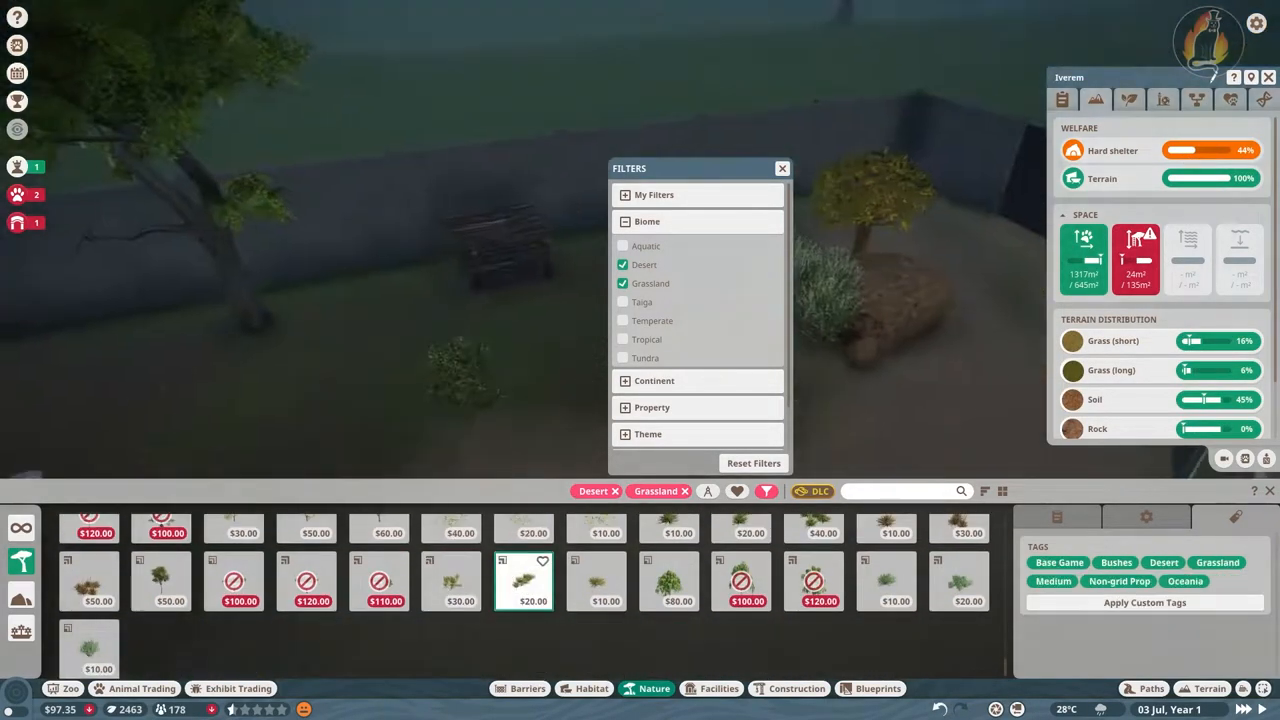
pyautogui.click(782, 168)
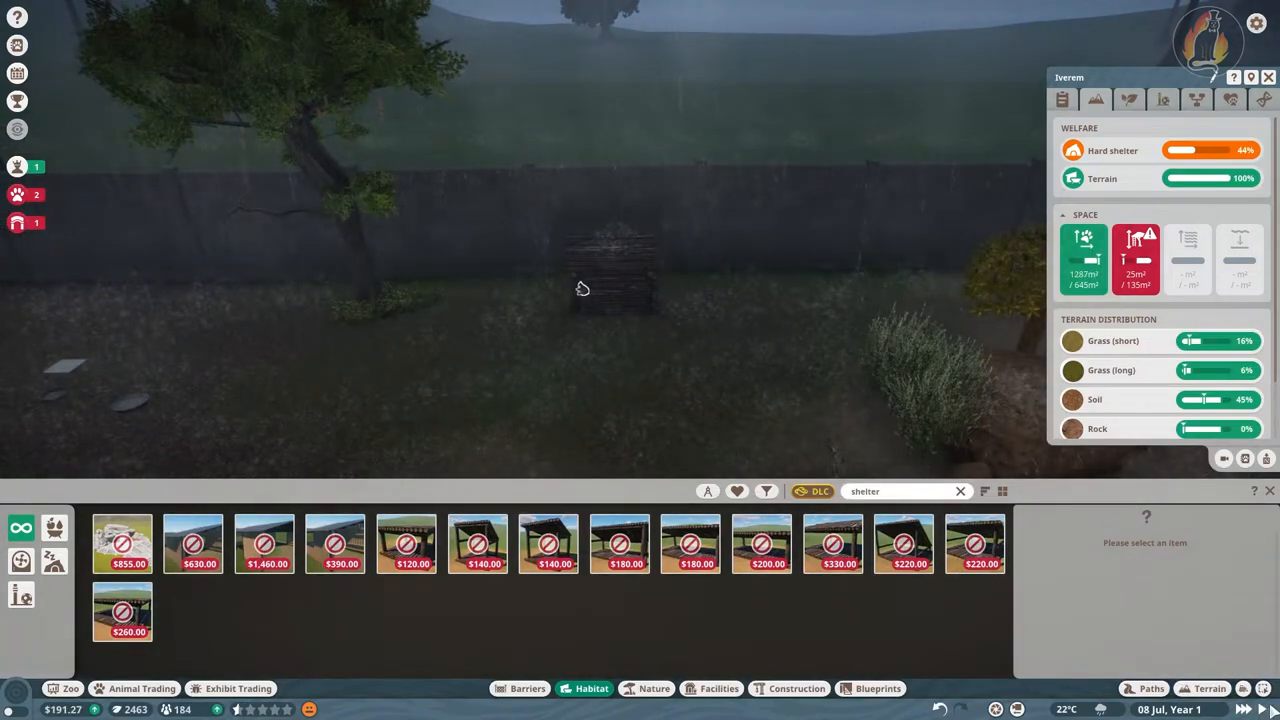
# Place a Wooden Basic Shelter 4x2 and climbable platform pieces inside the caracal habitat
pyautogui.click(406, 544)
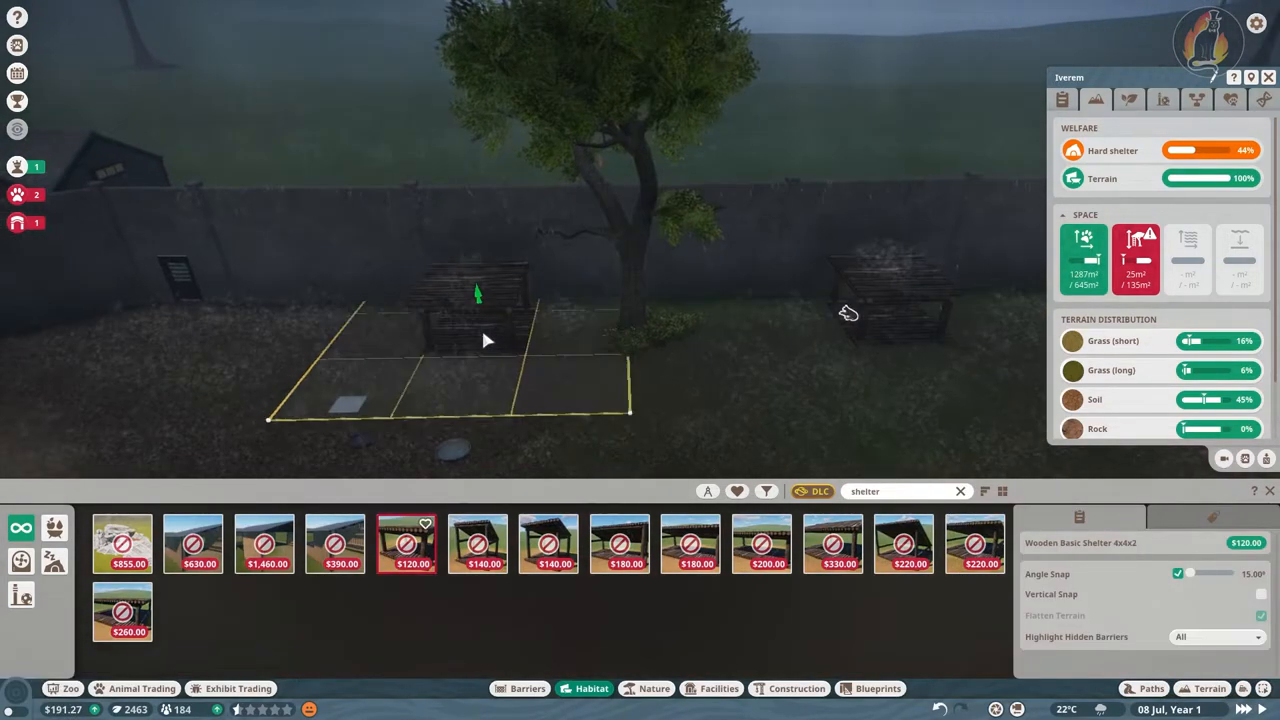
pyautogui.click(484, 340)
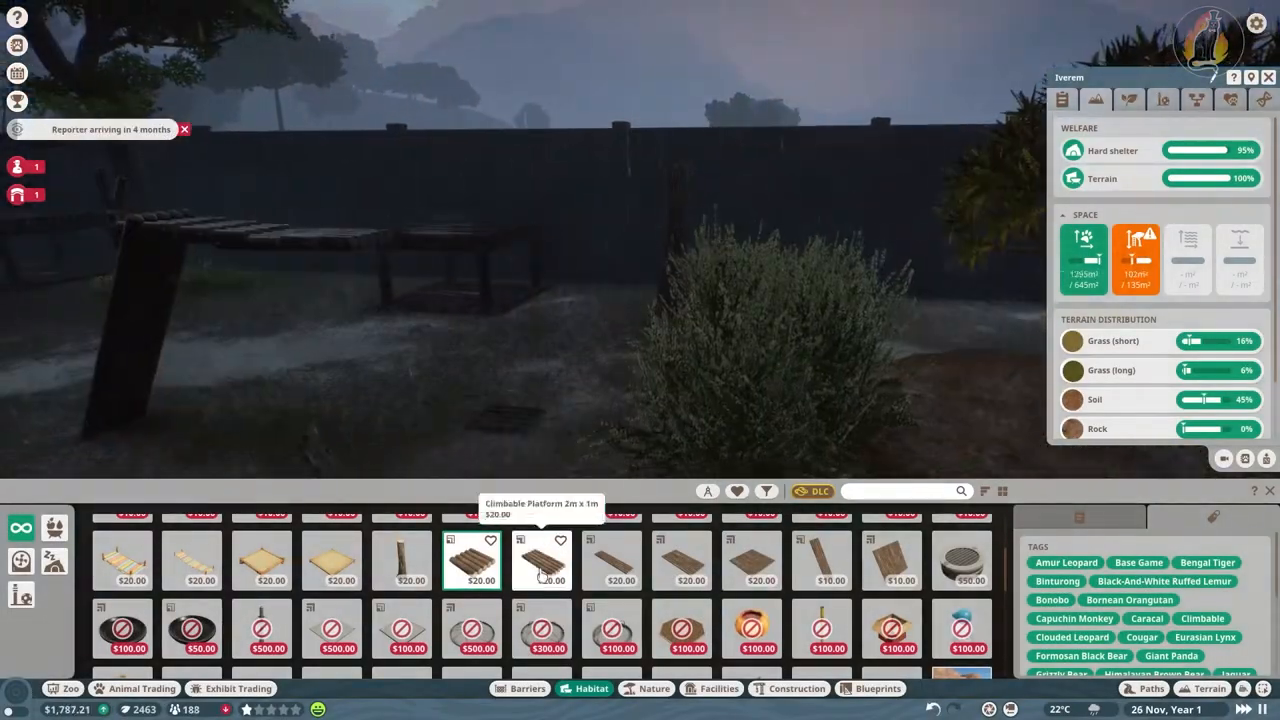
pyautogui.click(680, 560)
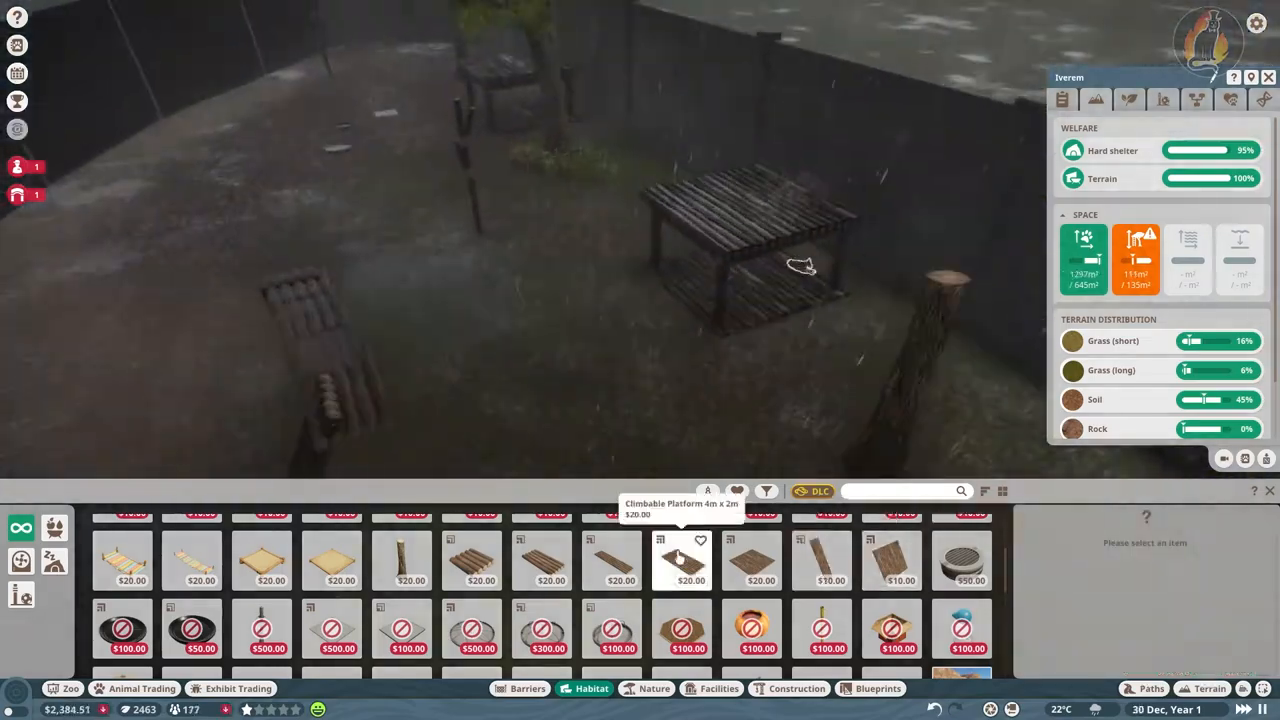
pyautogui.click(540, 560)
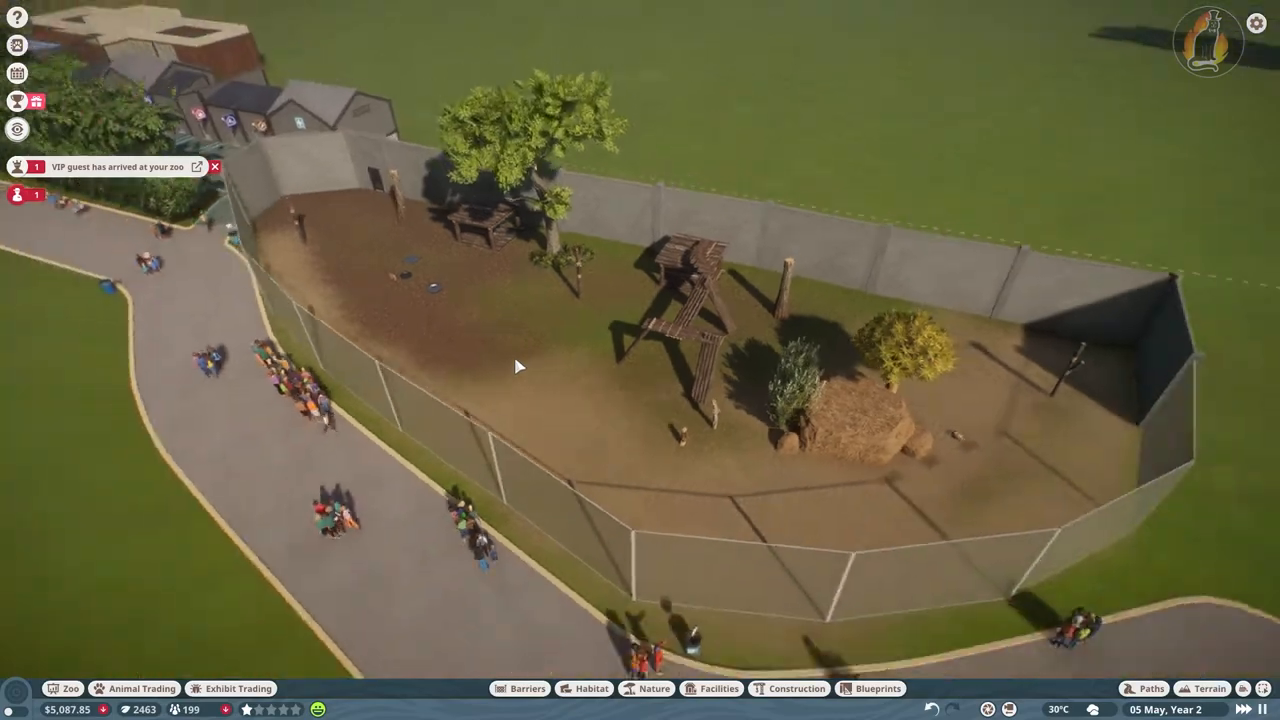
# Claim the Overall Profits challenge reward from the Challenges panel
pyautogui.click(16, 100)
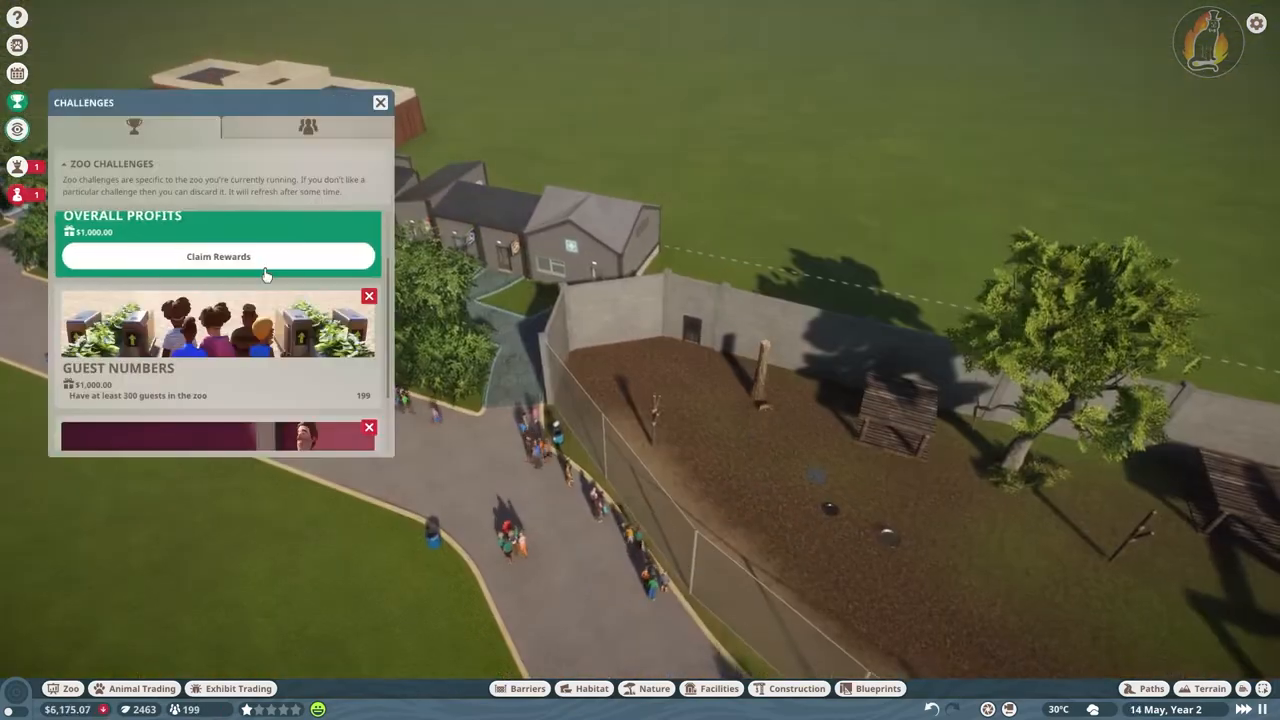
pyautogui.click(218, 256)
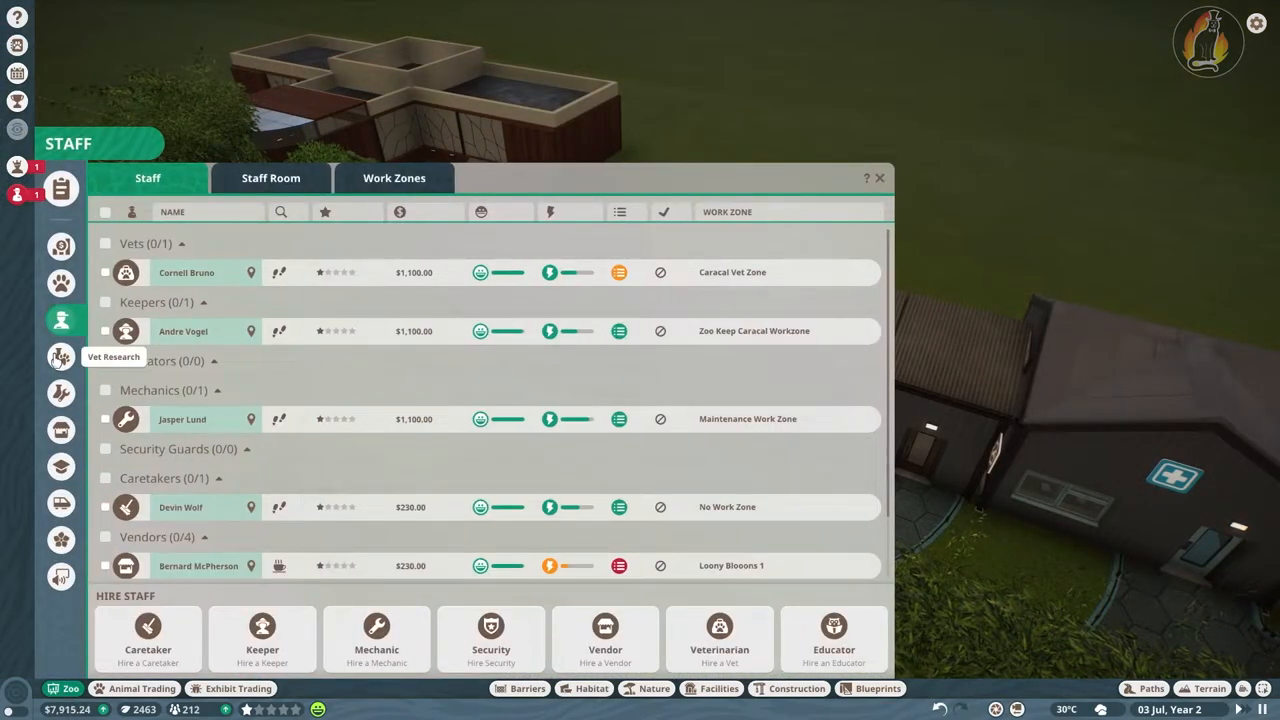
# Assign the vet to research the Caracal from the Vet Research page
pyautogui.click(60, 356)
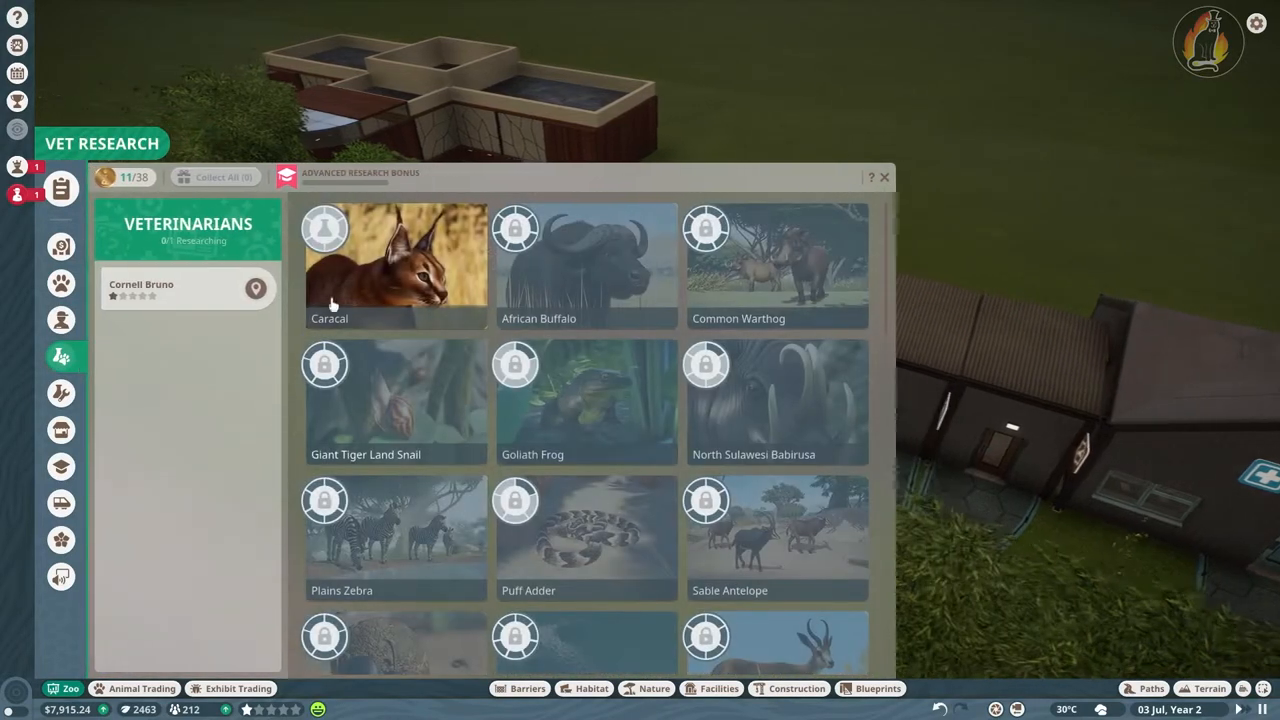
pyautogui.click(396, 264)
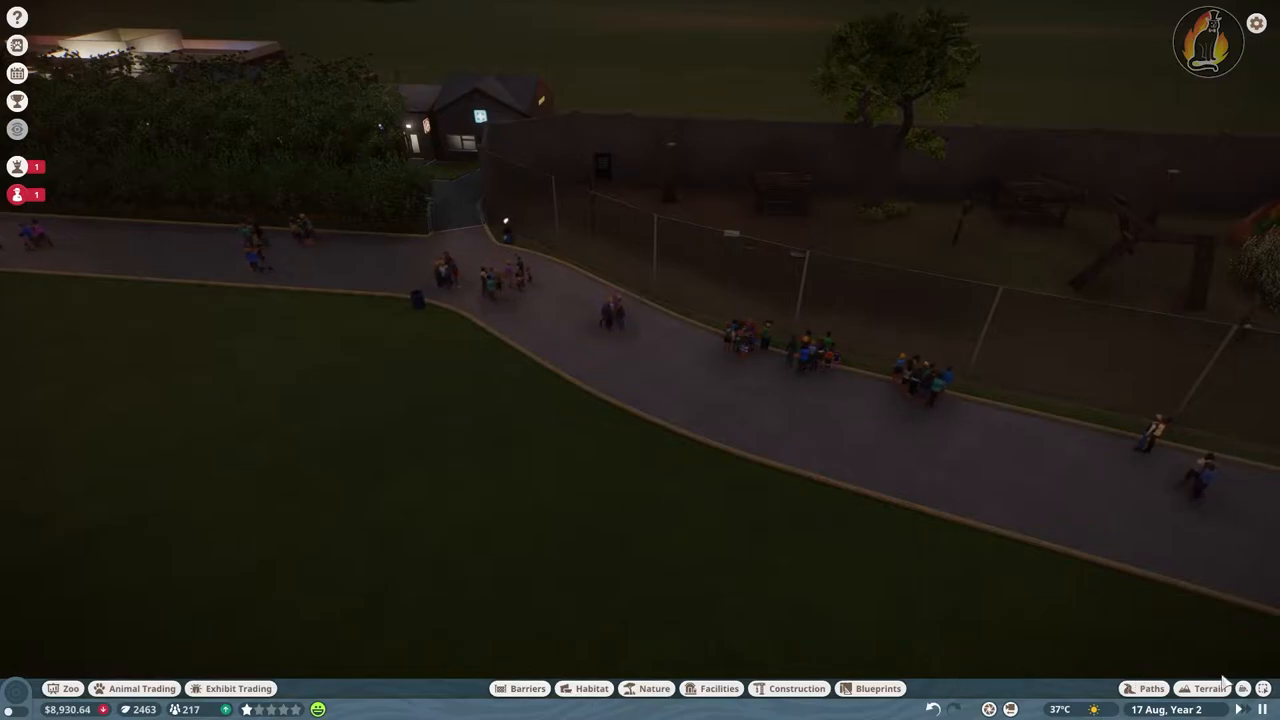
# Let the zoo run until the caracal vet research completes
pyautogui.click(796, 688)
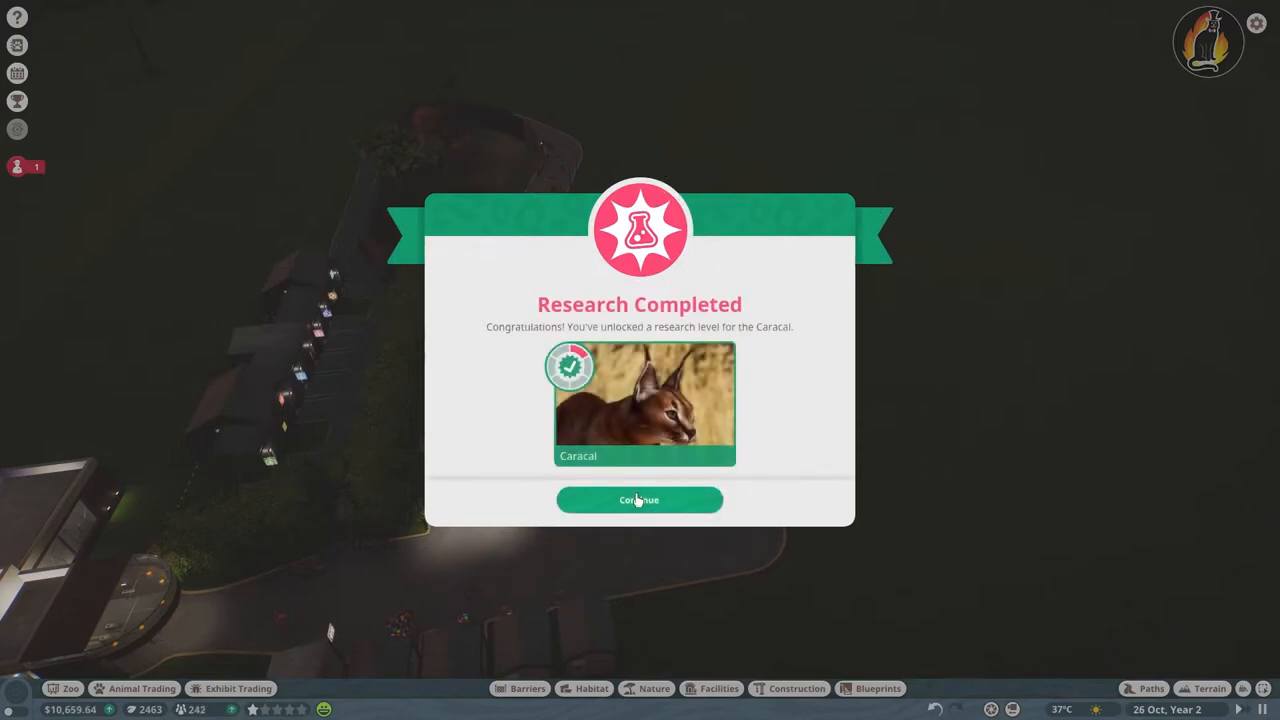
# Dismiss the Research Completed notice and close Vet Research, keeping the vet on caracals
pyautogui.click(640, 500)
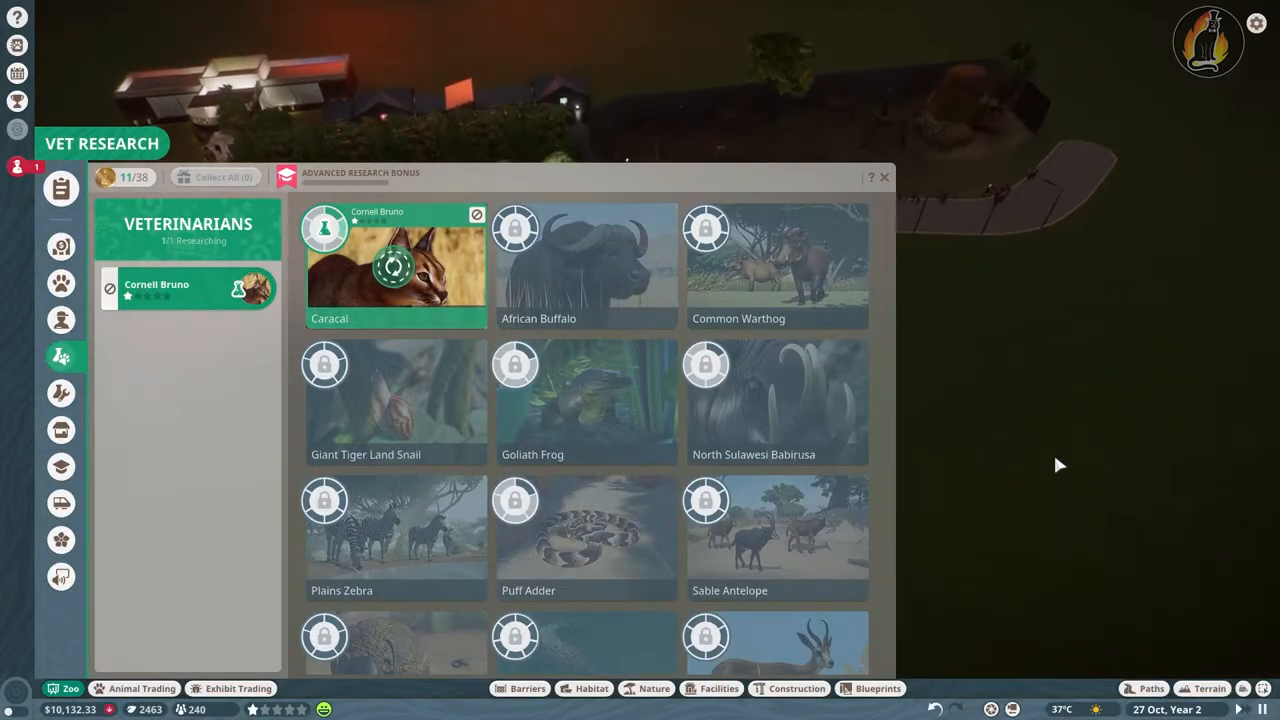
pyautogui.click(884, 176)
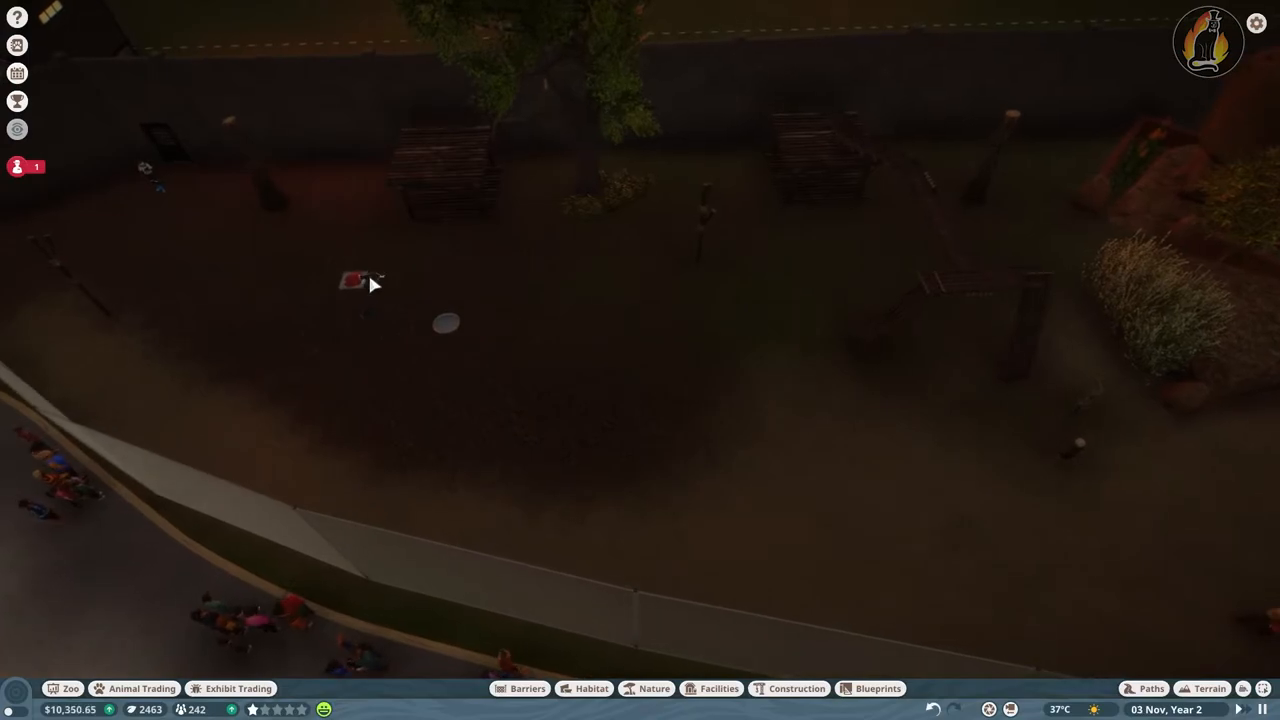
pyautogui.click(358, 280)
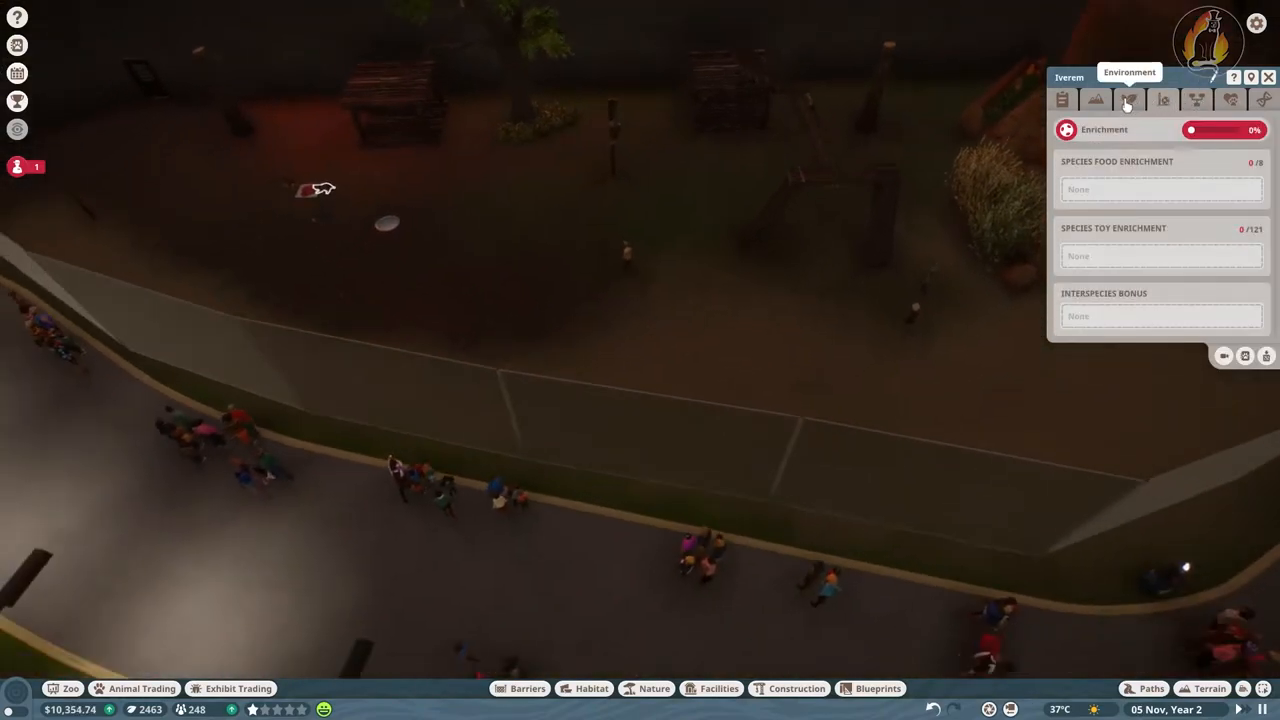
pyautogui.click(1096, 100)
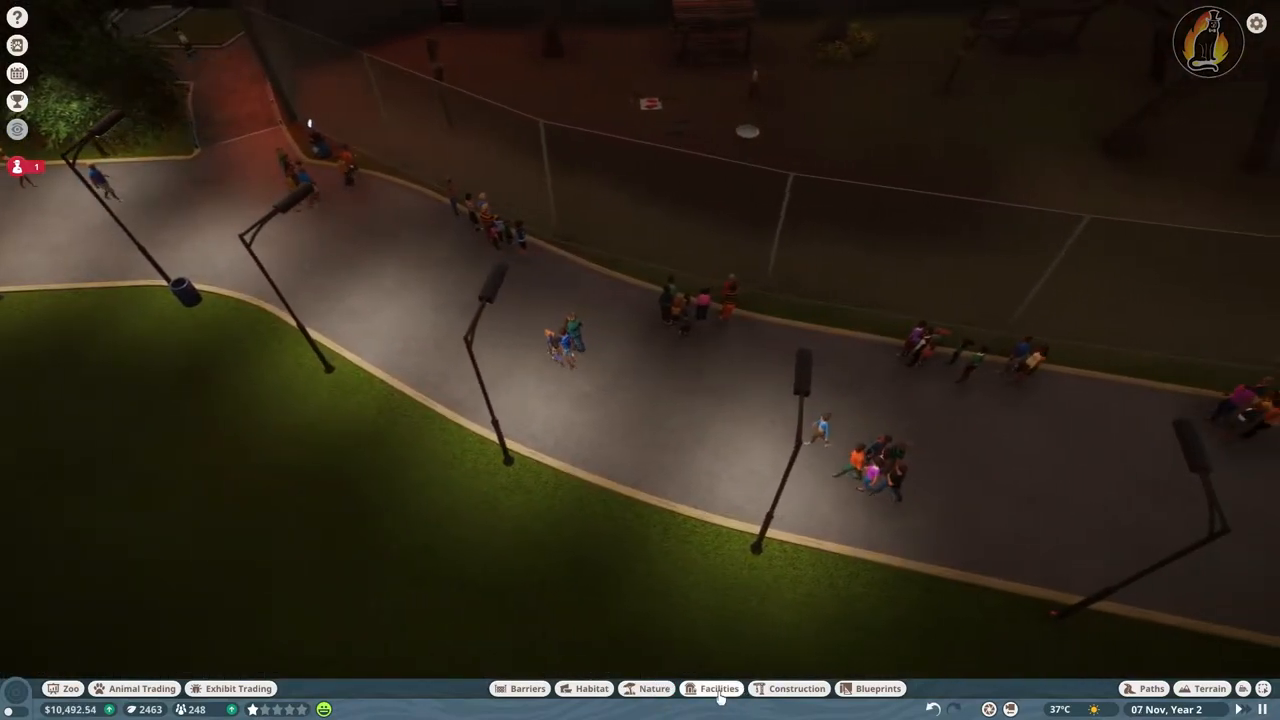
# Place a Habitat Education Stand by the caracal habitat fence from the Facilities catalogue
pyautogui.click(720, 688)
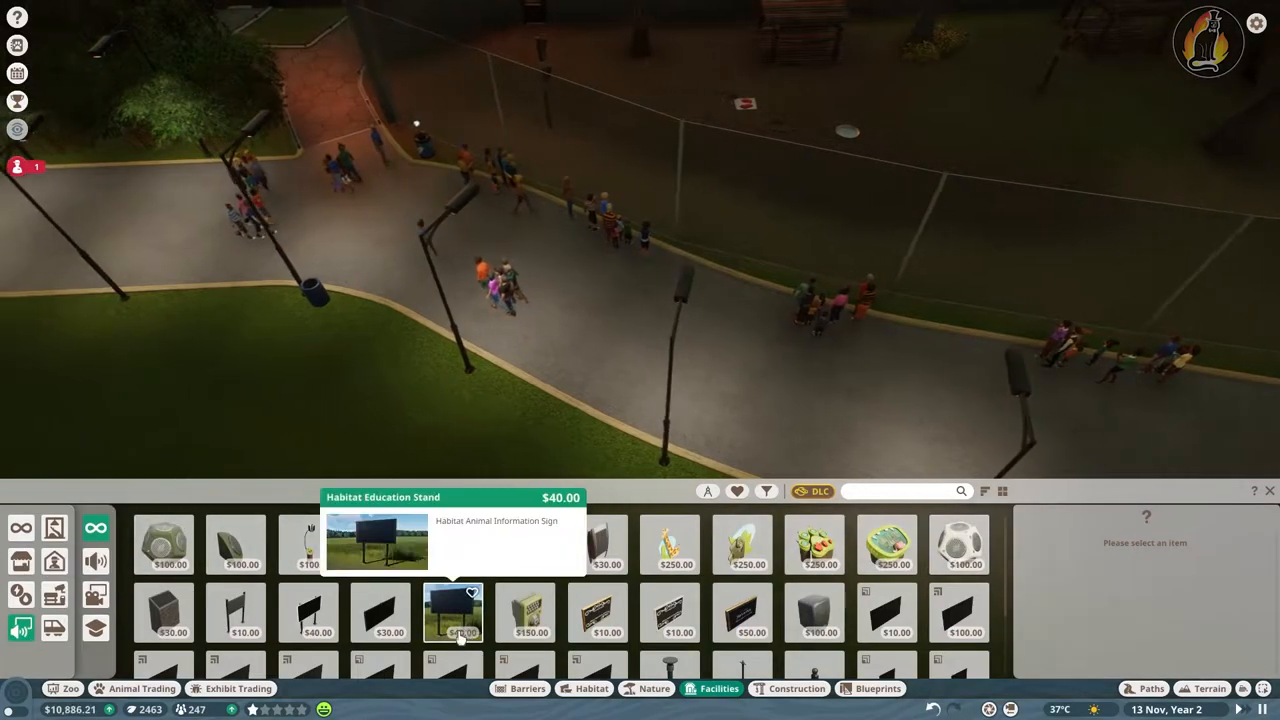
pyautogui.click(308, 612)
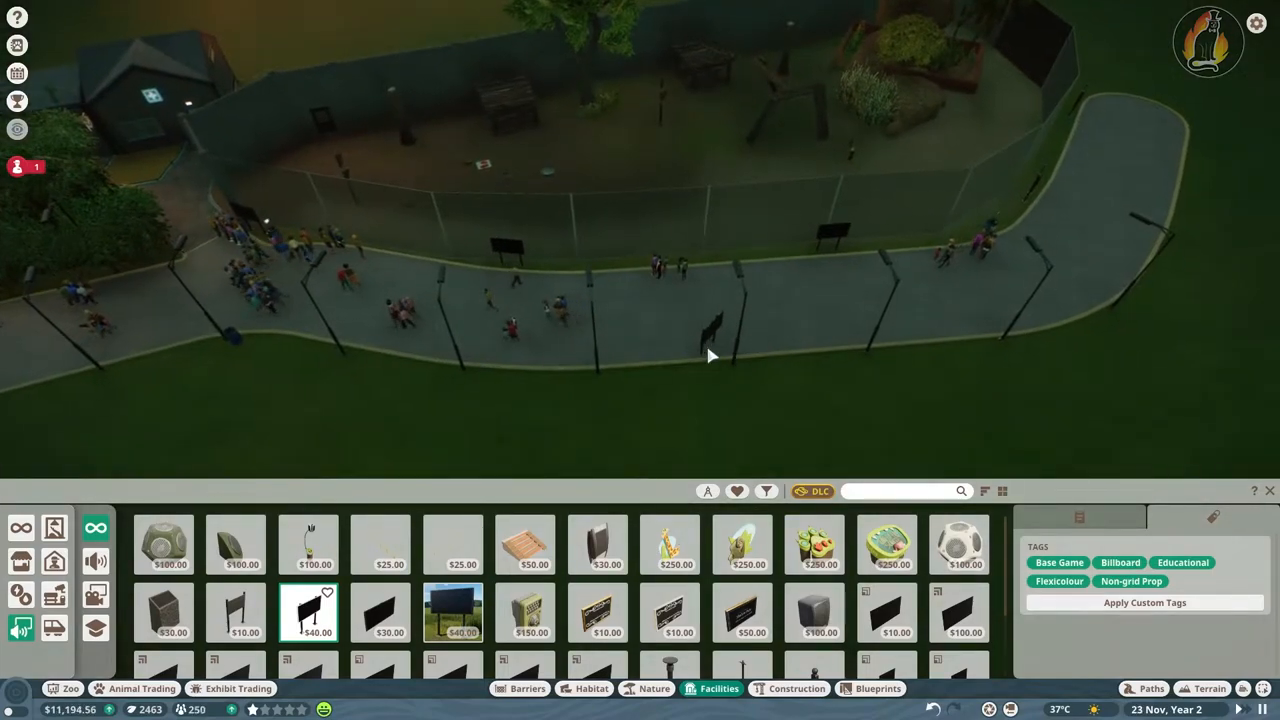
pyautogui.click(510, 250)
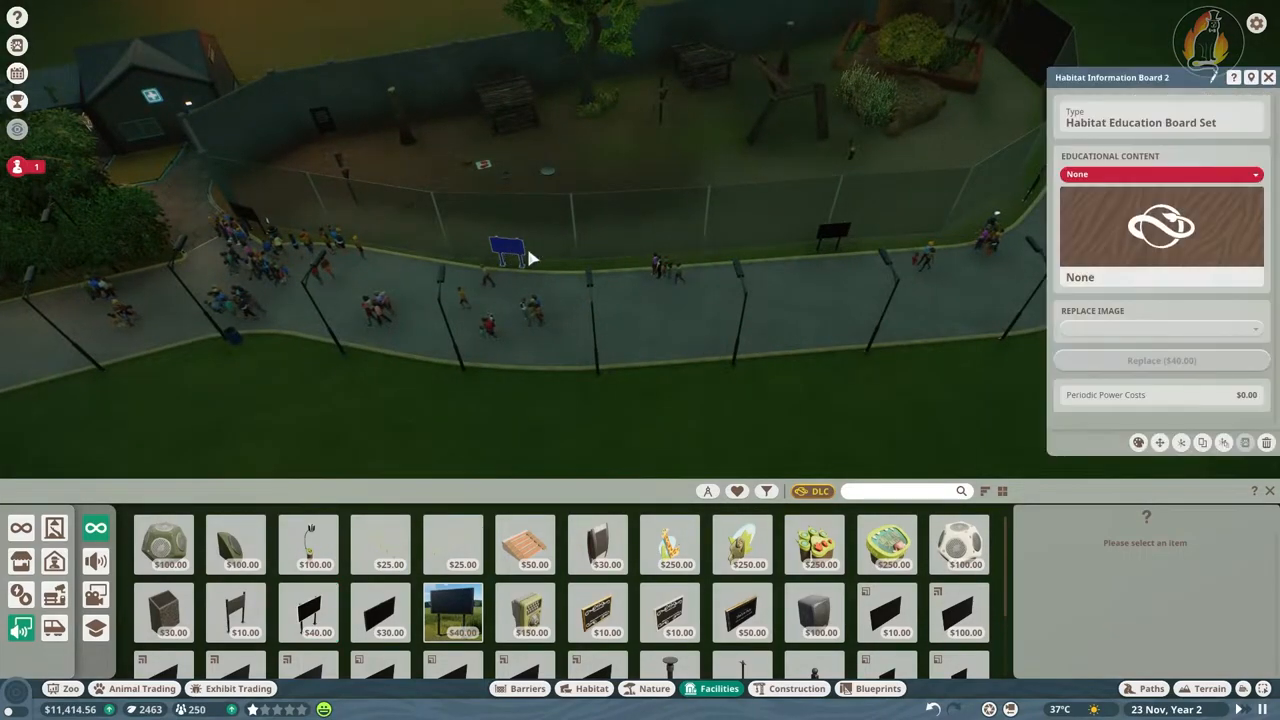
pyautogui.click(1160, 172)
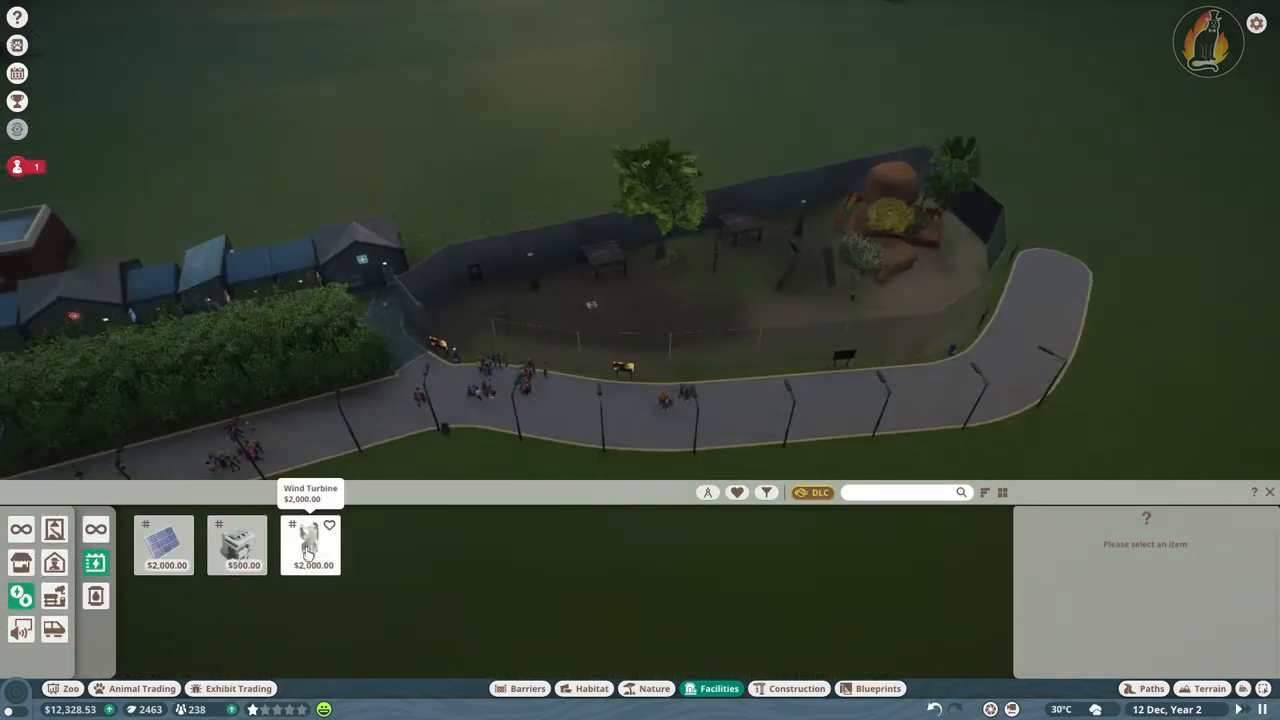
# Place a Transformer from Facilities > Power beside the caracal habitat
pyautogui.click(236, 544)
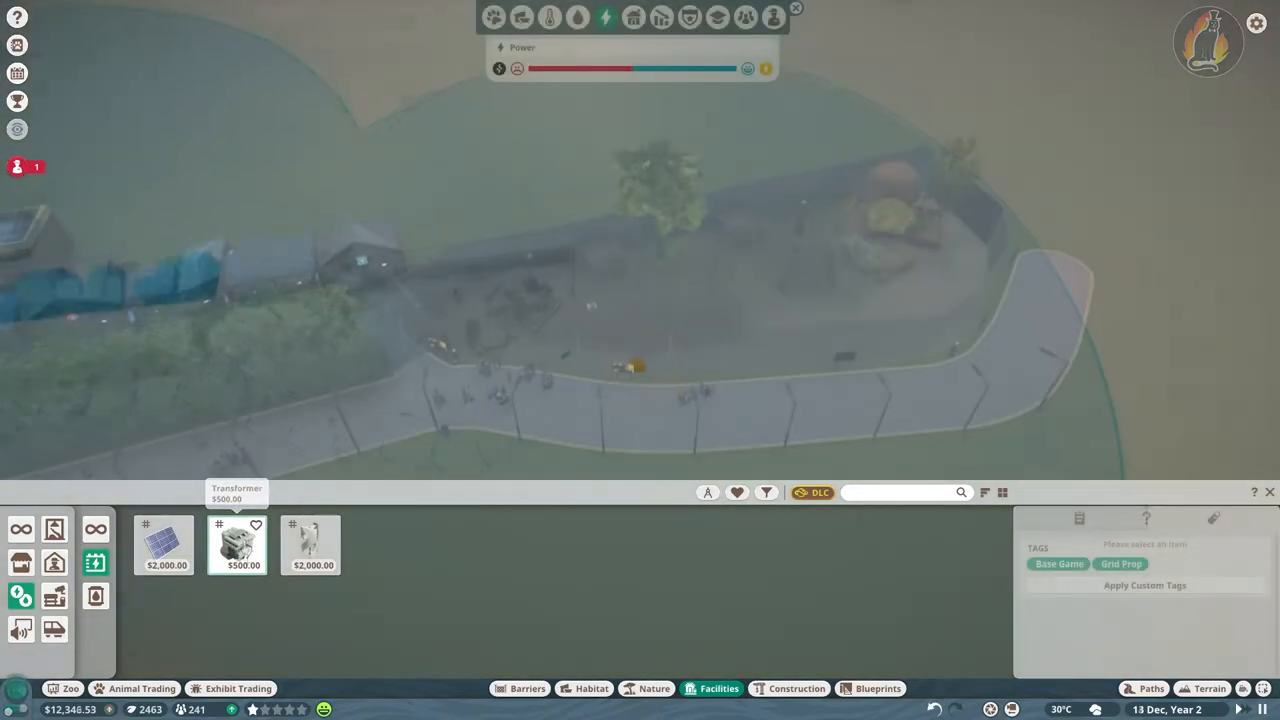
pyautogui.click(236, 544)
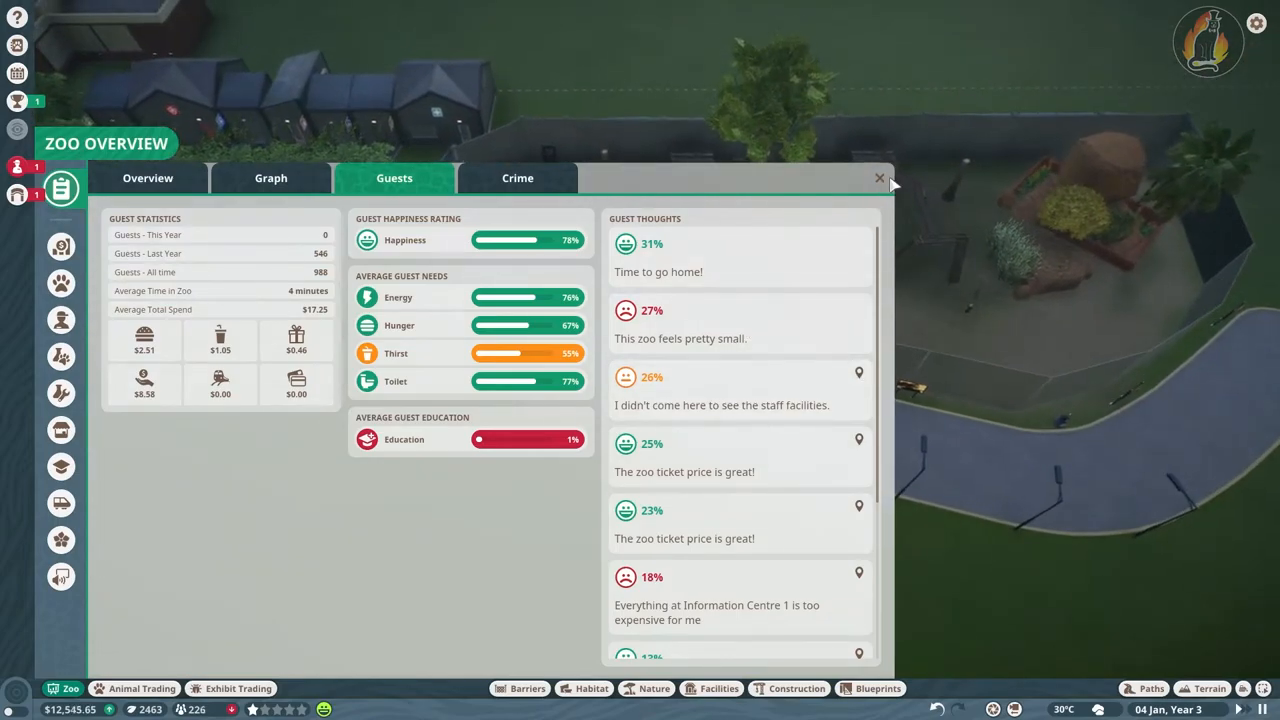
# Close the guest overview and review the Staff Work Zones showing three zones and one unassigned member
pyautogui.click(880, 178)
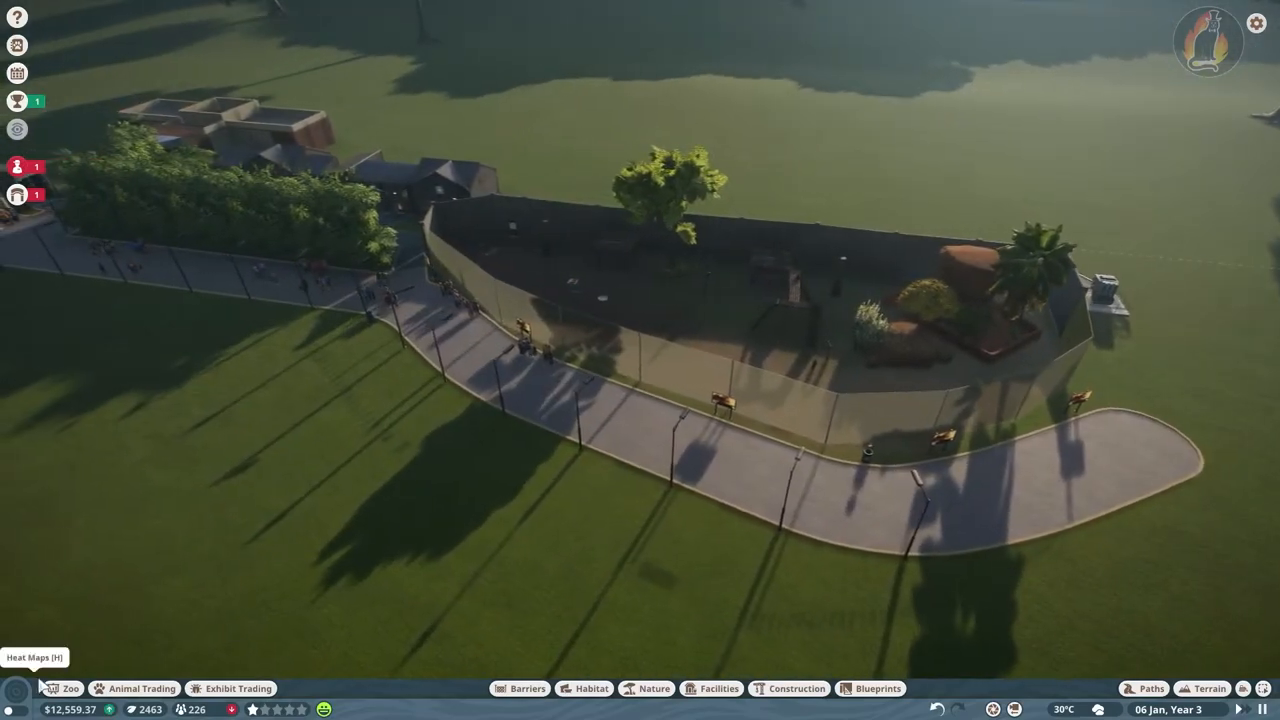
pyautogui.click(60, 320)
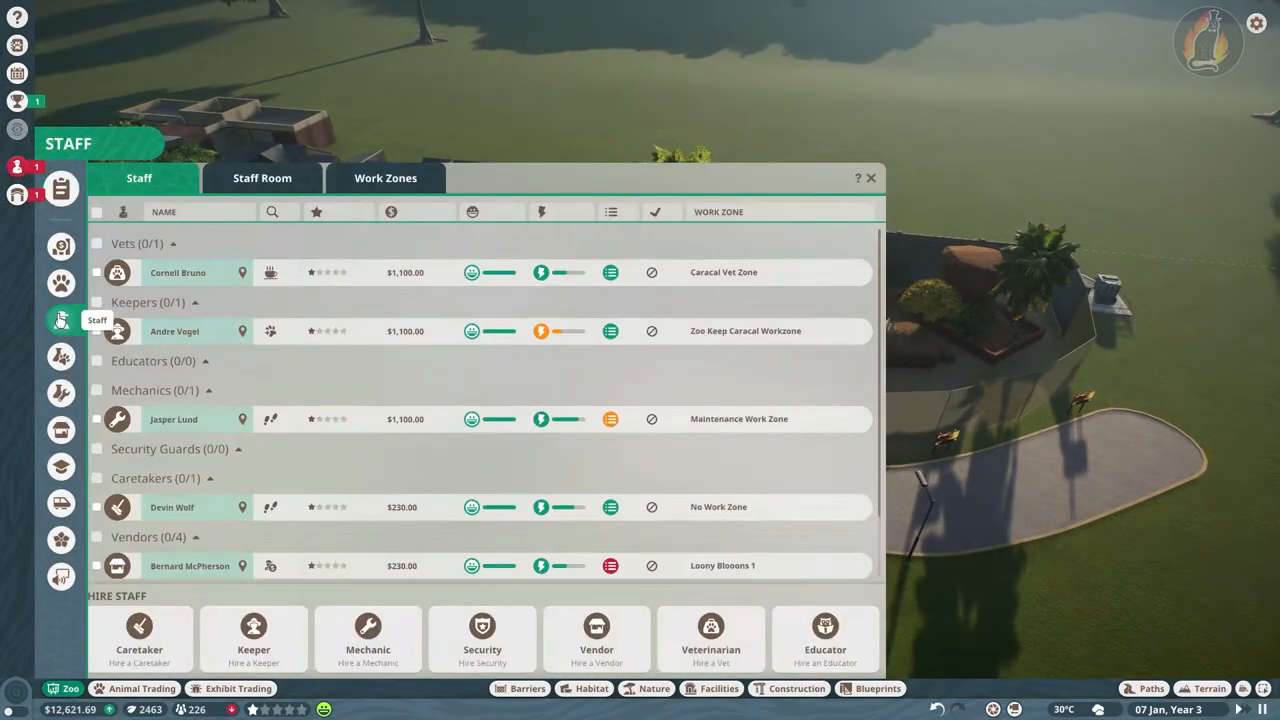
pyautogui.click(384, 178)
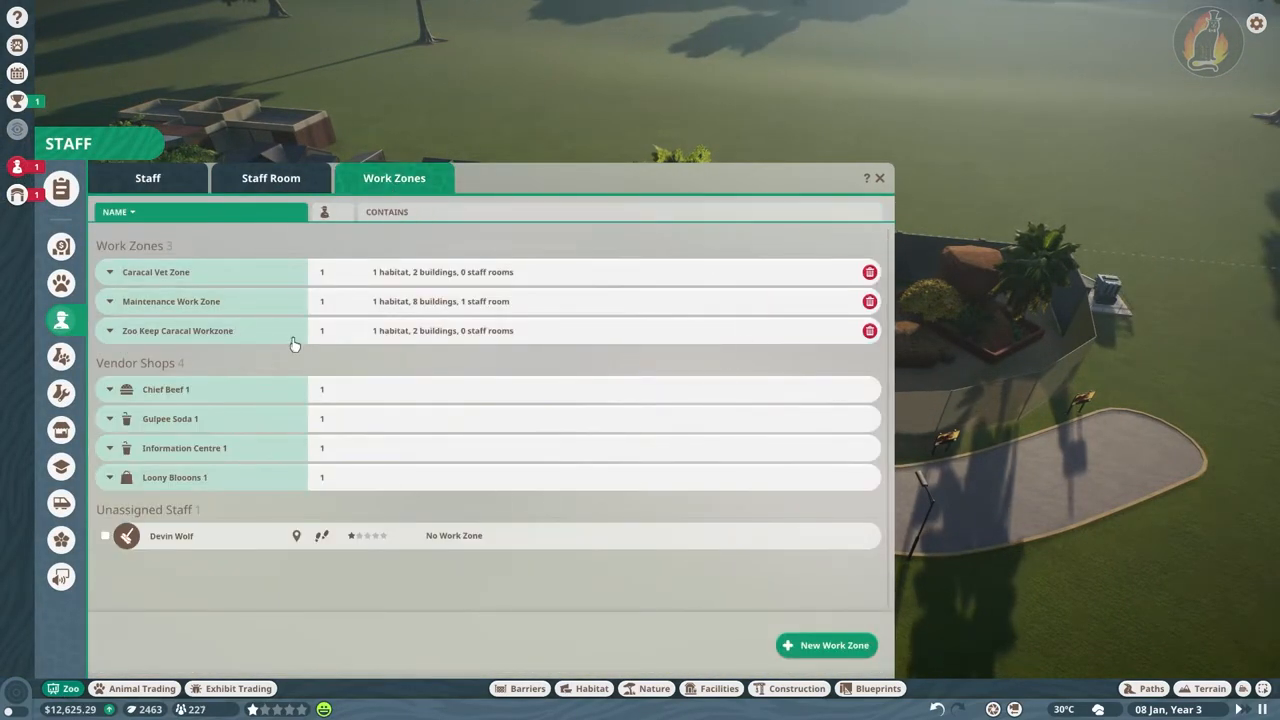
pyautogui.click(170, 300)
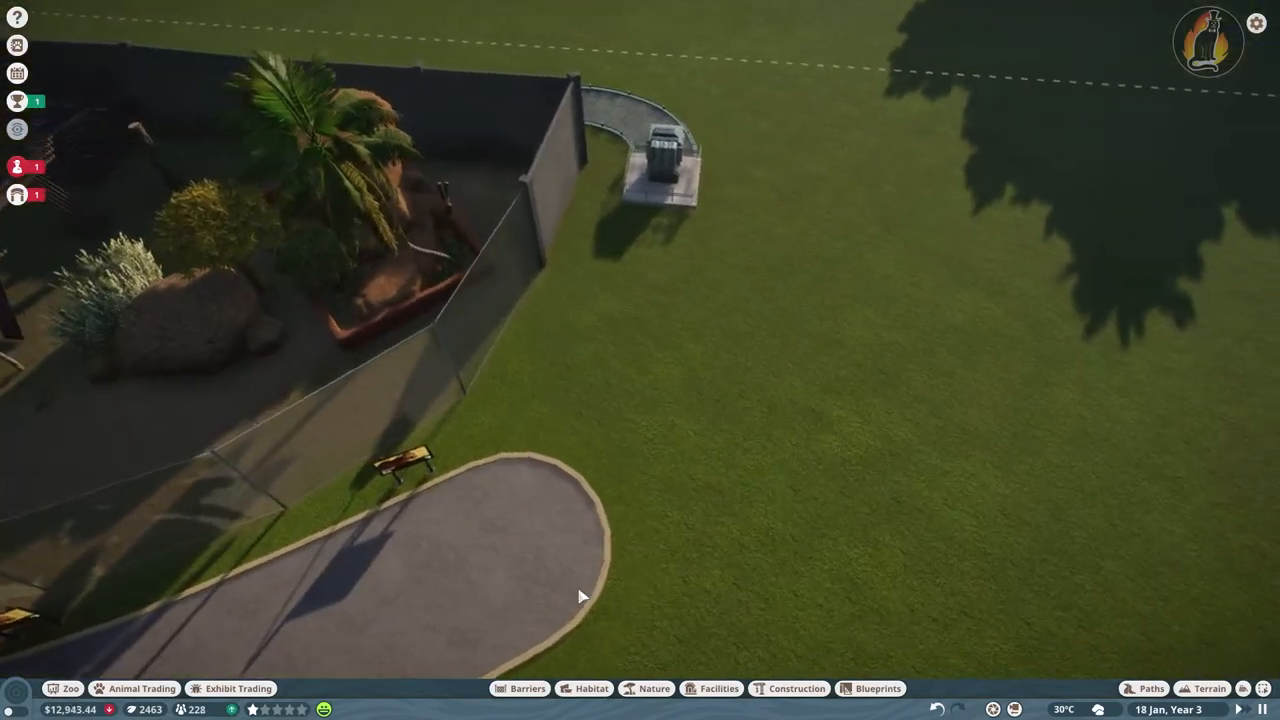
# Search the Nature catalogue for bamboo and select the Bengal Bamboo 4m Strip to plant
pyautogui.click(654, 688)
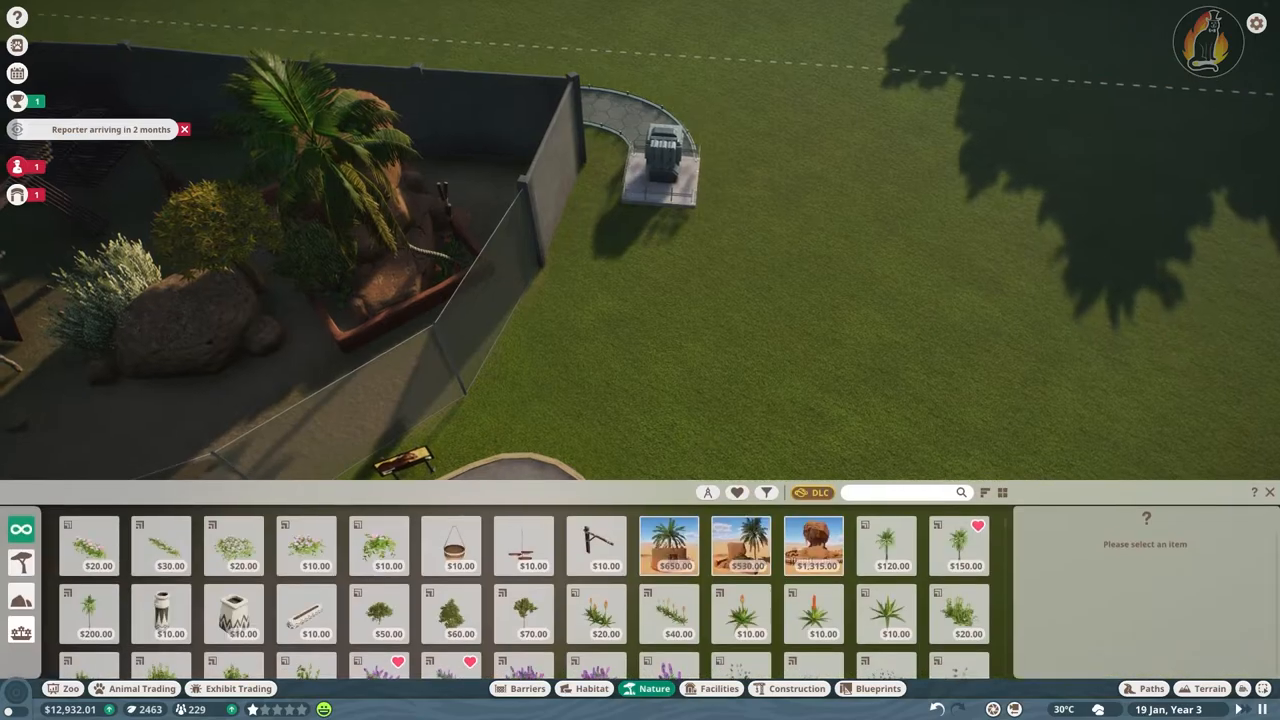
pyautogui.write('babo')
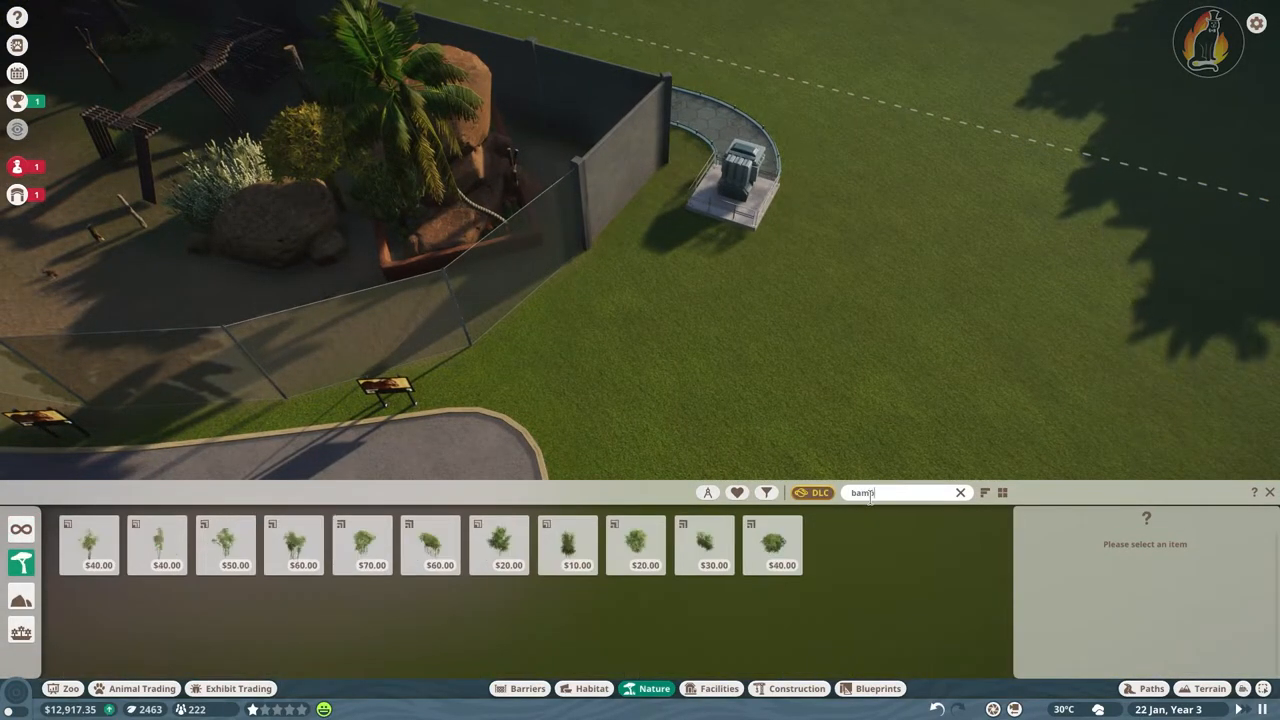
pyautogui.moveTo(428, 544)
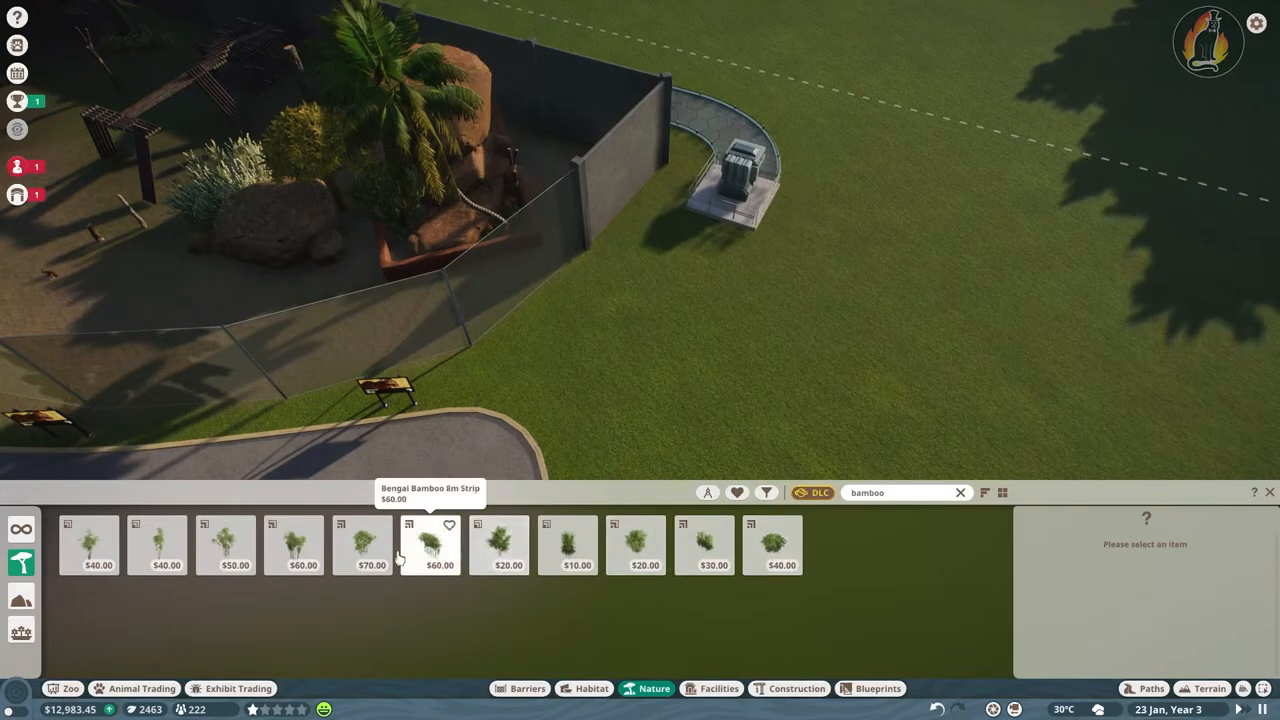
pyautogui.click(704, 544)
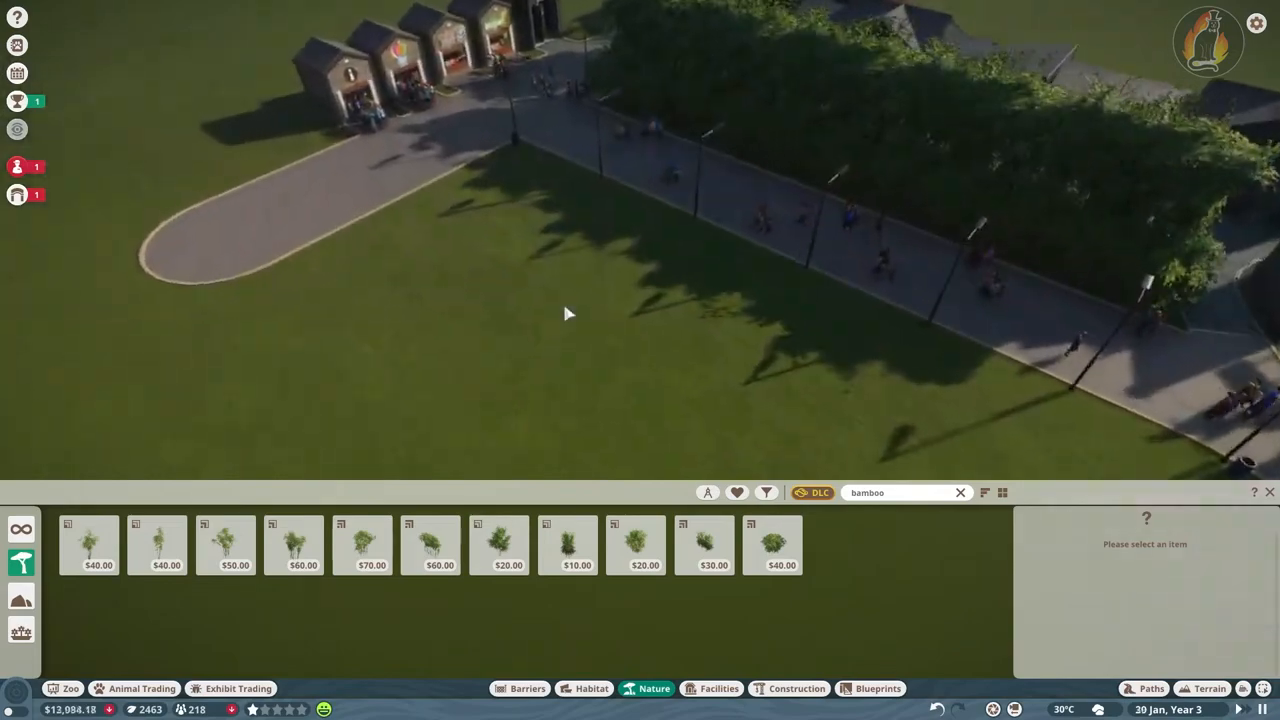
# Browse zoo management through Finances and Memorials to the Facilities list with Information Centre 1
pyautogui.click(70, 688)
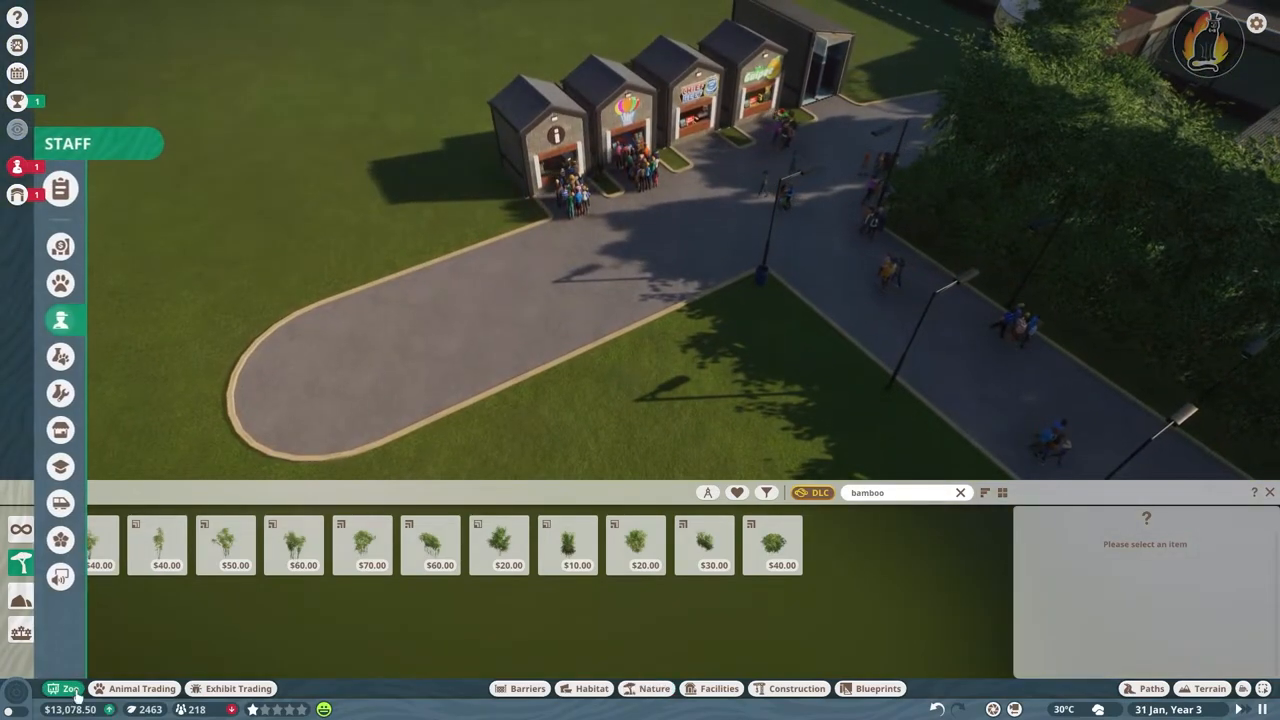
pyautogui.click(60, 246)
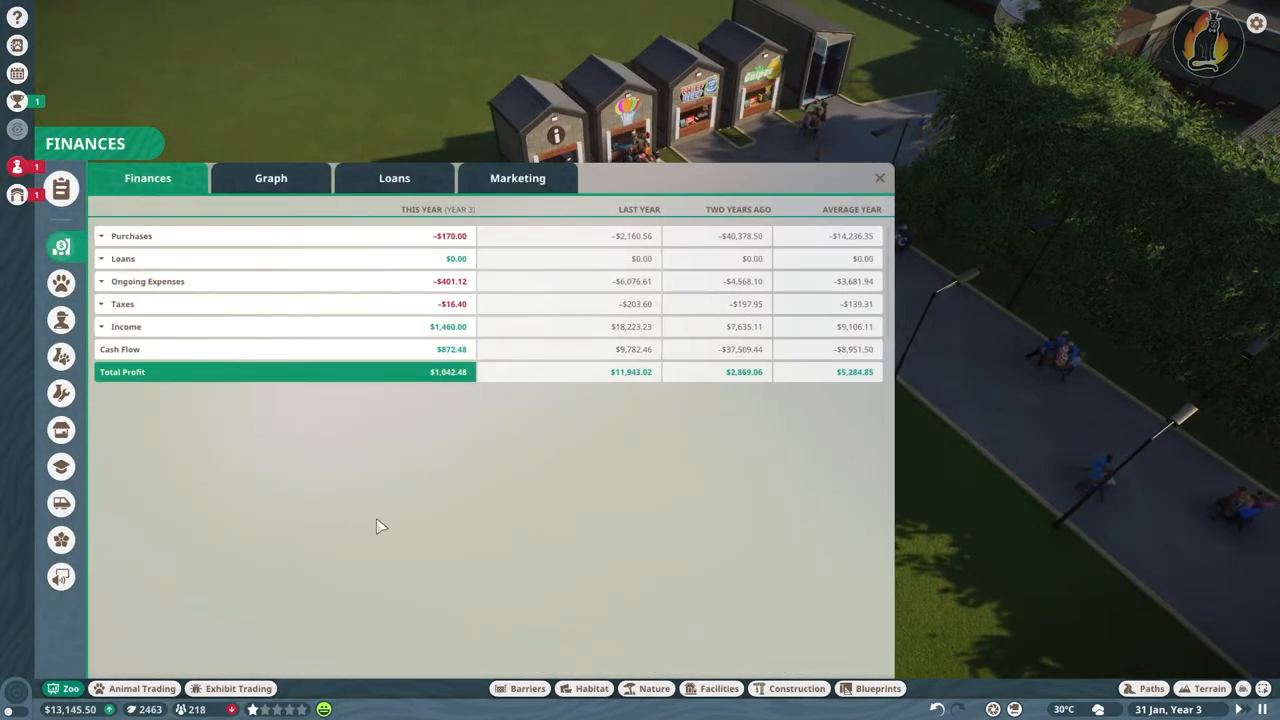
pyautogui.click(60, 540)
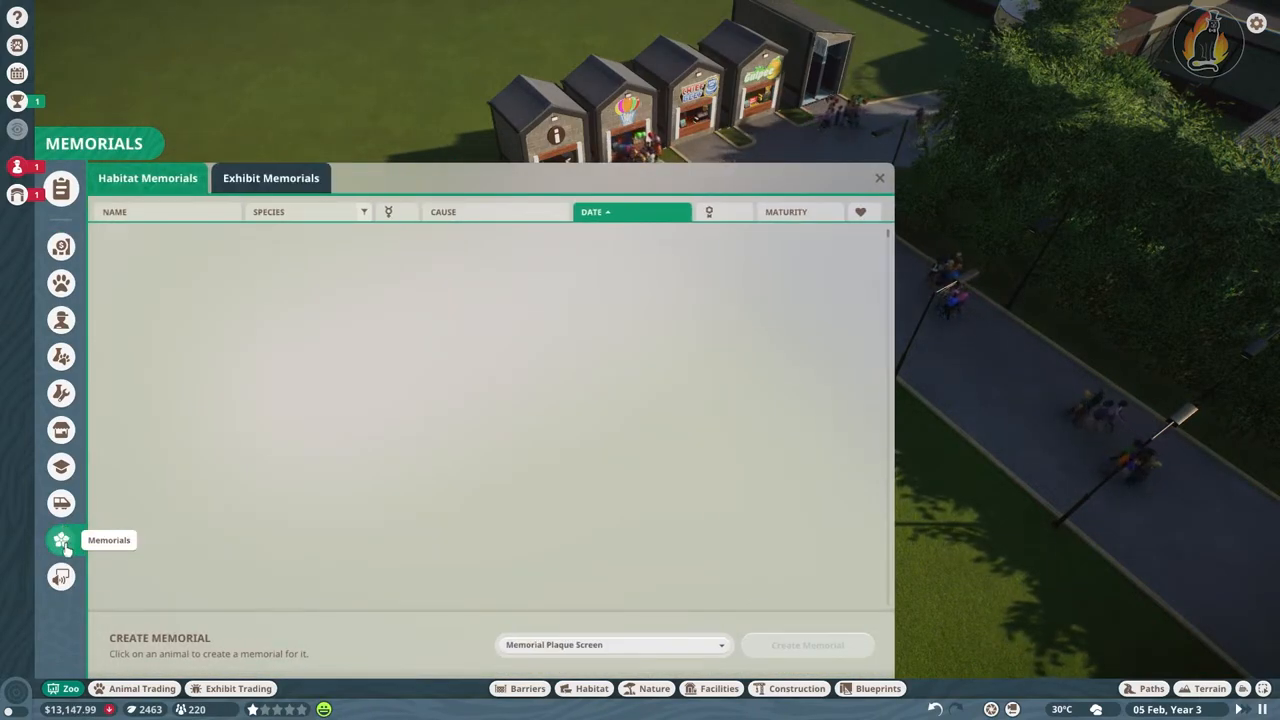
pyautogui.click(60, 466)
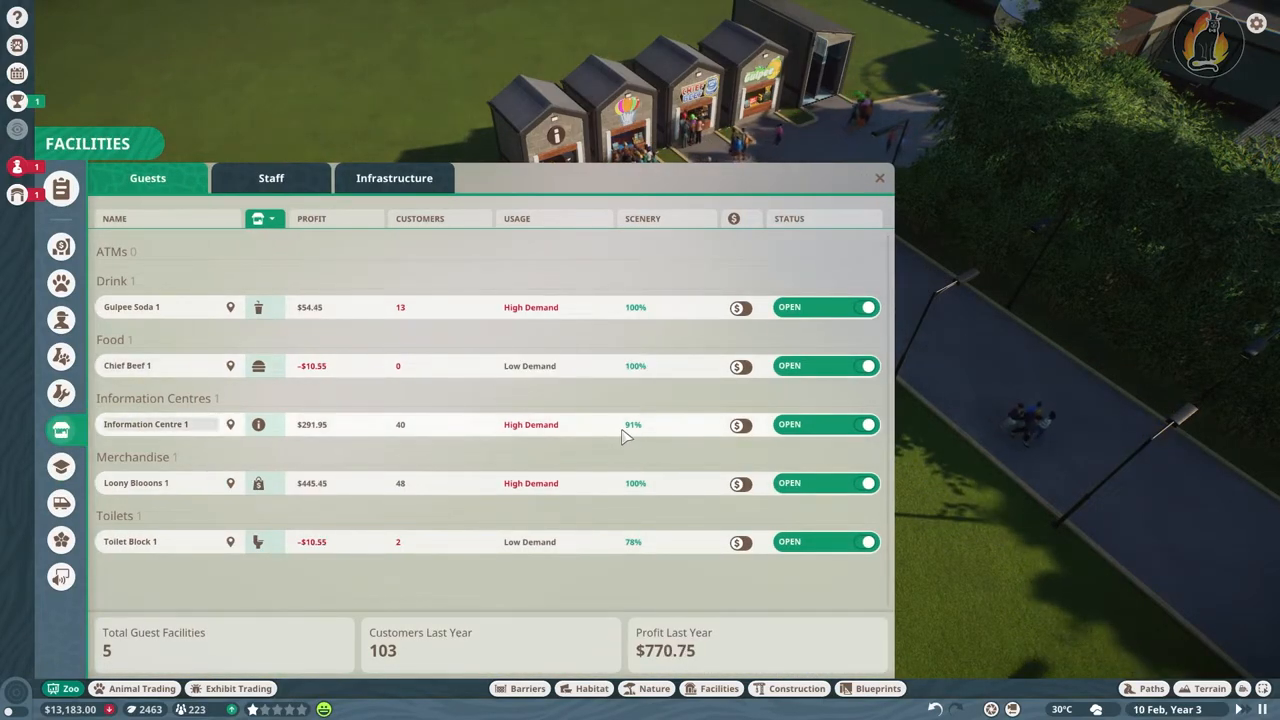
pyautogui.moveTo(530, 424)
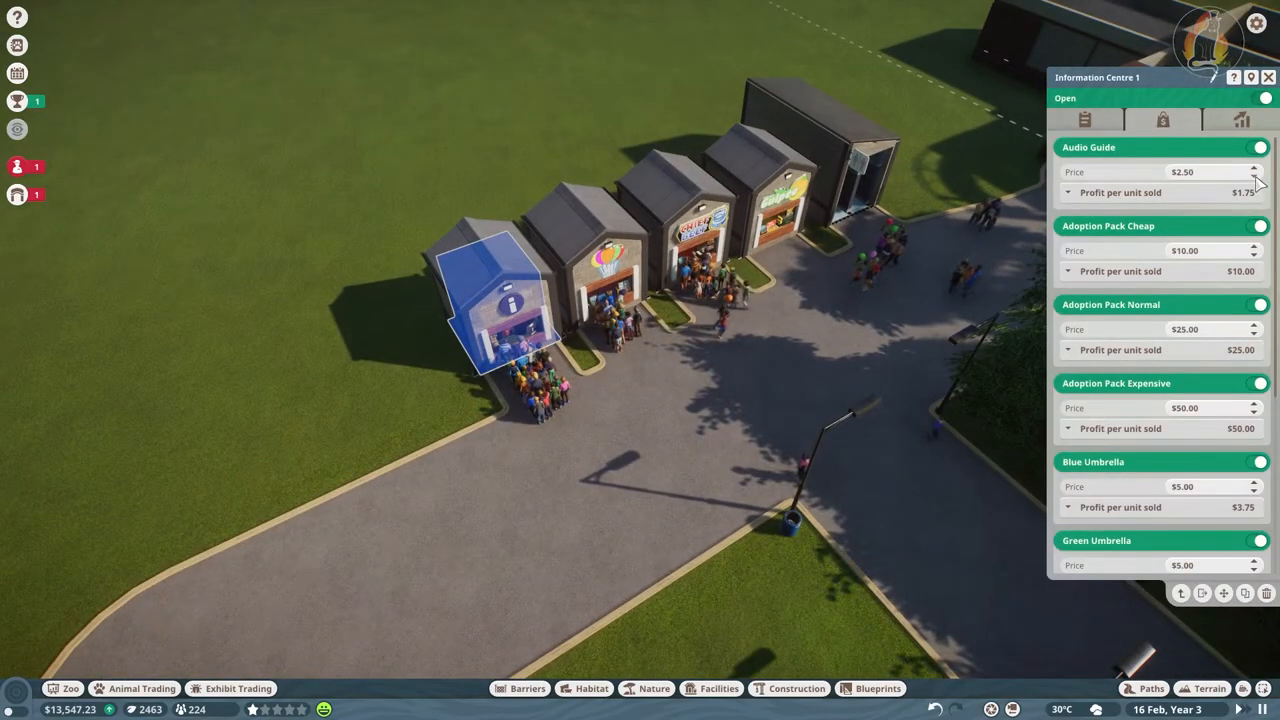
# Lower the Information Centre's Audio Guide, Green Umbrella and Purple Umbrella prices
pyautogui.click(1252, 176)
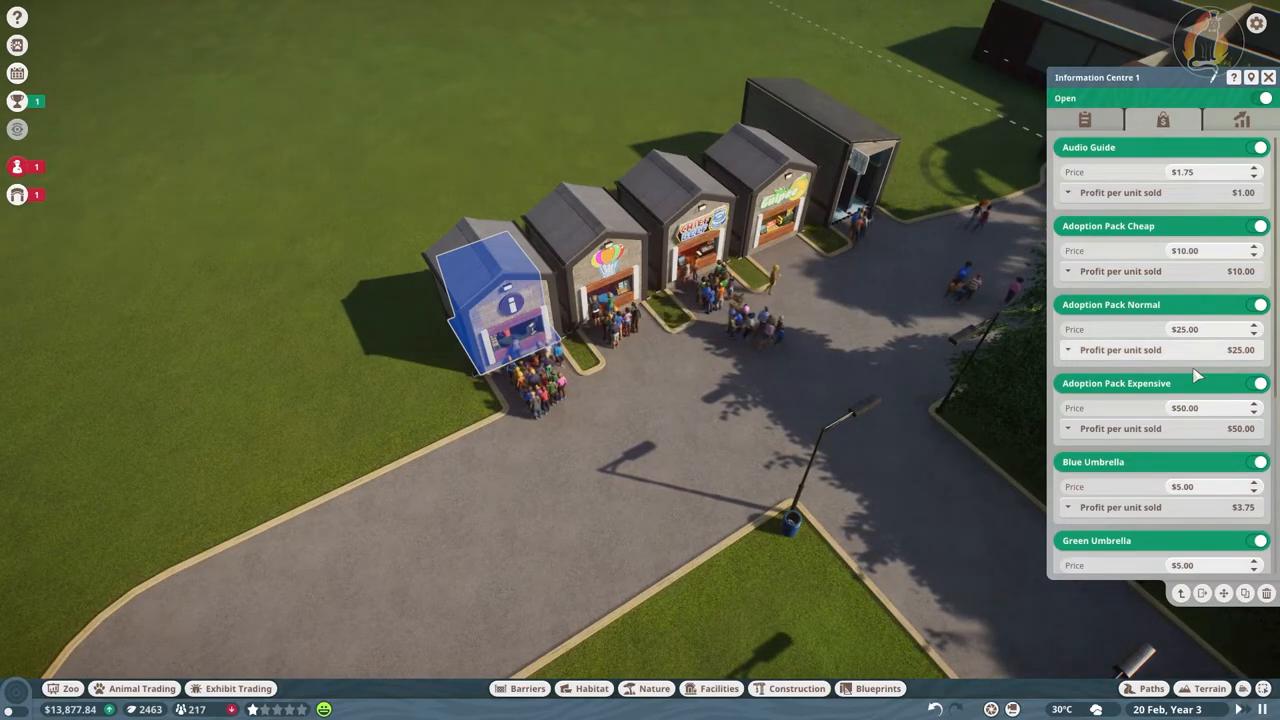
pyautogui.scroll(-3)
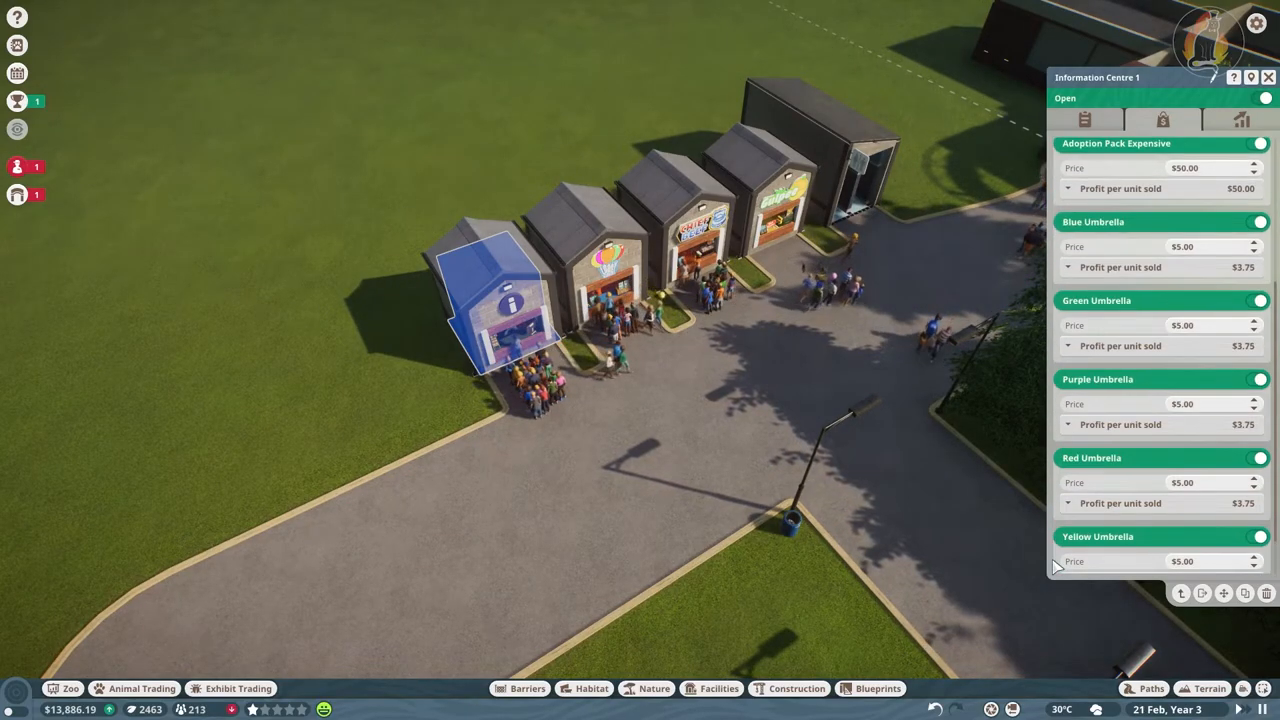
pyautogui.scroll(-3)
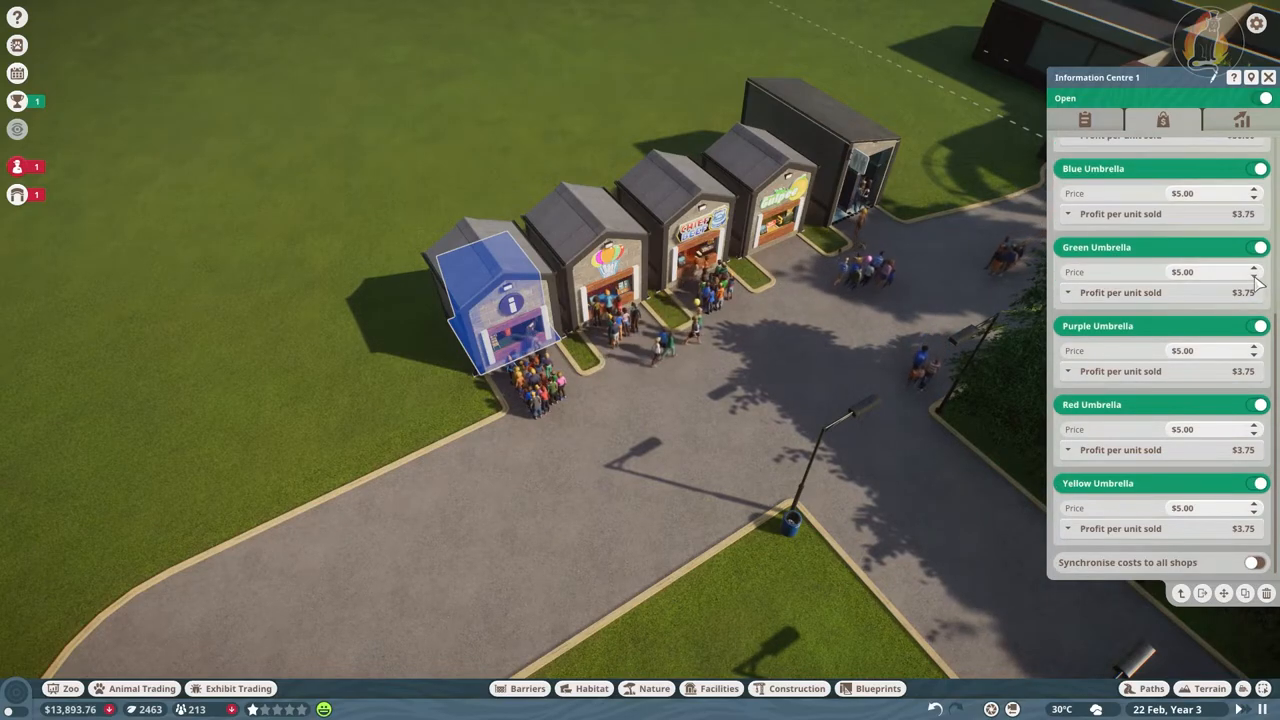
pyautogui.click(1252, 276)
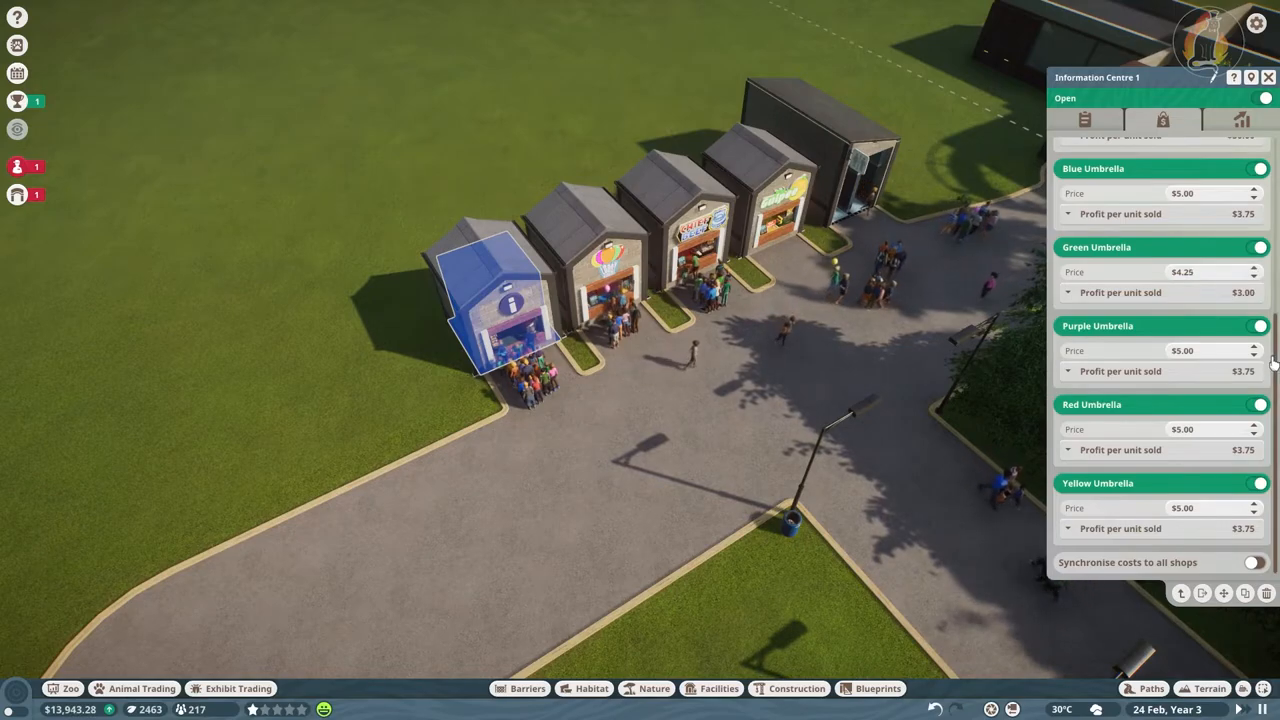
pyautogui.click(1252, 356)
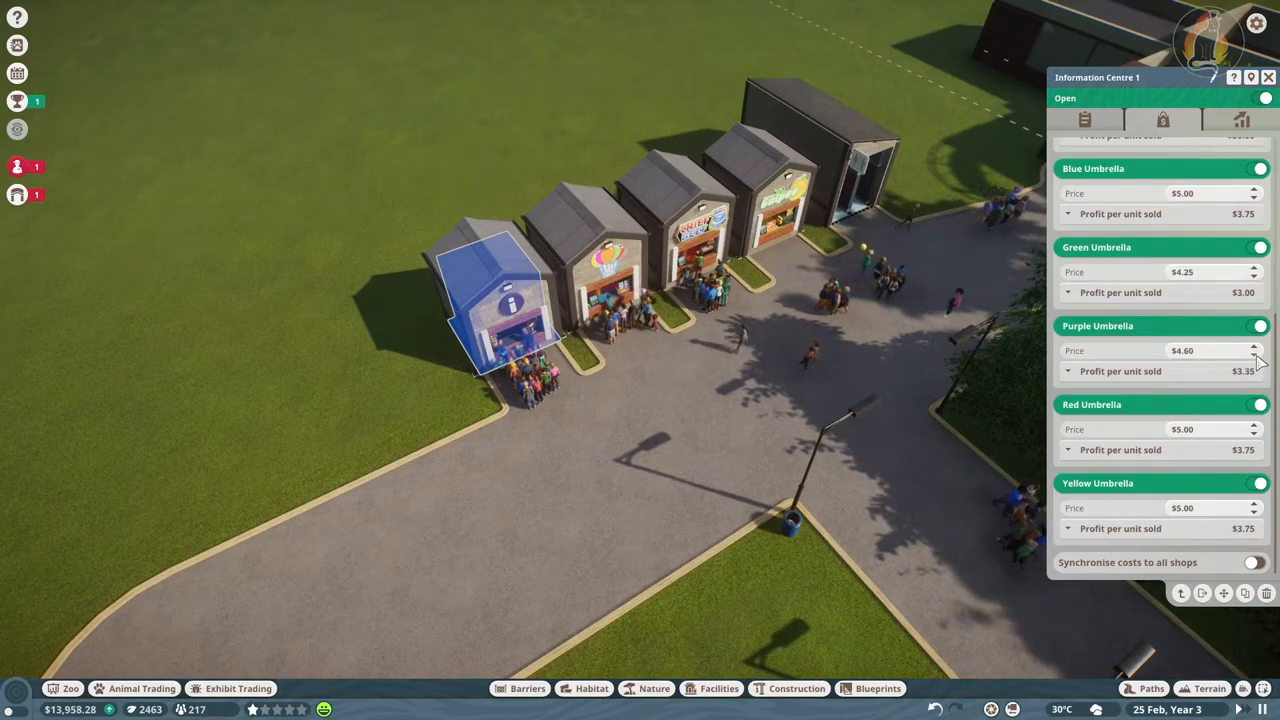
# Check guest thoughts, lower the Adoption Pack Cheap price and bring up the guest facilities overview
pyautogui.click(1084, 120)
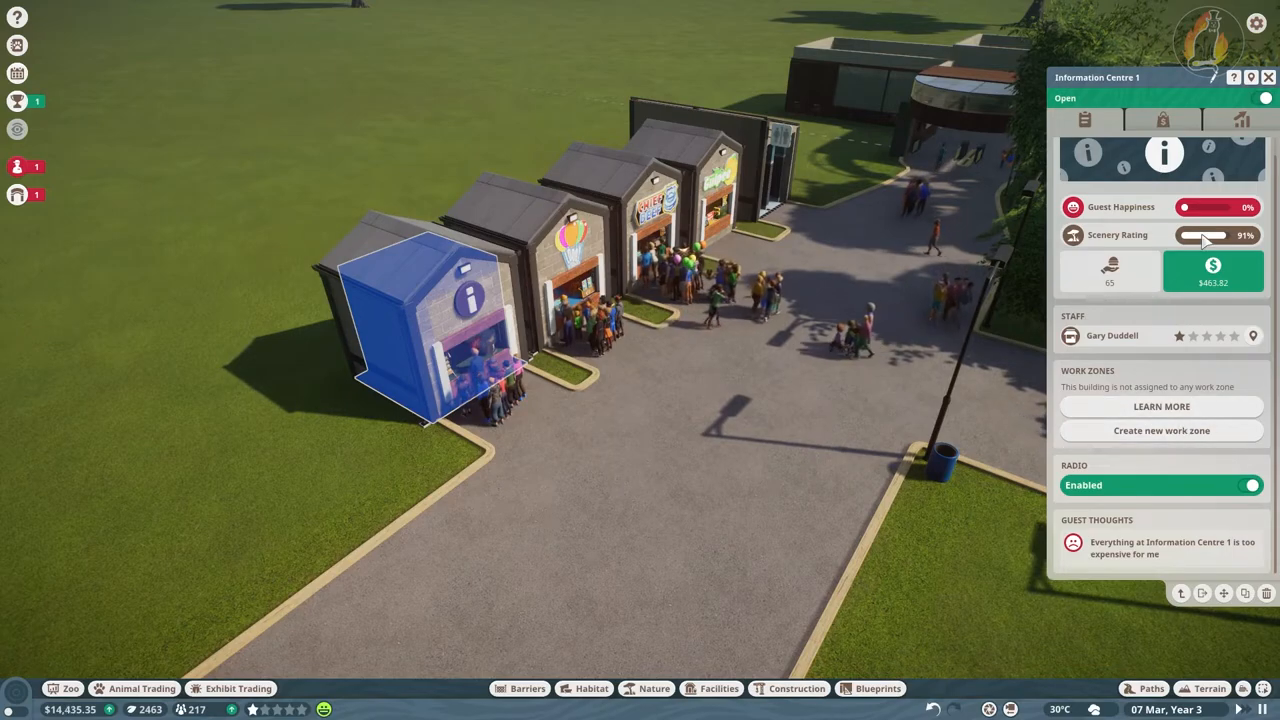
pyautogui.click(1162, 120)
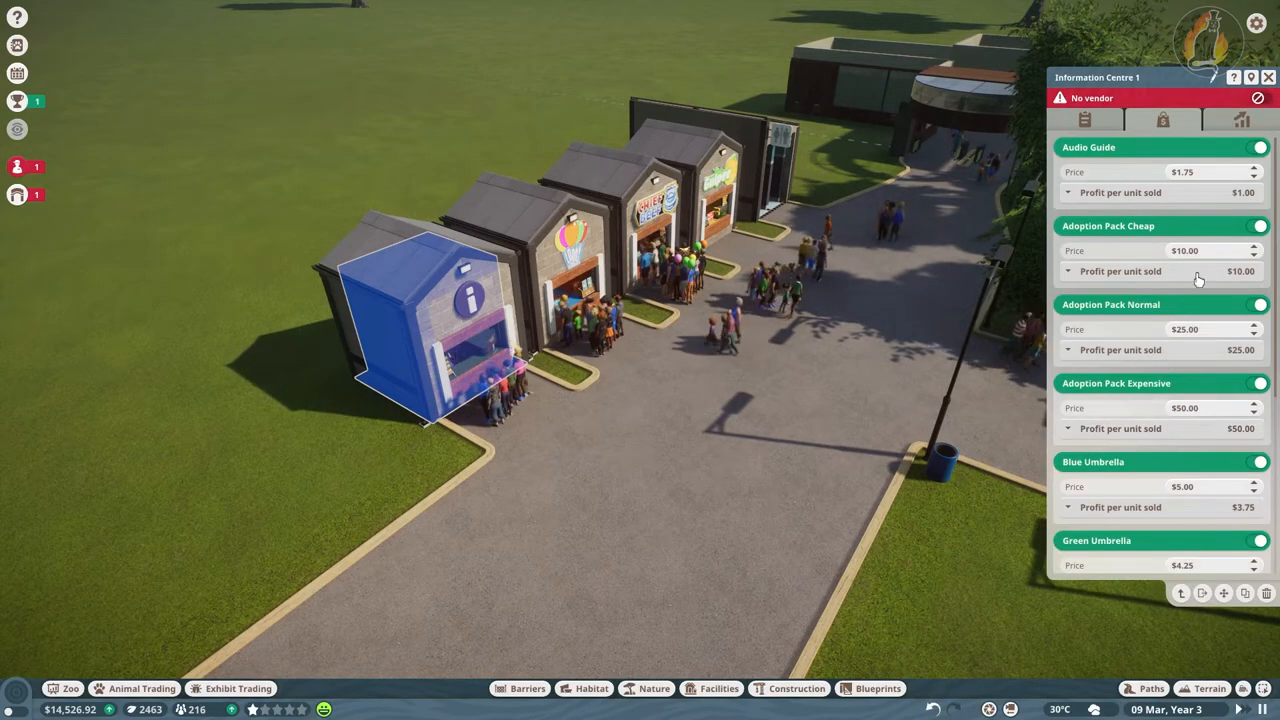
pyautogui.click(1252, 256)
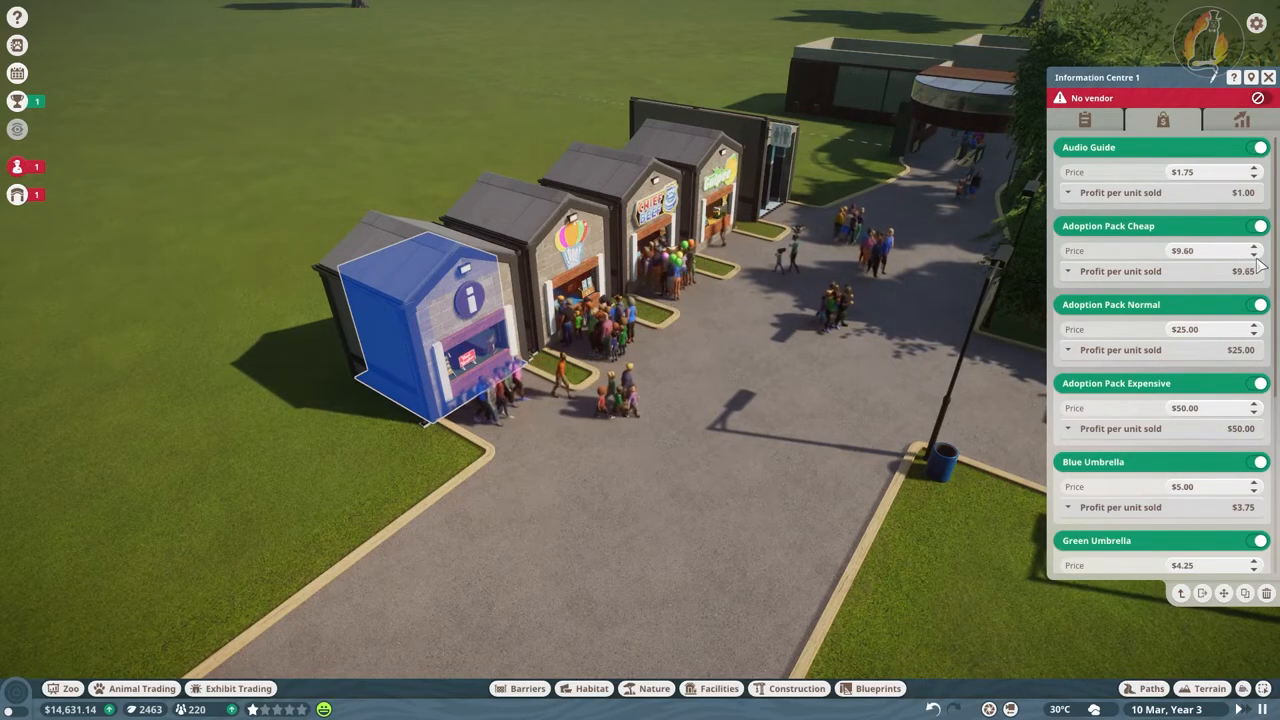
pyautogui.click(1264, 256)
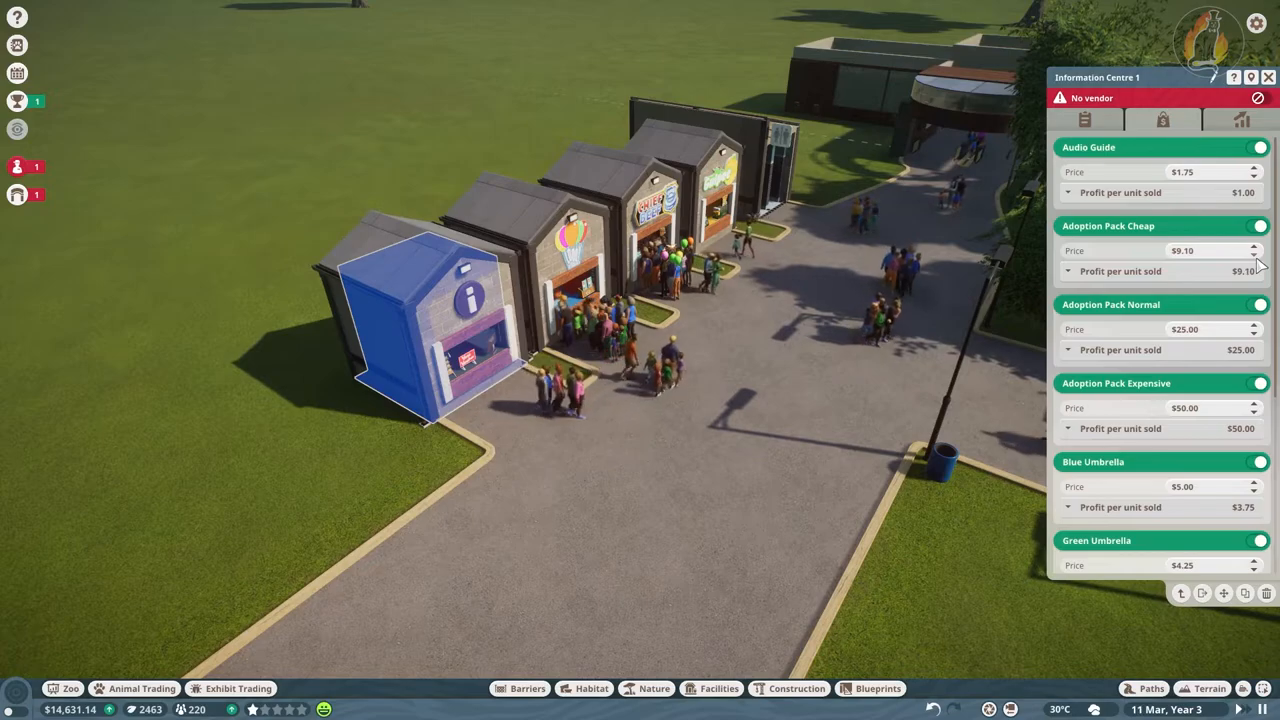
pyautogui.click(1256, 256)
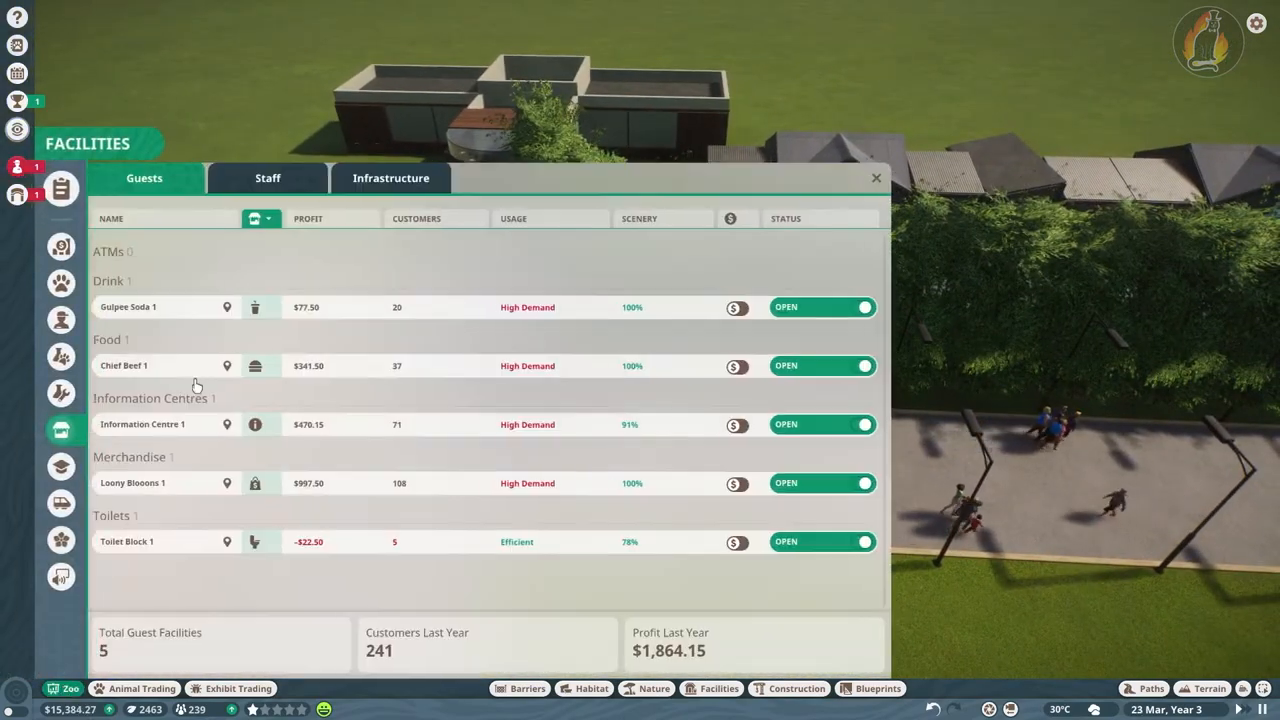
# Show the staff roster and choose to hire a security guard
pyautogui.click(268, 178)
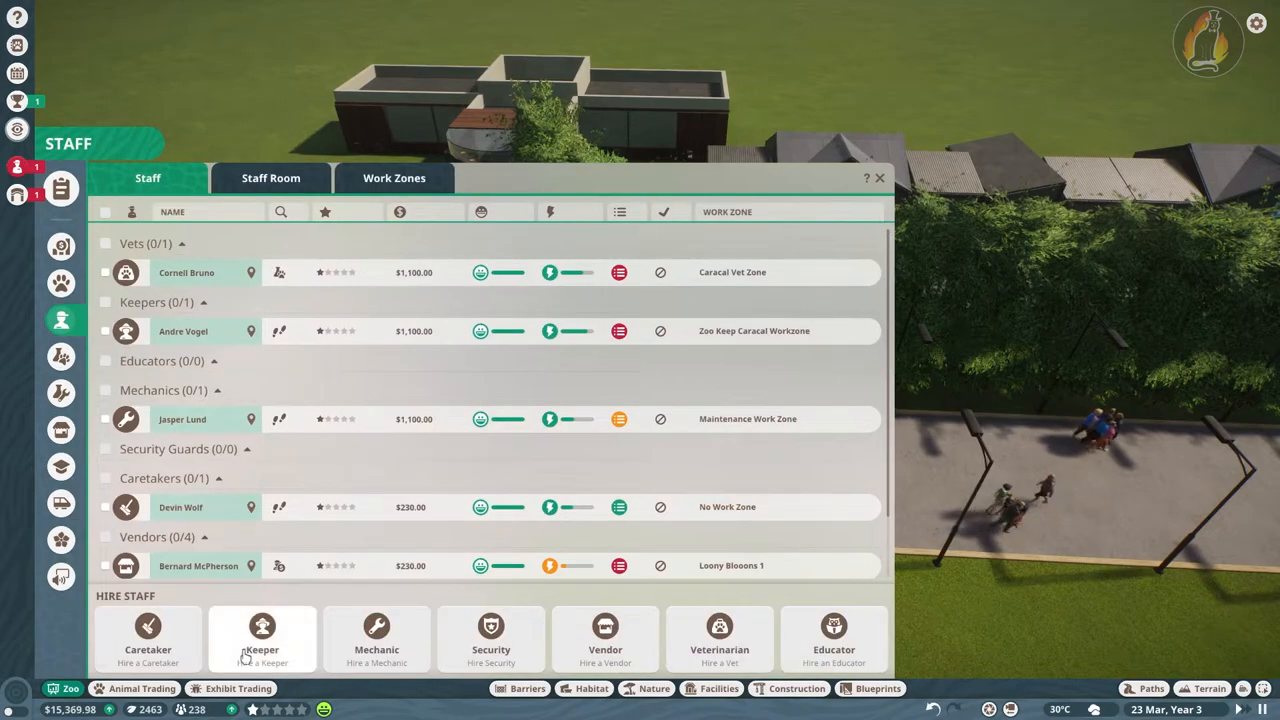
pyautogui.click(880, 178)
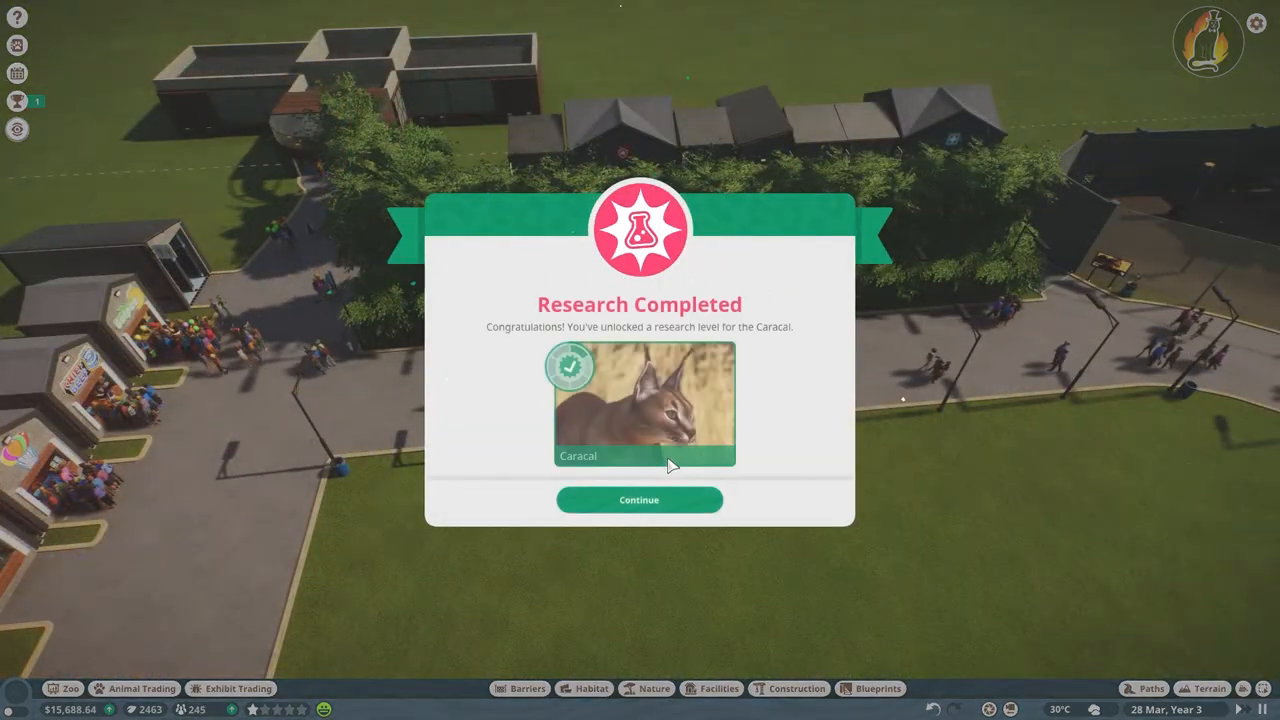
# Continue past the caracal research notice and close the Vet Research overview
pyautogui.click(640, 500)
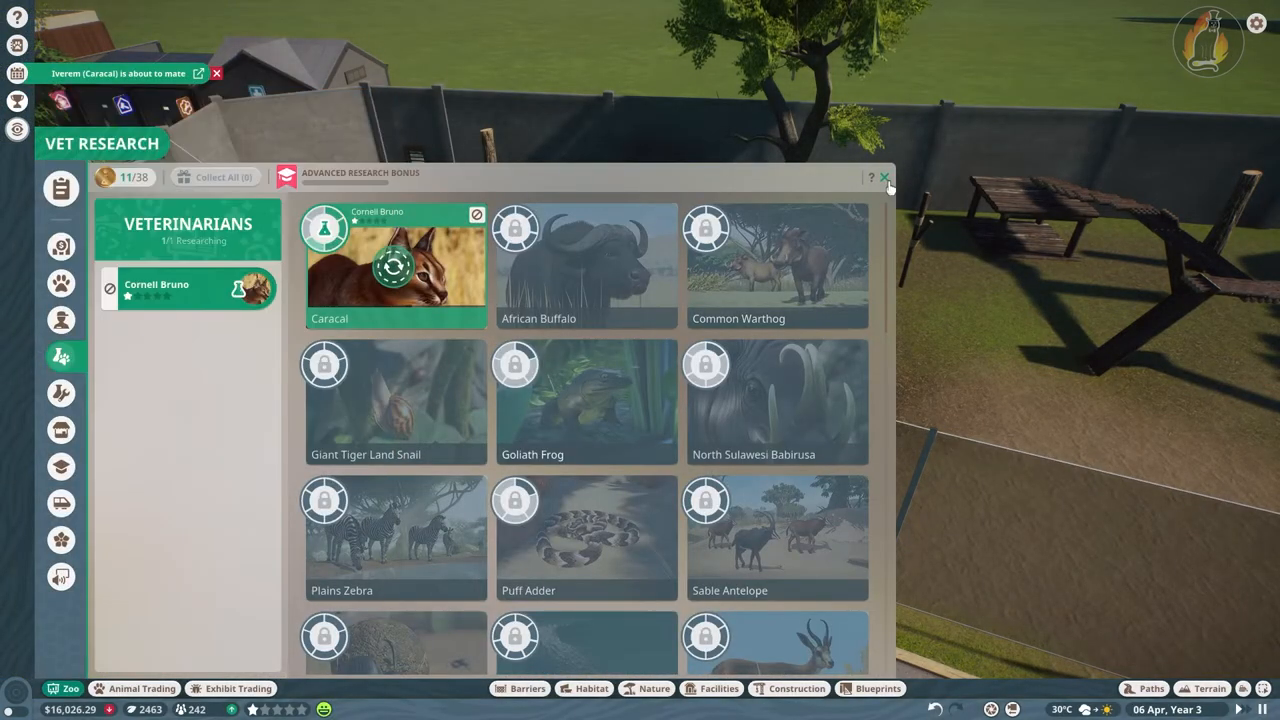
pyautogui.click(884, 176)
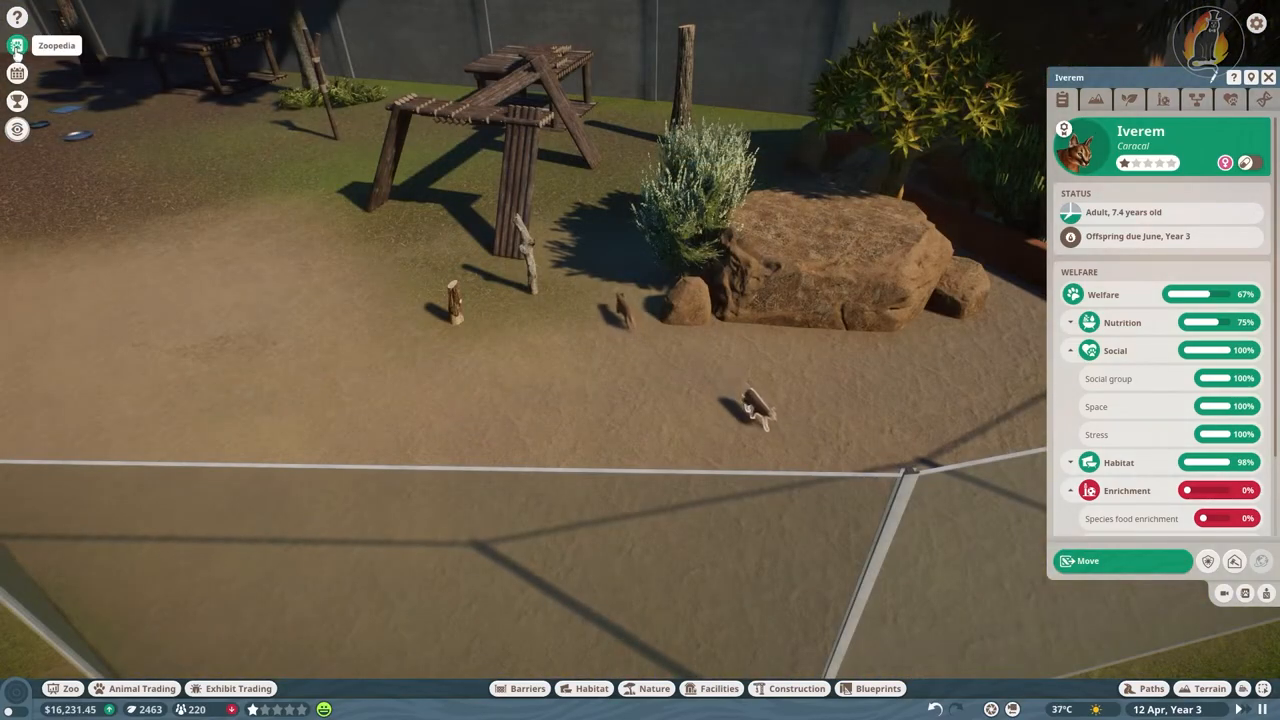
# Review the caracal Zoopedia research status for unlocked habitat enrichments, then close it
pyautogui.click(16, 44)
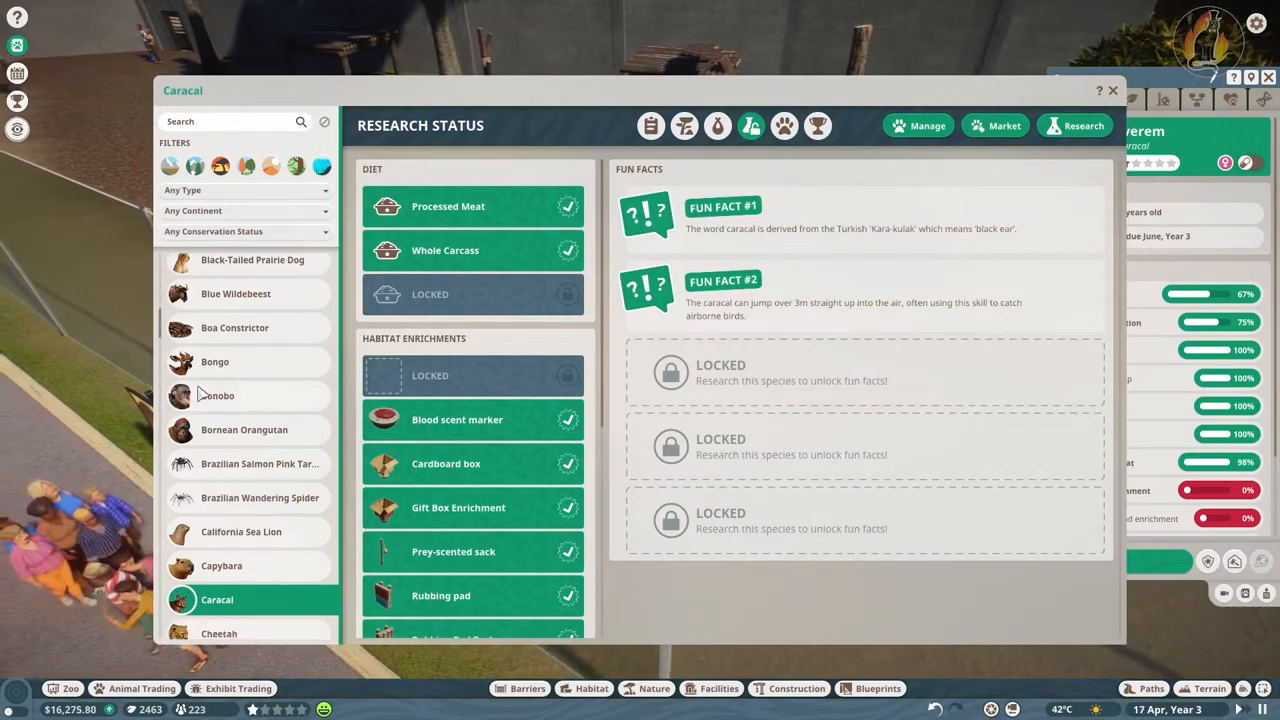
pyautogui.scroll(3)
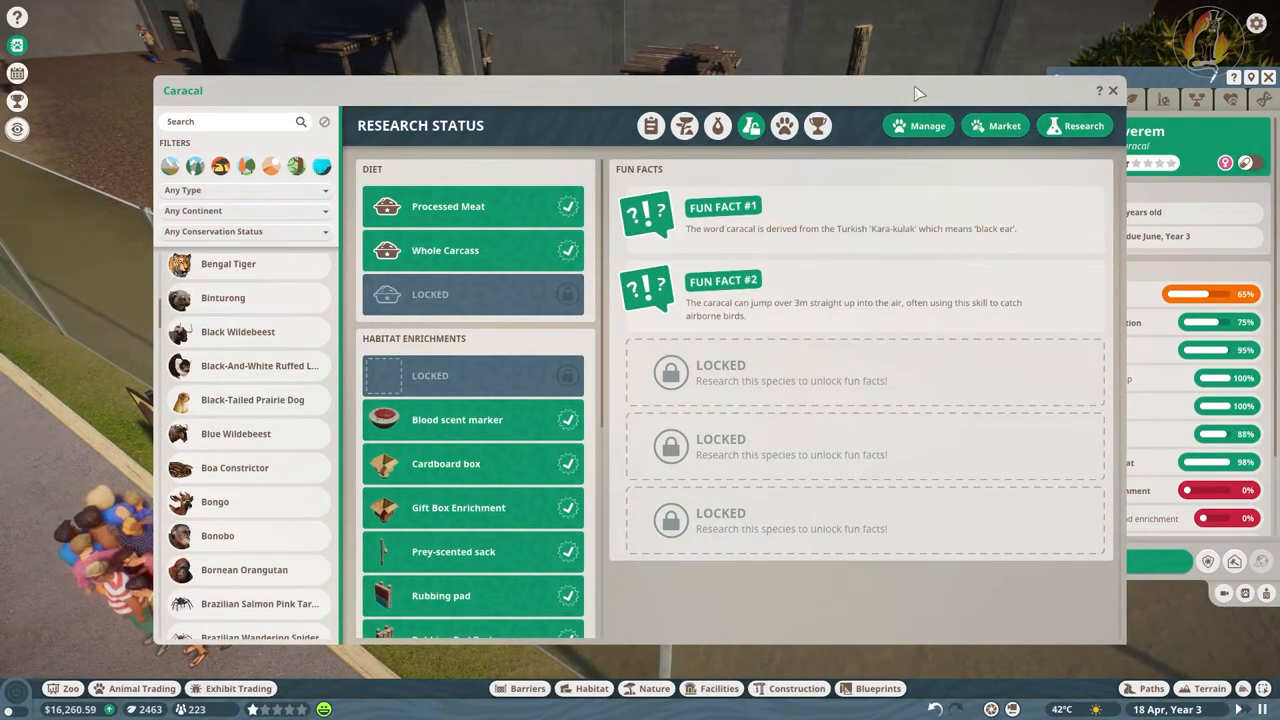
pyautogui.scroll(-3)
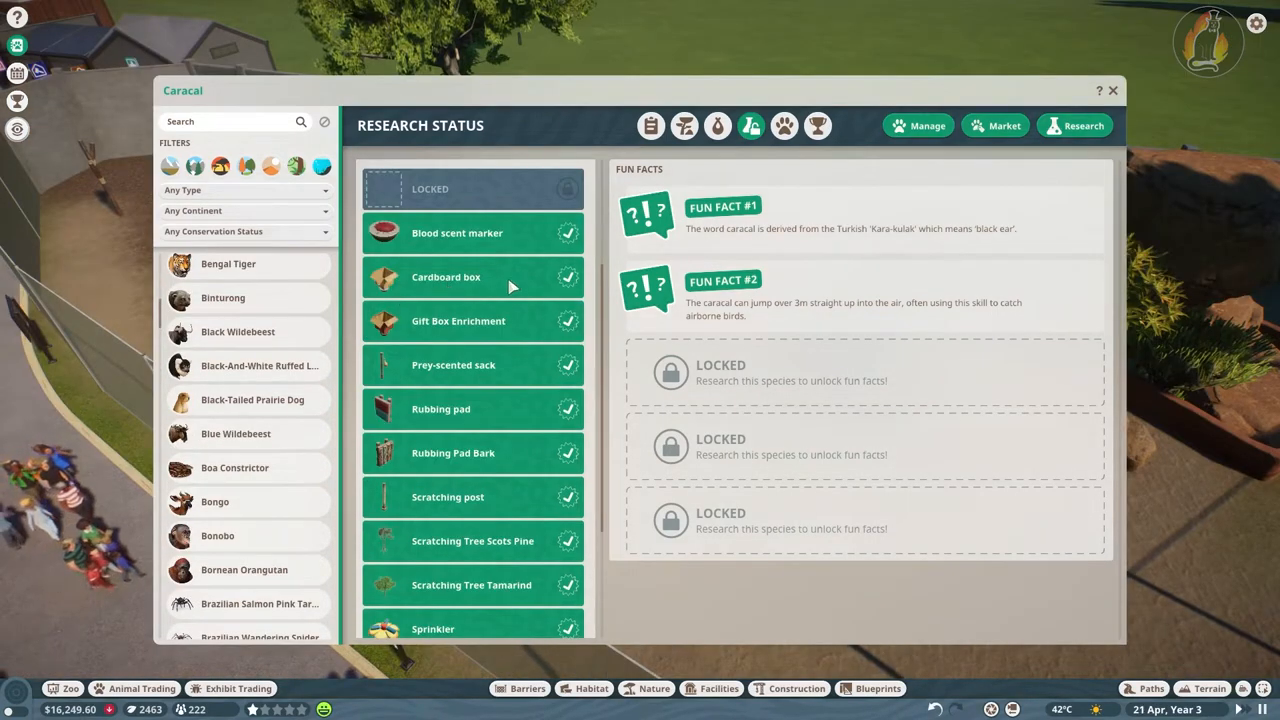
pyautogui.scroll(-3)
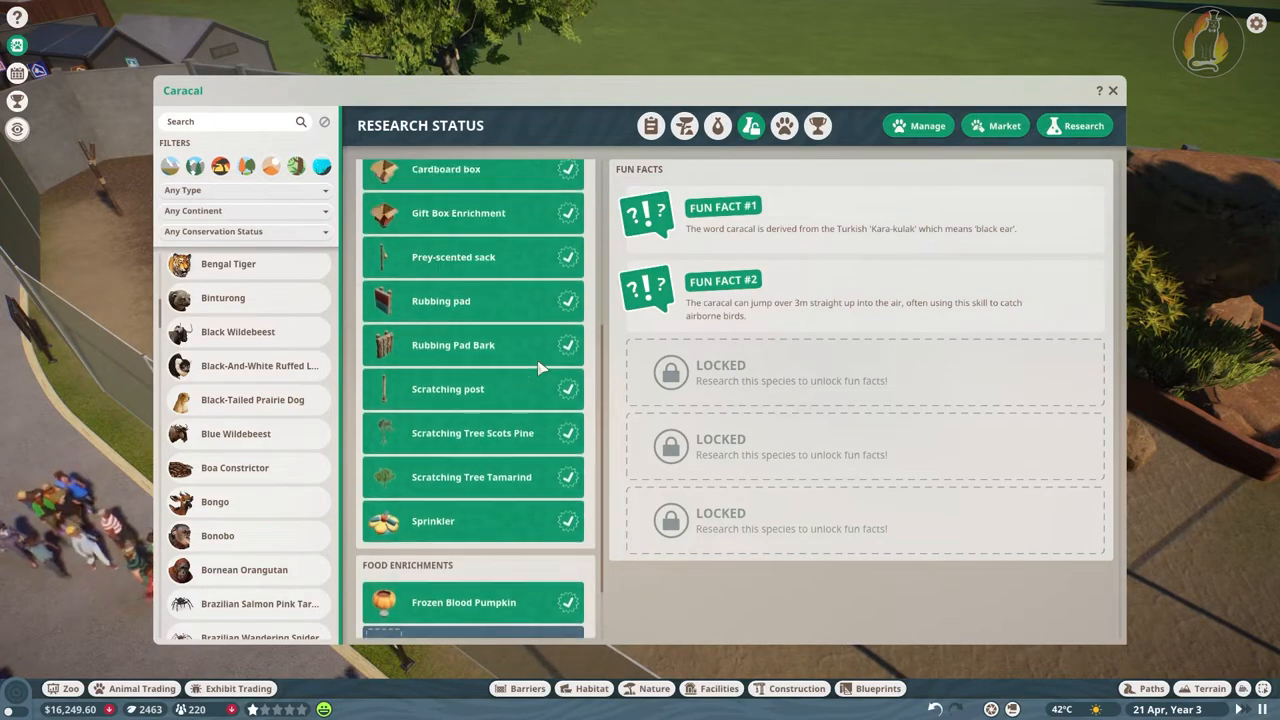
pyautogui.scroll(3)
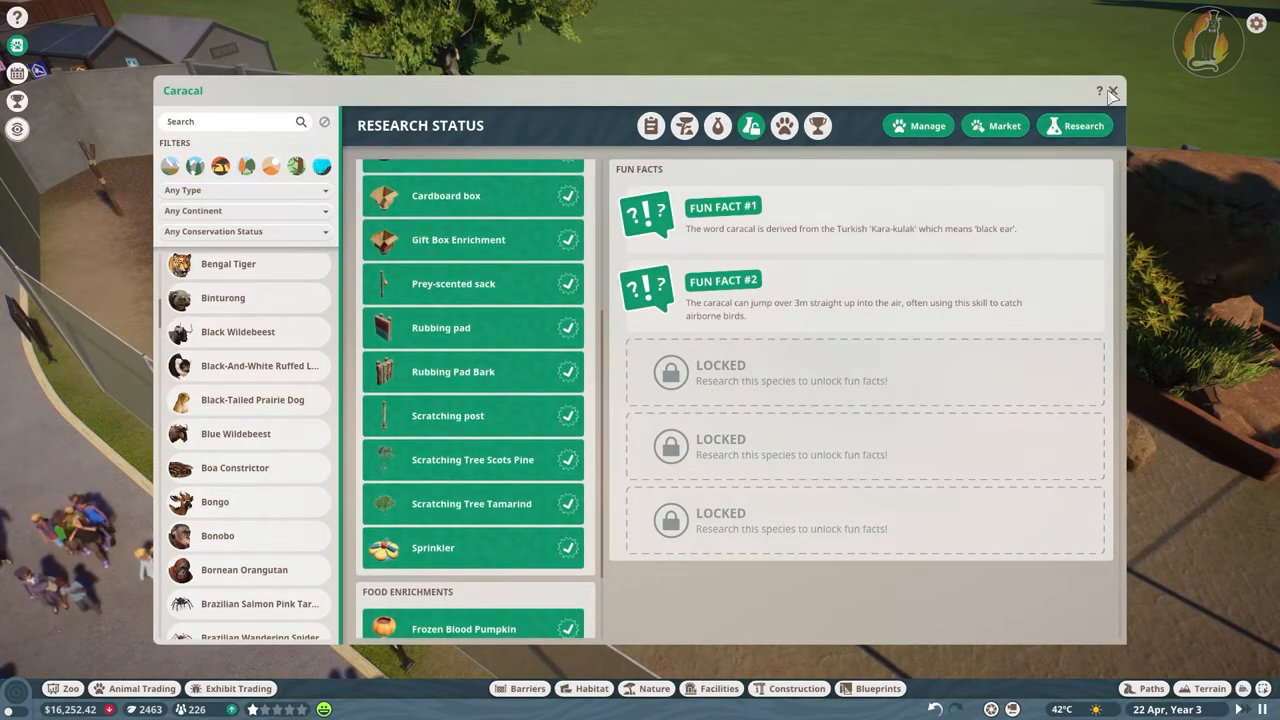
pyautogui.click(1112, 92)
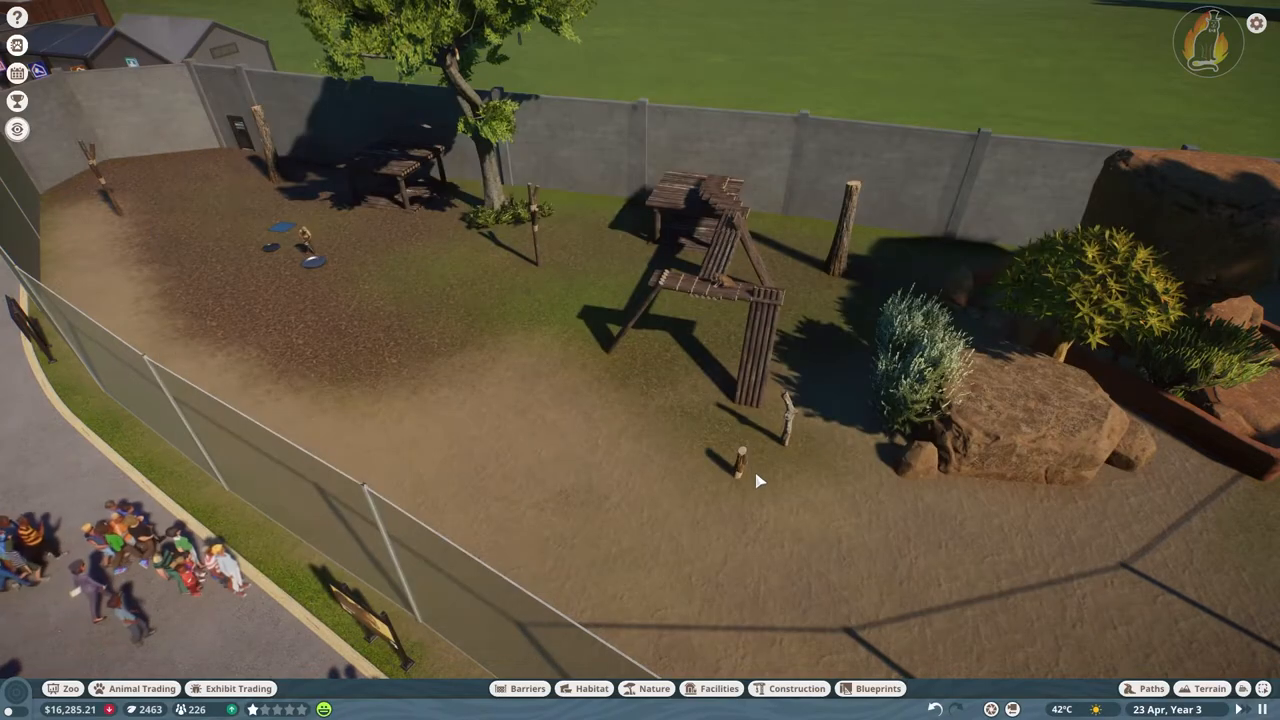
# Search Habitat objects ('box', 'scr') for enrichment items and pick the Frozen Blood Pumpkin to place
pyautogui.click(592, 688)
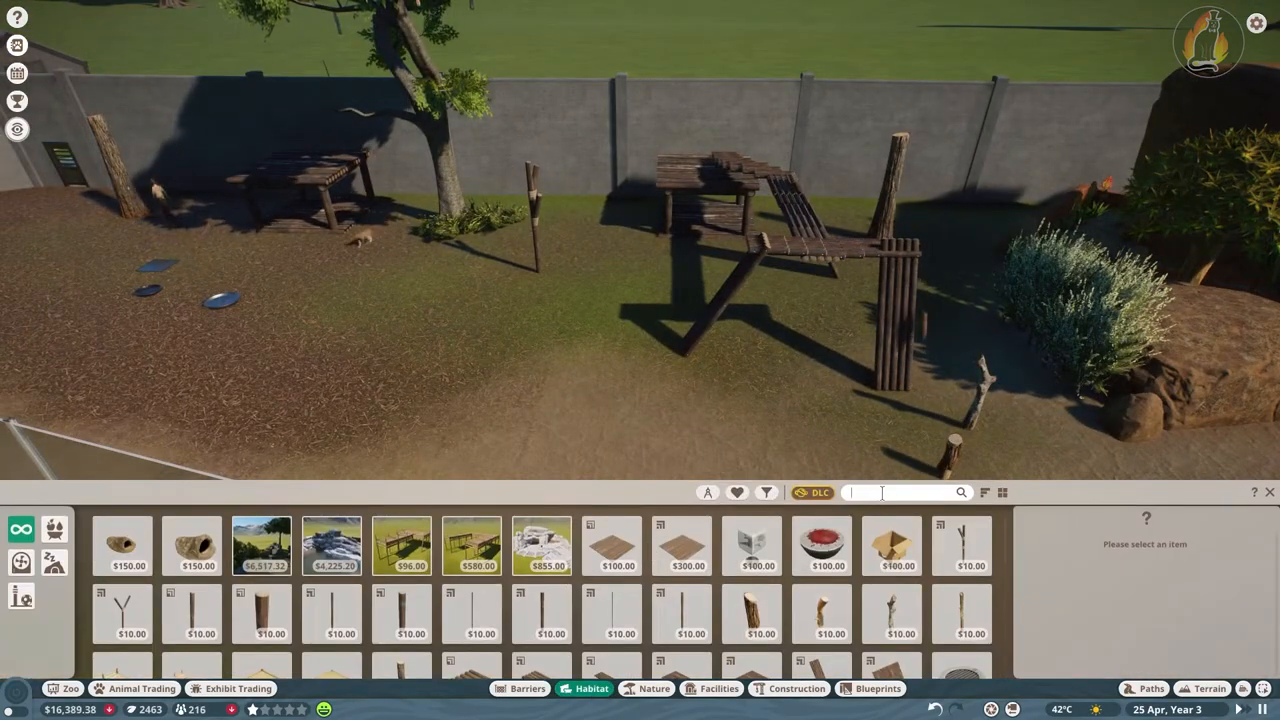
pyautogui.write('box')
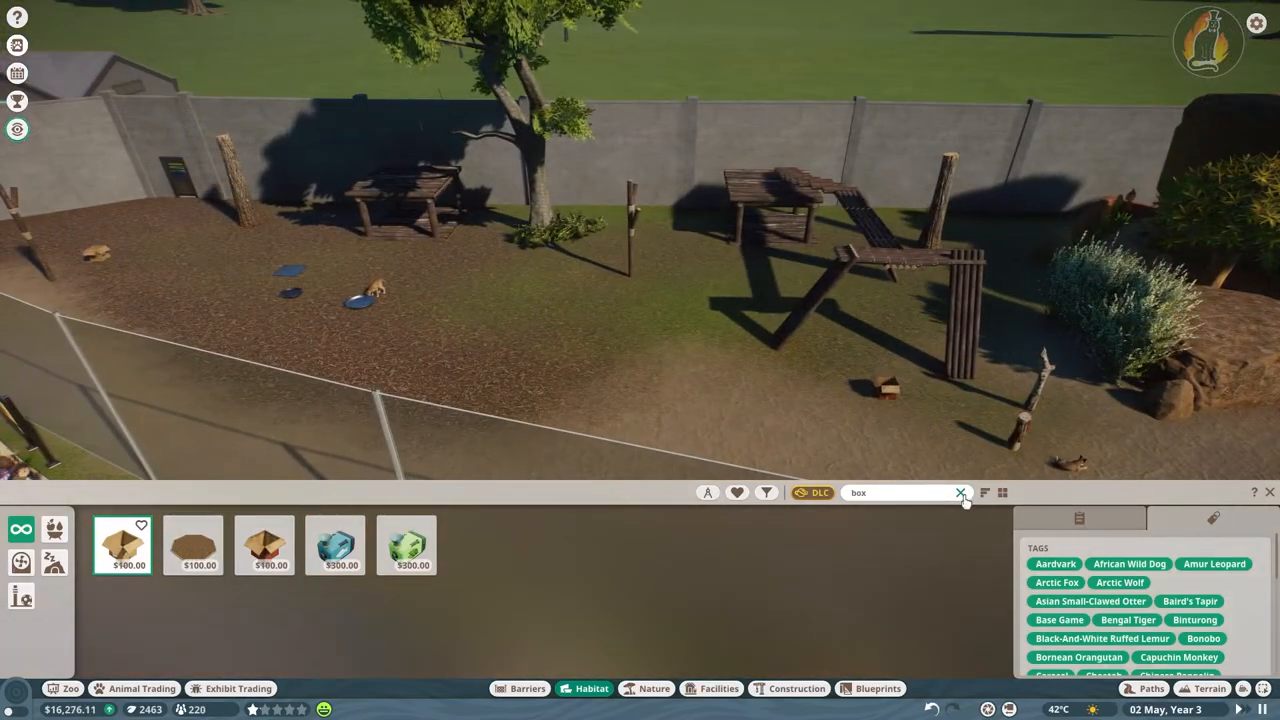
pyautogui.click(960, 492)
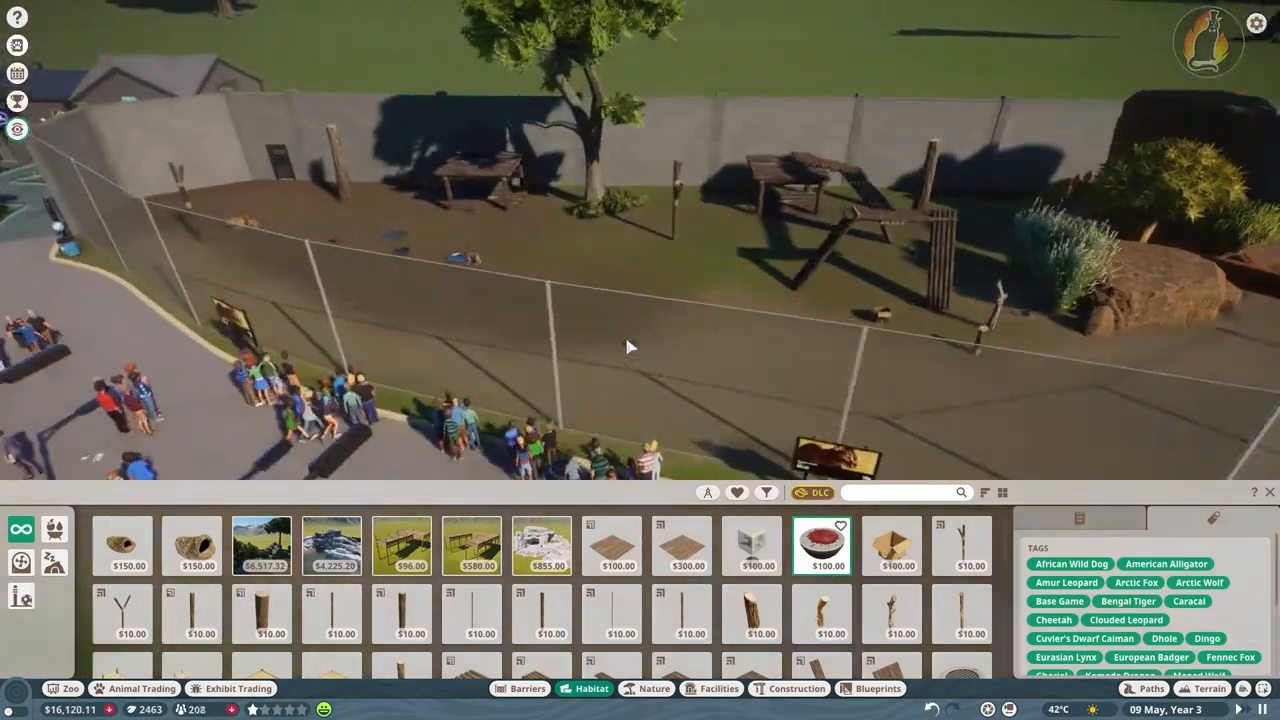
pyautogui.write('scr')
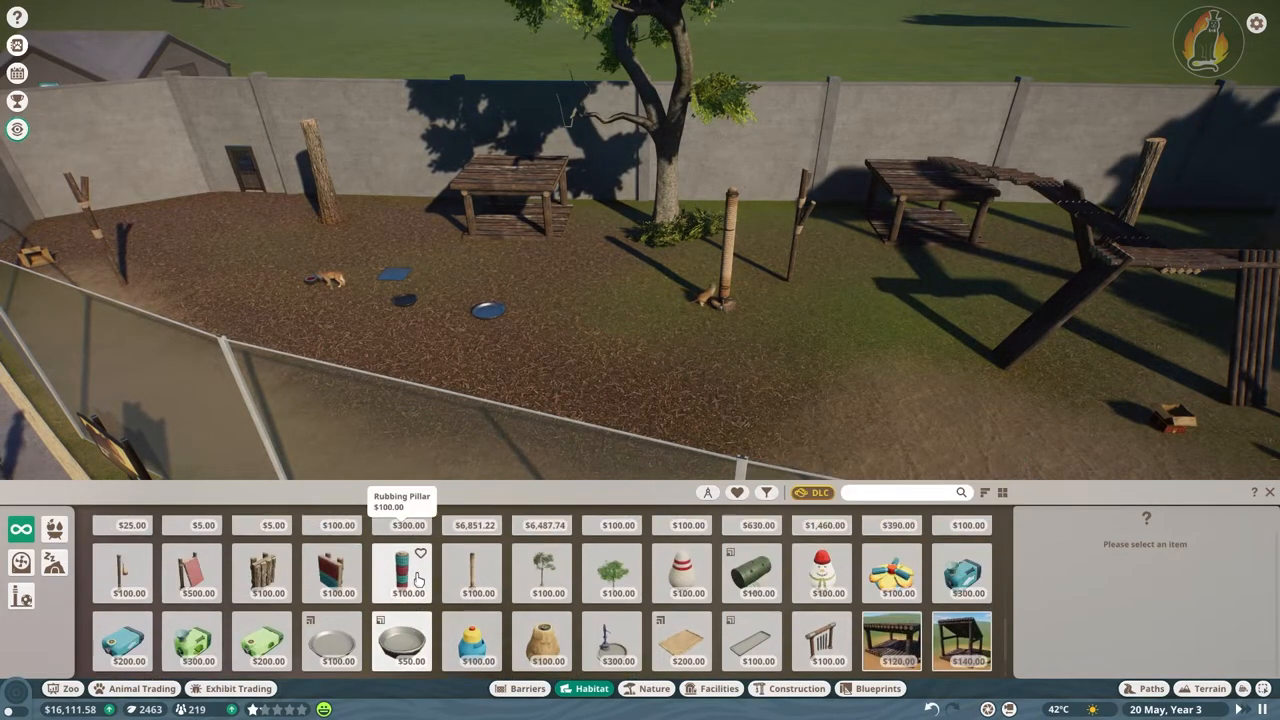
pyautogui.moveTo(890, 572)
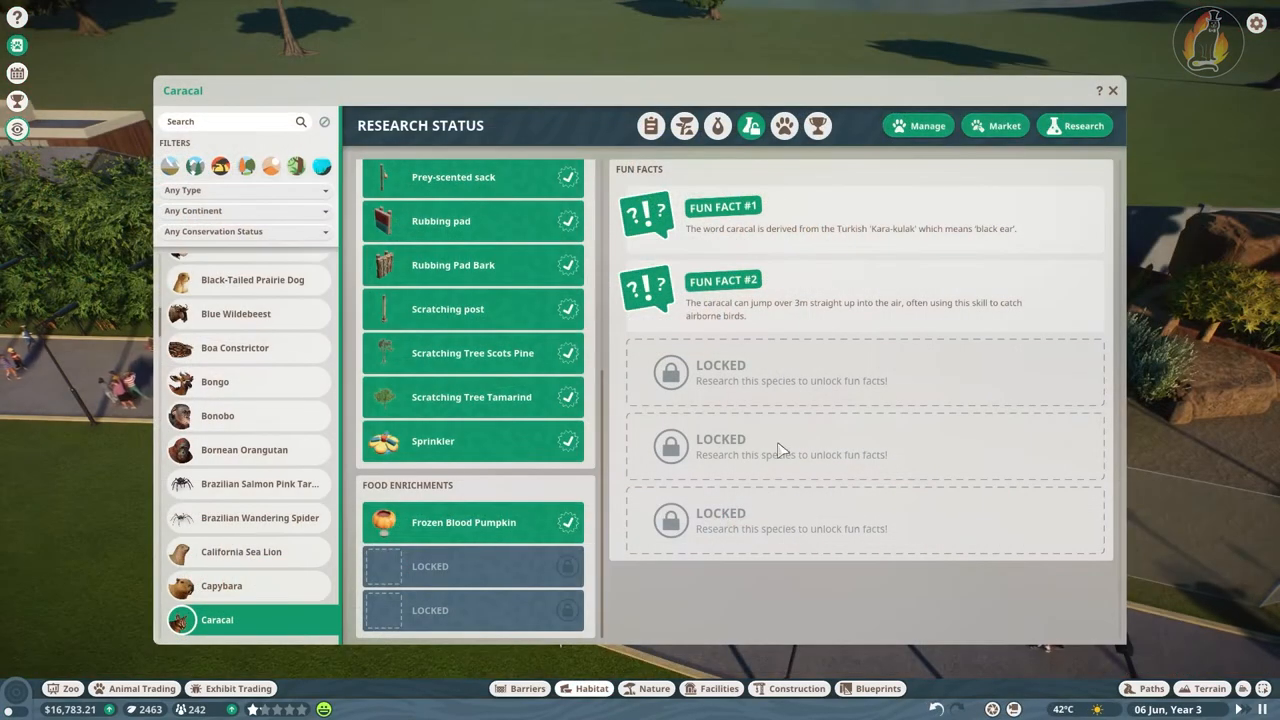
pyautogui.click(1112, 90)
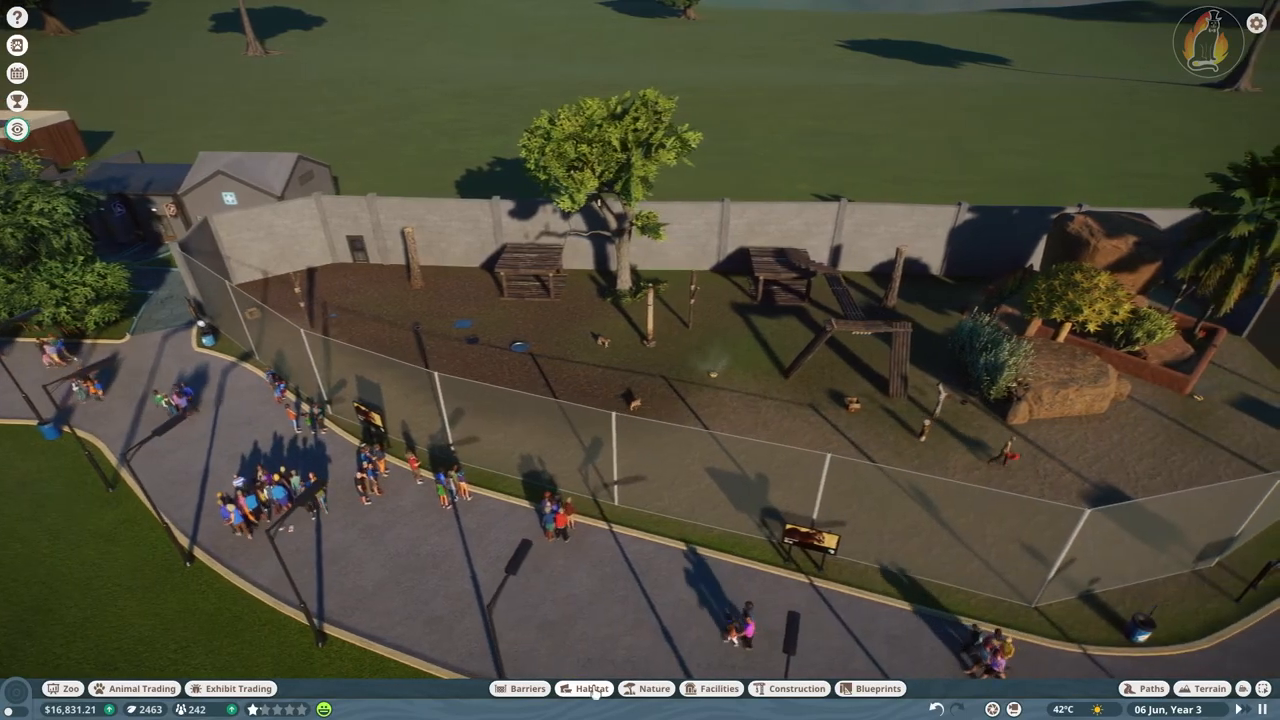
pyautogui.click(592, 688)
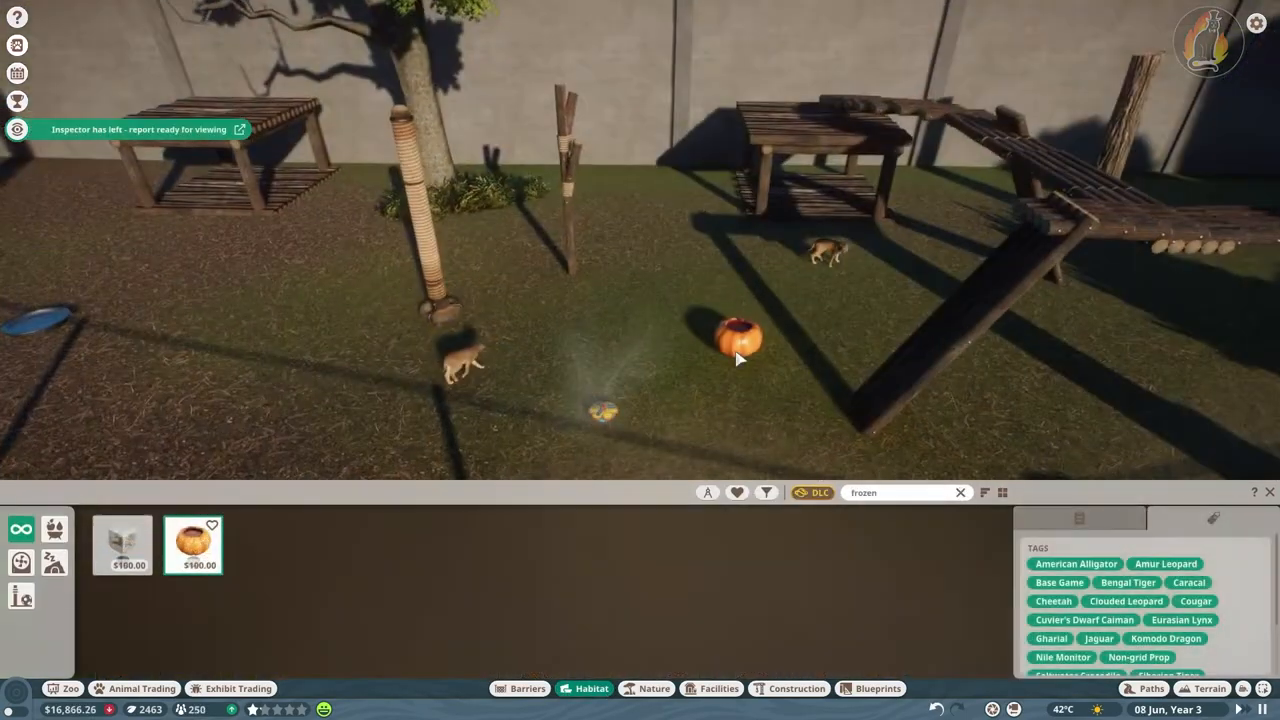